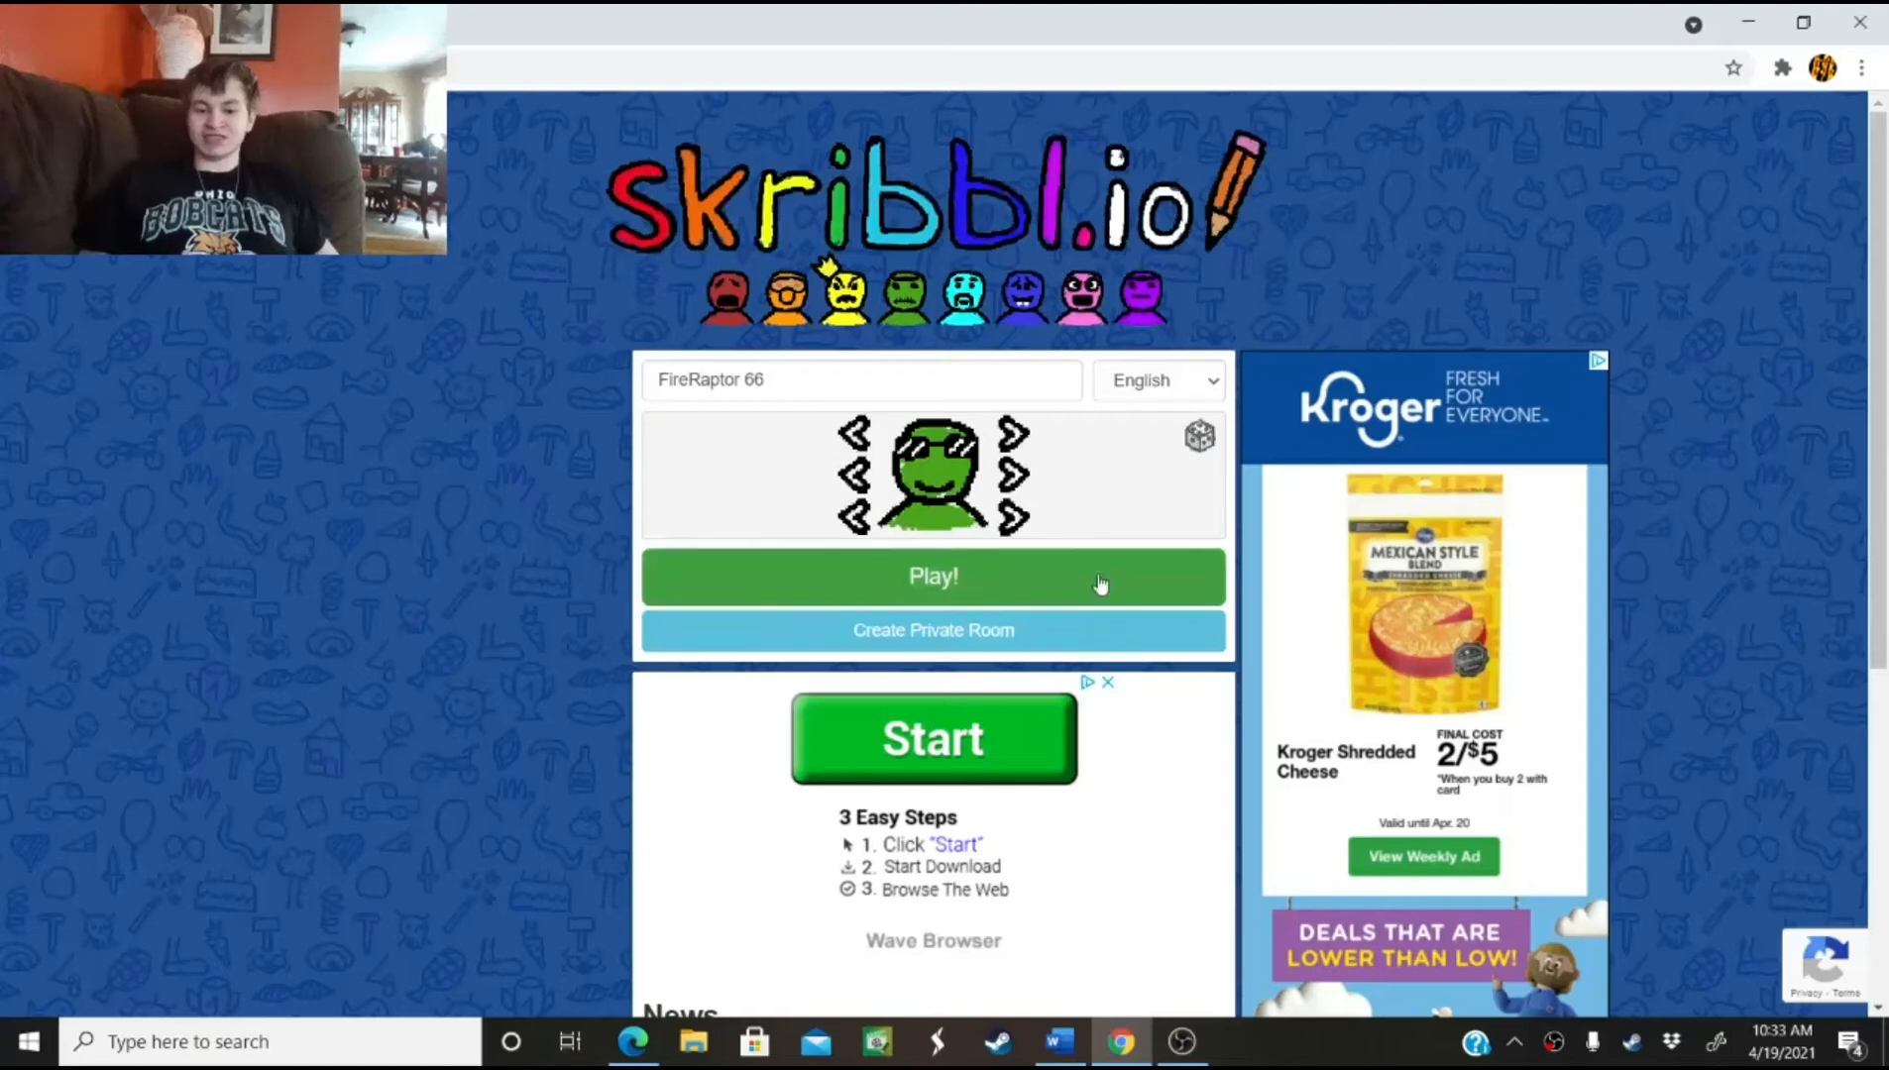
{"action": "mouse_move", "coordinate": [1108, 526]}
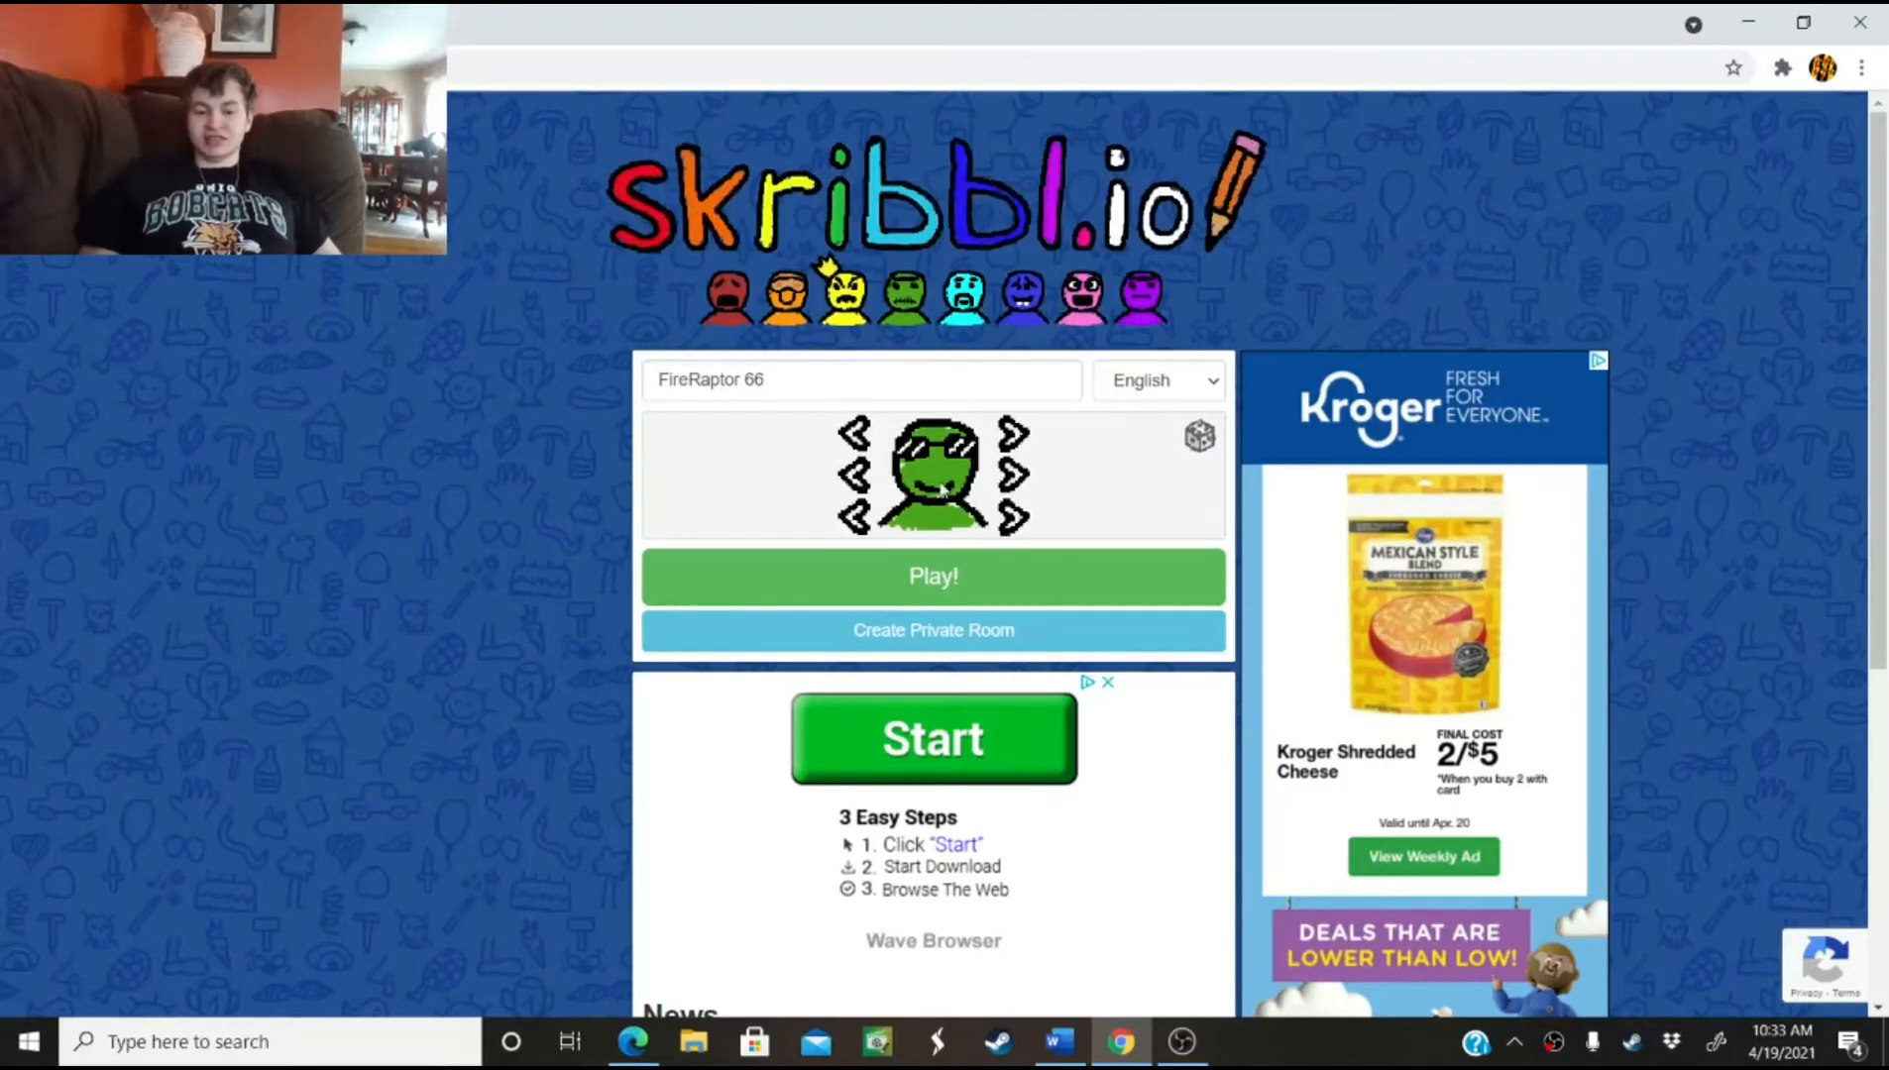
Join a public skribbl.io game from the home page's Play! button
{"action": "left_click", "coordinate": [933, 575]}
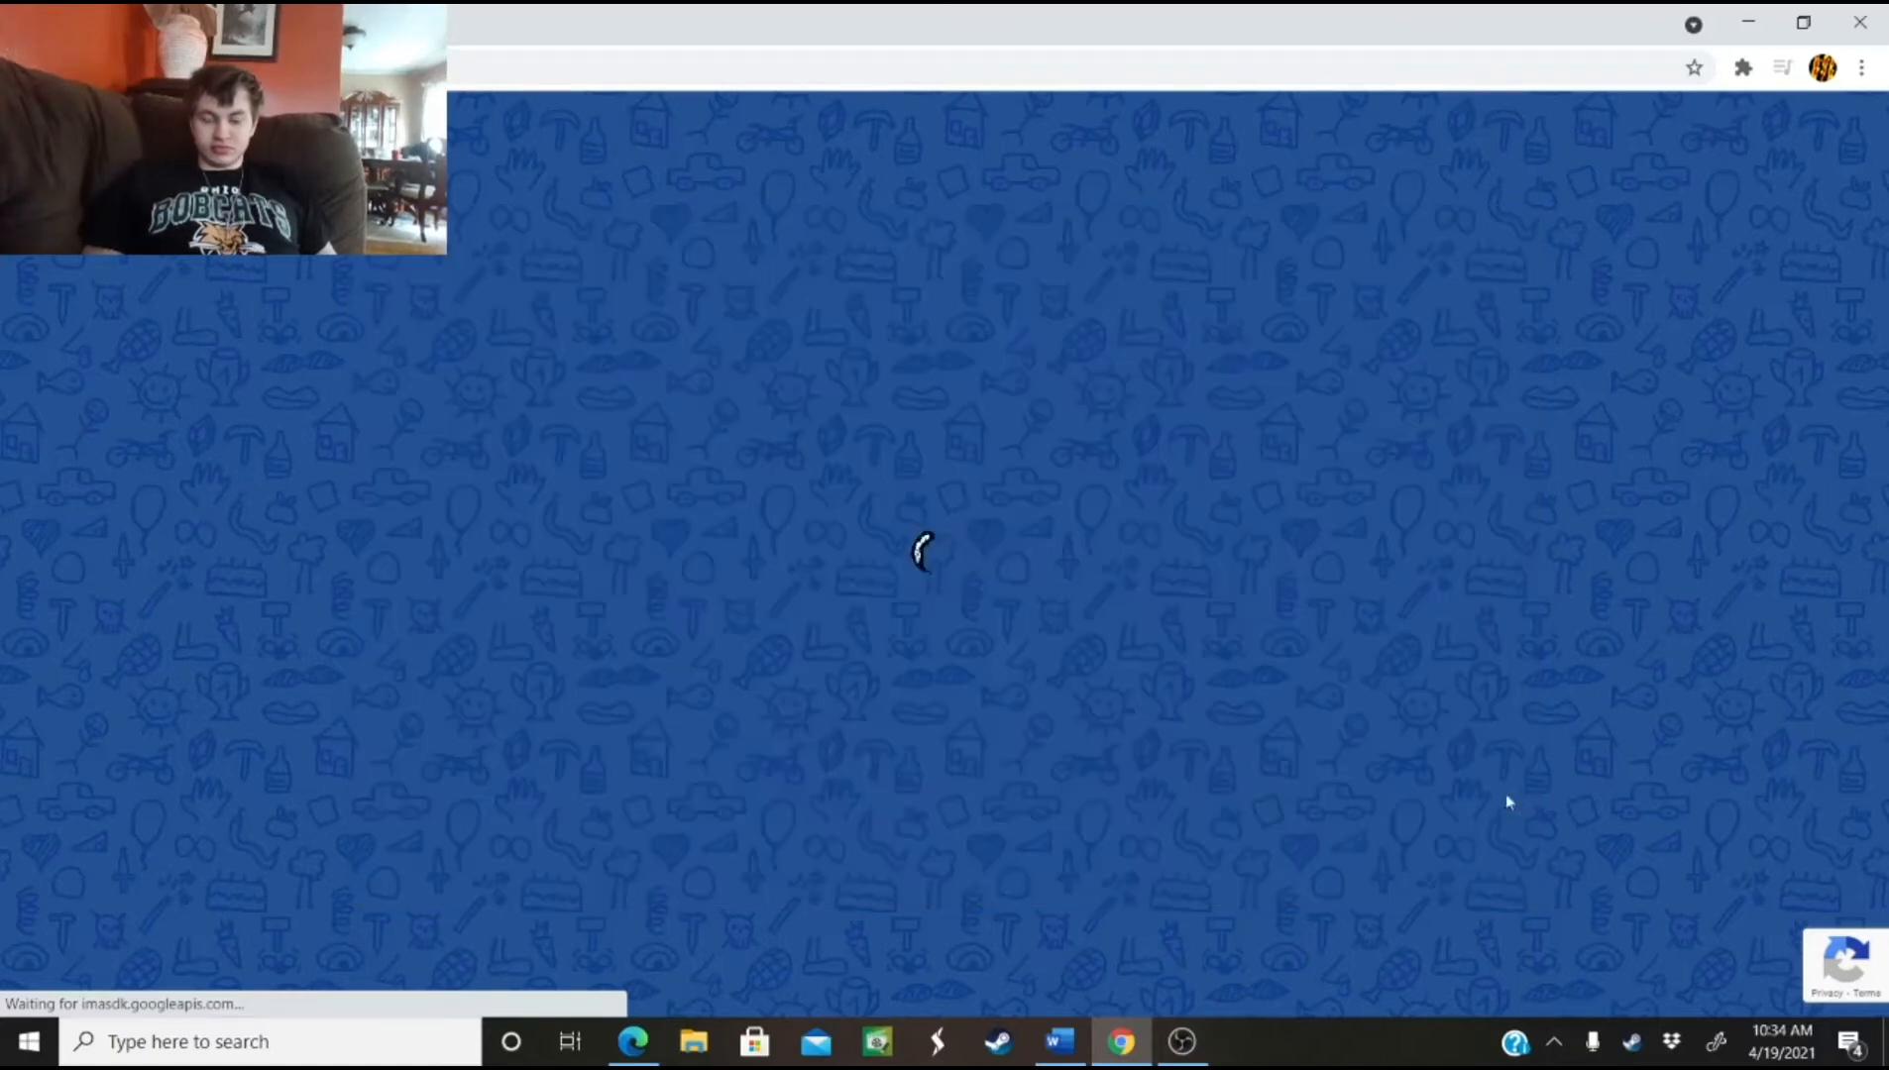
{"action": "mouse_move", "coordinate": [1082, 659]}
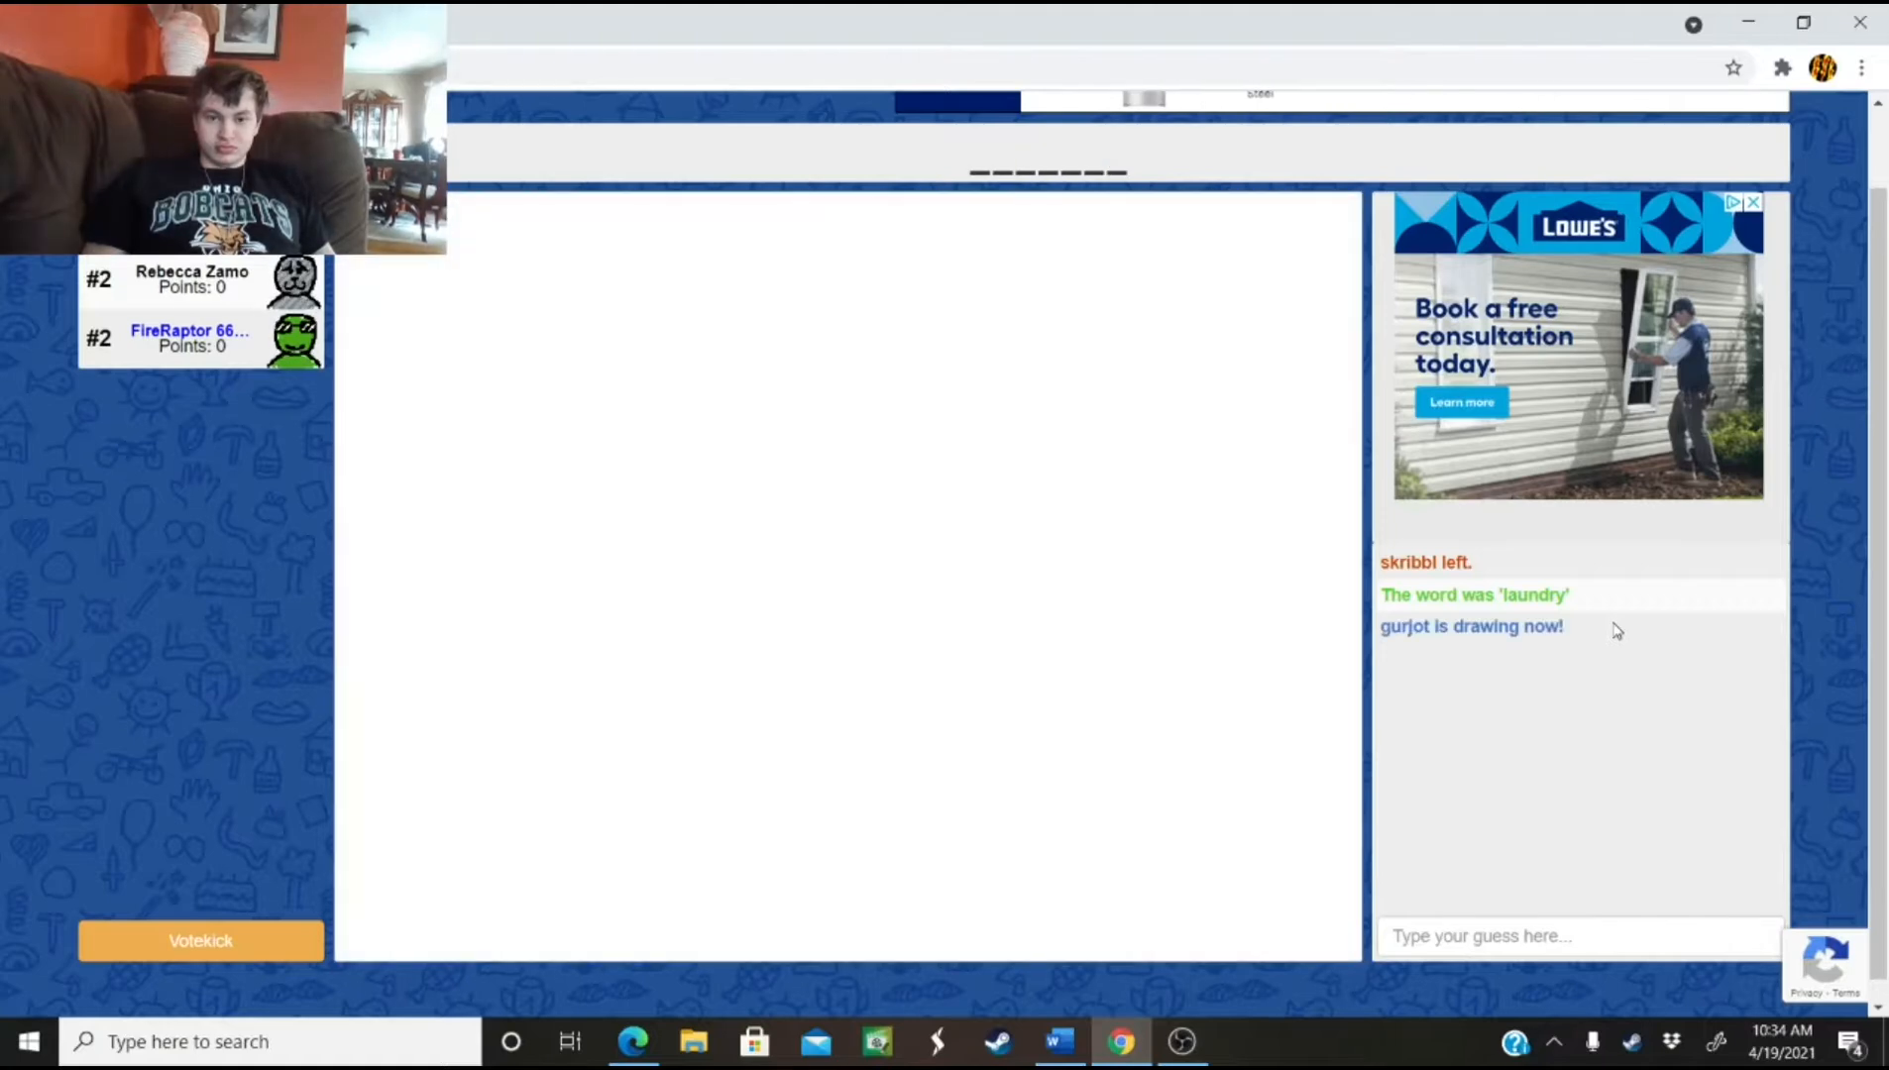
Guess 'missile' in the chat box for the current drawing
{"action": "left_click", "coordinate": [1578, 935]}
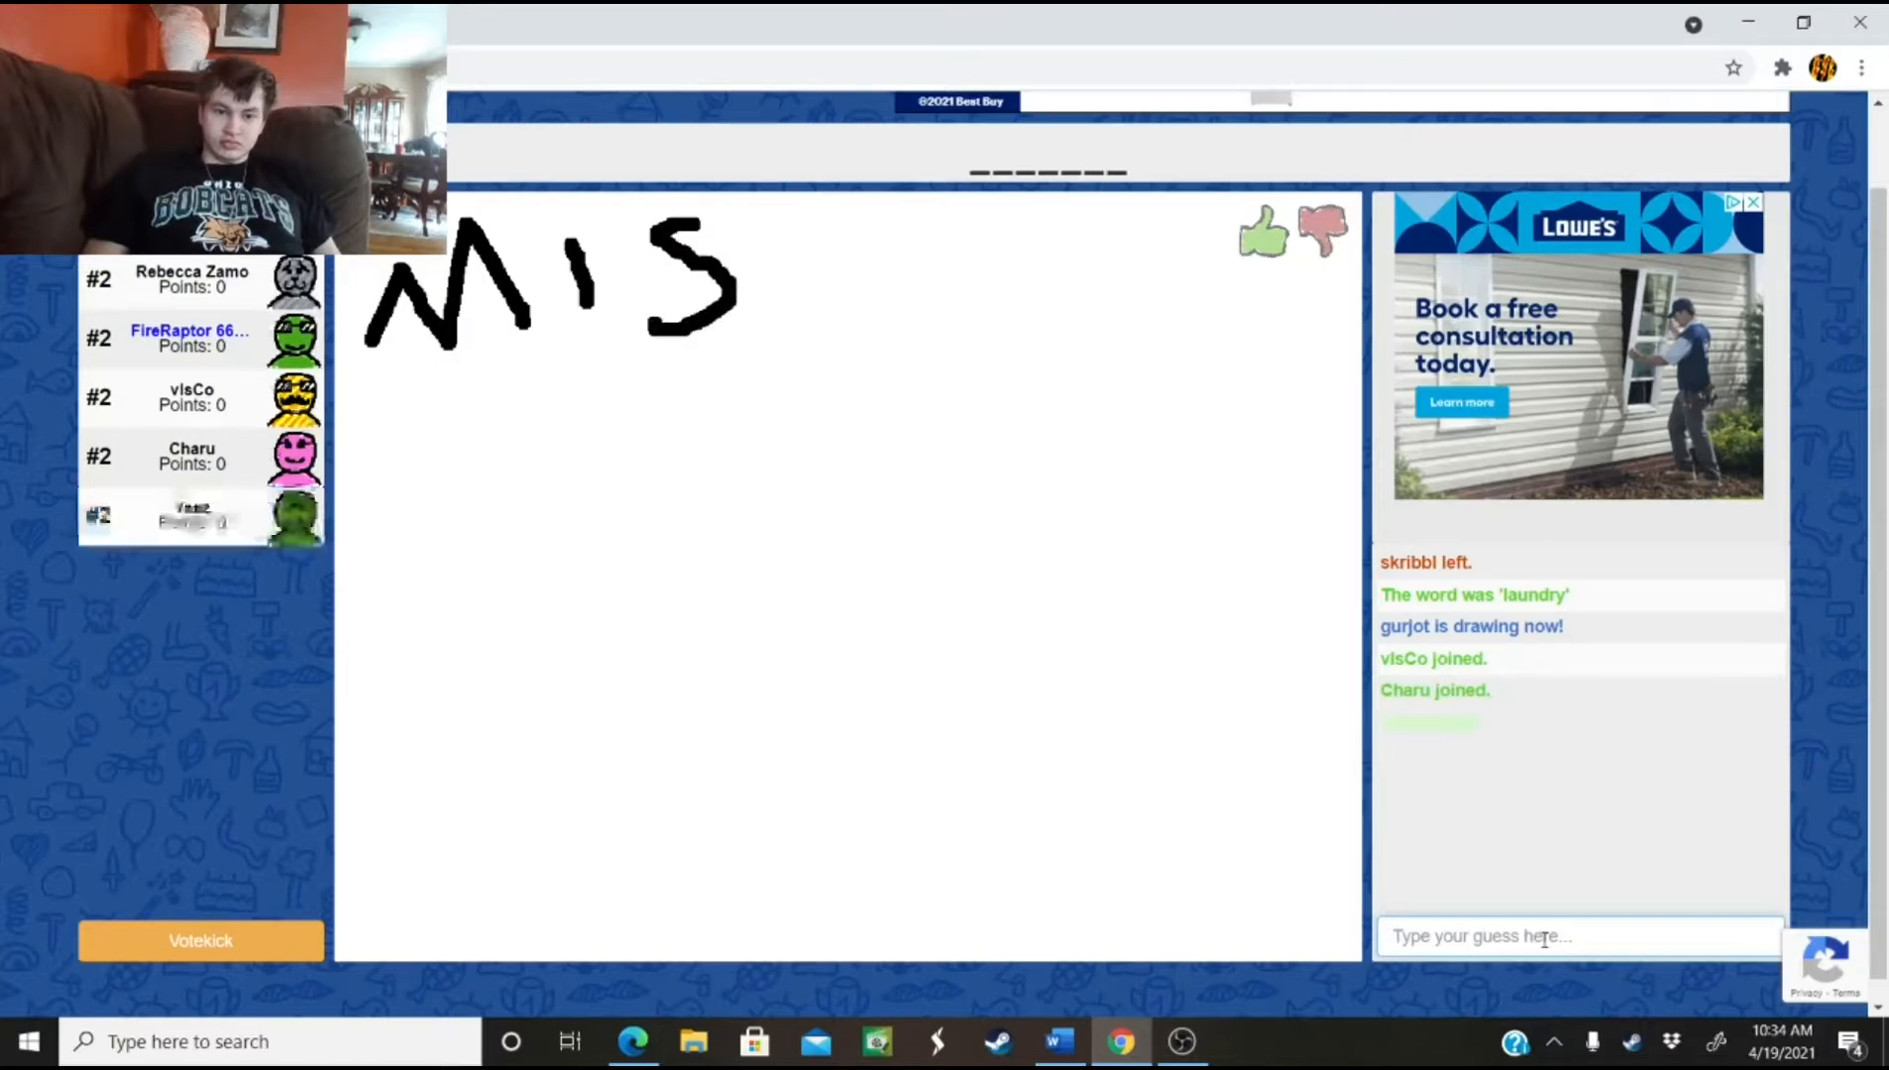
{"action": "type", "text": "mi"}
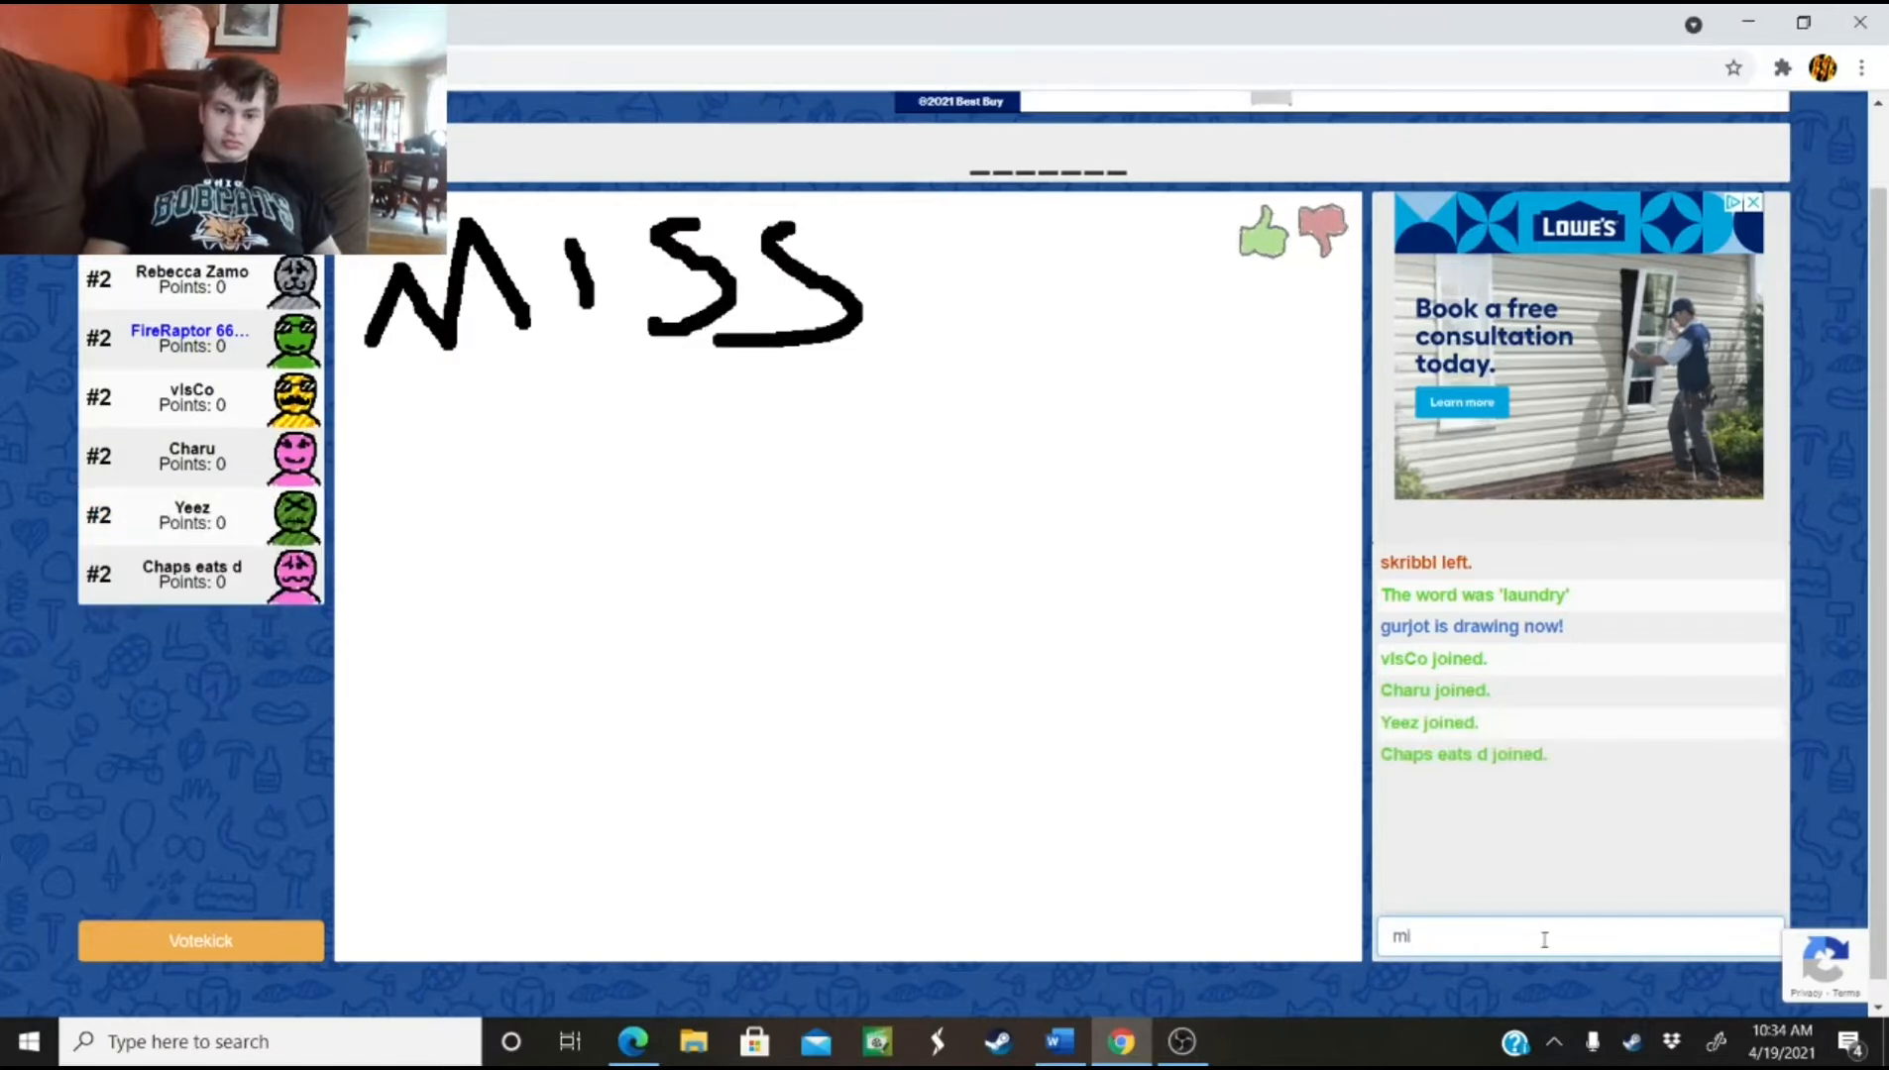
{"action": "left_click_drag", "start_coordinate": [867, 235], "coordinate": [867, 338]}
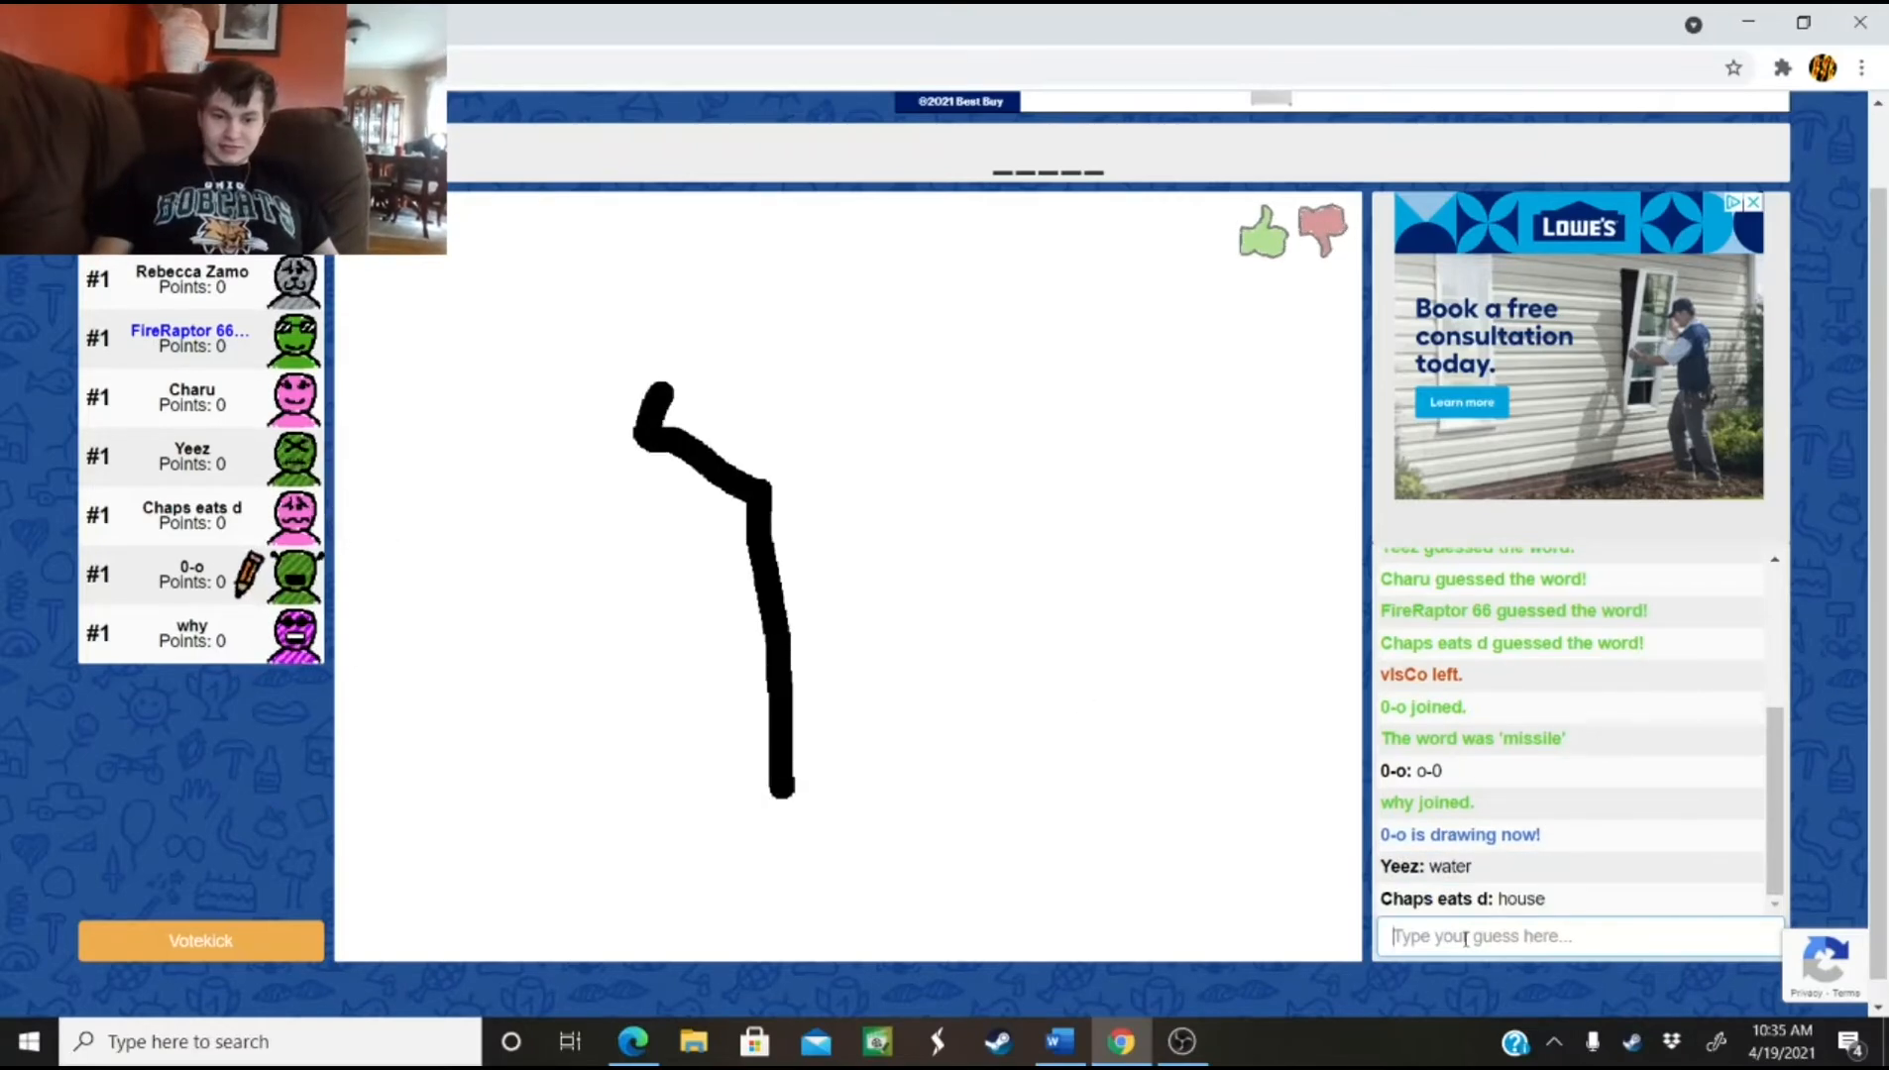
Guess 'cobra' and 'dots' and send 'sry' in chat, reaching 620 points
{"action": "left_click_drag", "start_coordinate": [669, 416], "coordinate": [1000, 331]}
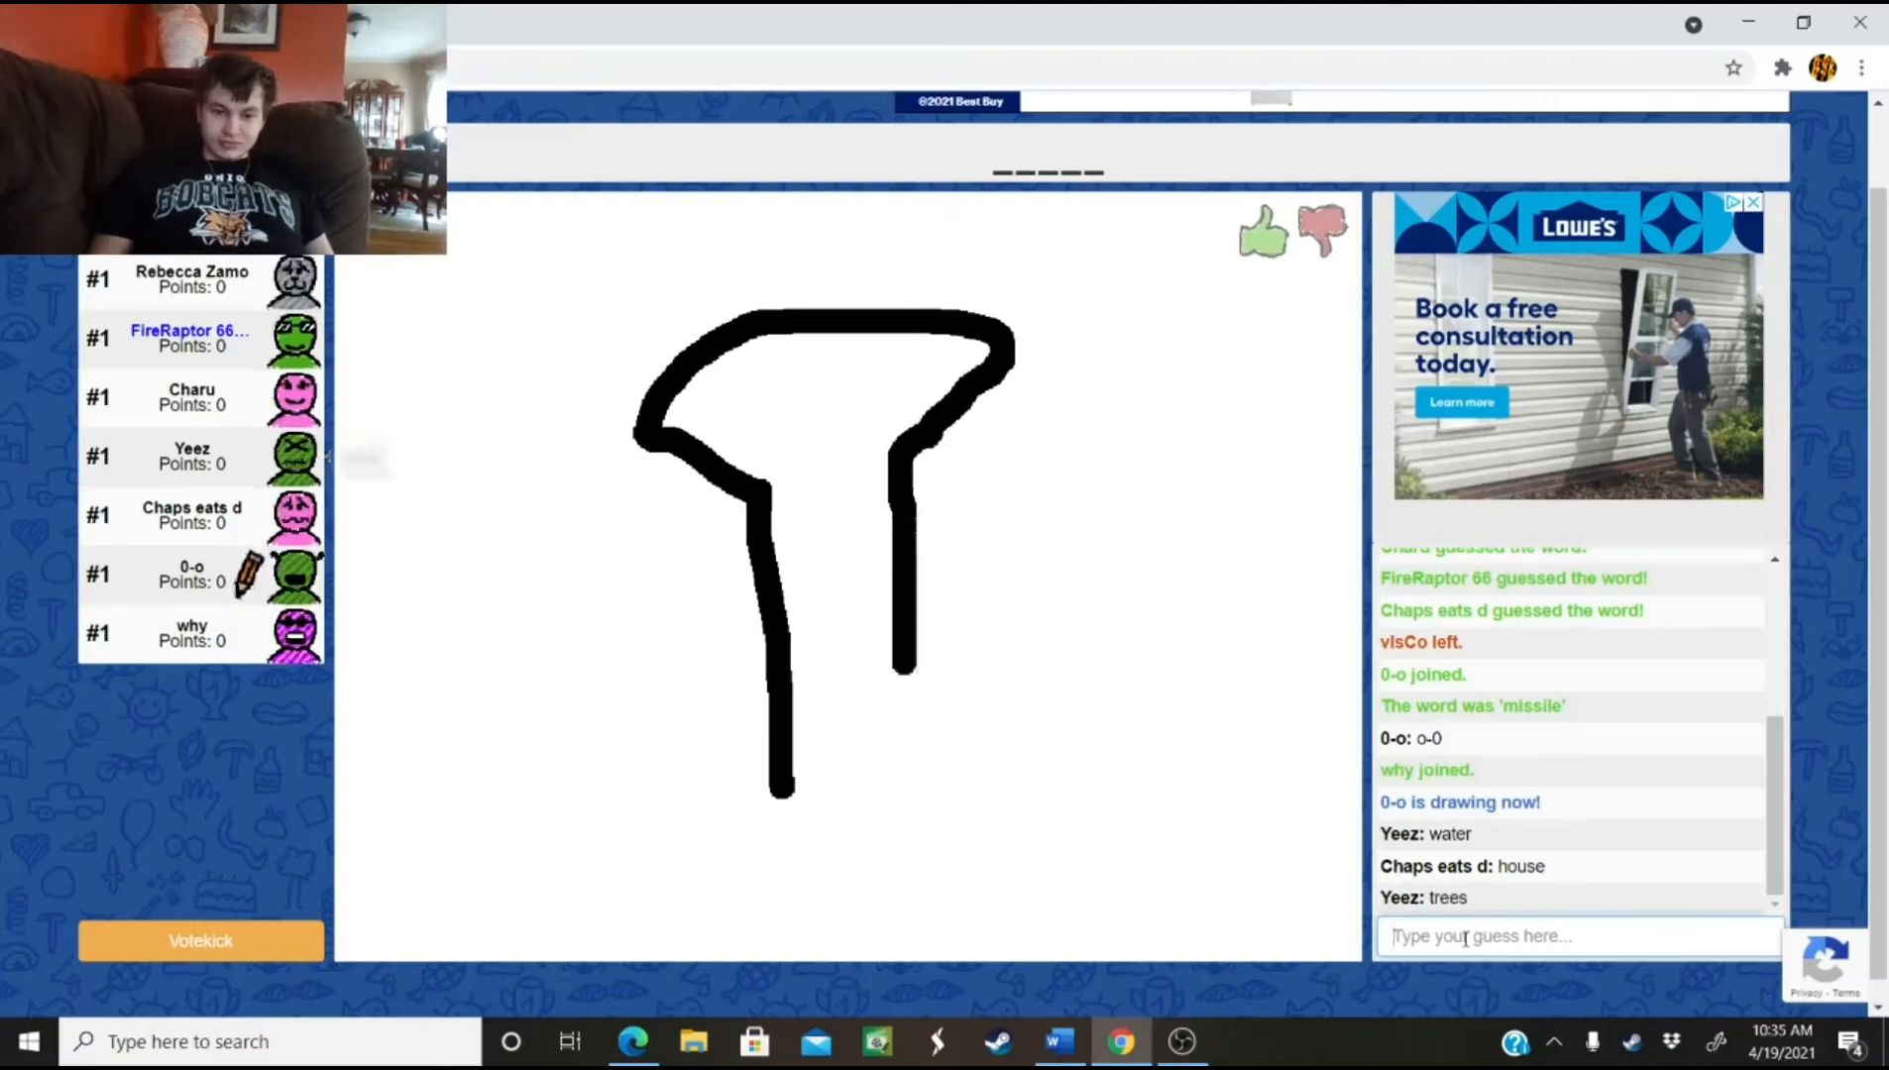
{"action": "left_click_drag", "start_coordinate": [898, 675], "coordinate": [892, 958]}
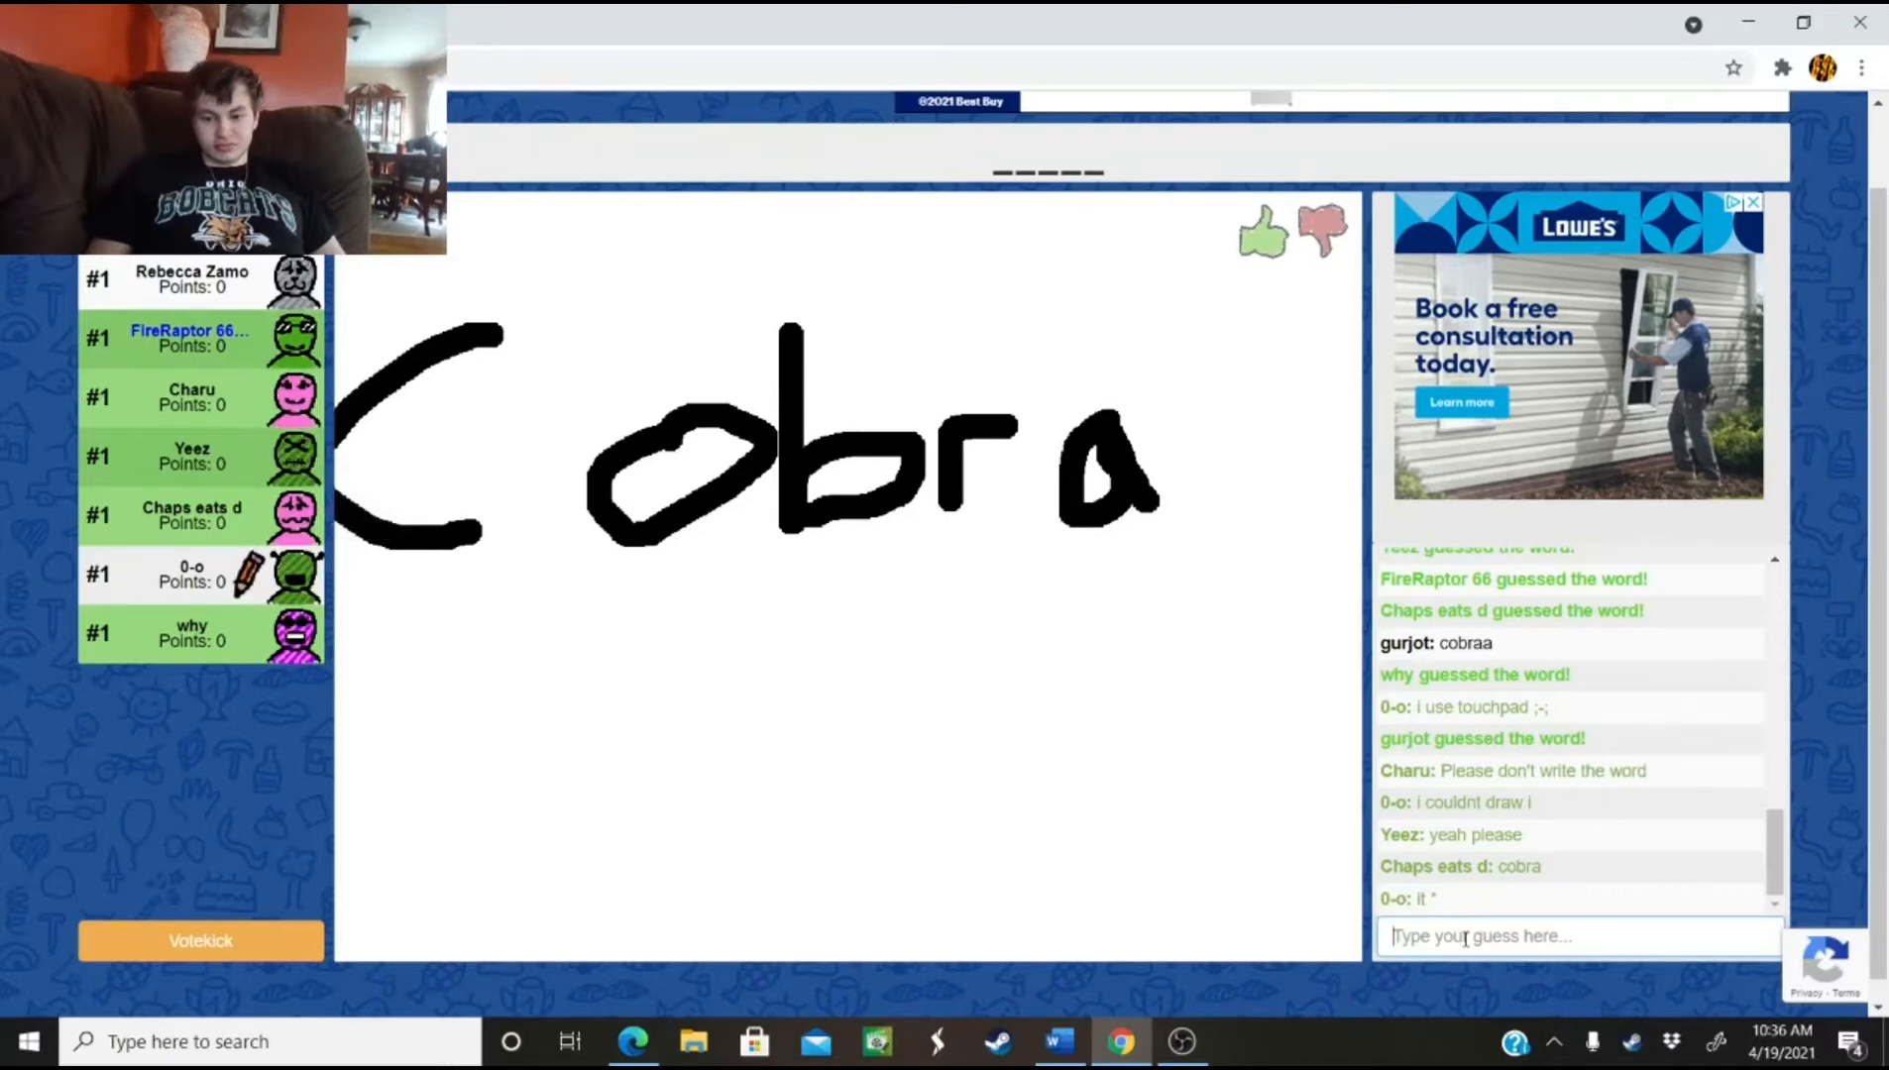
{"action": "type", "text": "sry"}
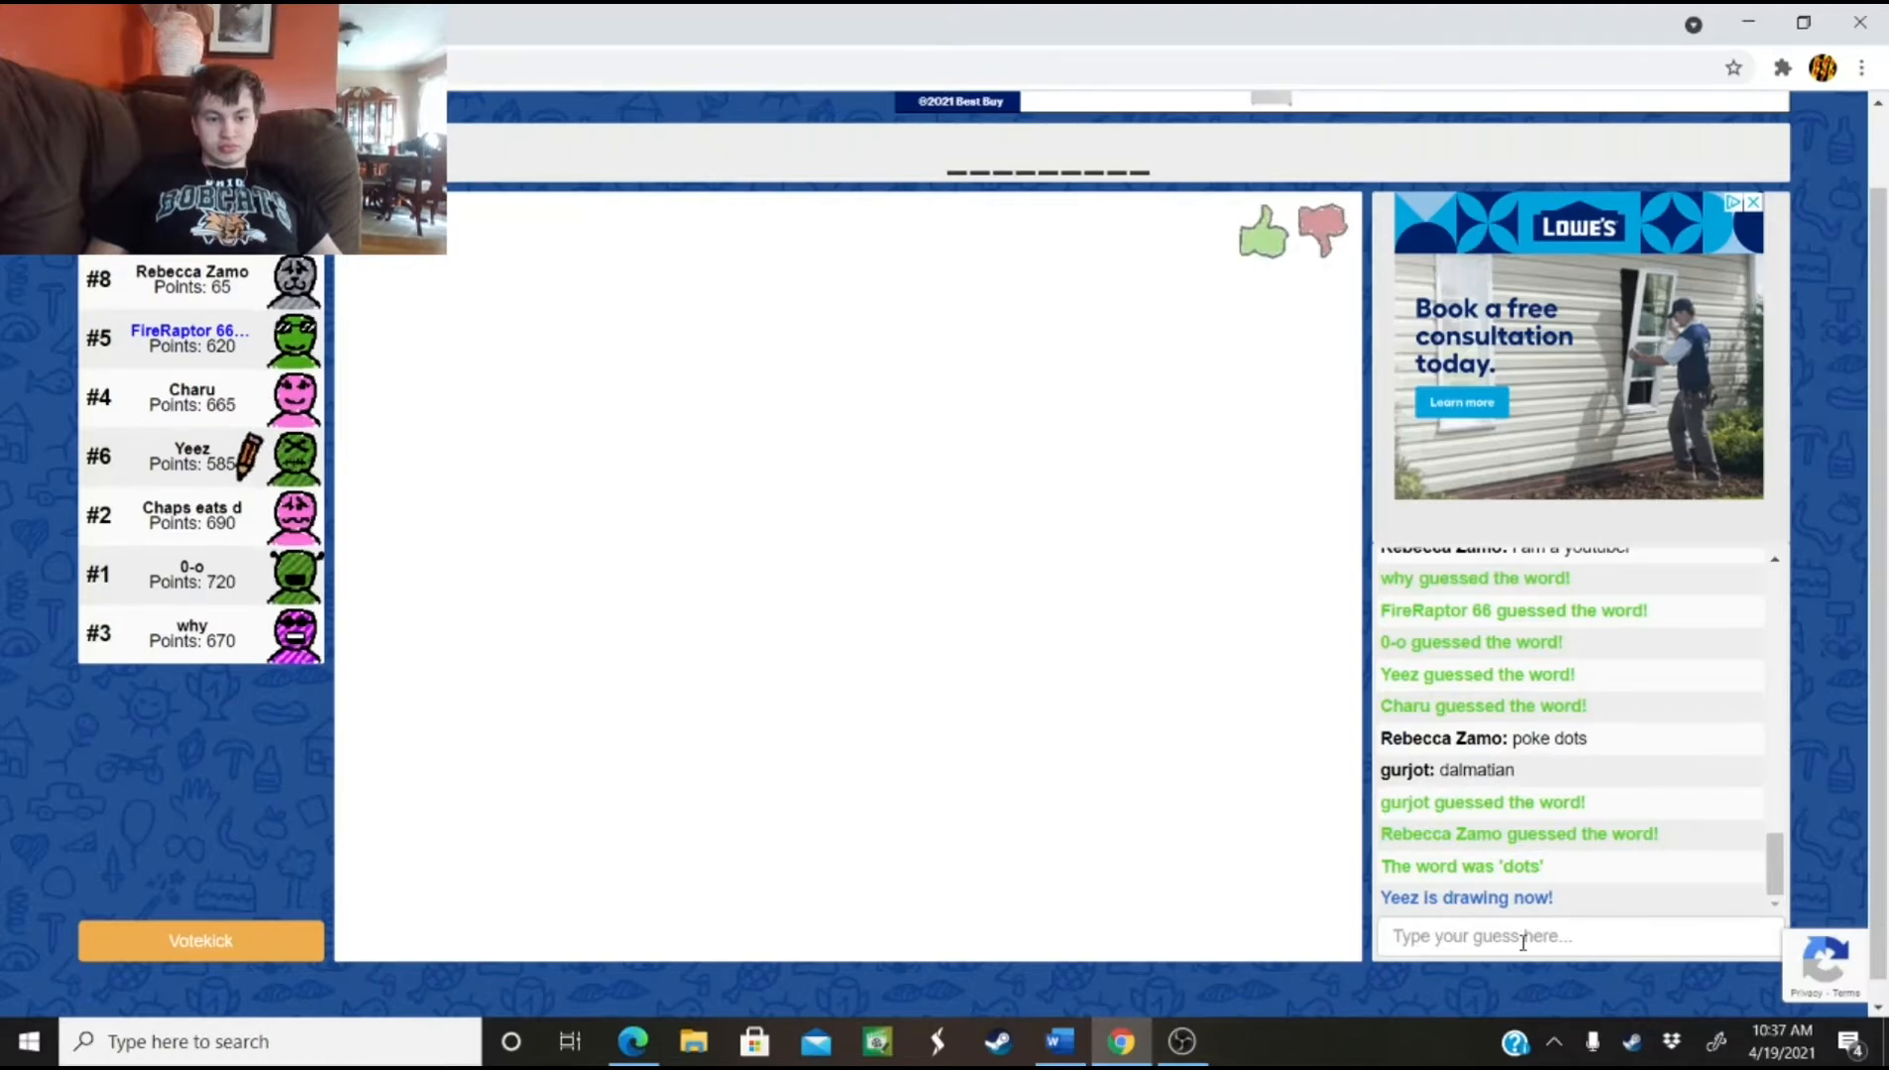
Send guesses such as 'forestfire' and 'evaporate' during Yeez's round
{"action": "left_click_drag", "start_coordinate": [716, 862], "coordinate": [759, 935]}
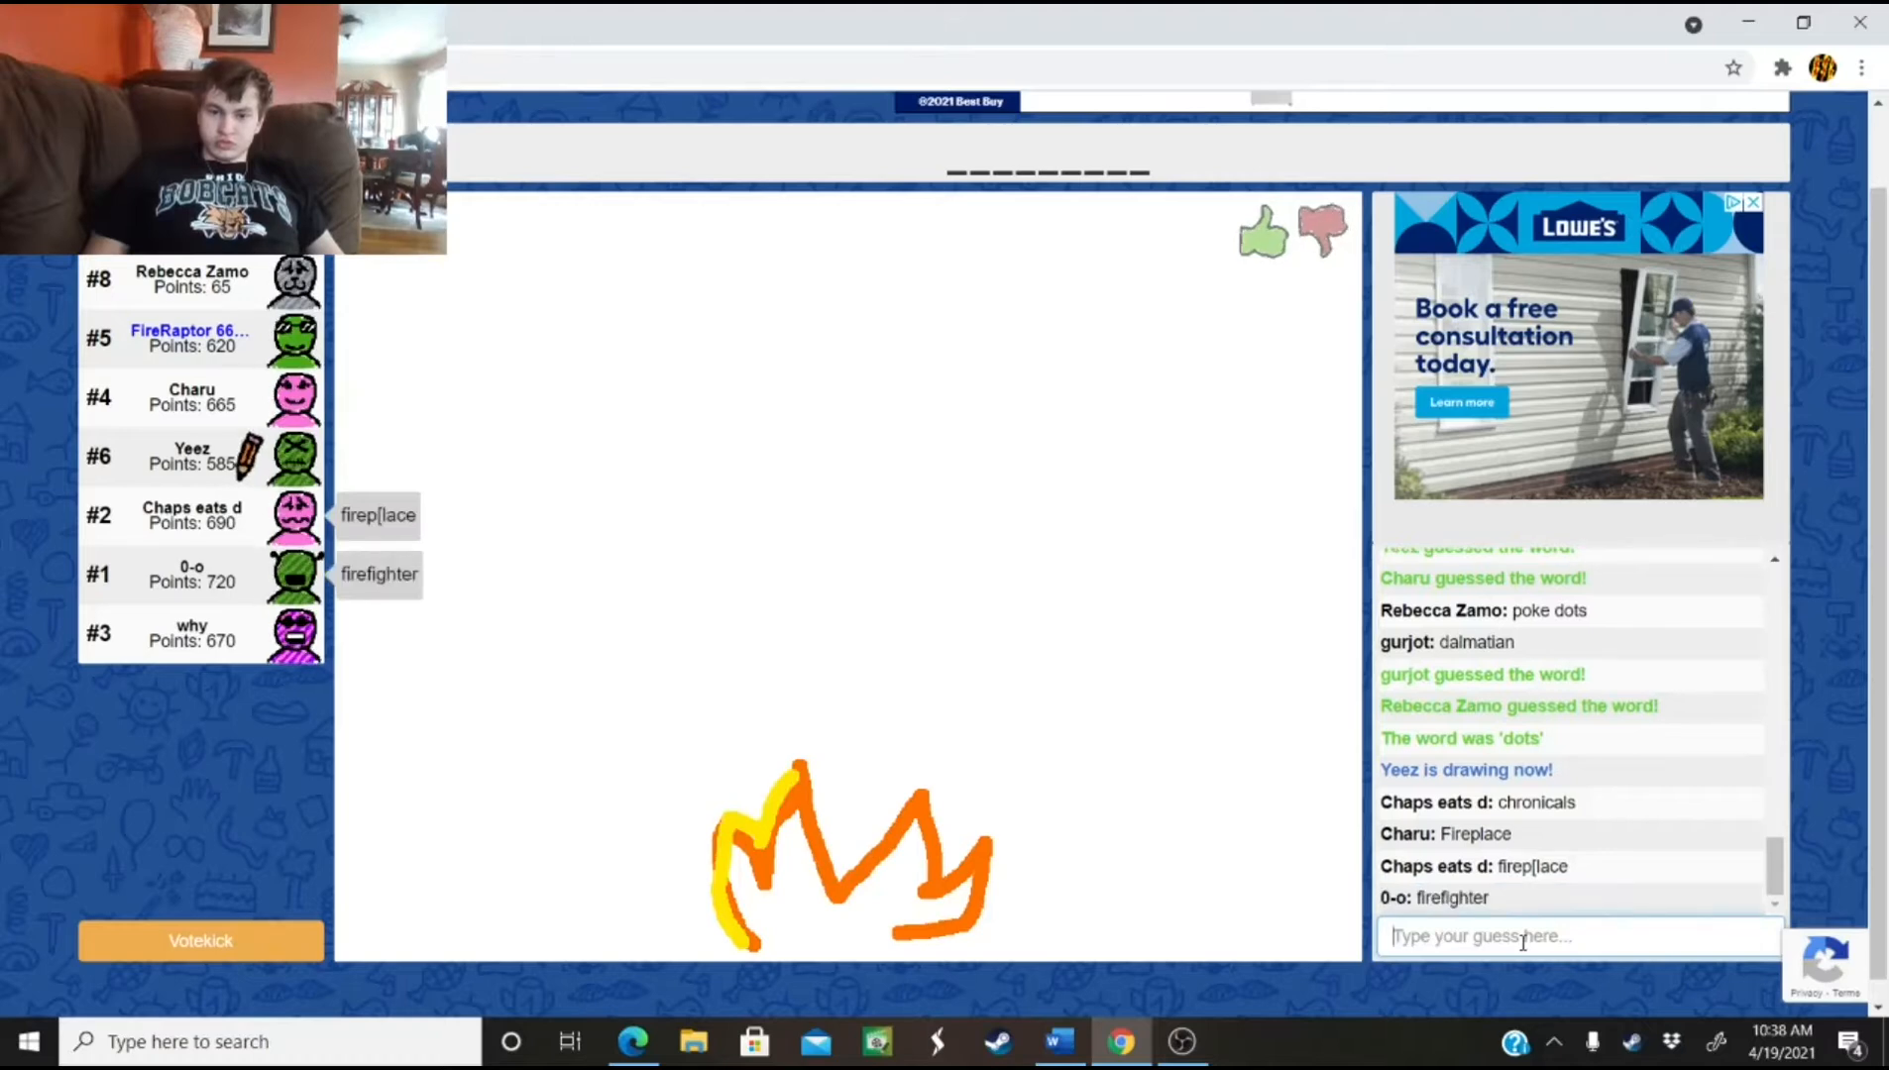
{"action": "type", "text": "for"}
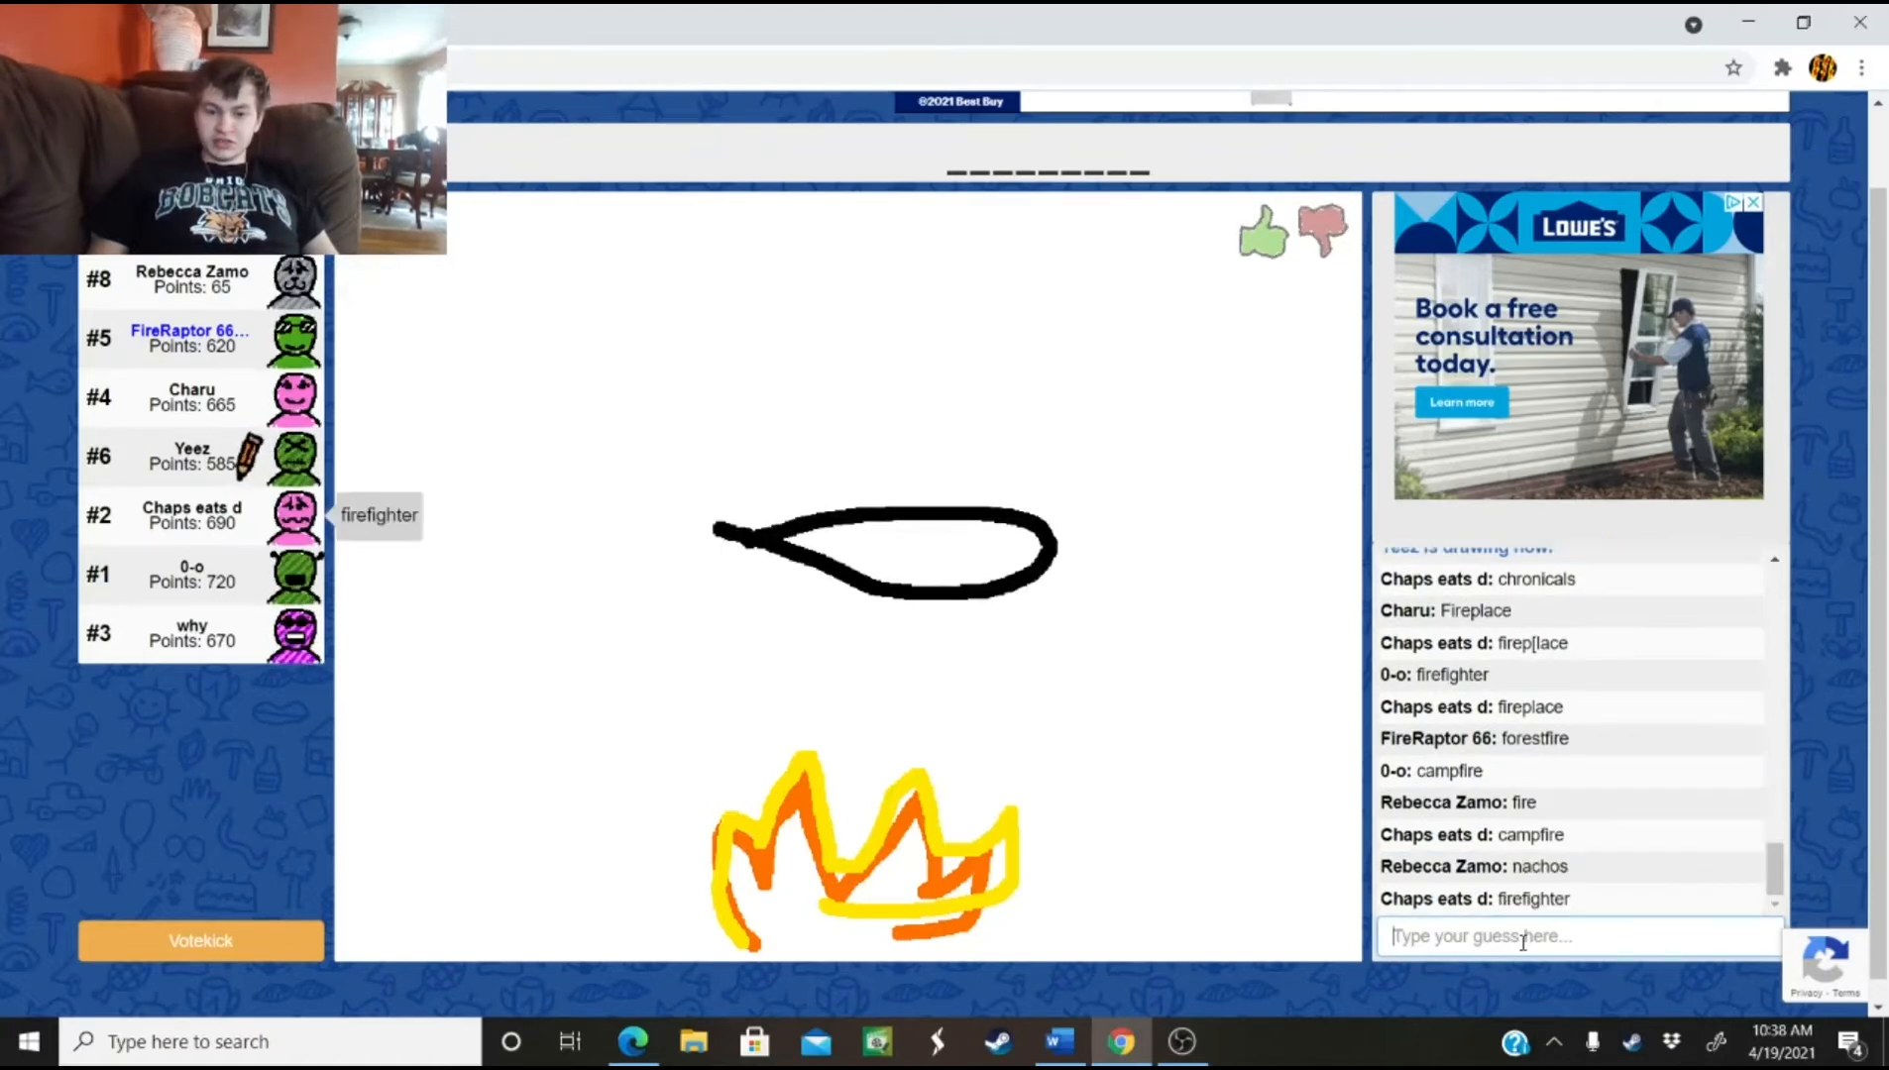
{"action": "type", "text": "camp"}
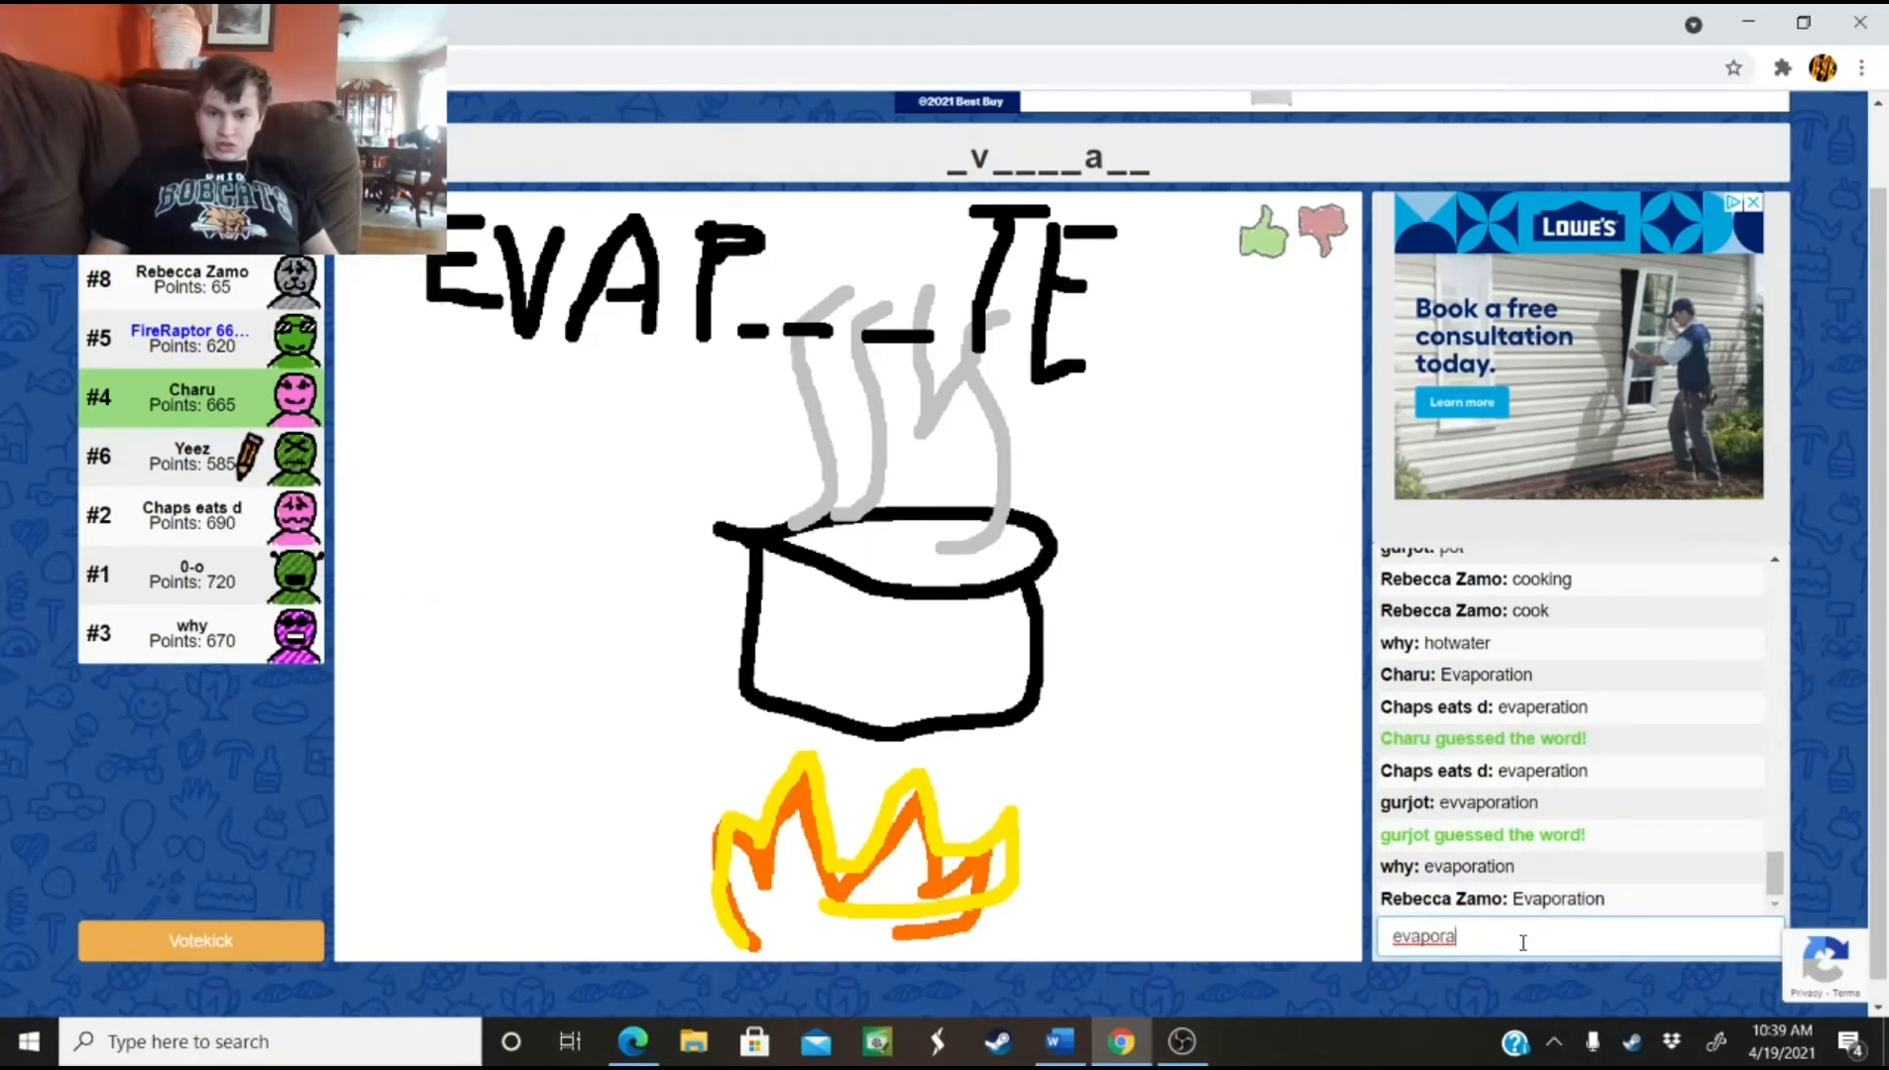
{"action": "type", "text": "t"}
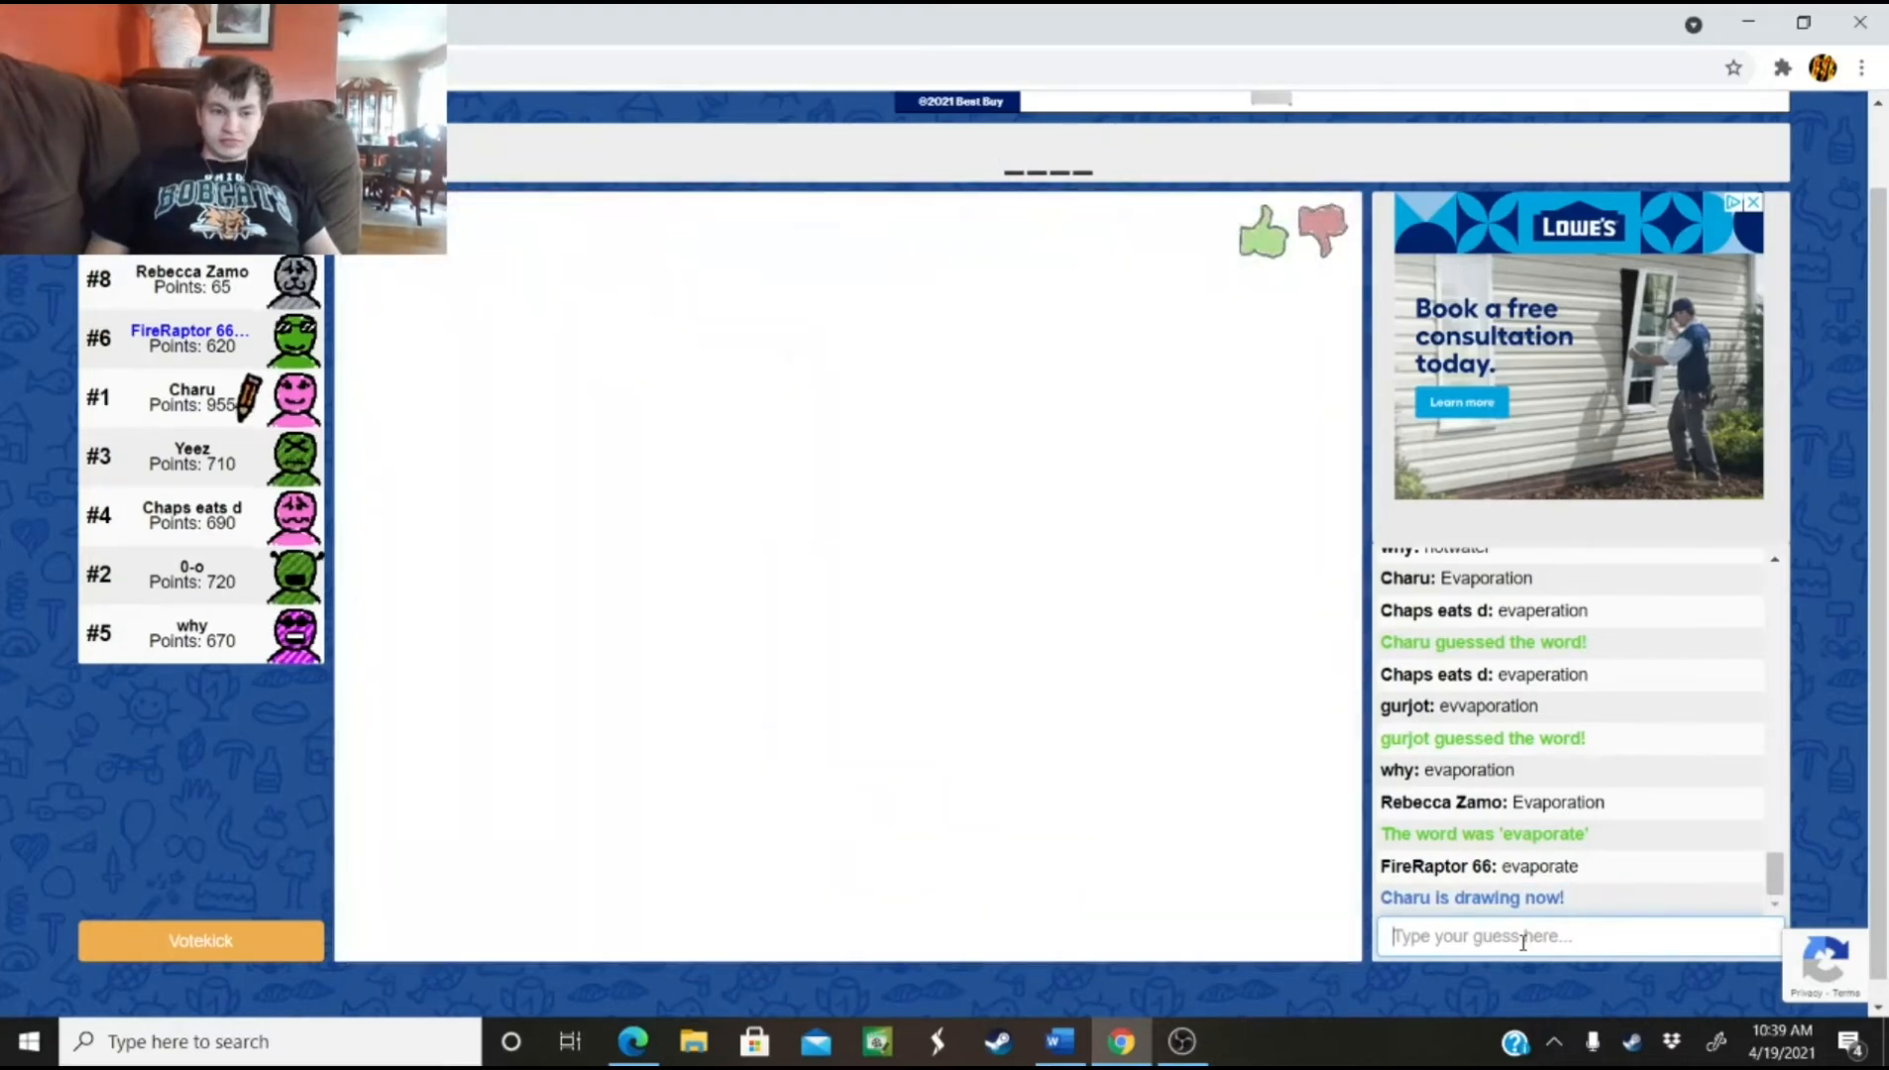
Guess 'face', then 'acne' for Charu's spotted face drawing, reaching 845 points
{"action": "left_click_drag", "start_coordinate": [940, 307], "coordinate": [1041, 379]}
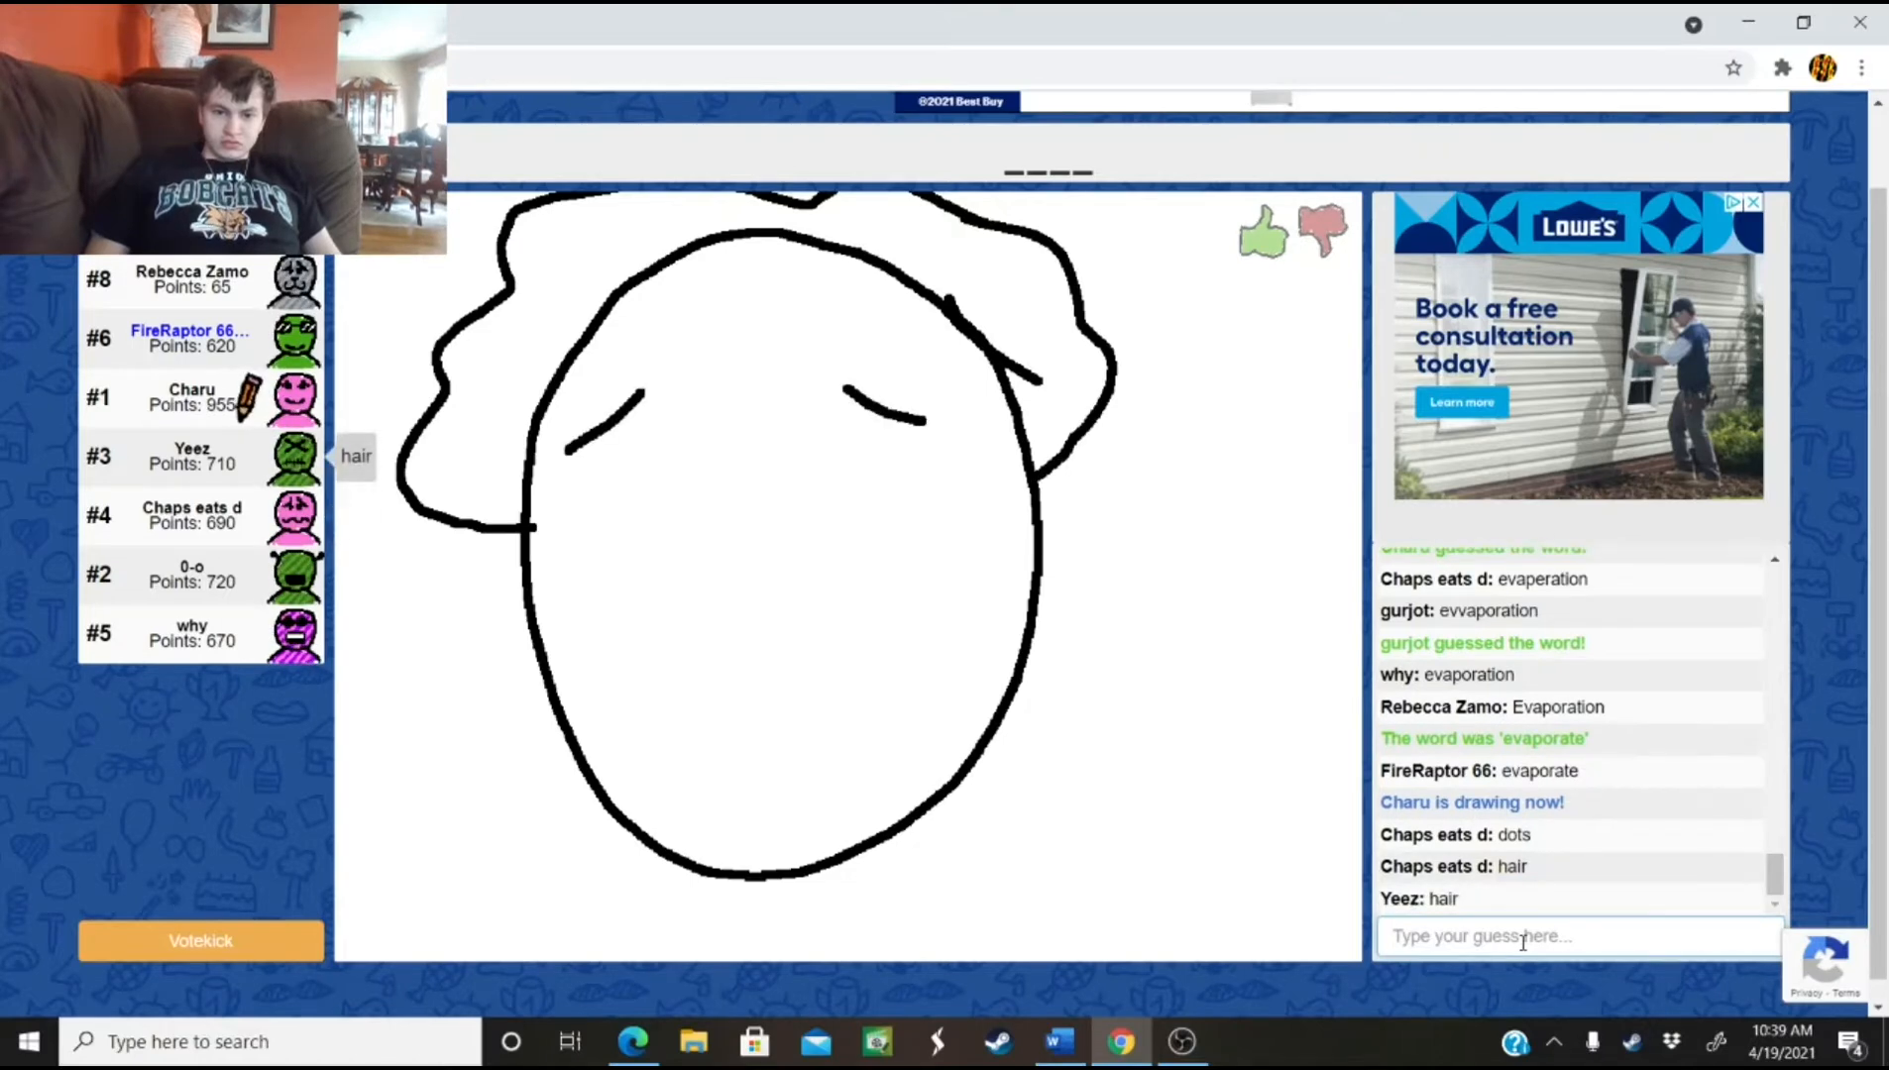
{"action": "type", "text": "face"}
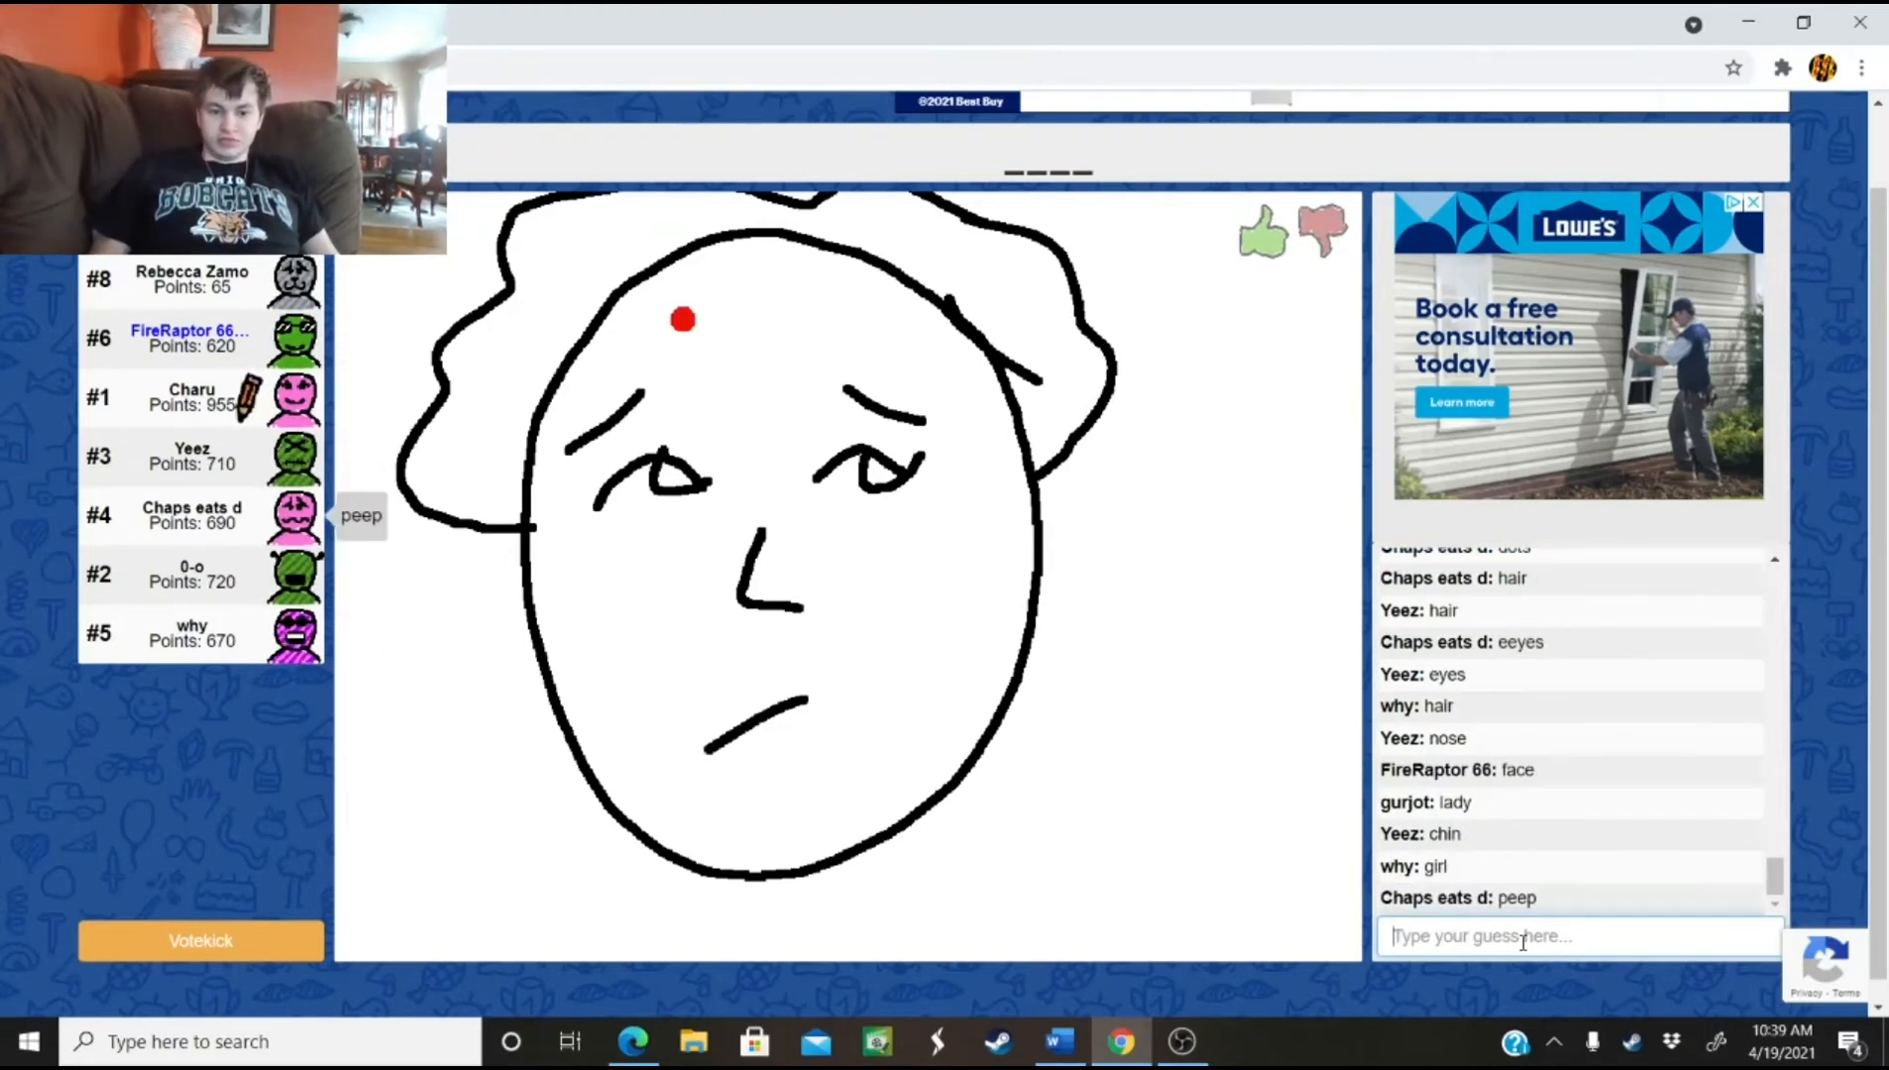
{"action": "left_click", "coordinate": [826, 294]}
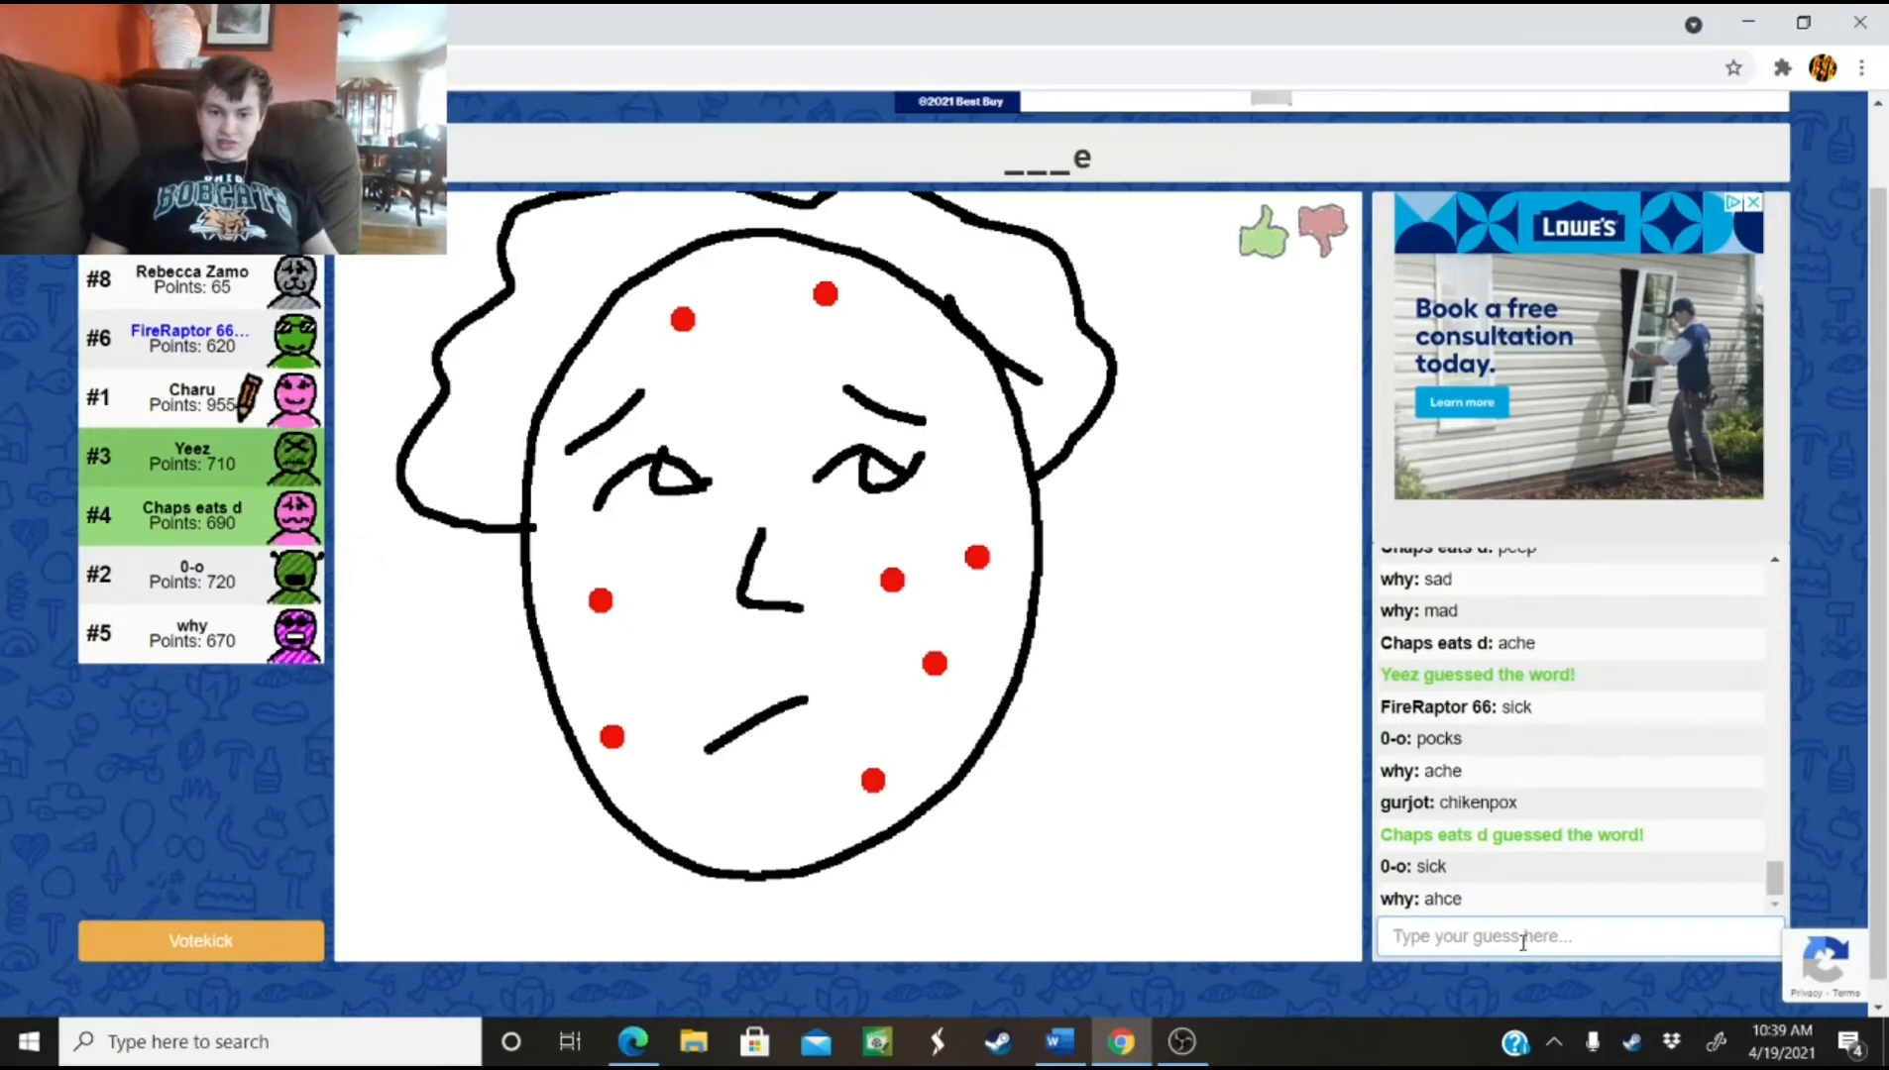
{"action": "type", "text": "ac"}
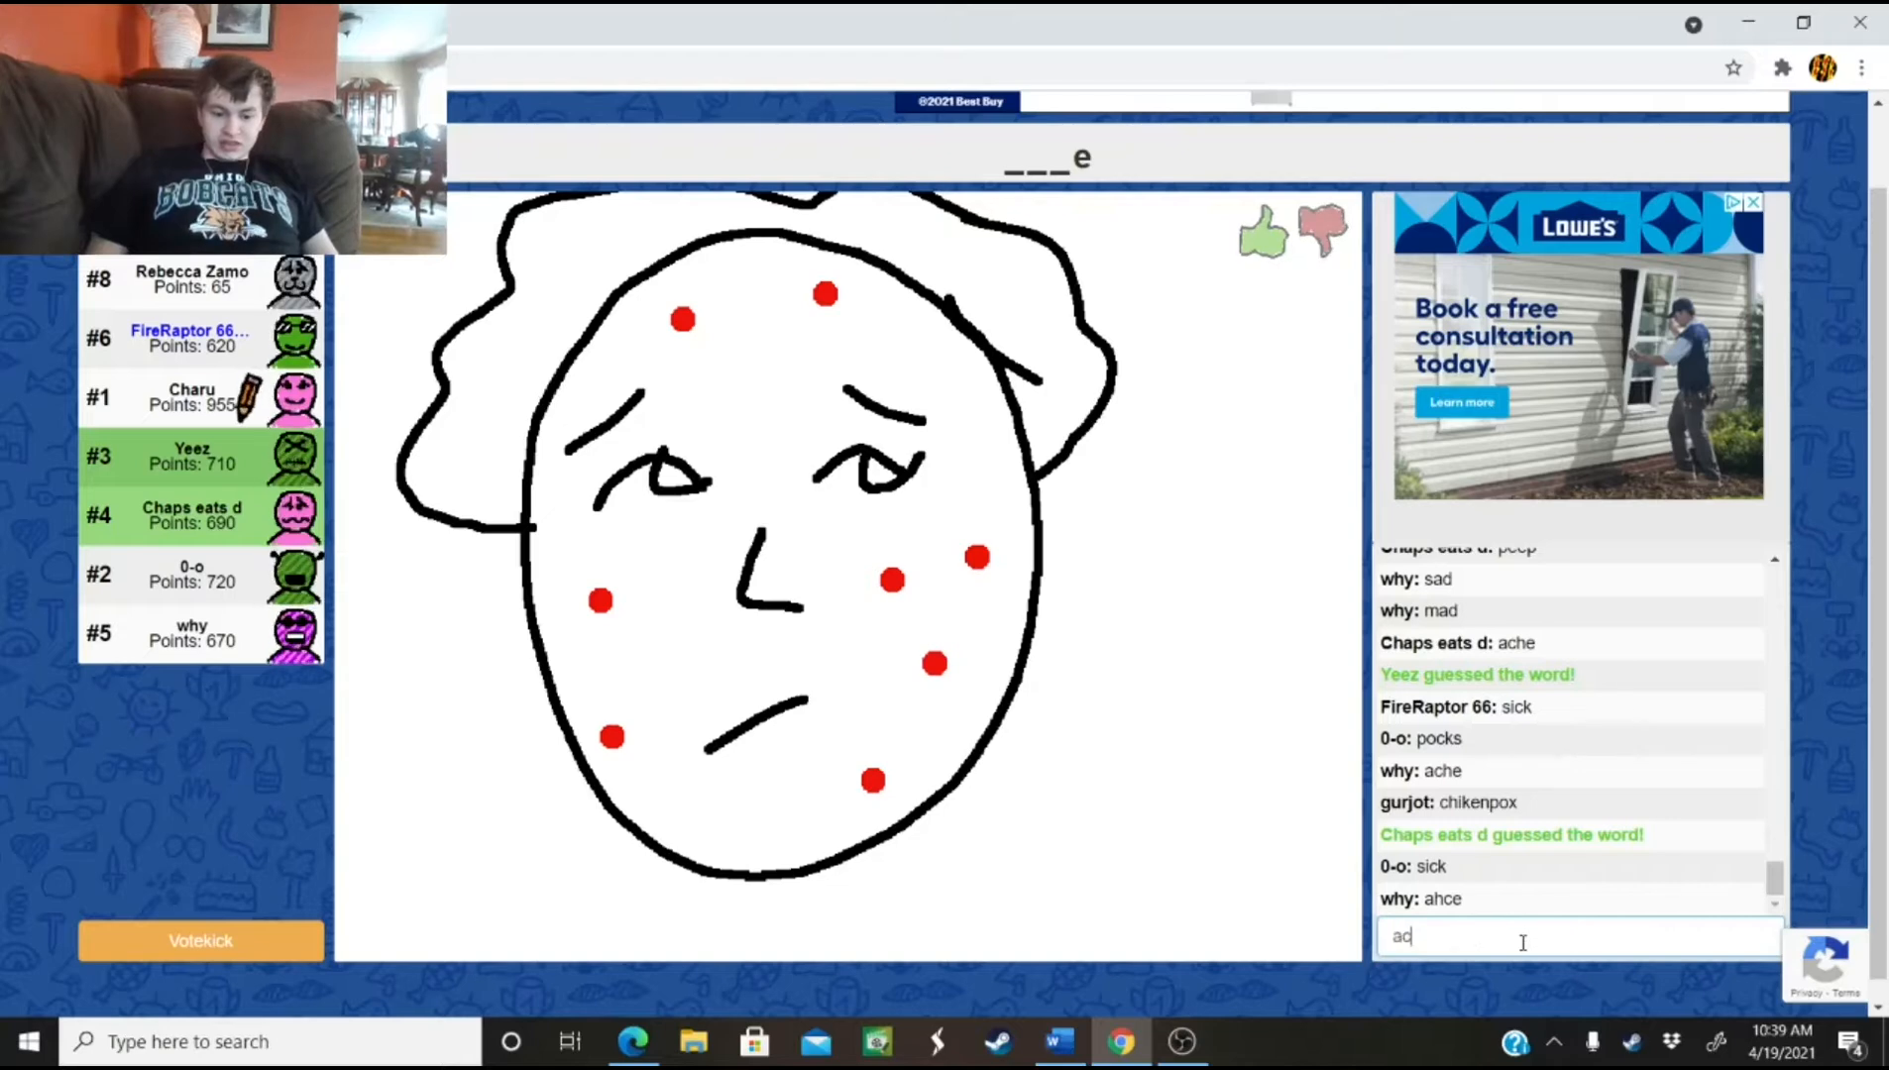
{"action": "key", "text": "Enter"}
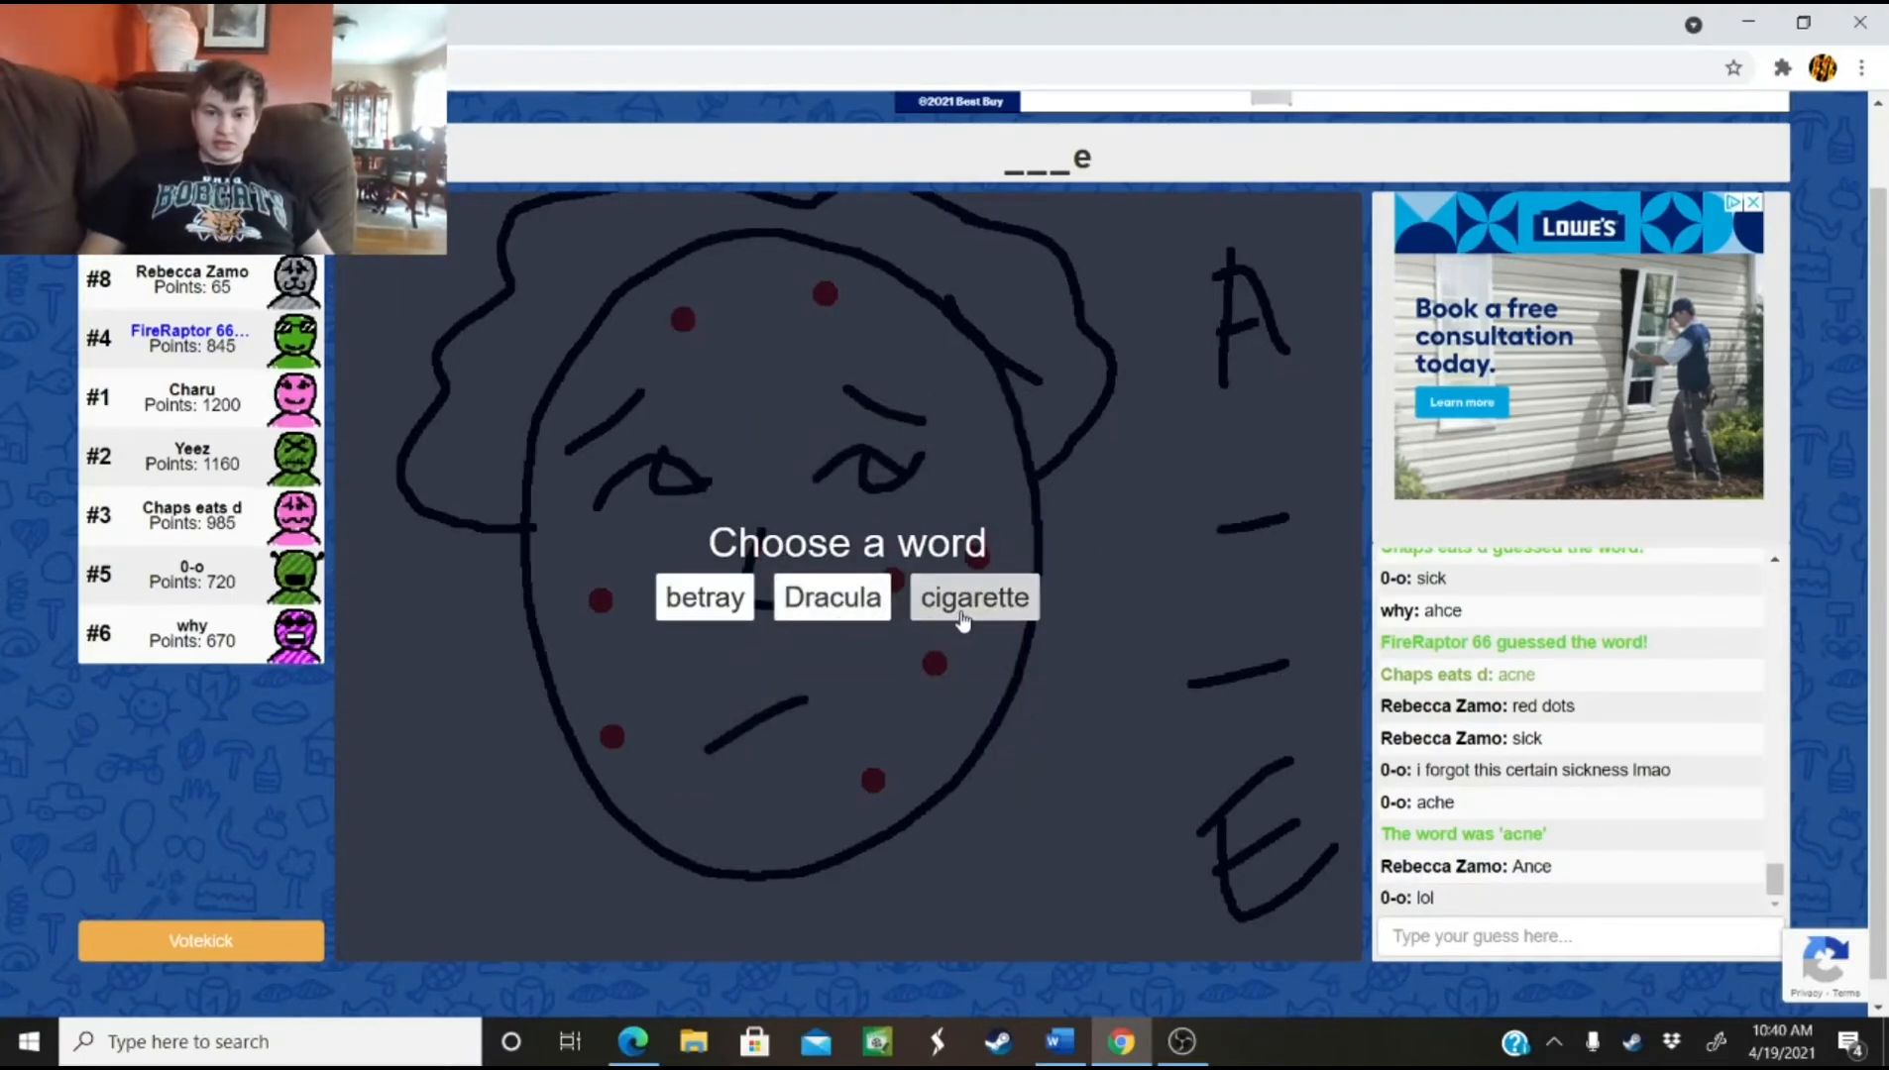
Pick 'cigarette' from the betray, Dracula and cigarette word choices
{"action": "left_click", "coordinate": [972, 597]}
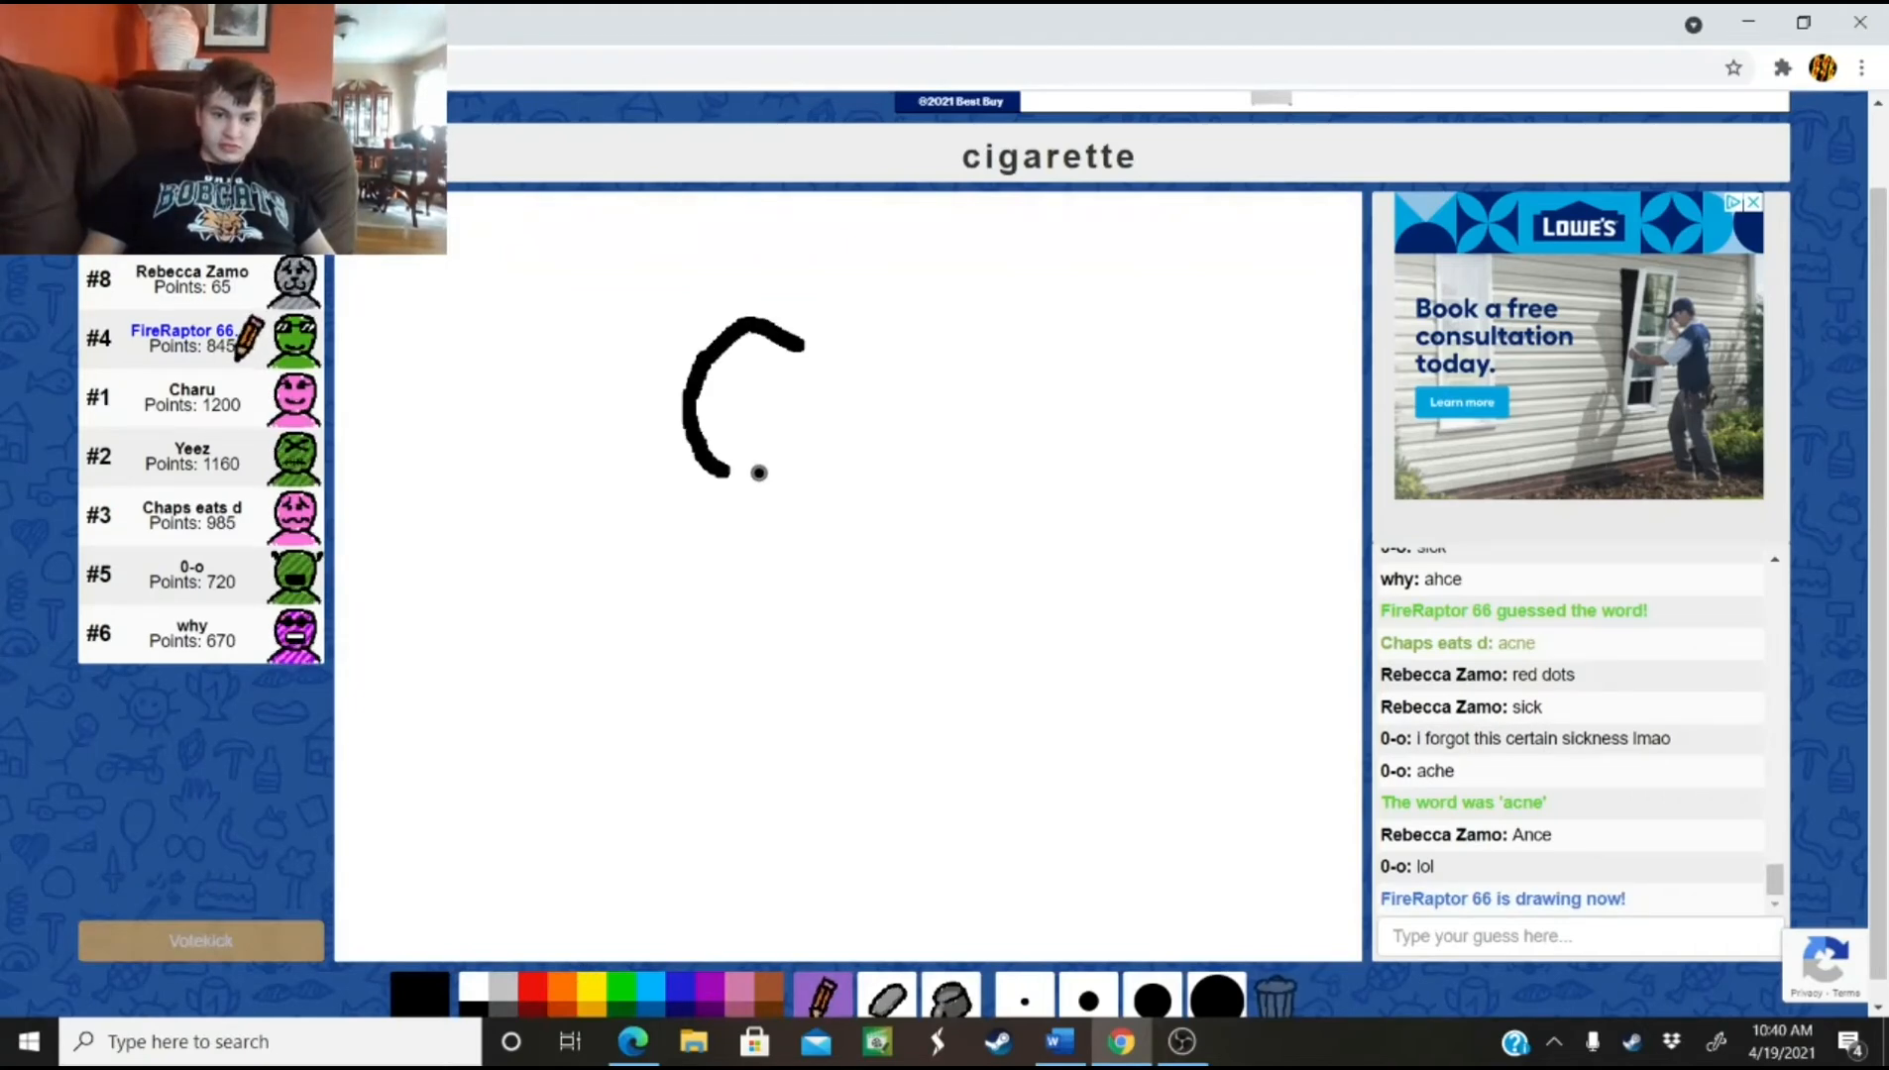
Draw a black stick figure's head, body, legs and an arm raised to the mouth
{"action": "left_click_drag", "start_coordinate": [756, 473], "coordinate": [744, 482]}
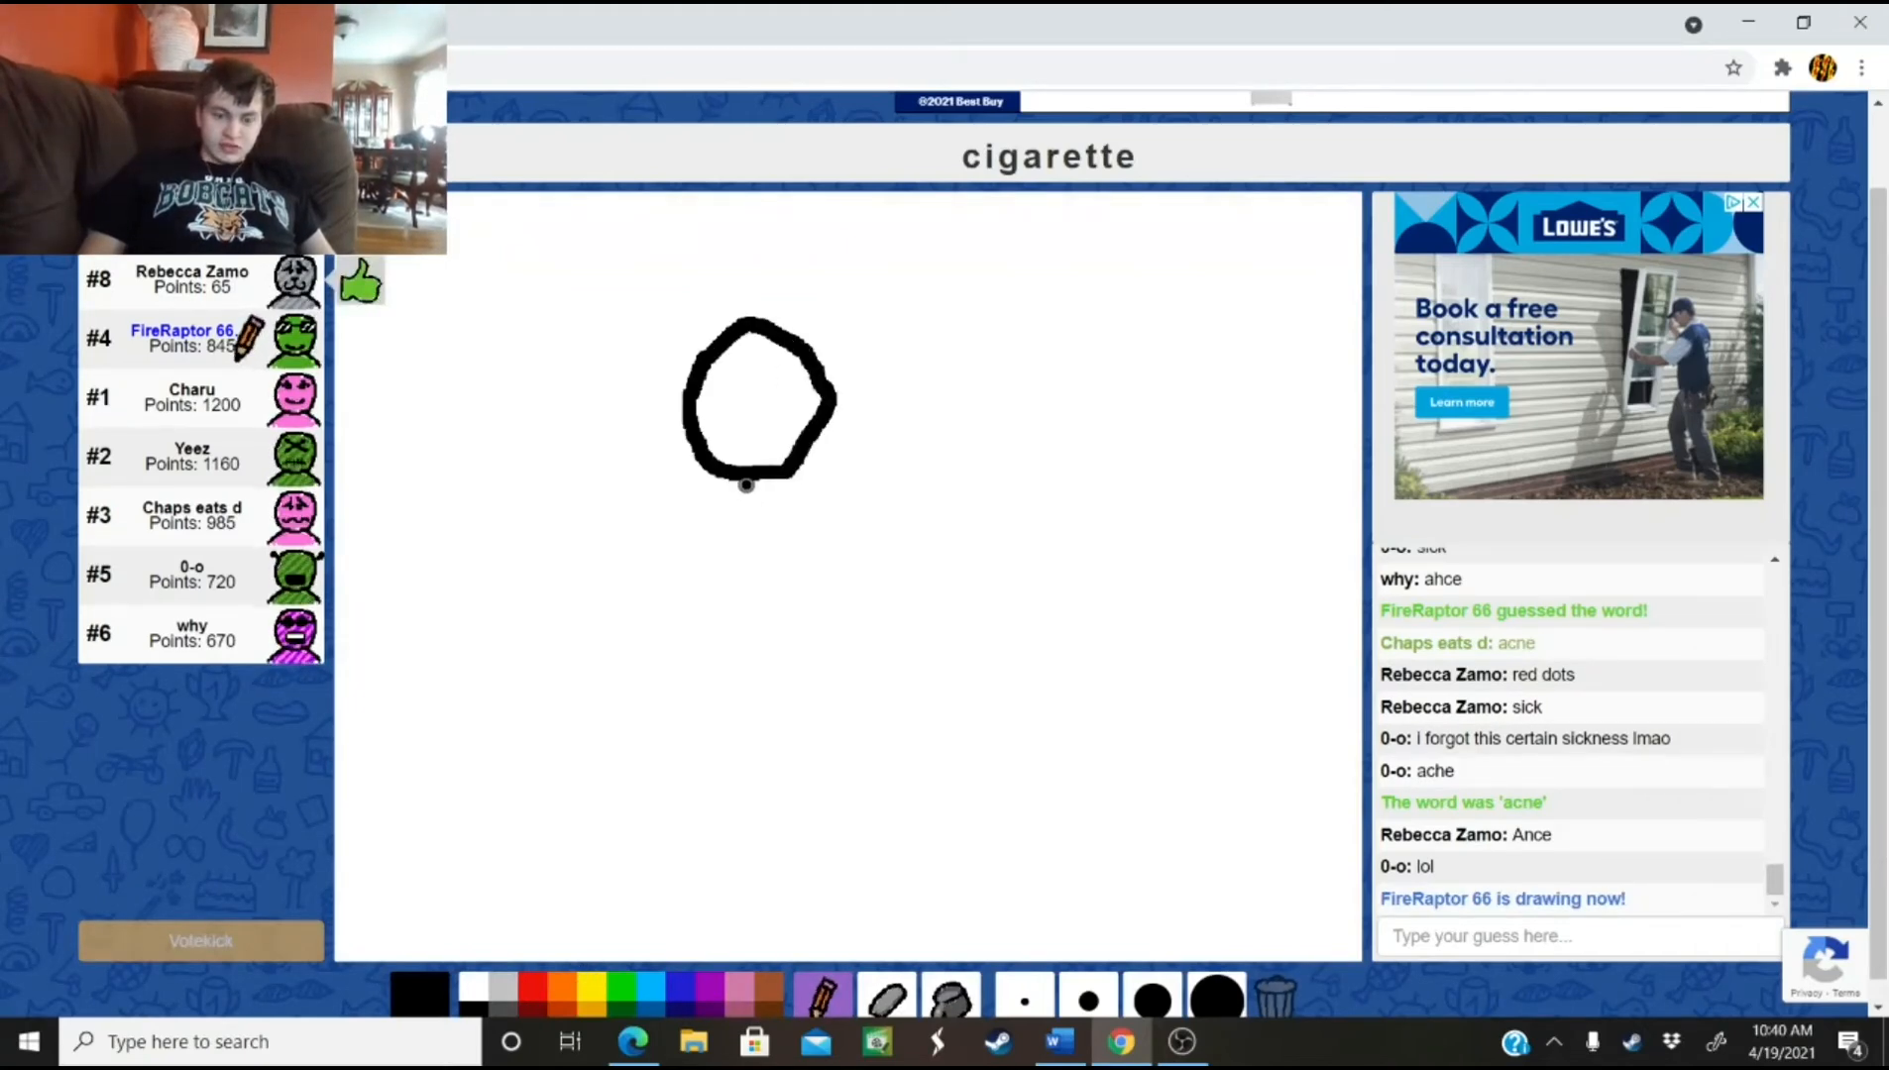
{"action": "left_click_drag", "start_coordinate": [745, 481], "coordinate": [771, 795]}
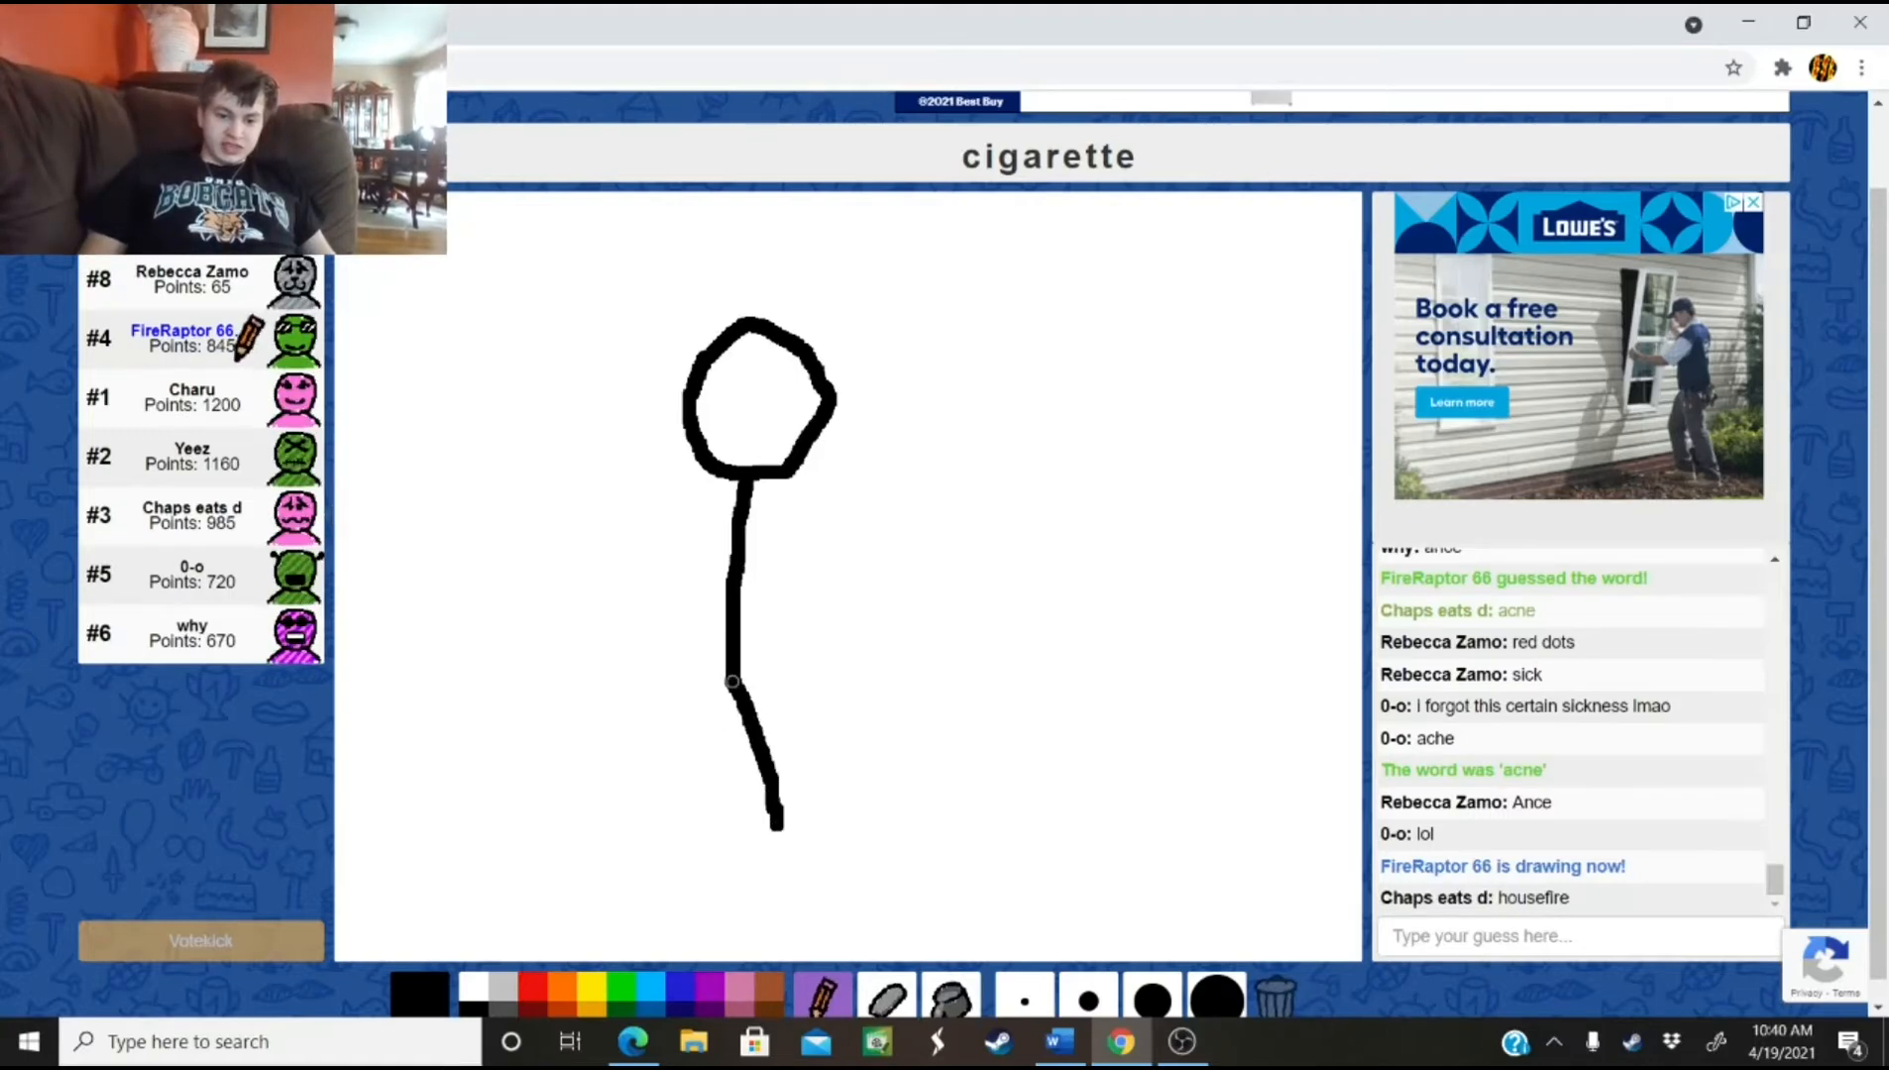
{"action": "left_click_drag", "start_coordinate": [748, 591], "coordinate": [650, 819]}
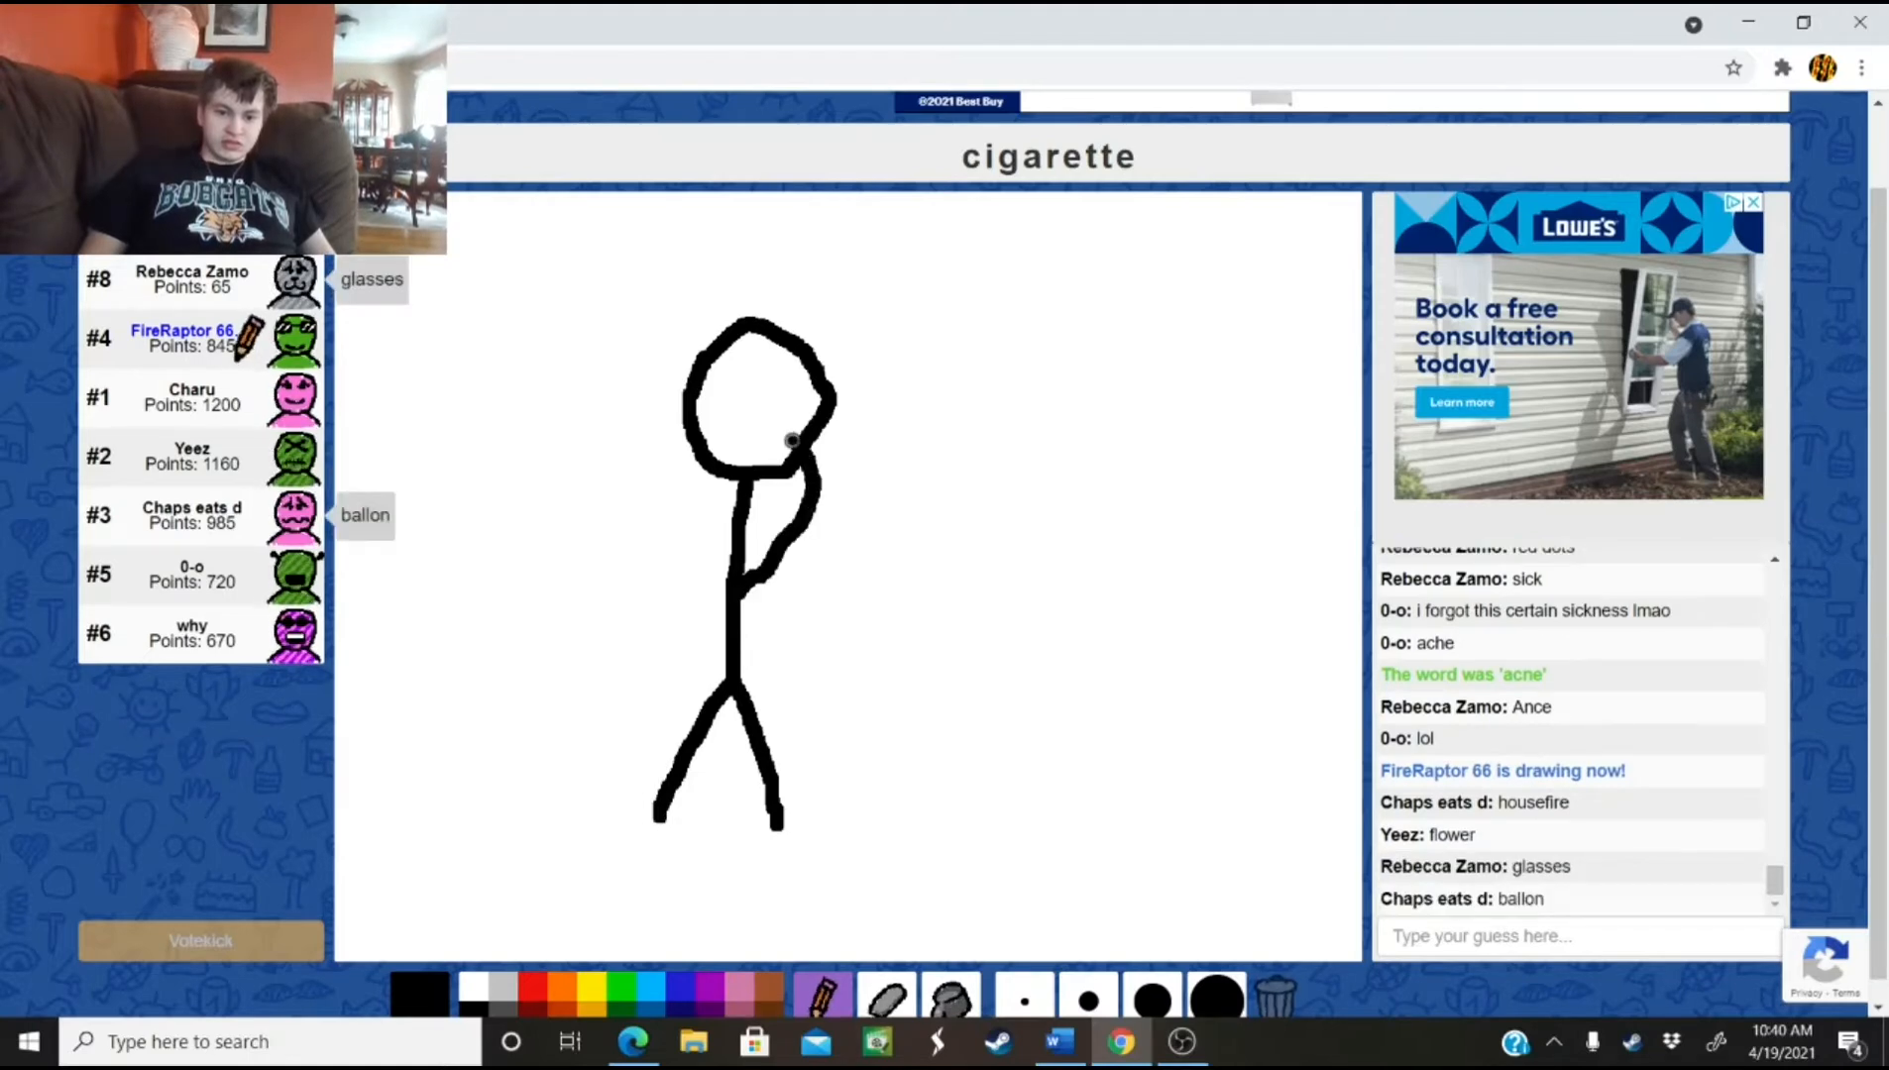
{"action": "left_click_drag", "start_coordinate": [789, 440], "coordinate": [856, 424]}
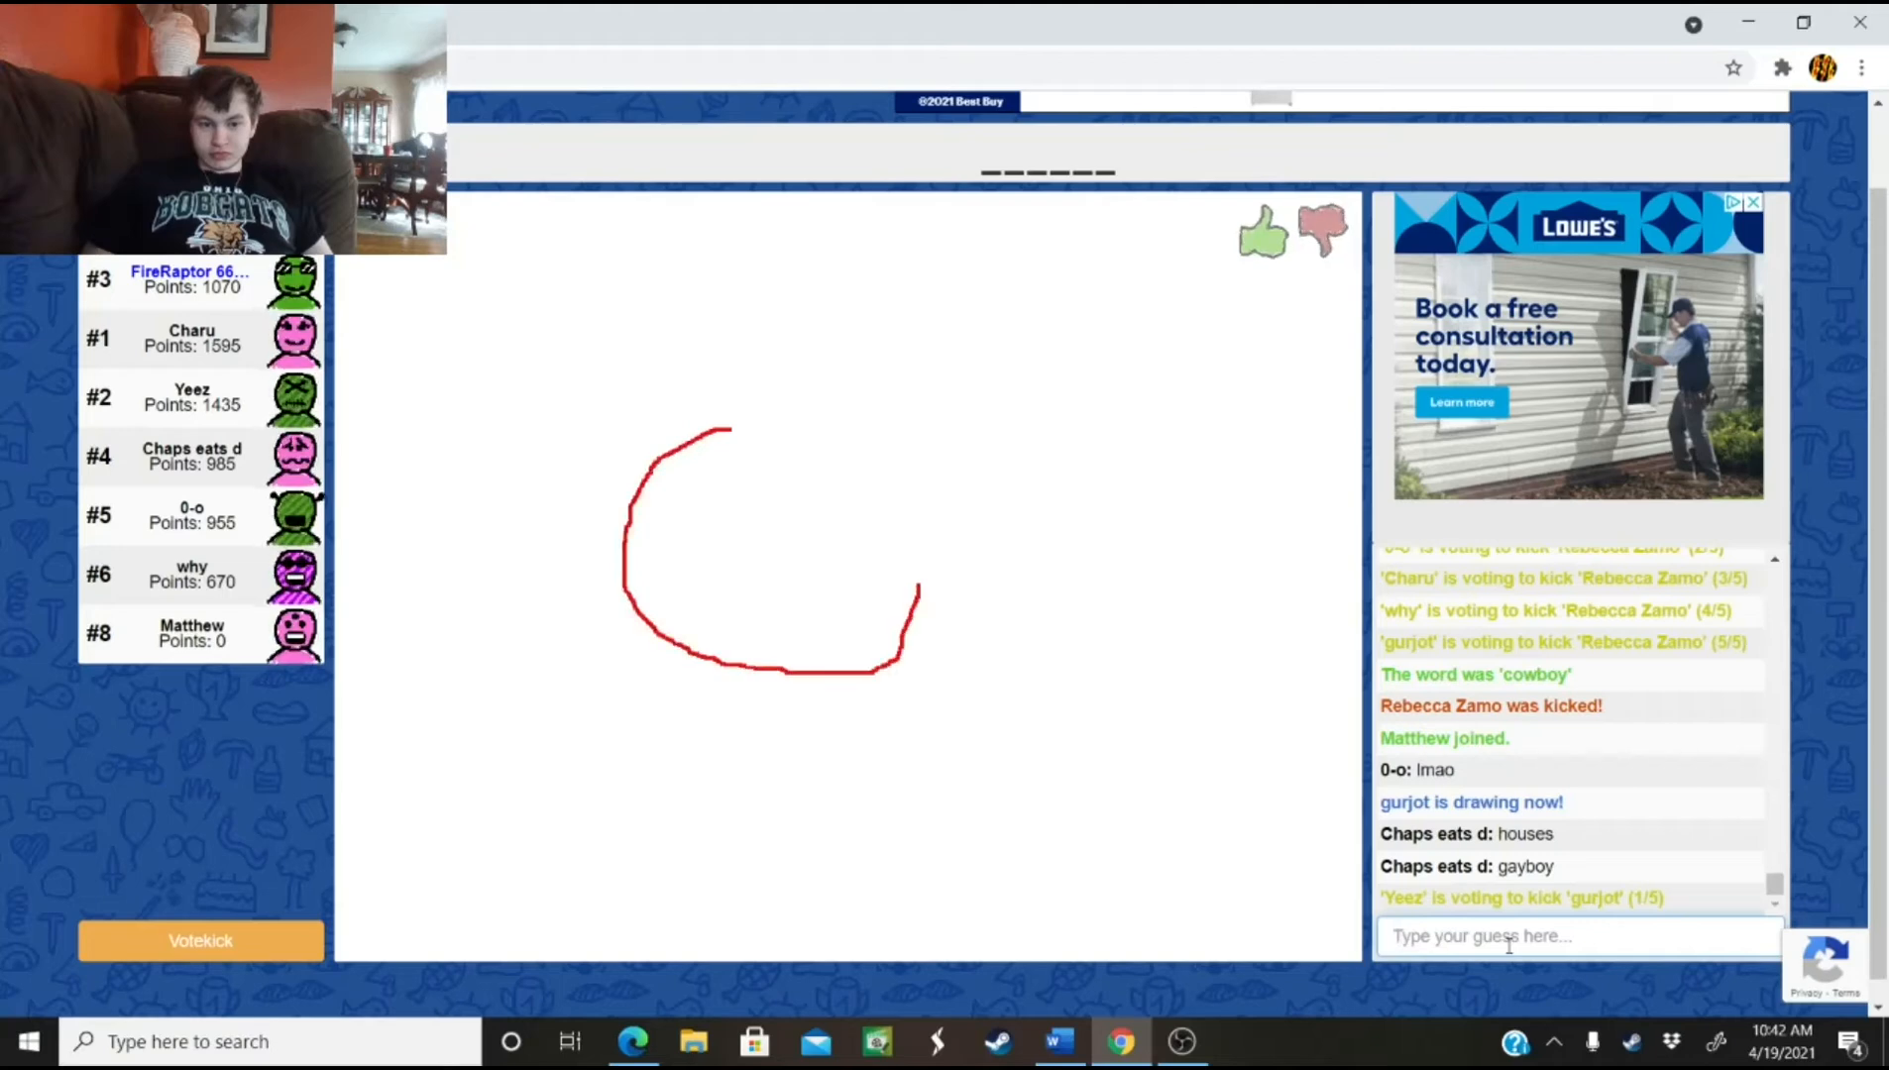
Guess 'circle', then 'tomato' for gurjot's red tomato drawing
{"action": "left_click_drag", "start_coordinate": [729, 431], "coordinate": [916, 566]}
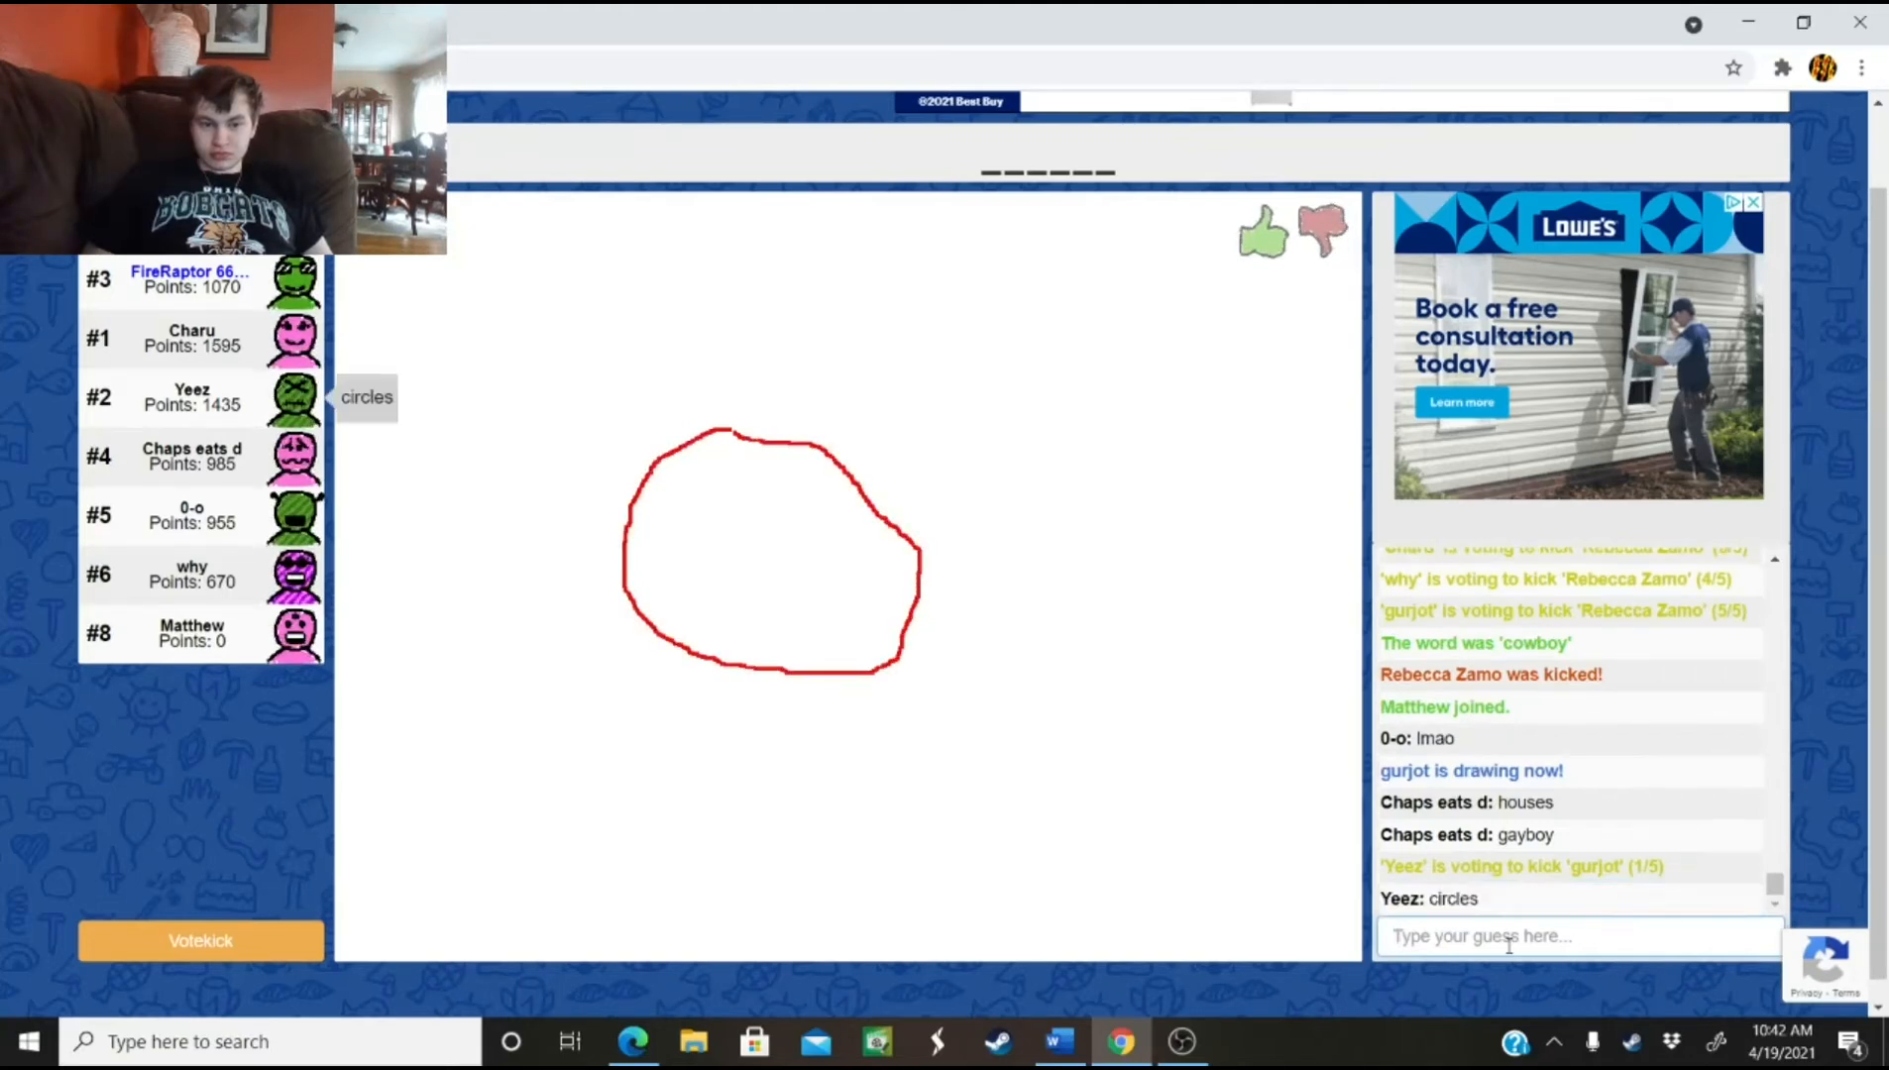
{"action": "type", "text": "circle"}
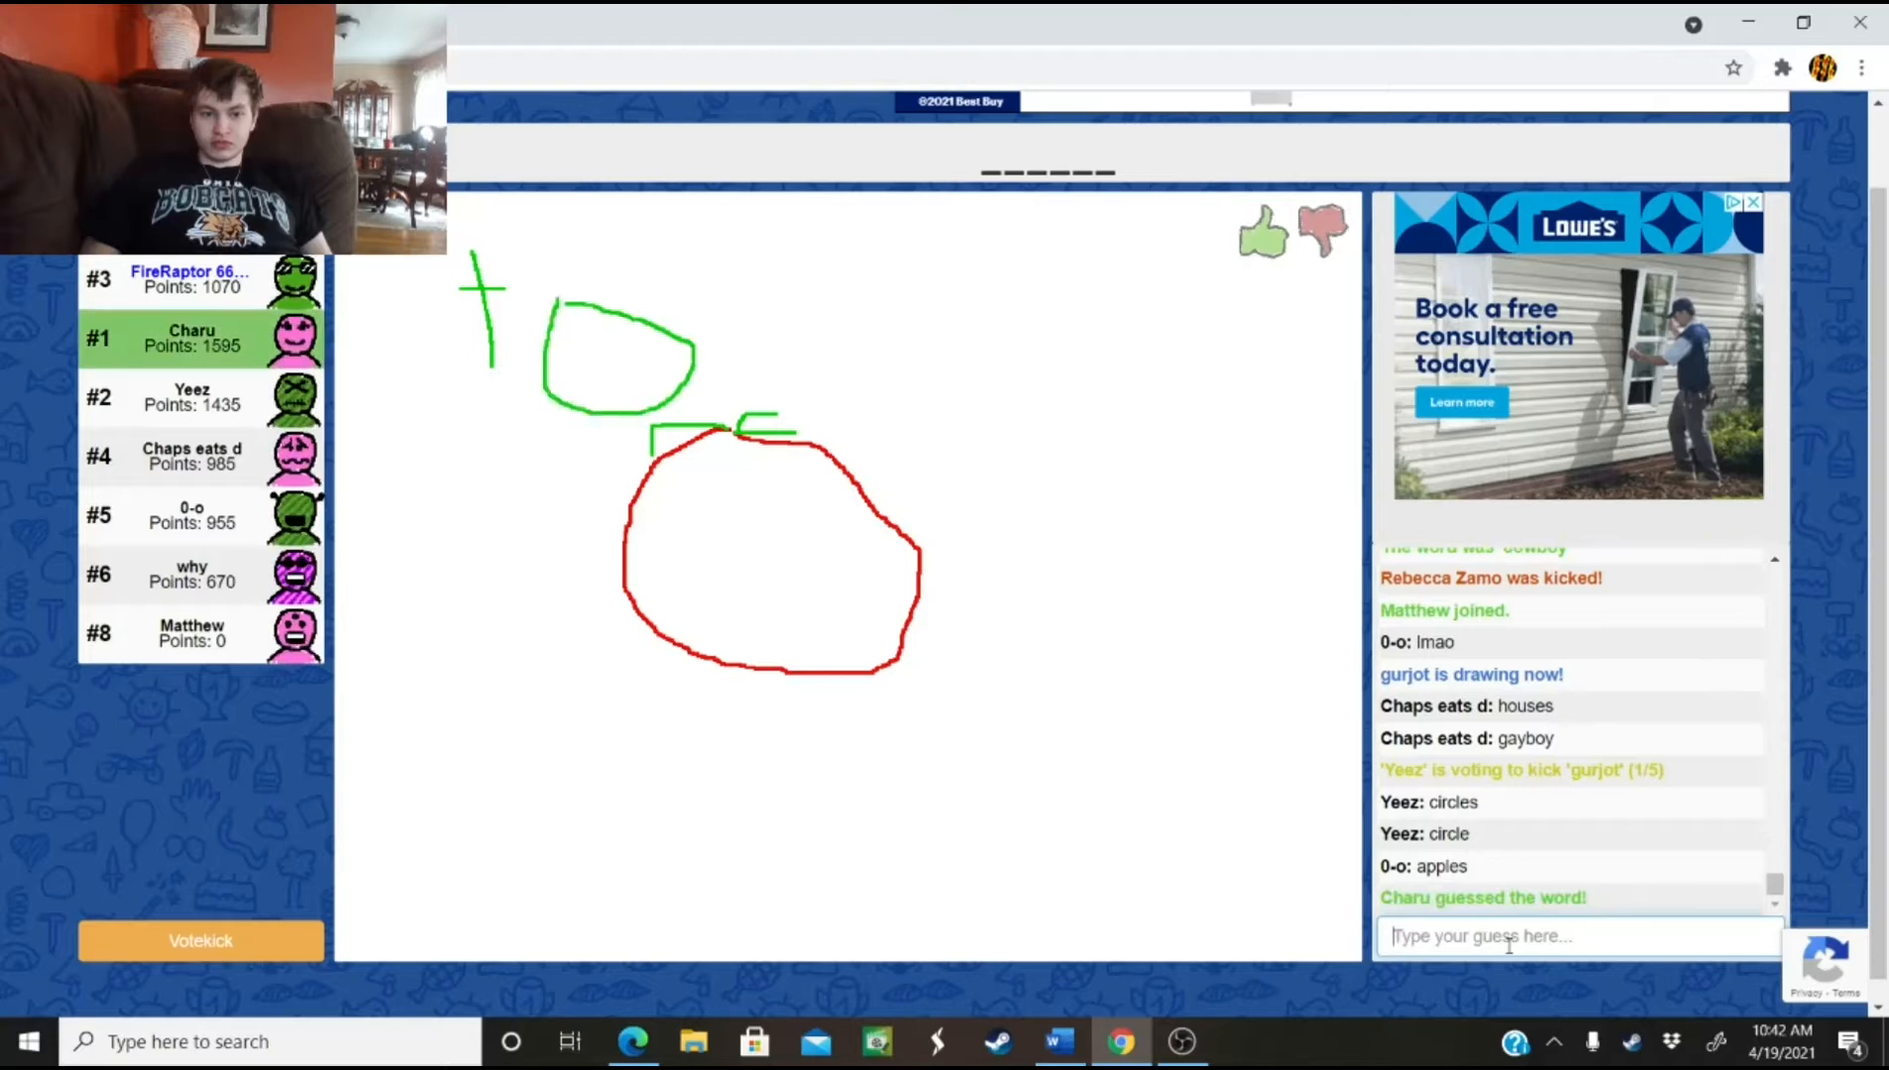
{"action": "type", "text": "to"}
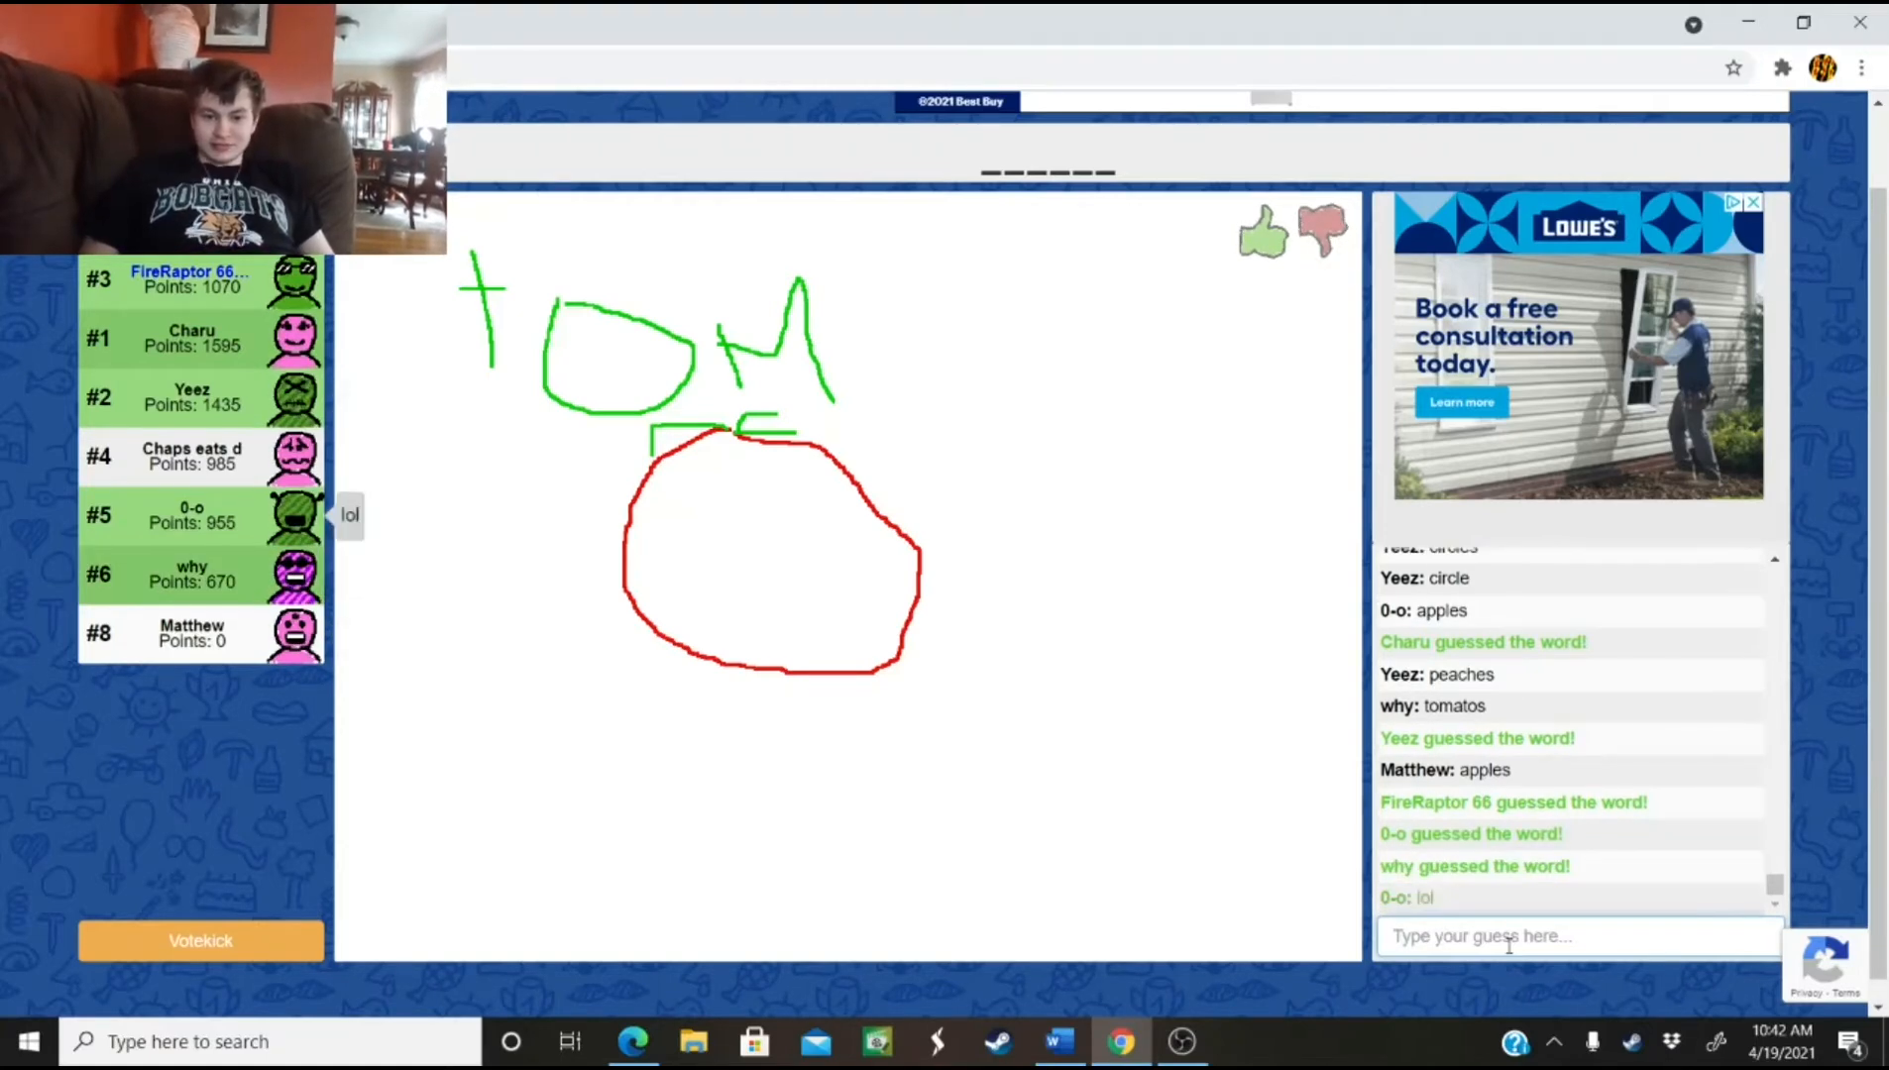
{"action": "left_click_drag", "start_coordinate": [934, 223], "coordinate": [1012, 380]}
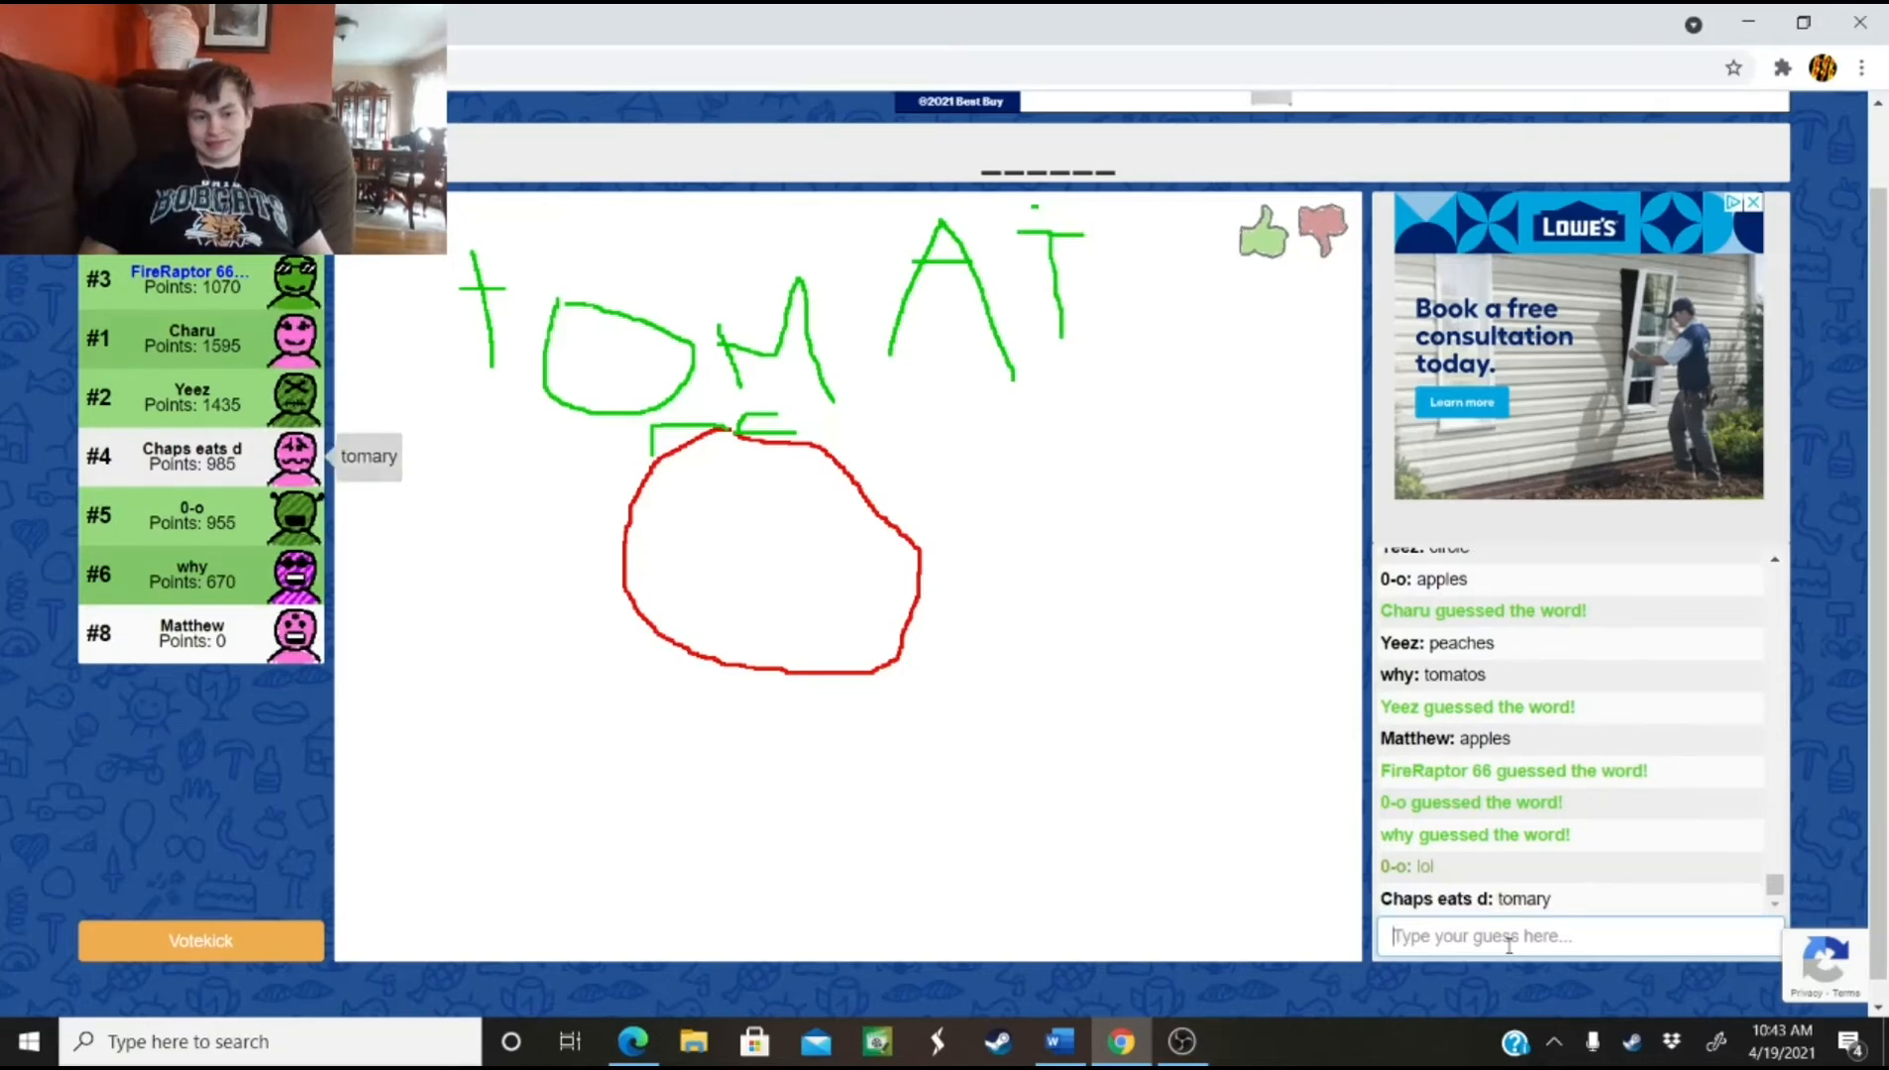
{"action": "left_click_drag", "start_coordinate": [1085, 229], "coordinate": [1217, 338]}
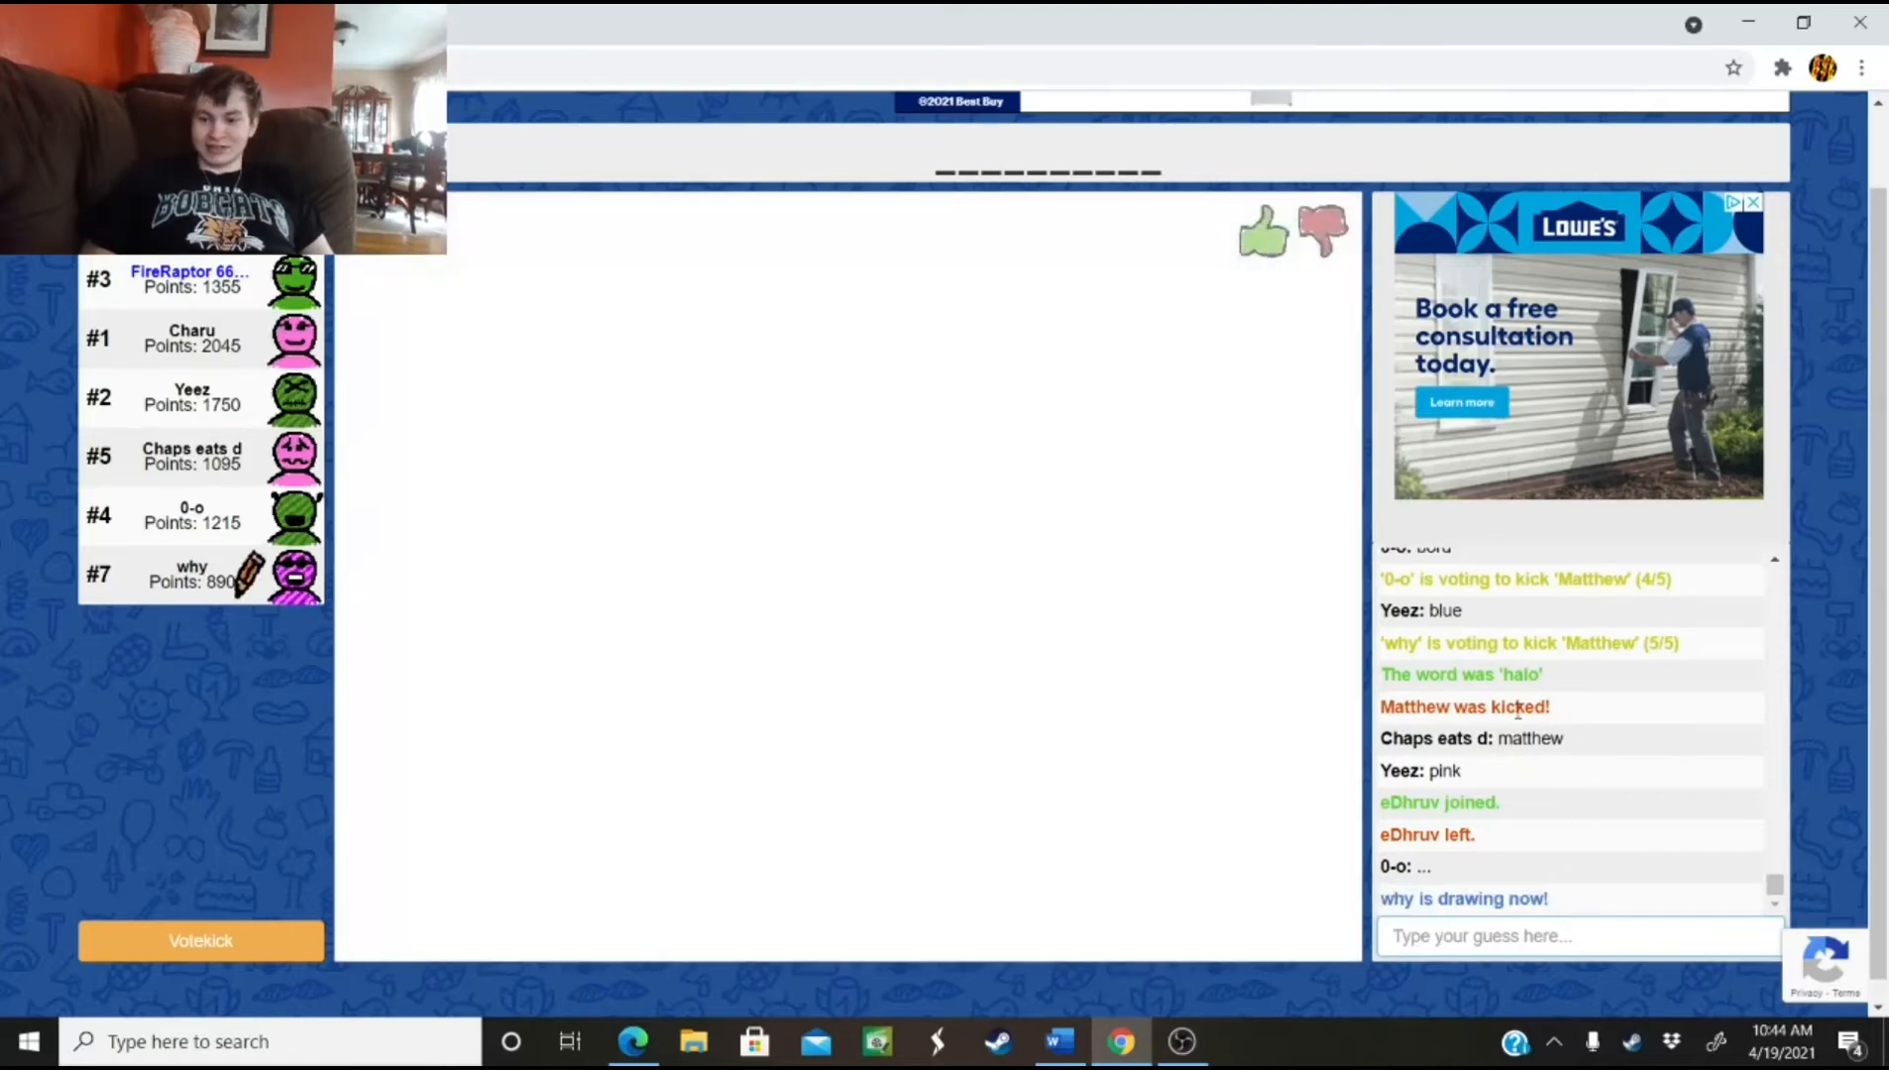
Guess 'portrait' for why's blackboard-style drawing
{"action": "left_click_drag", "start_coordinate": [585, 368], "coordinate": [581, 620]}
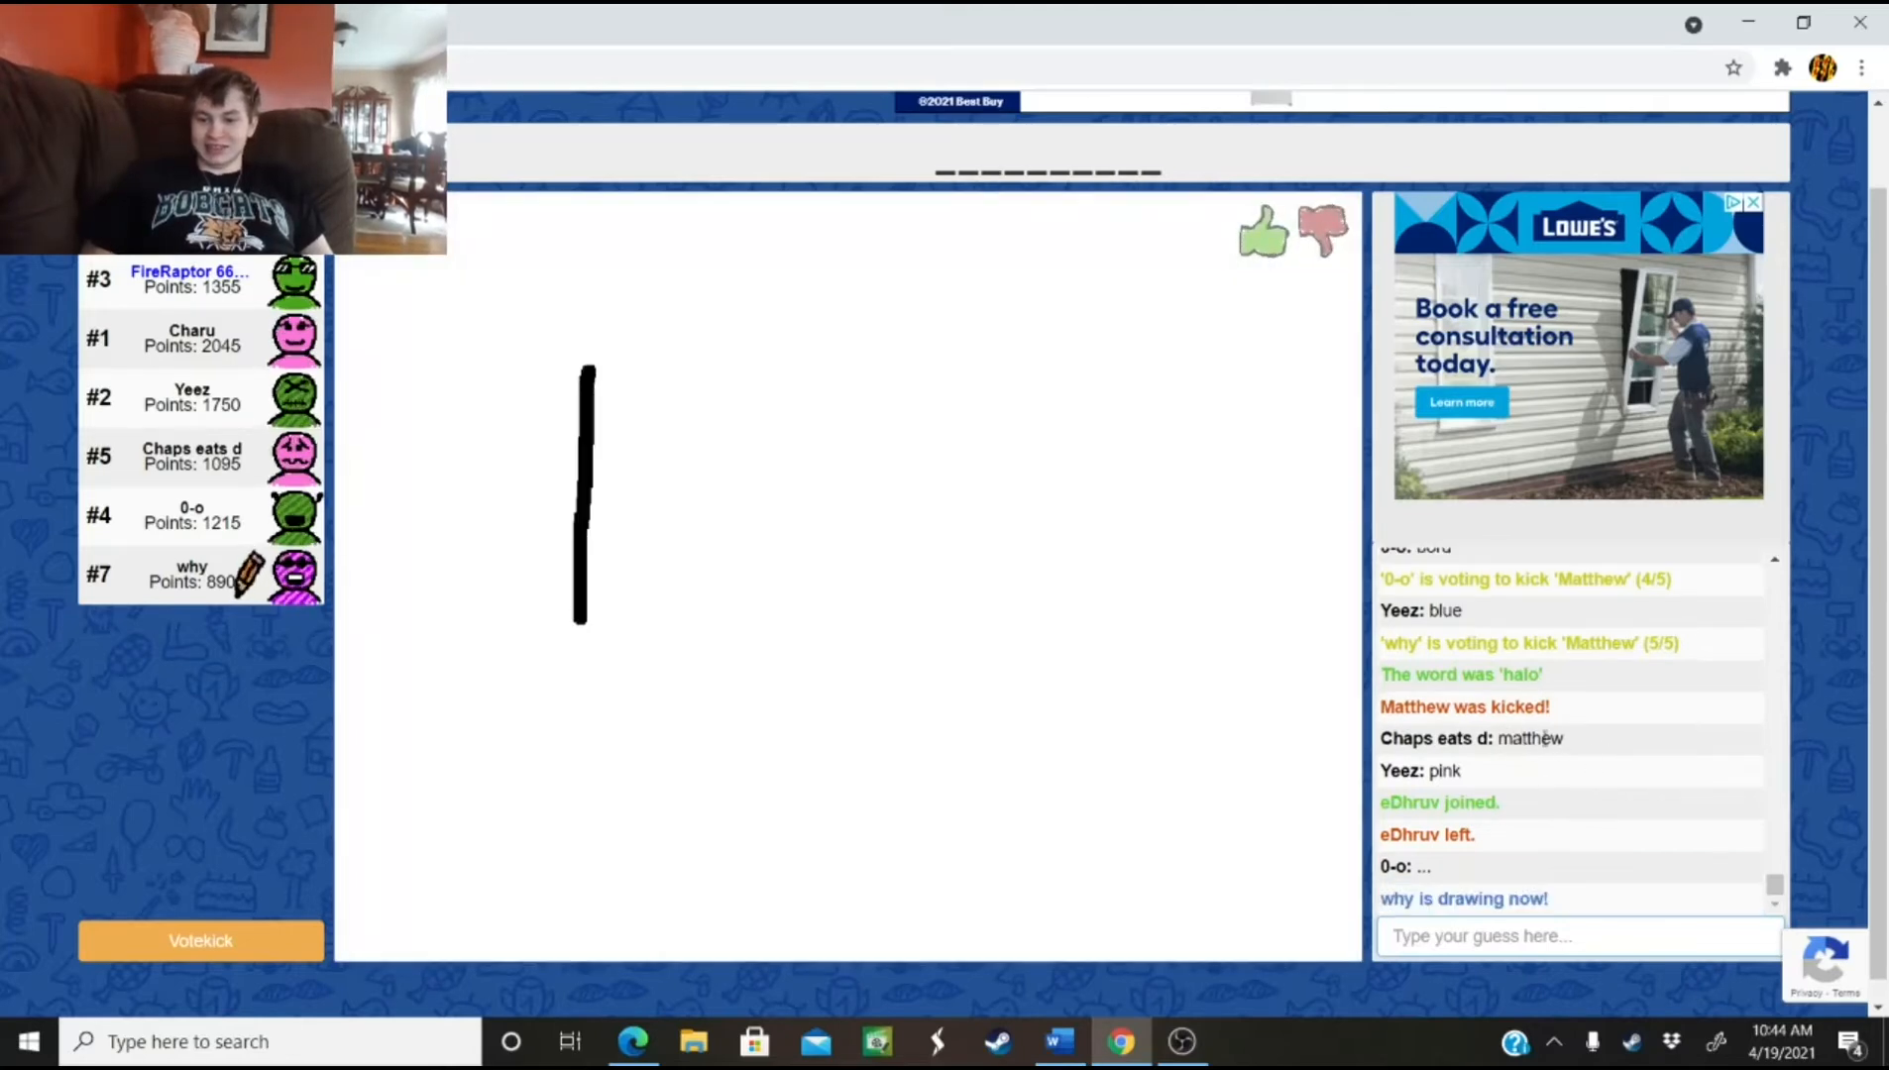
{"action": "left_click_drag", "start_coordinate": [585, 368], "coordinate": [964, 634]}
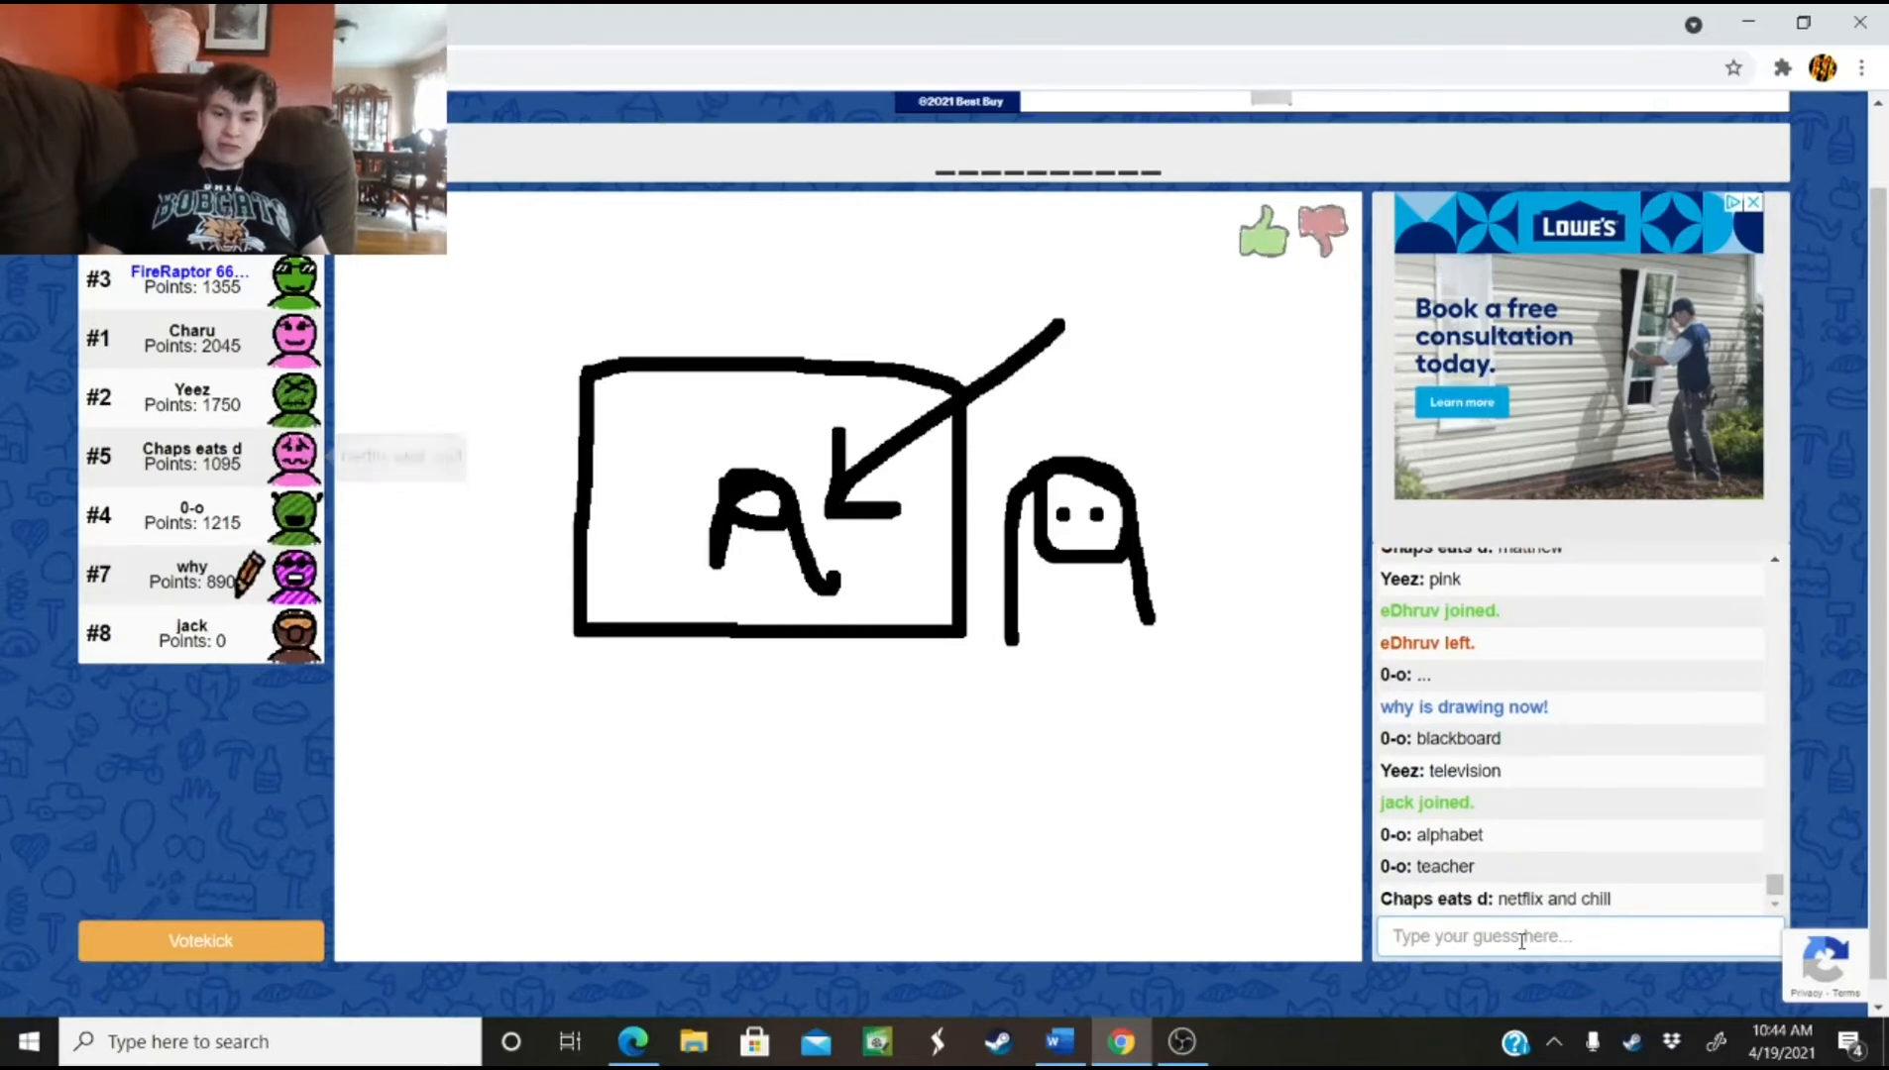
{"action": "type", "text": "port"}
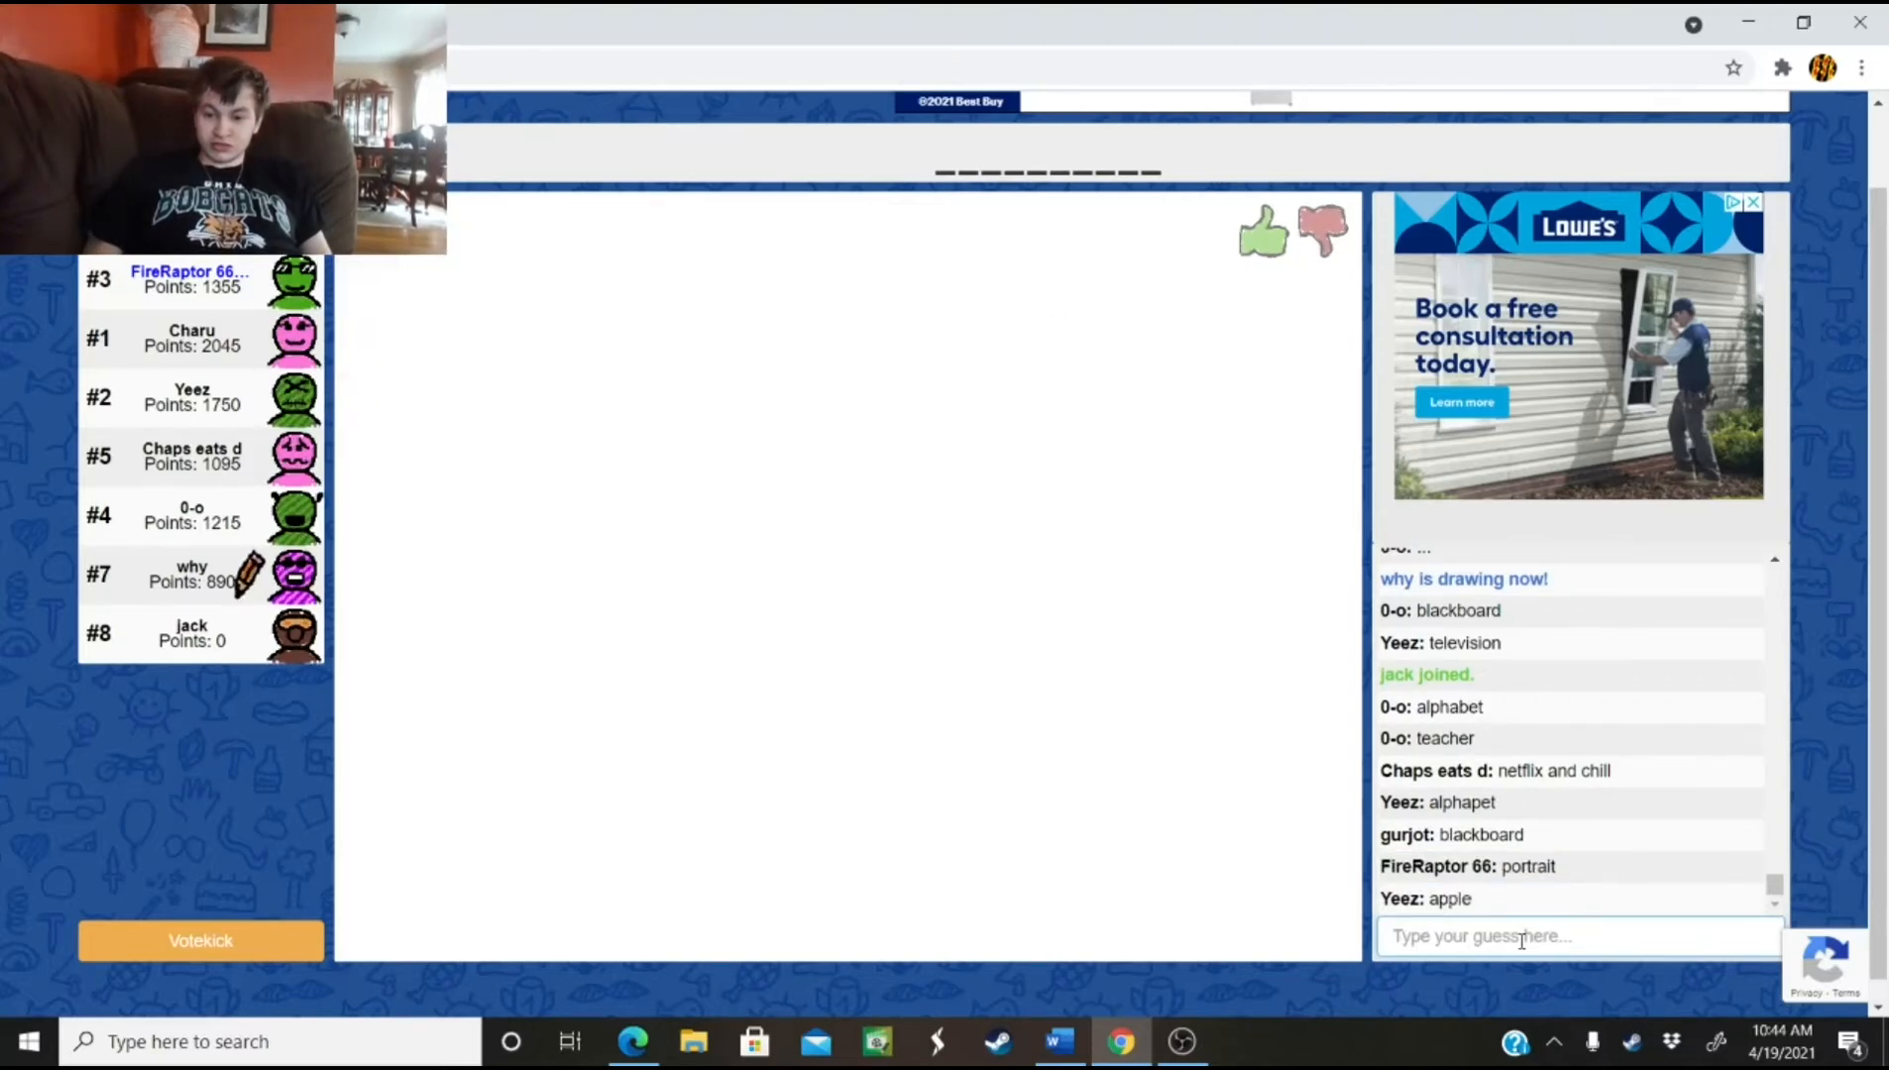
Guess 'Blackboard', then correctly guess 'reflection' in chat
{"action": "left_click_drag", "start_coordinate": [380, 356], "coordinate": [386, 434]}
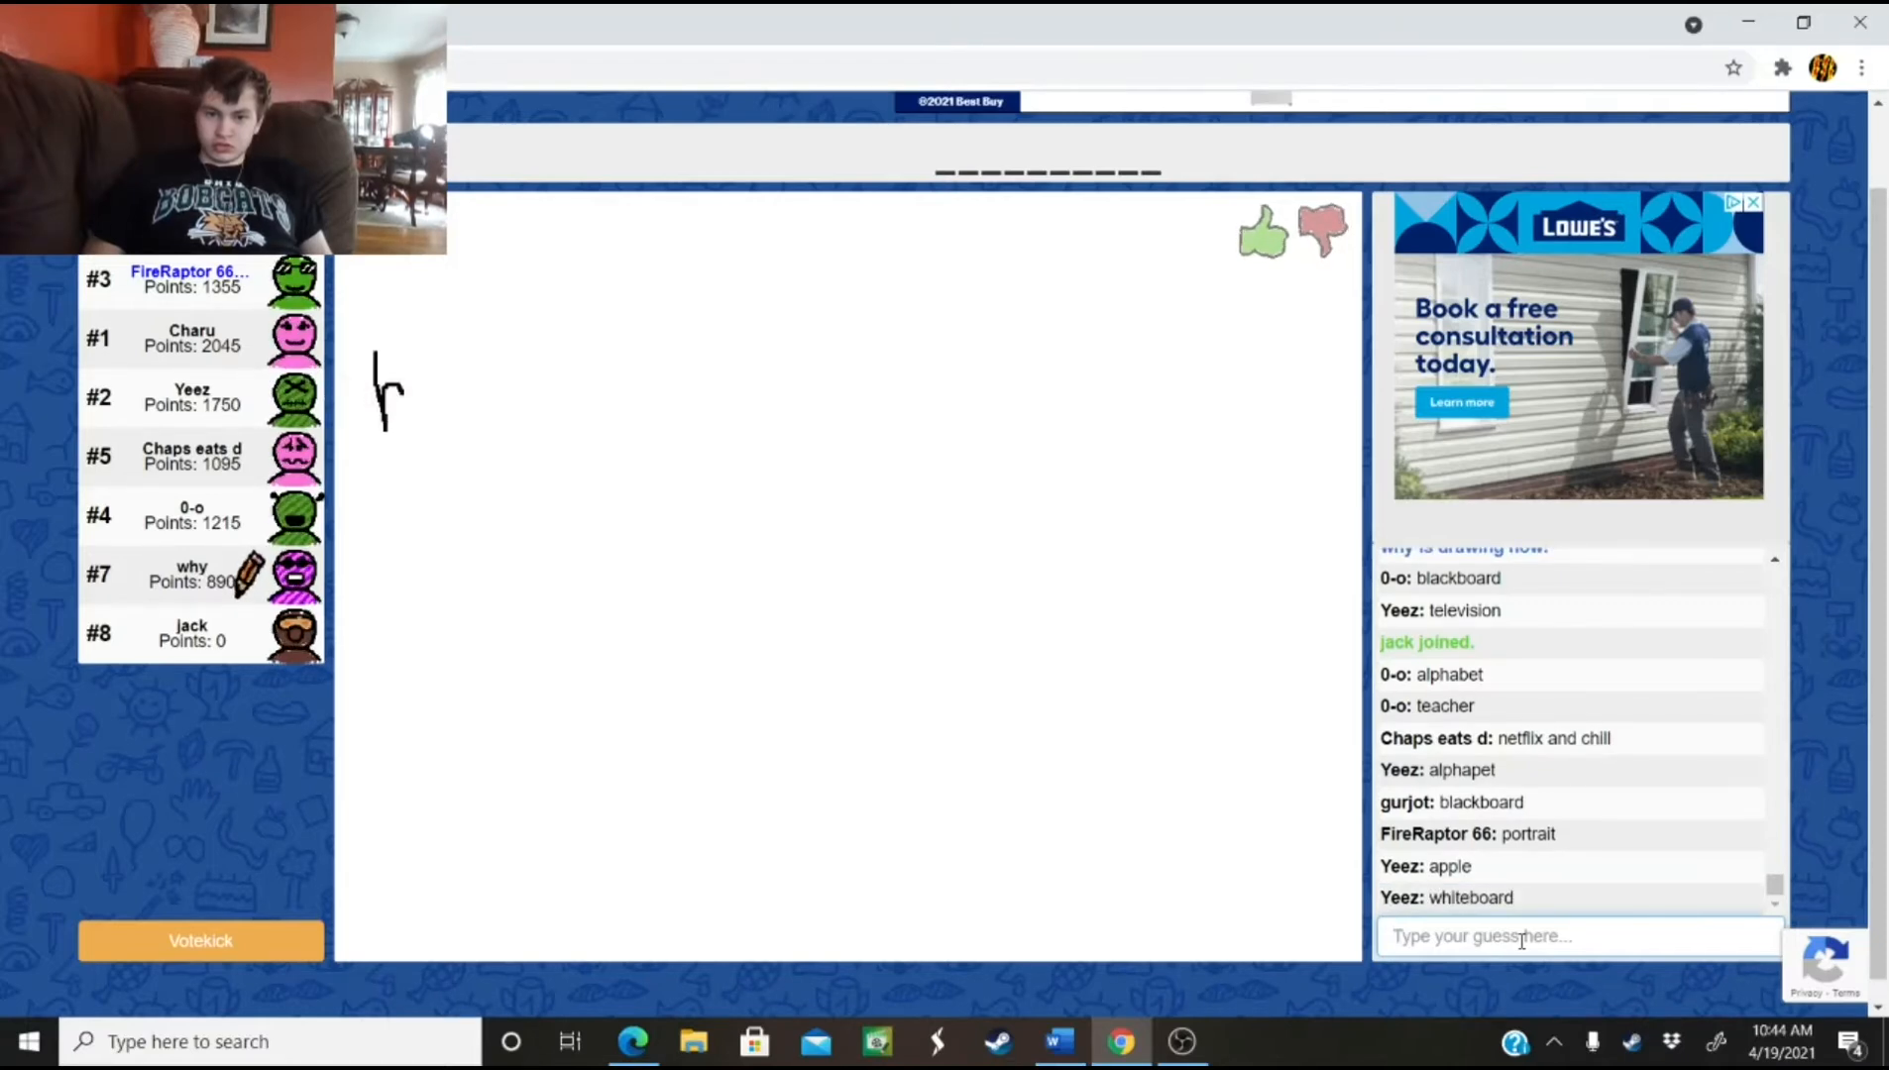
{"action": "type", "text": "Blackboard"}
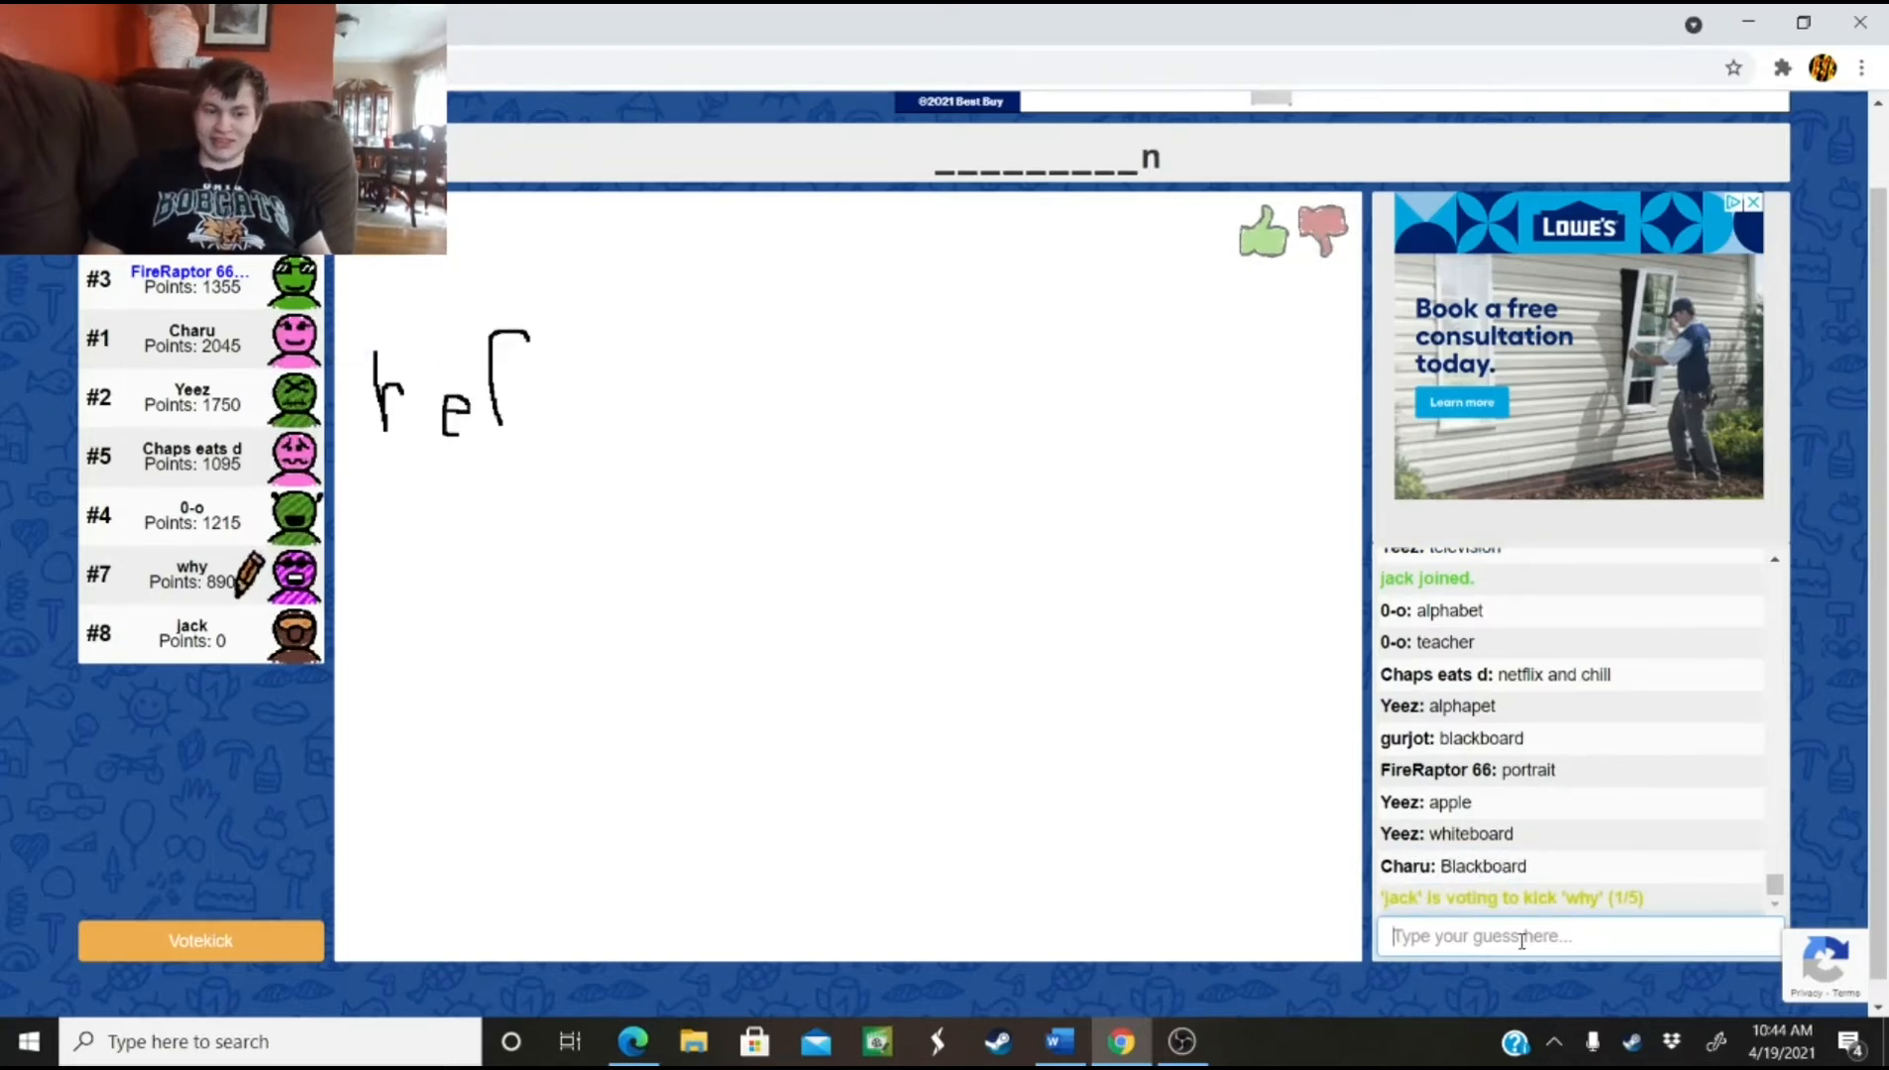
{"action": "left_click_drag", "start_coordinate": [493, 350], "coordinate": [560, 422]}
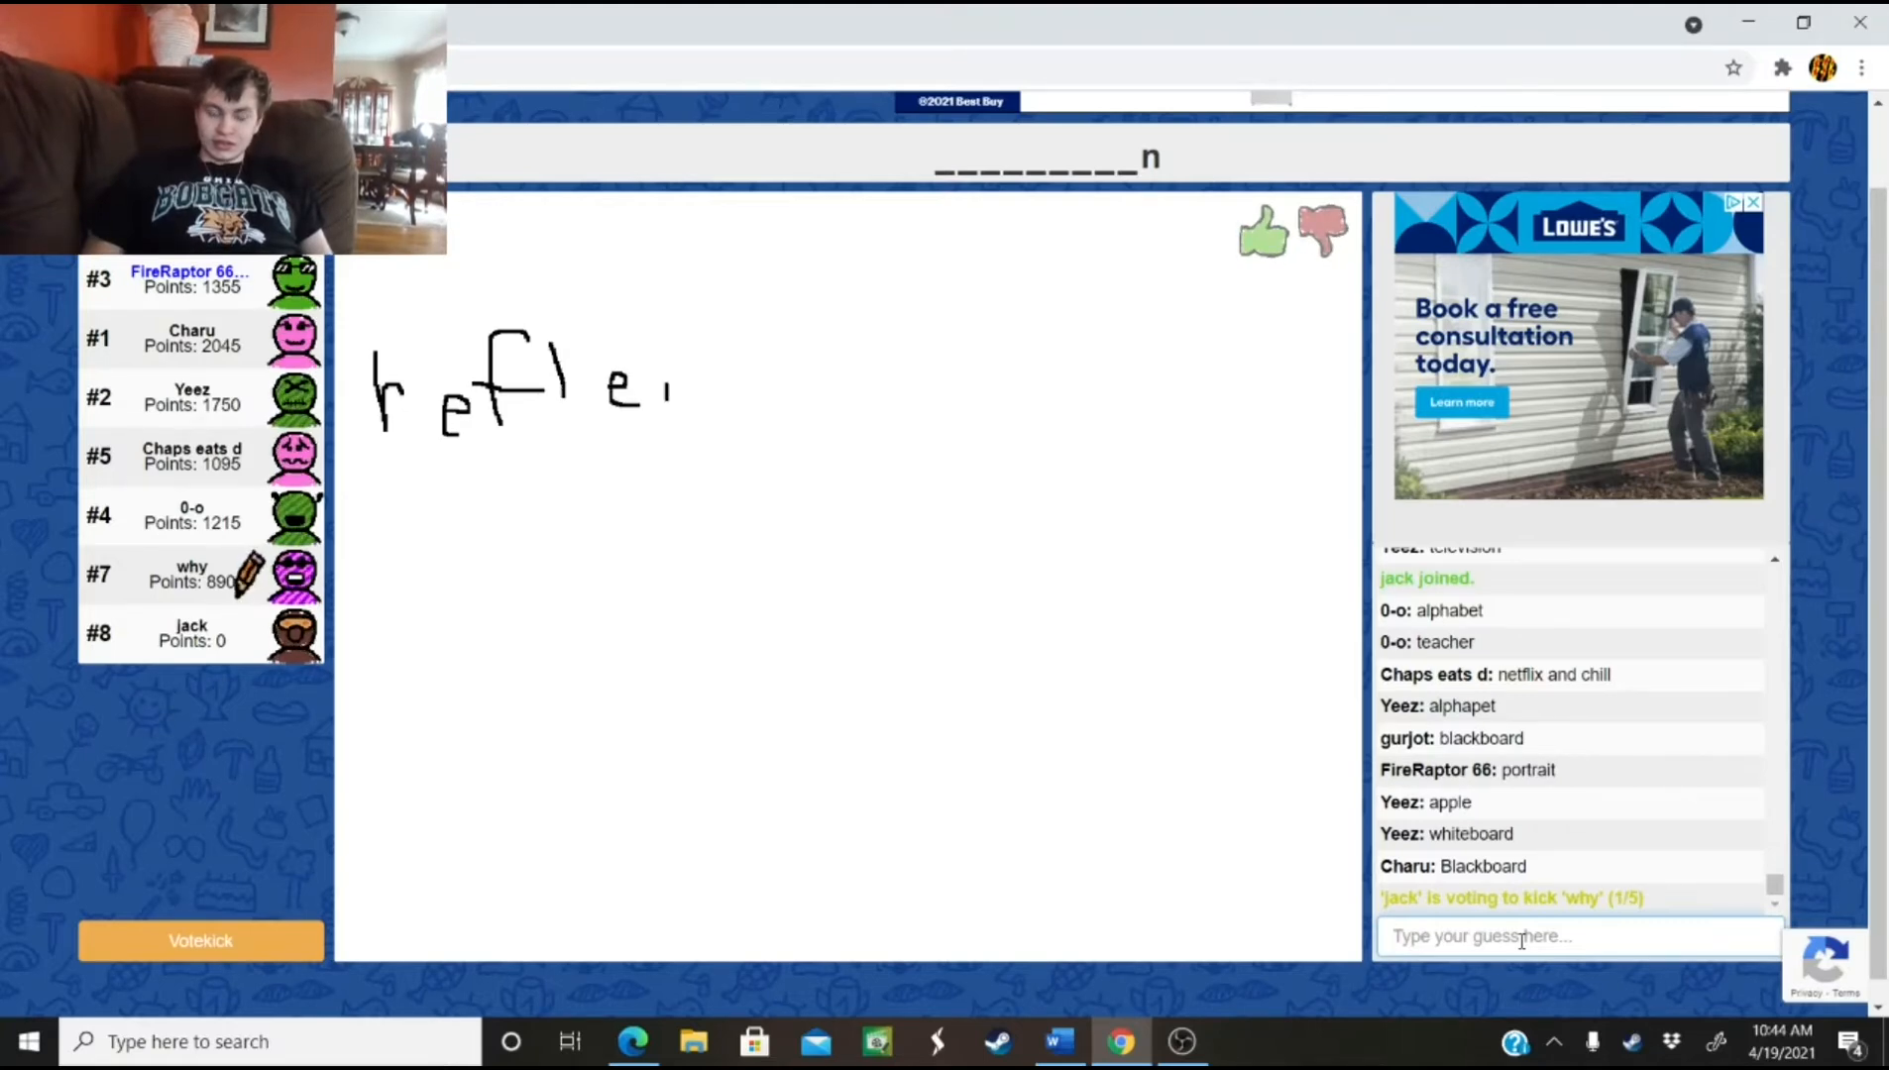
{"action": "type", "text": "reflec"}
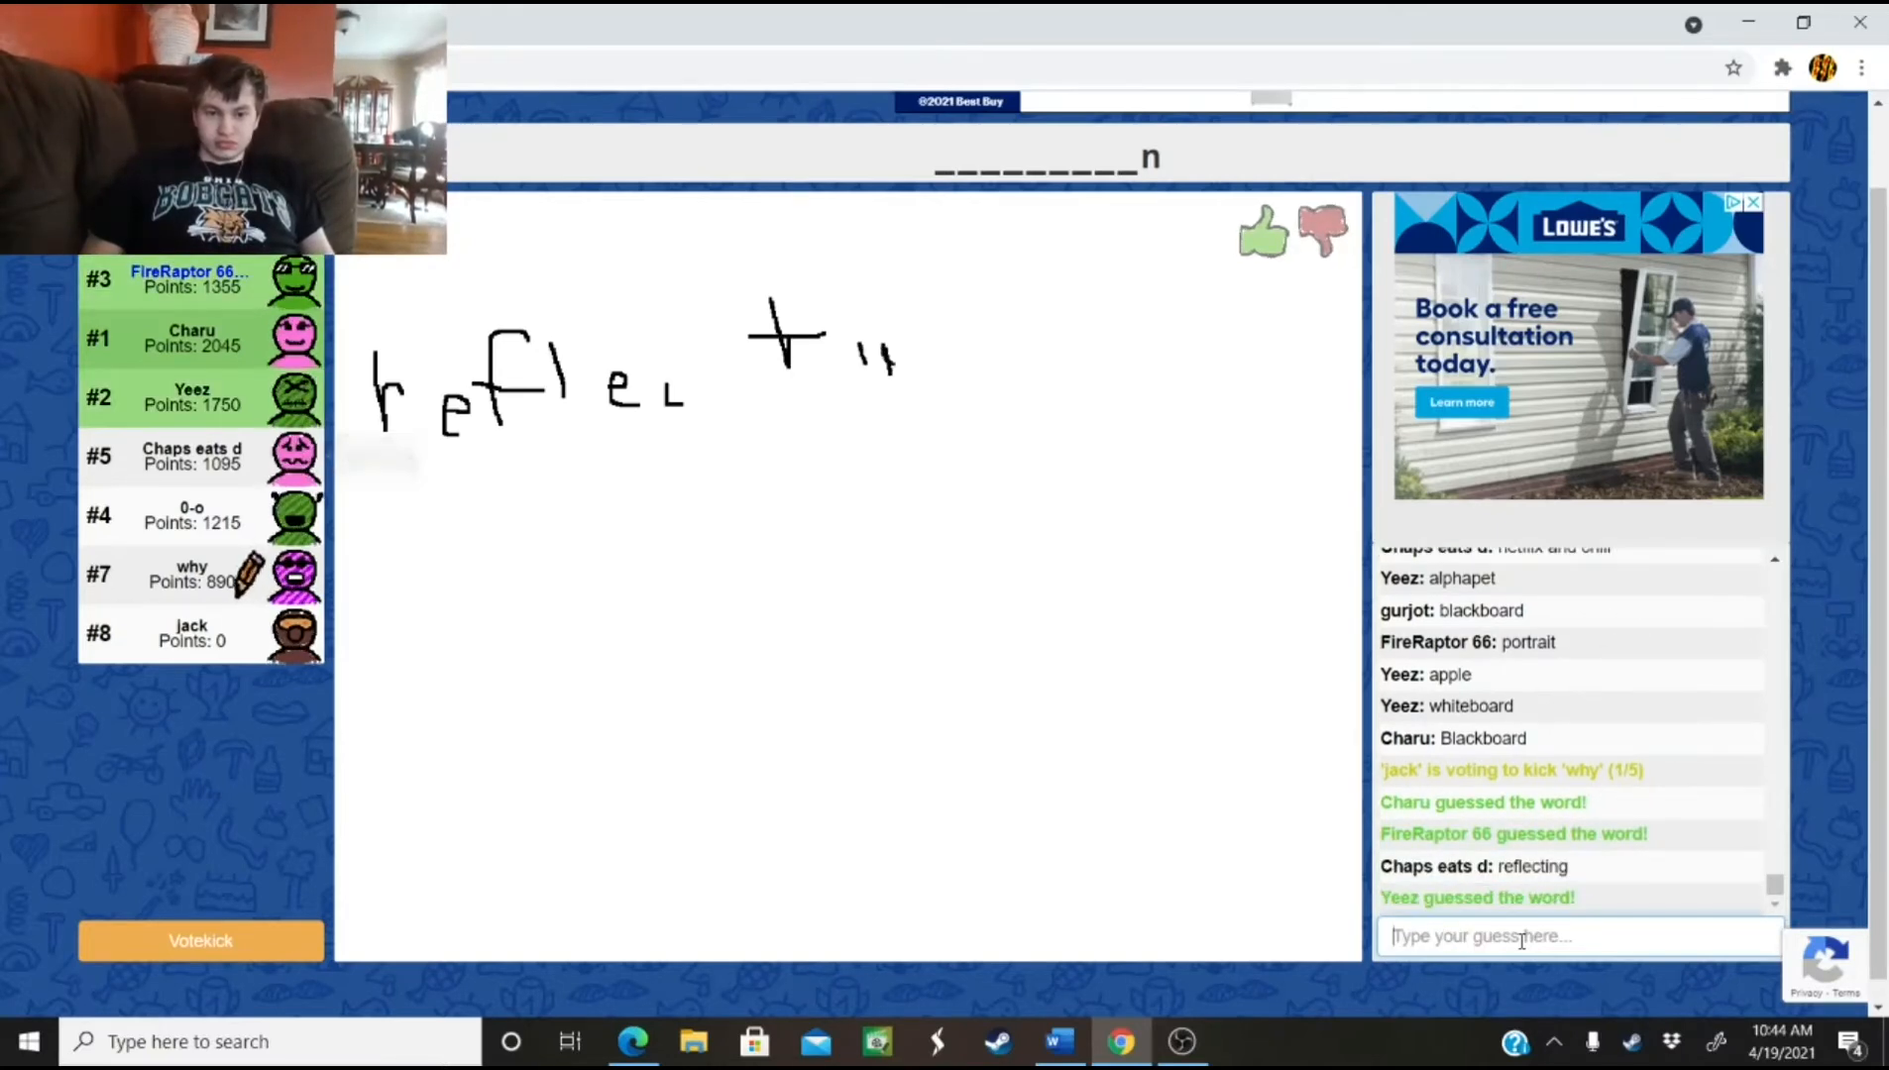
{"action": "left_click_drag", "start_coordinate": [855, 325], "coordinate": [963, 374]}
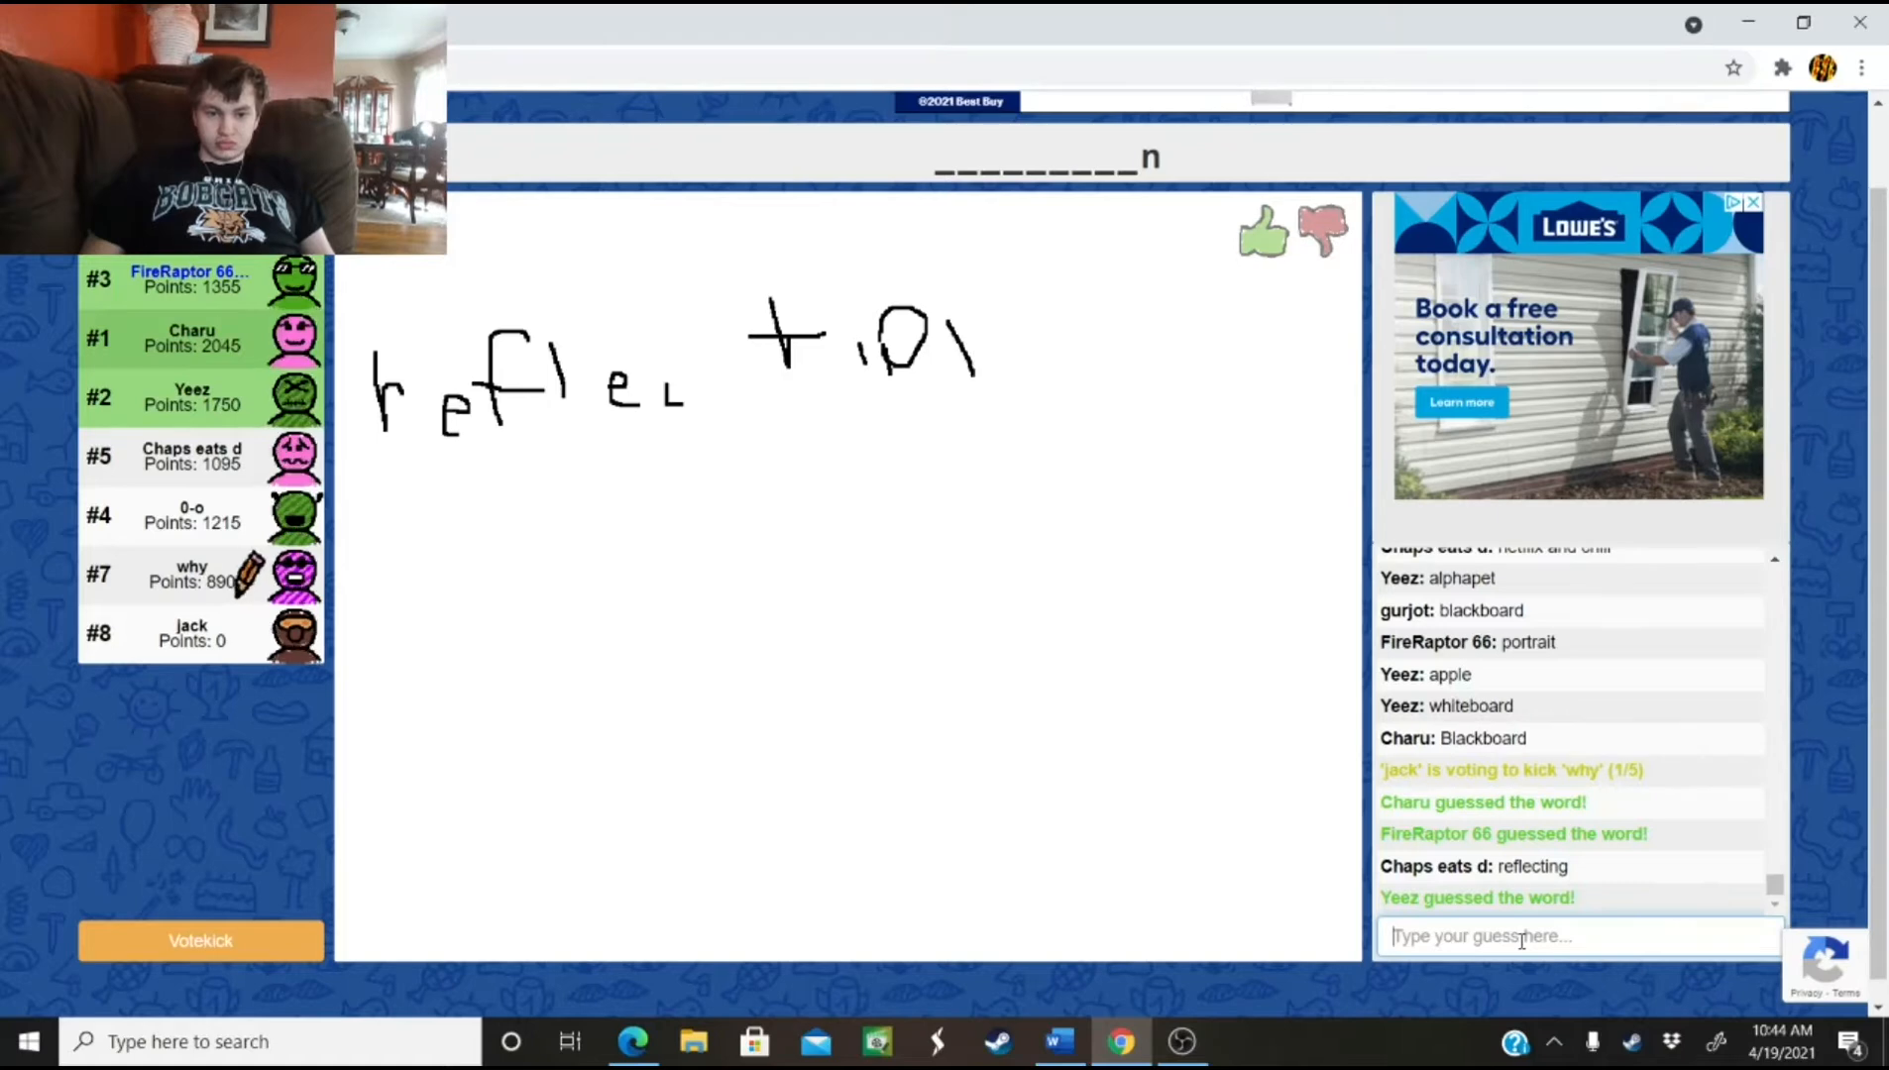
{"action": "left_click_drag", "start_coordinate": [867, 338], "coordinate": [1036, 386]}
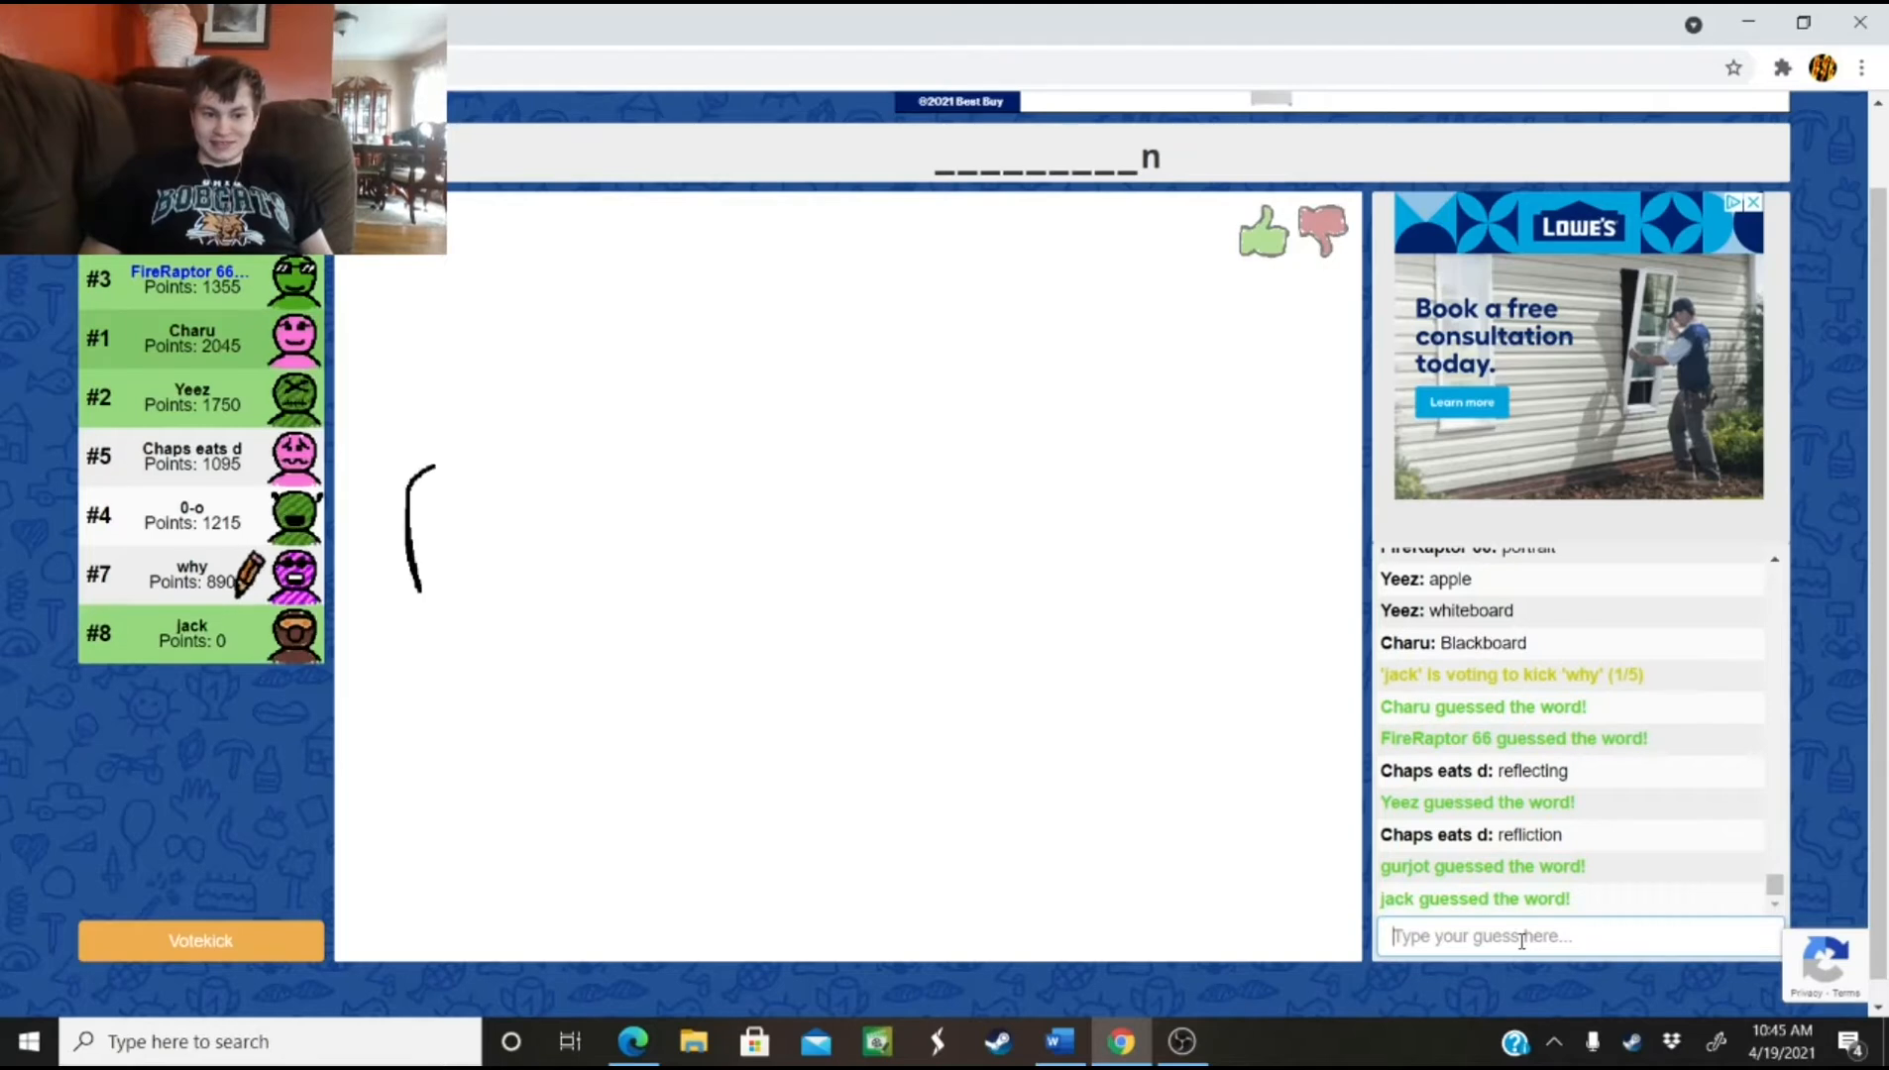
{"action": "left_click_drag", "start_coordinate": [429, 470], "coordinate": [493, 567]}
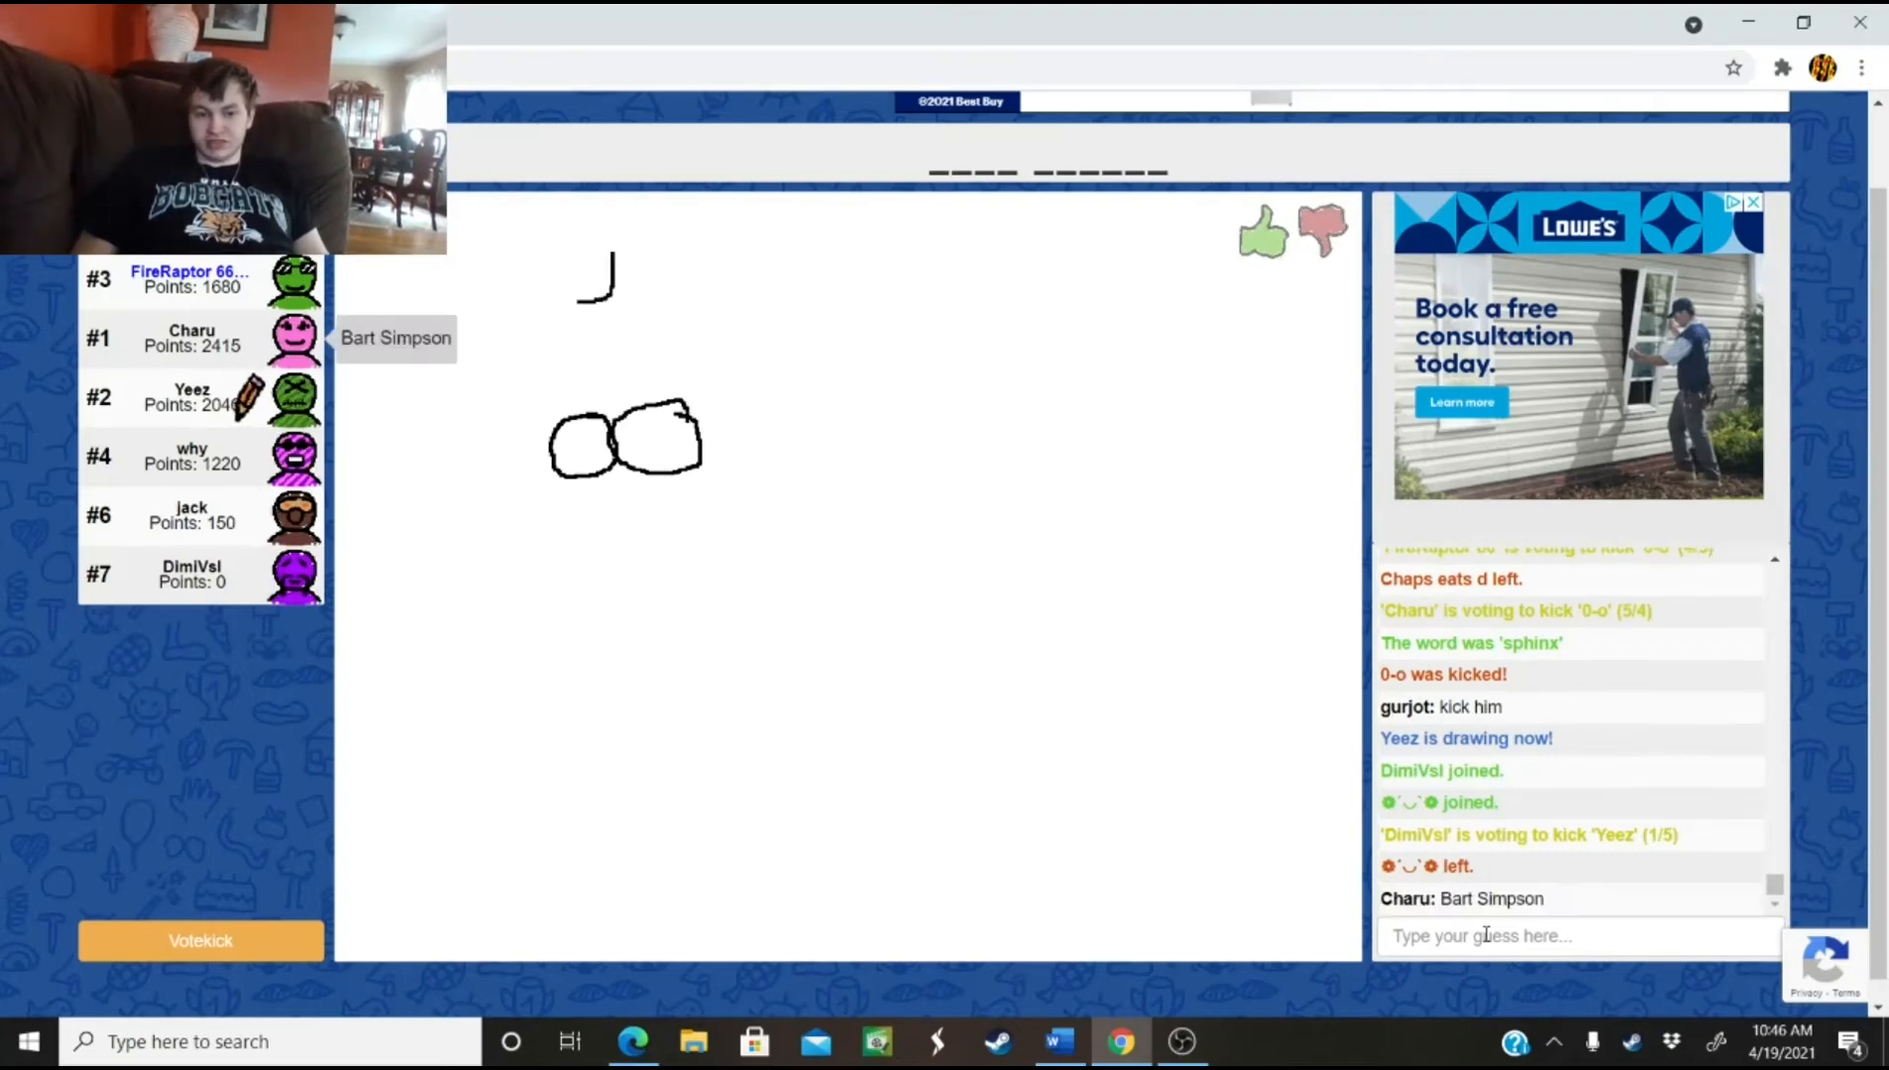
Guess 'butt cheeks' in the chat, raising the score to 1875
{"action": "left_click_drag", "start_coordinate": [608, 253], "coordinate": [548, 458]}
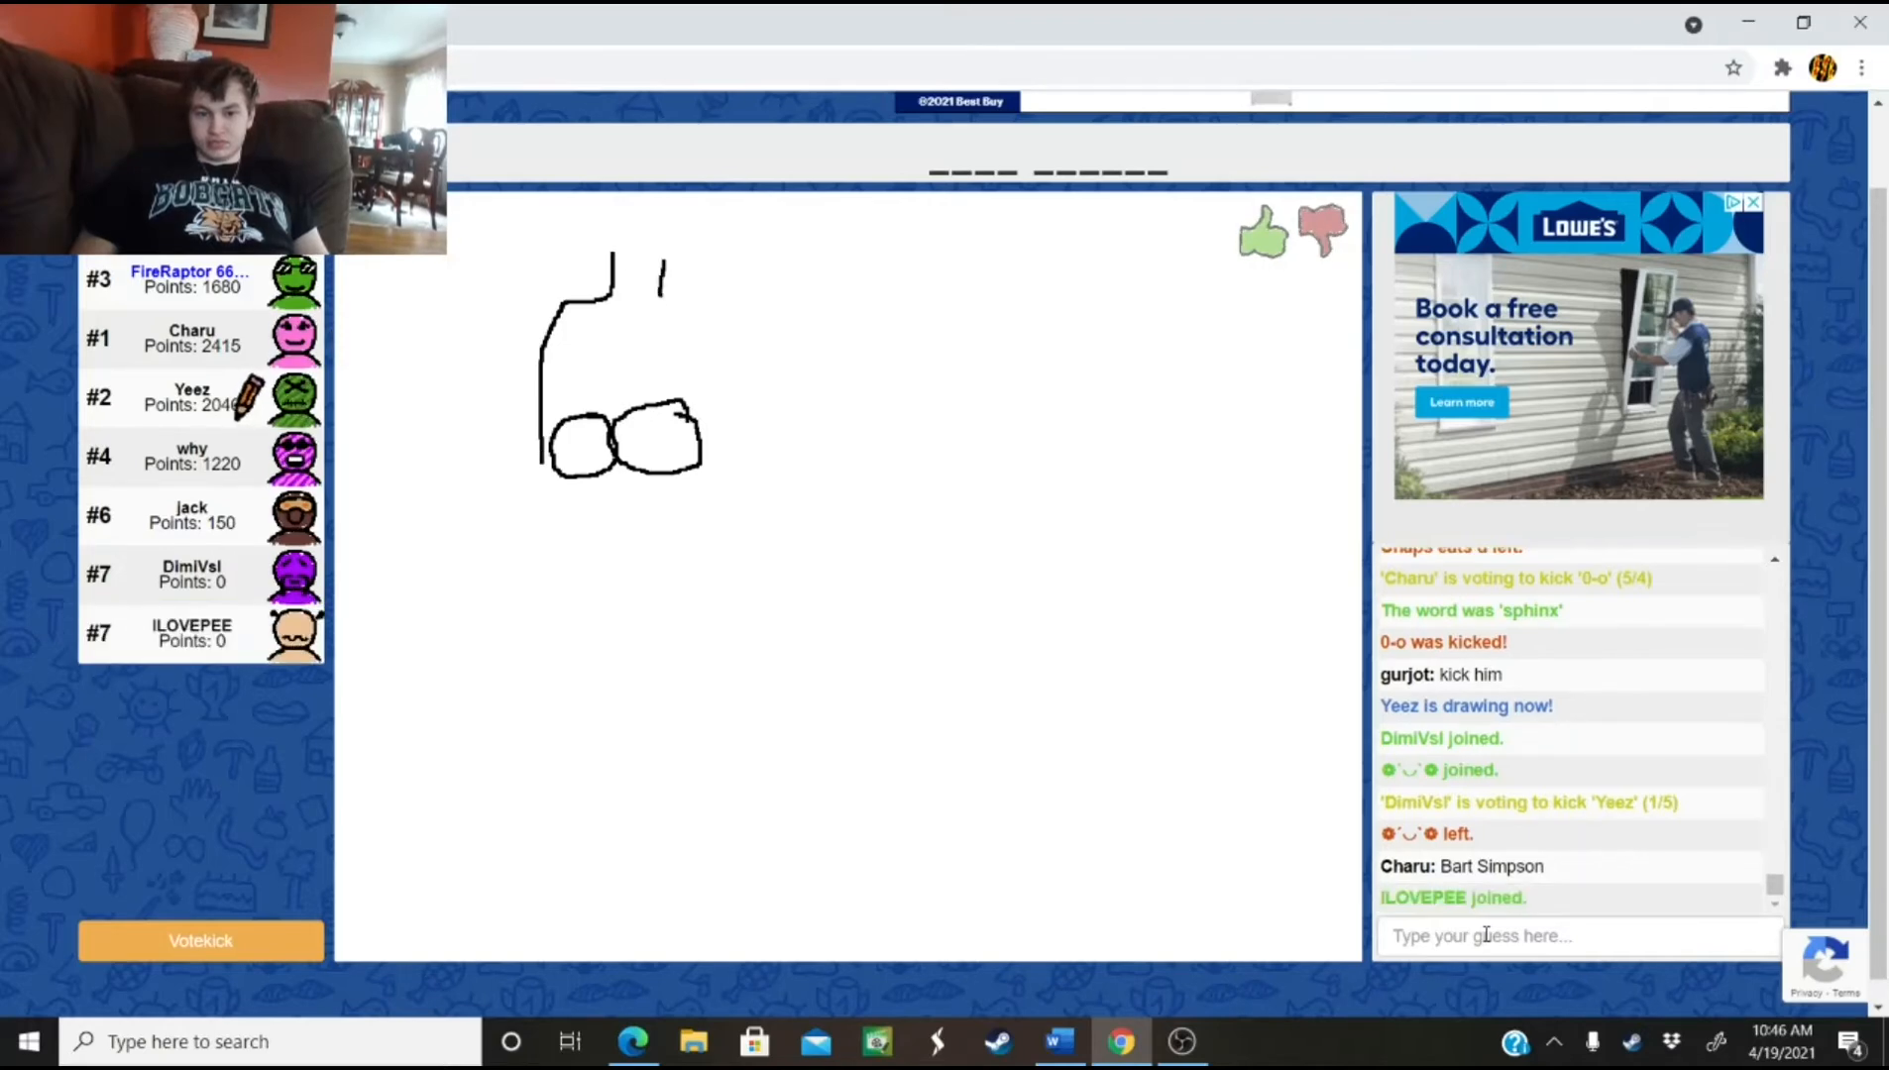
{"action": "left_click_drag", "start_coordinate": [660, 278], "coordinate": [716, 470]}
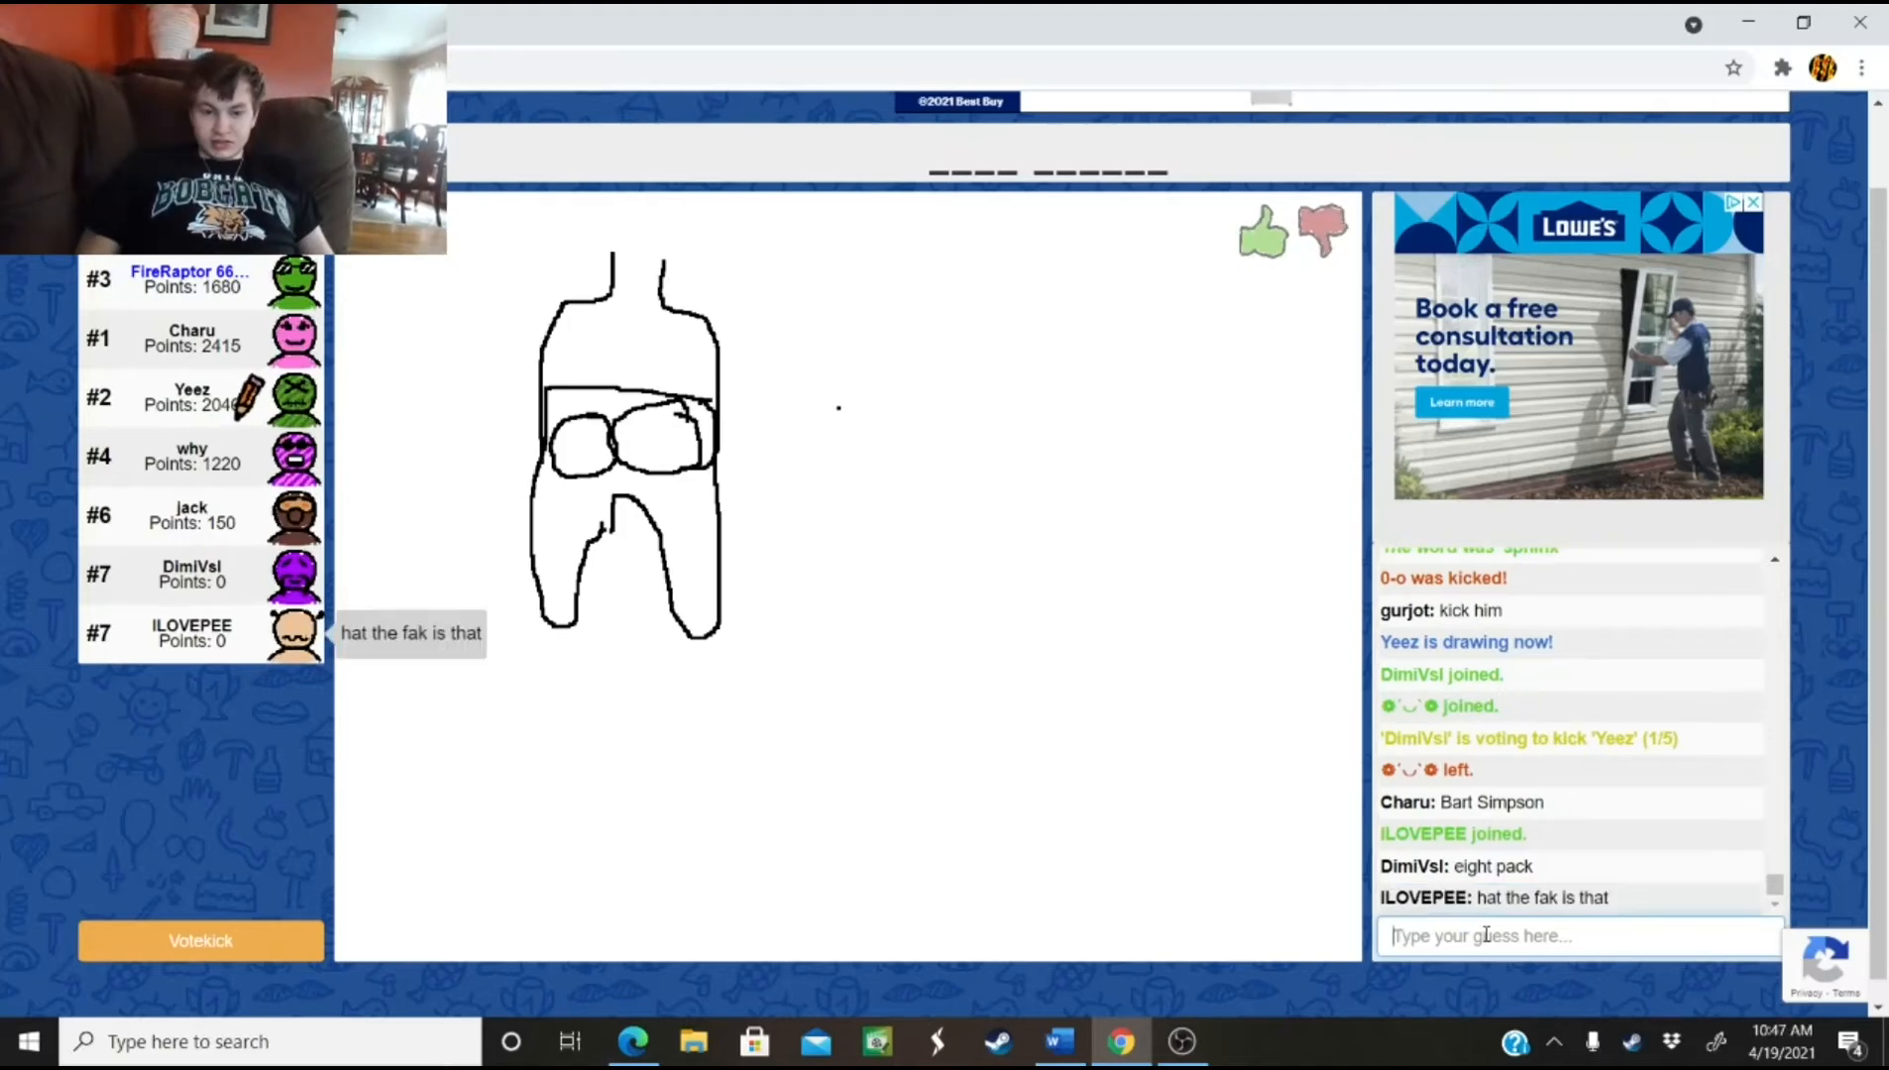
{"action": "left_click_drag", "start_coordinate": [797, 416], "coordinate": [868, 458]}
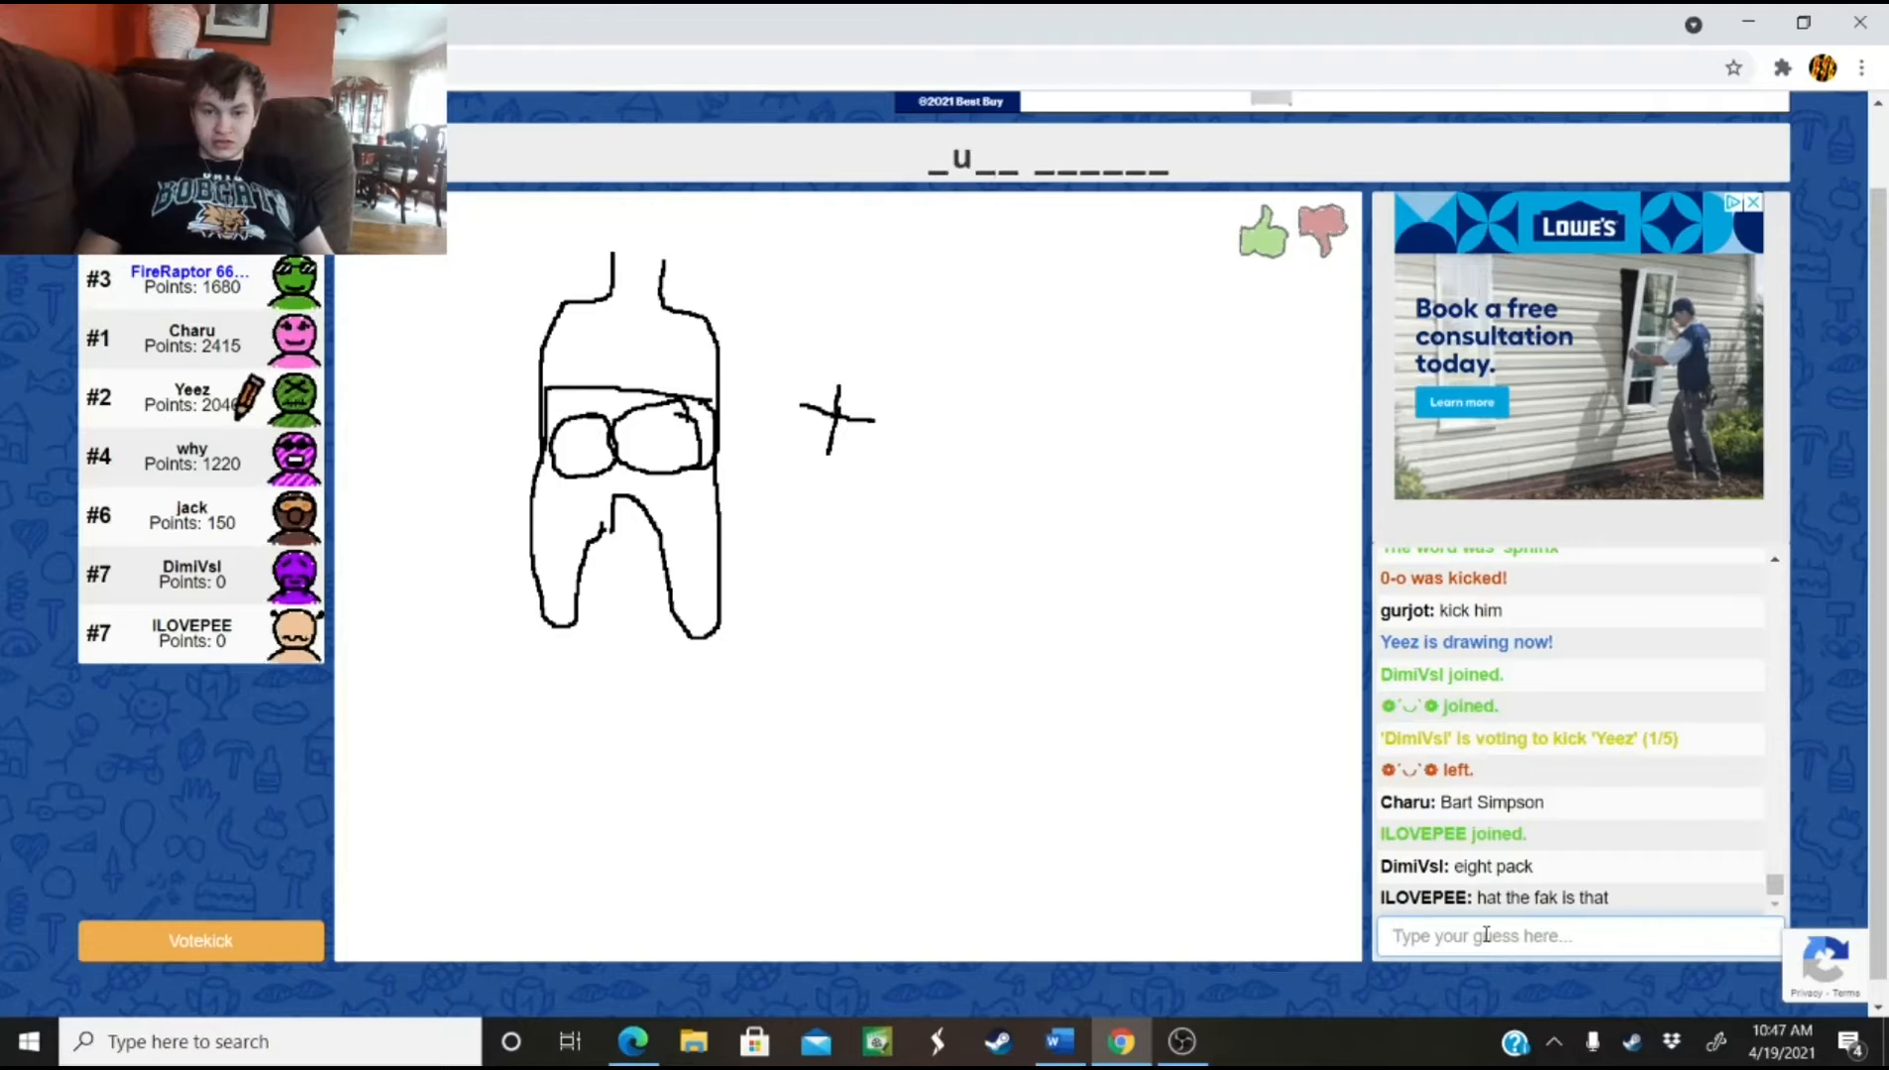
{"action": "left_click_drag", "start_coordinate": [1018, 306], "coordinate": [1108, 306]}
{"action": "type", "text": "b"}
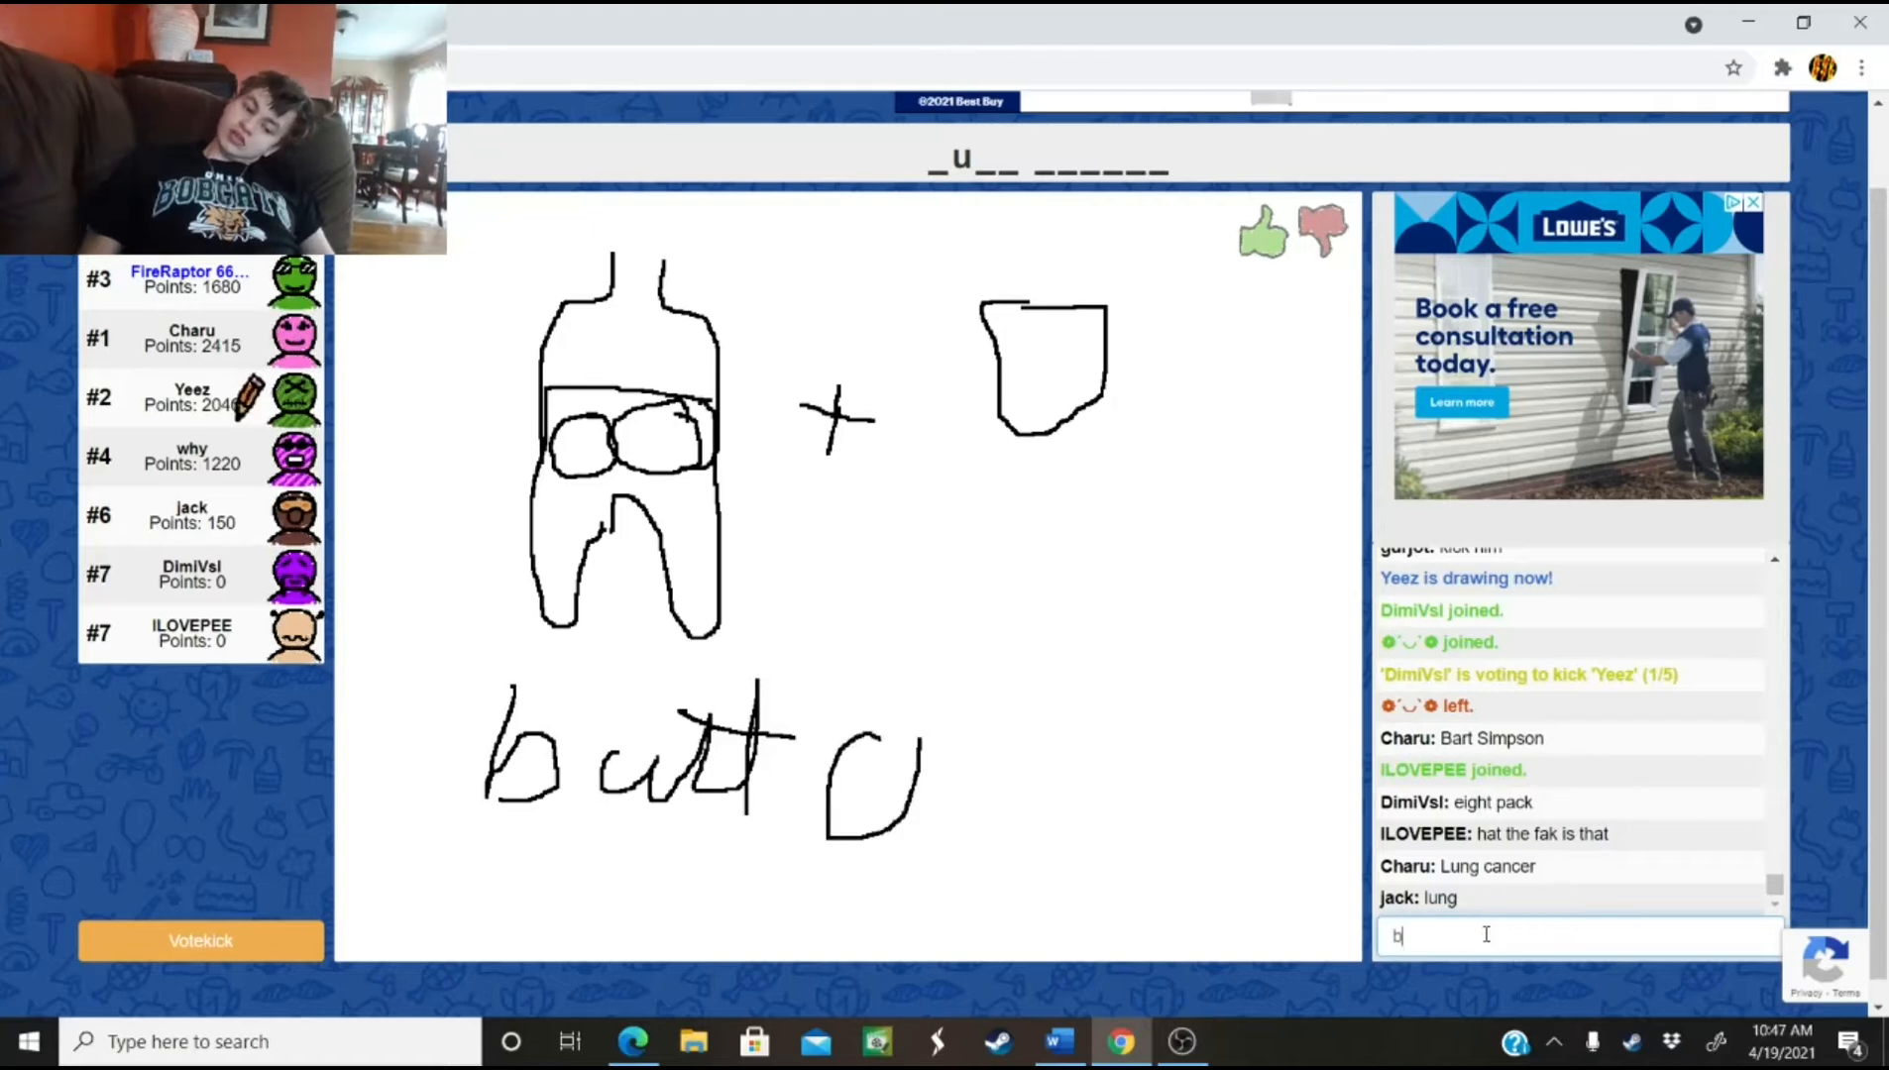
{"action": "type", "text": "utt"}
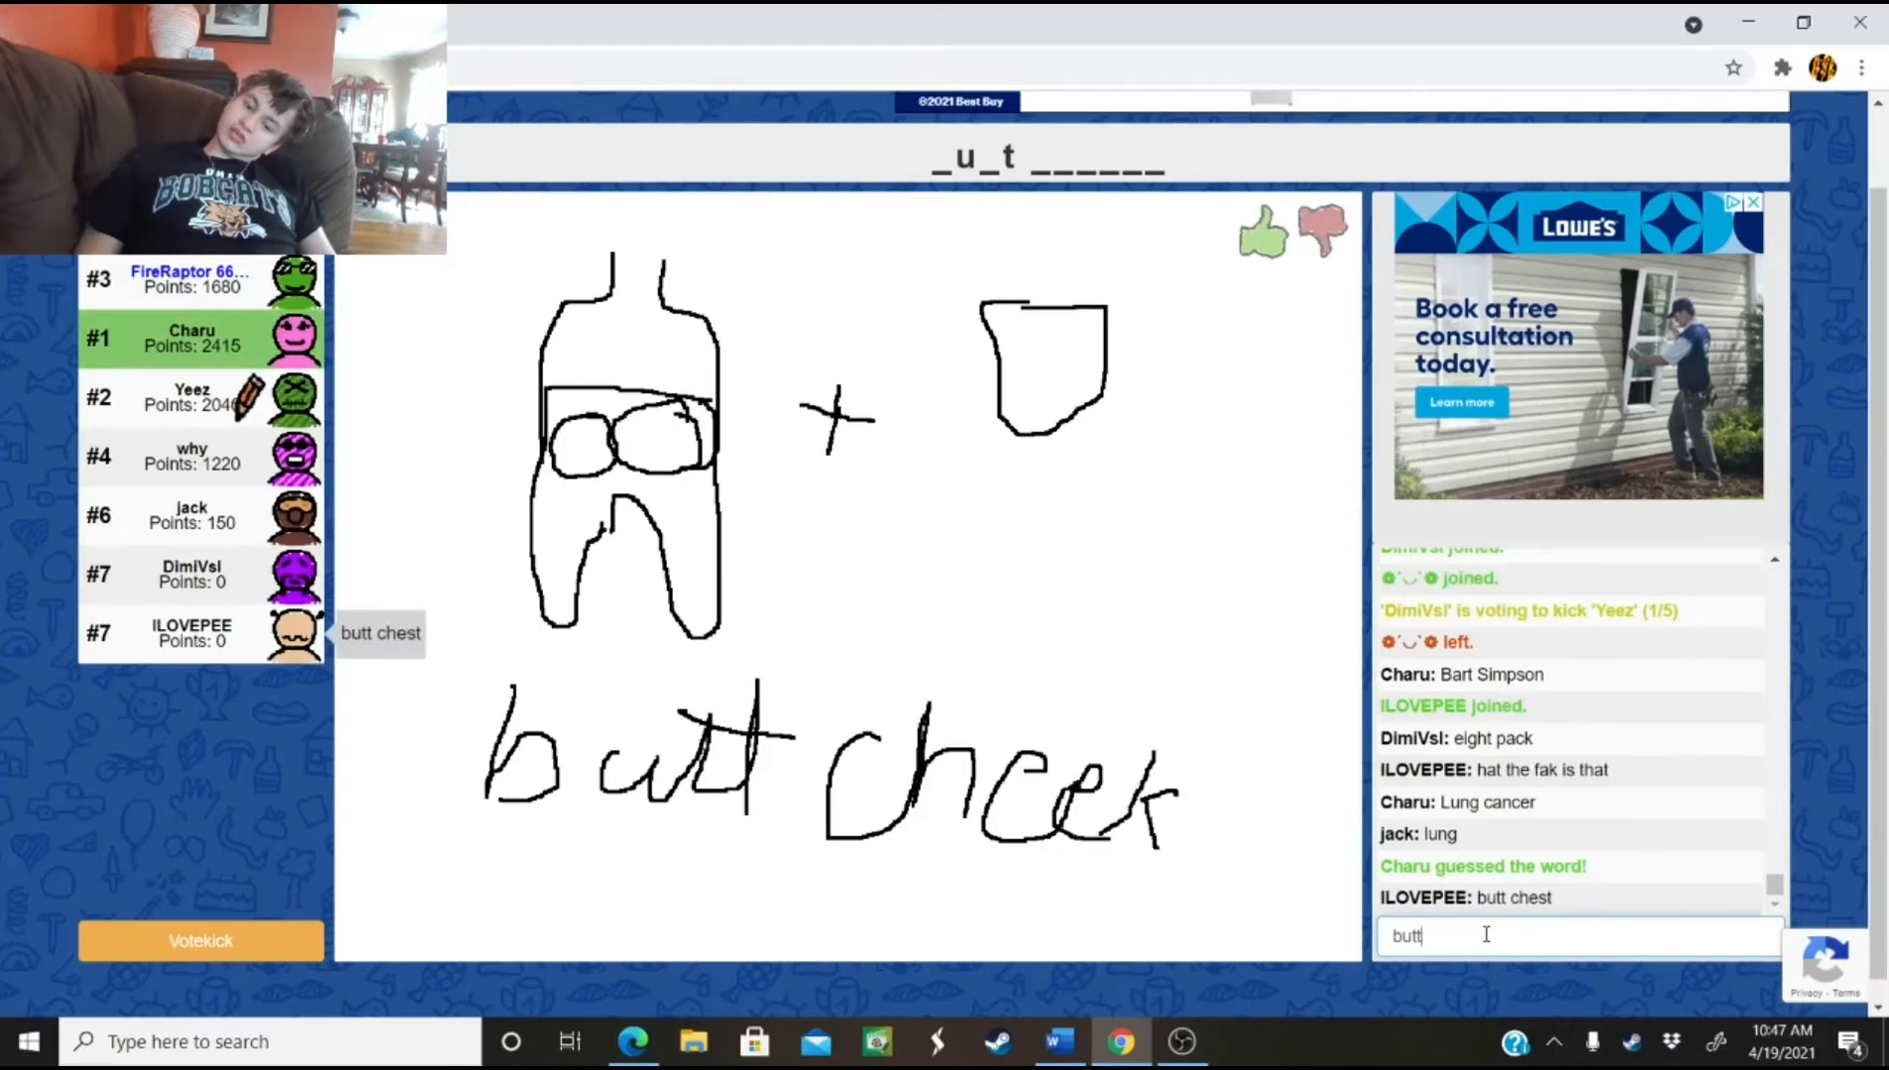
{"action": "left_click_drag", "start_coordinate": [1198, 796], "coordinate": [1217, 869]}
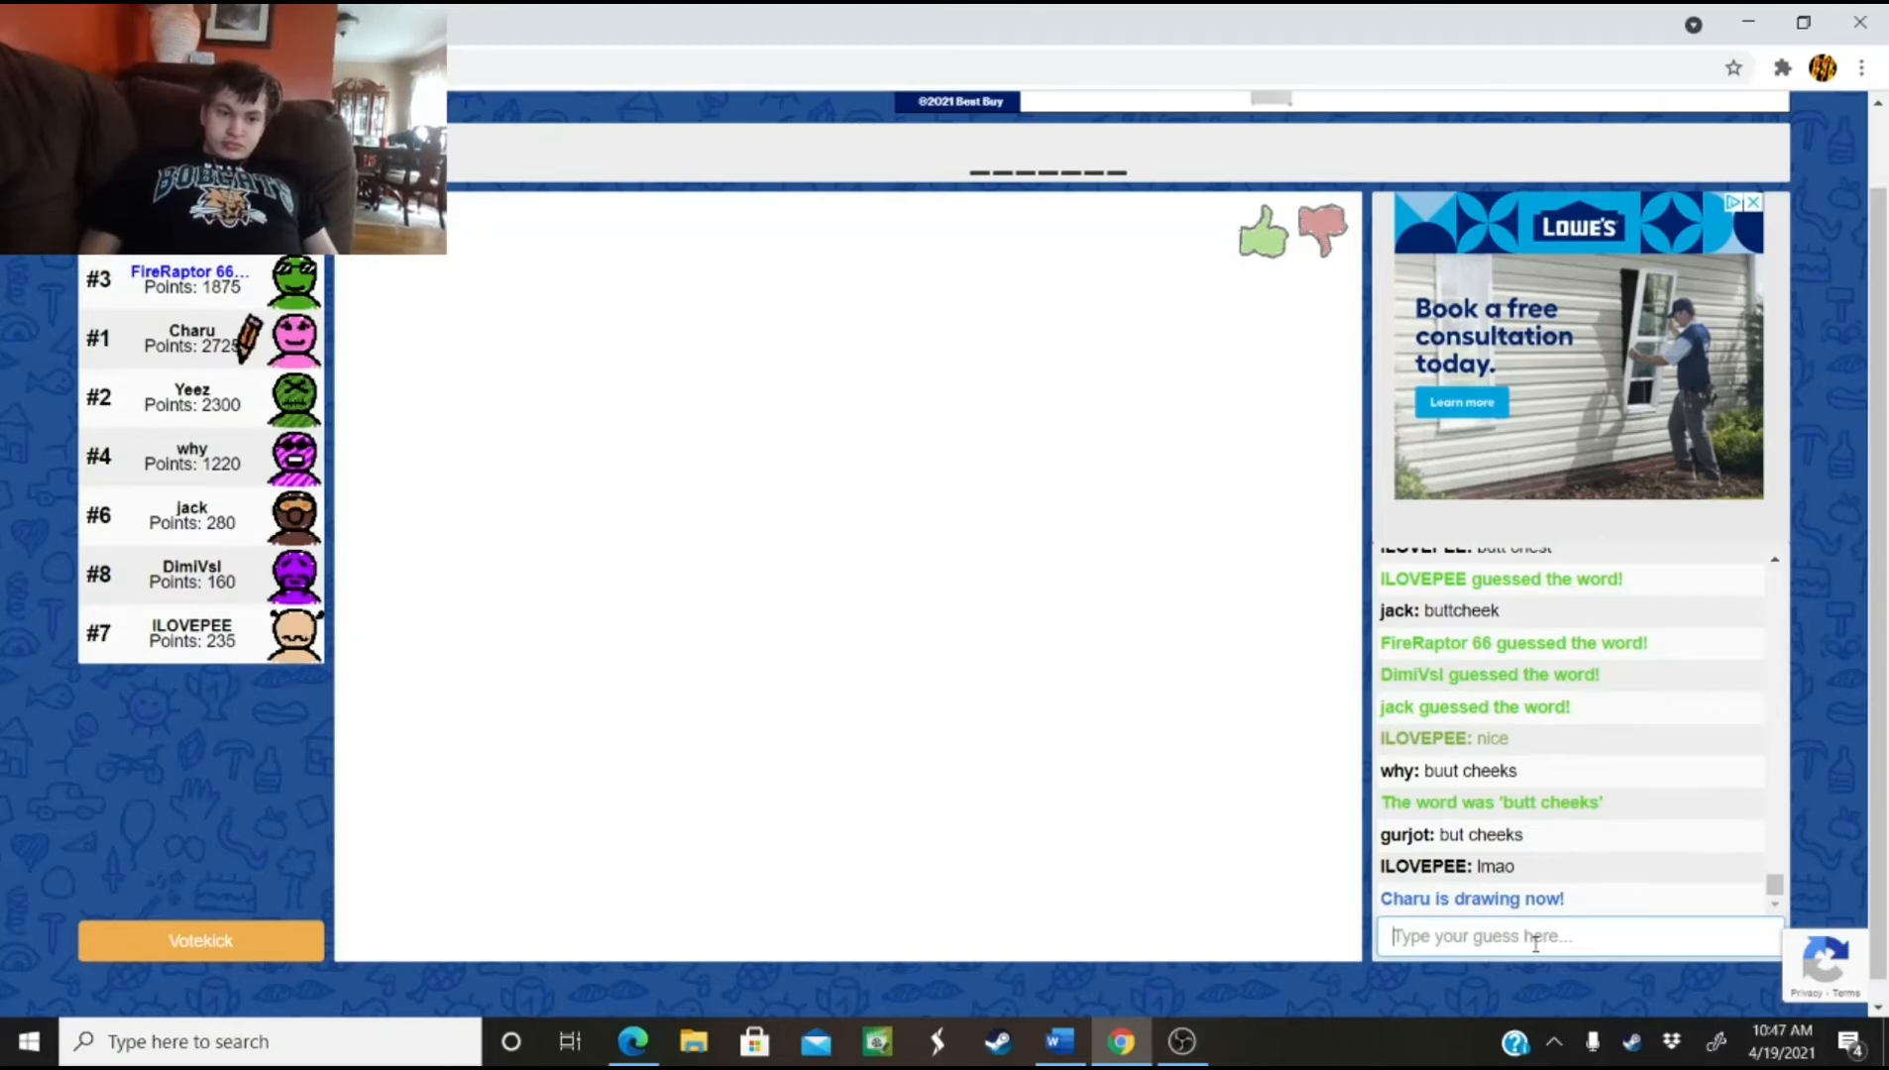
Guess 'morning' in chat and wait for jungle, gravedigger and Saturn to be offered
{"action": "type", "text": "on t"}
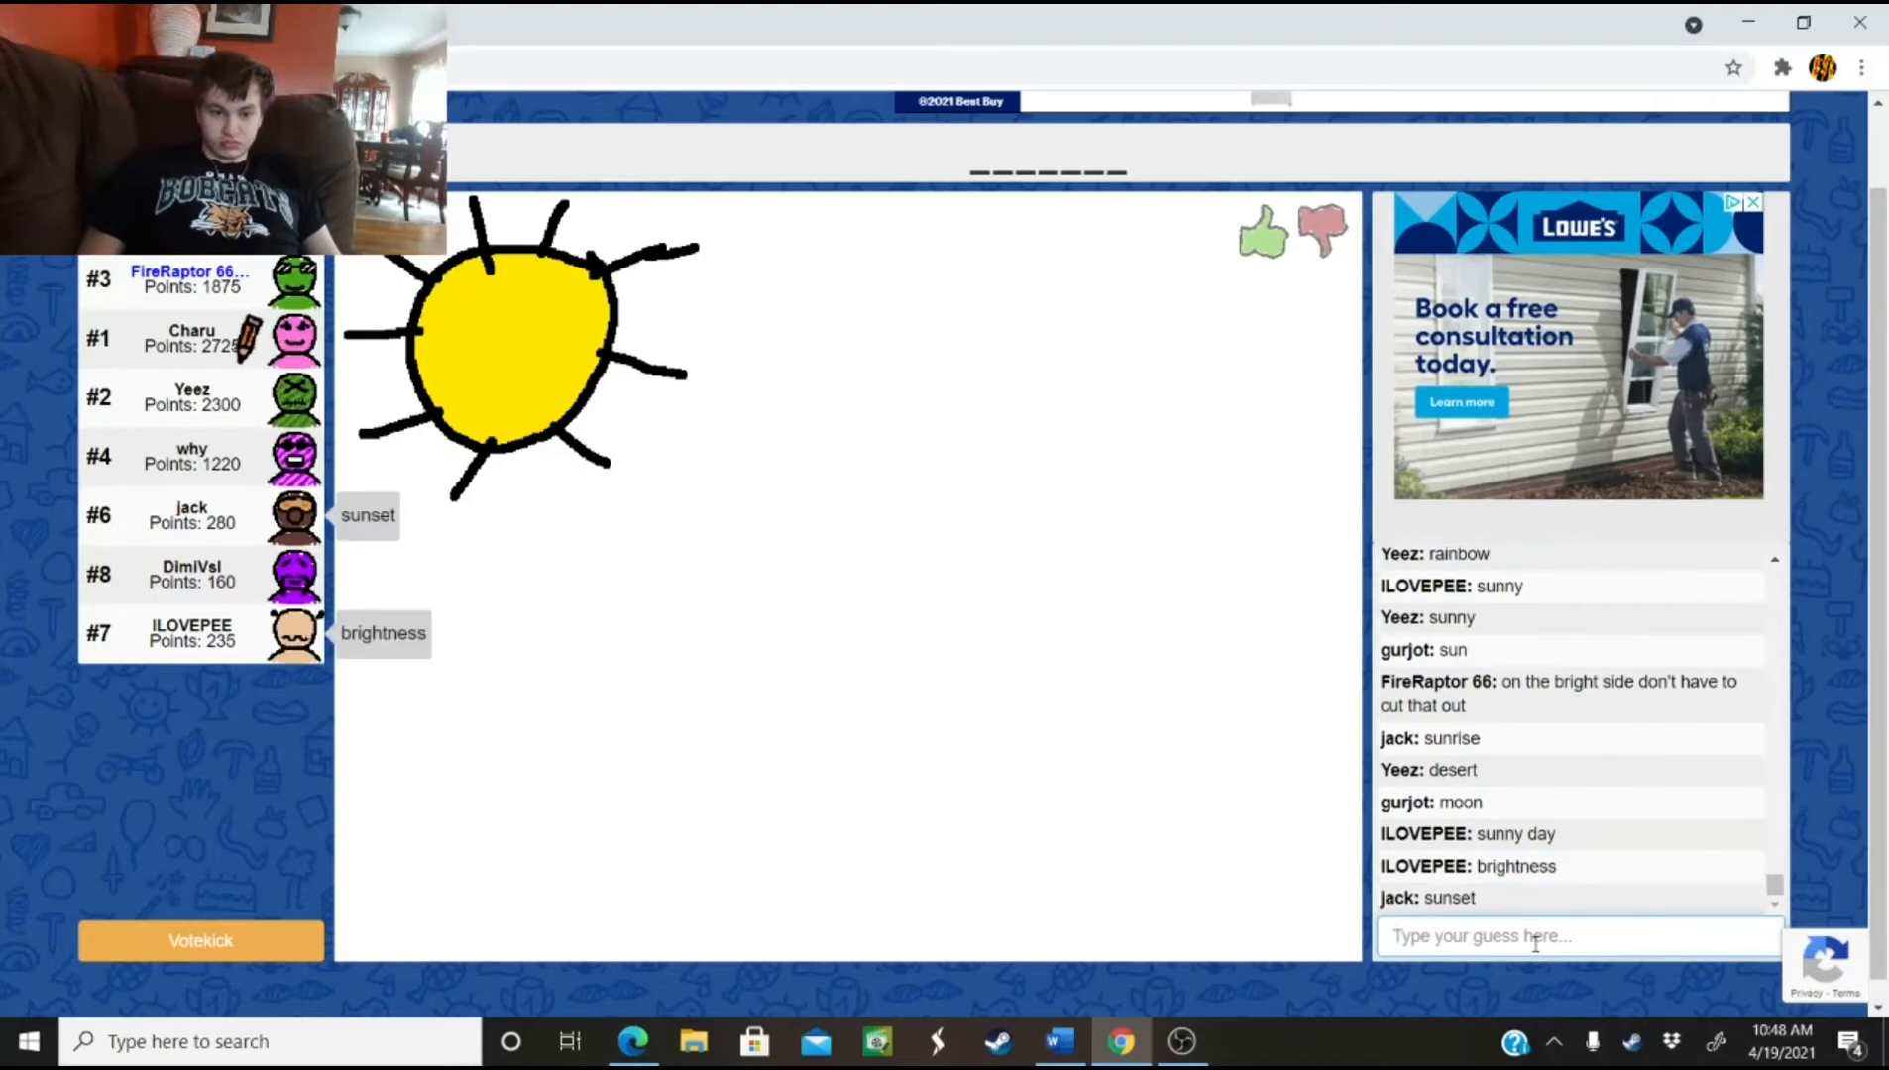
{"action": "left_click_drag", "start_coordinate": [879, 214], "coordinate": [907, 952]}
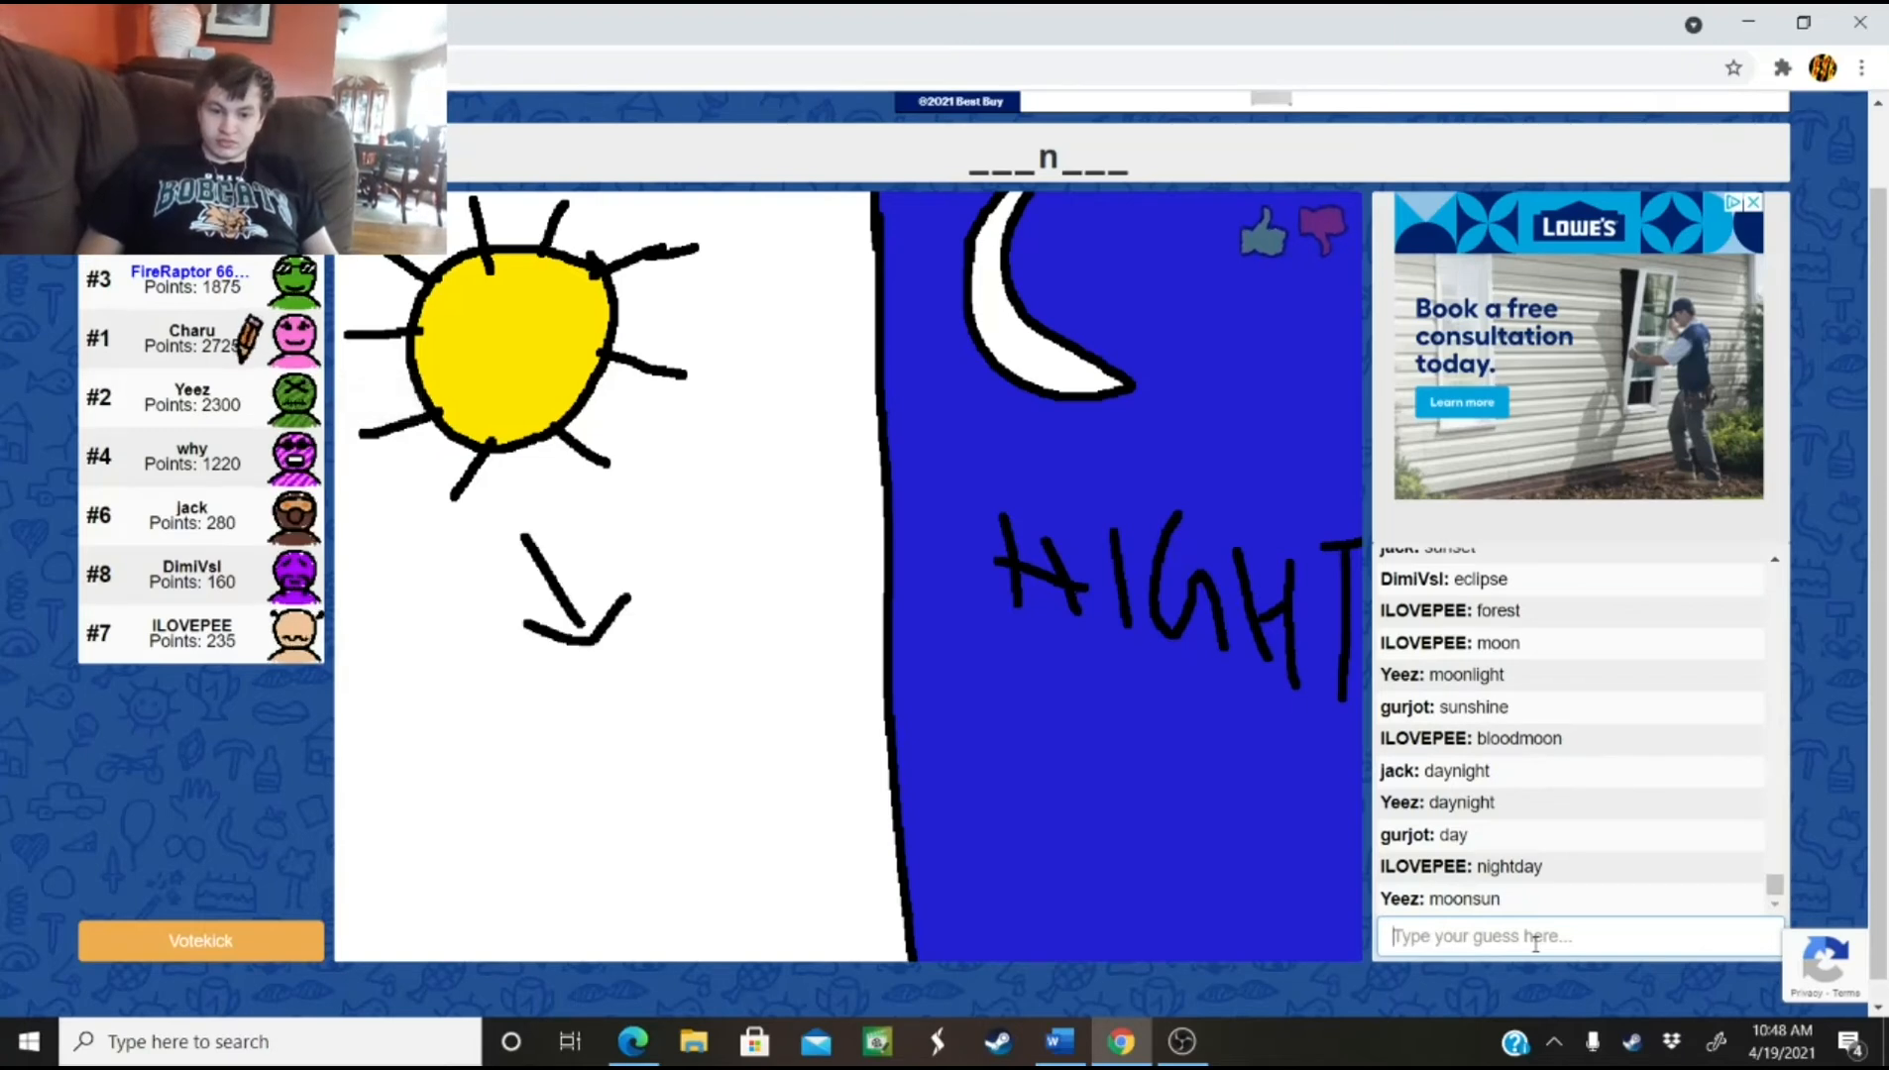
{"action": "left_click_drag", "start_coordinate": [687, 567], "coordinate": [723, 796]}
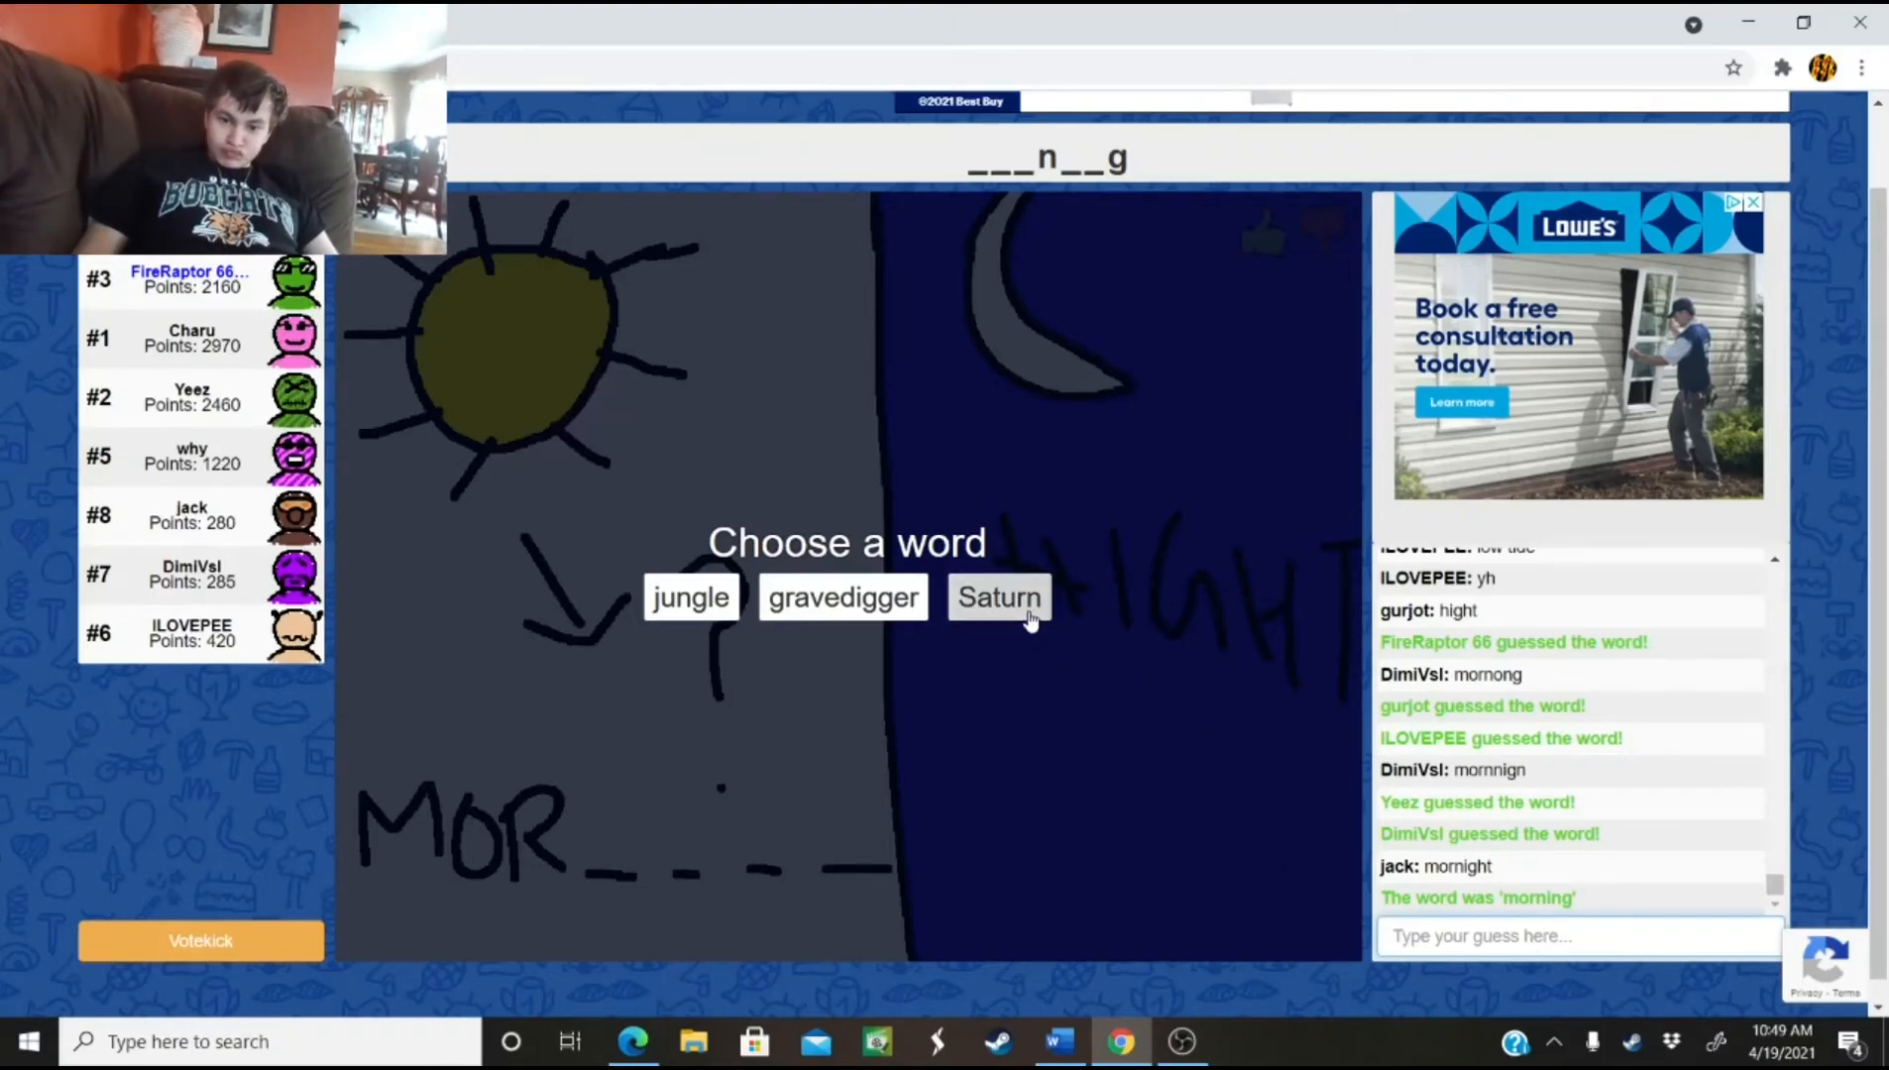
Choose Saturn and draw a red planet with a black ring labelled 'Planet'
{"action": "left_click", "coordinate": [999, 596]}
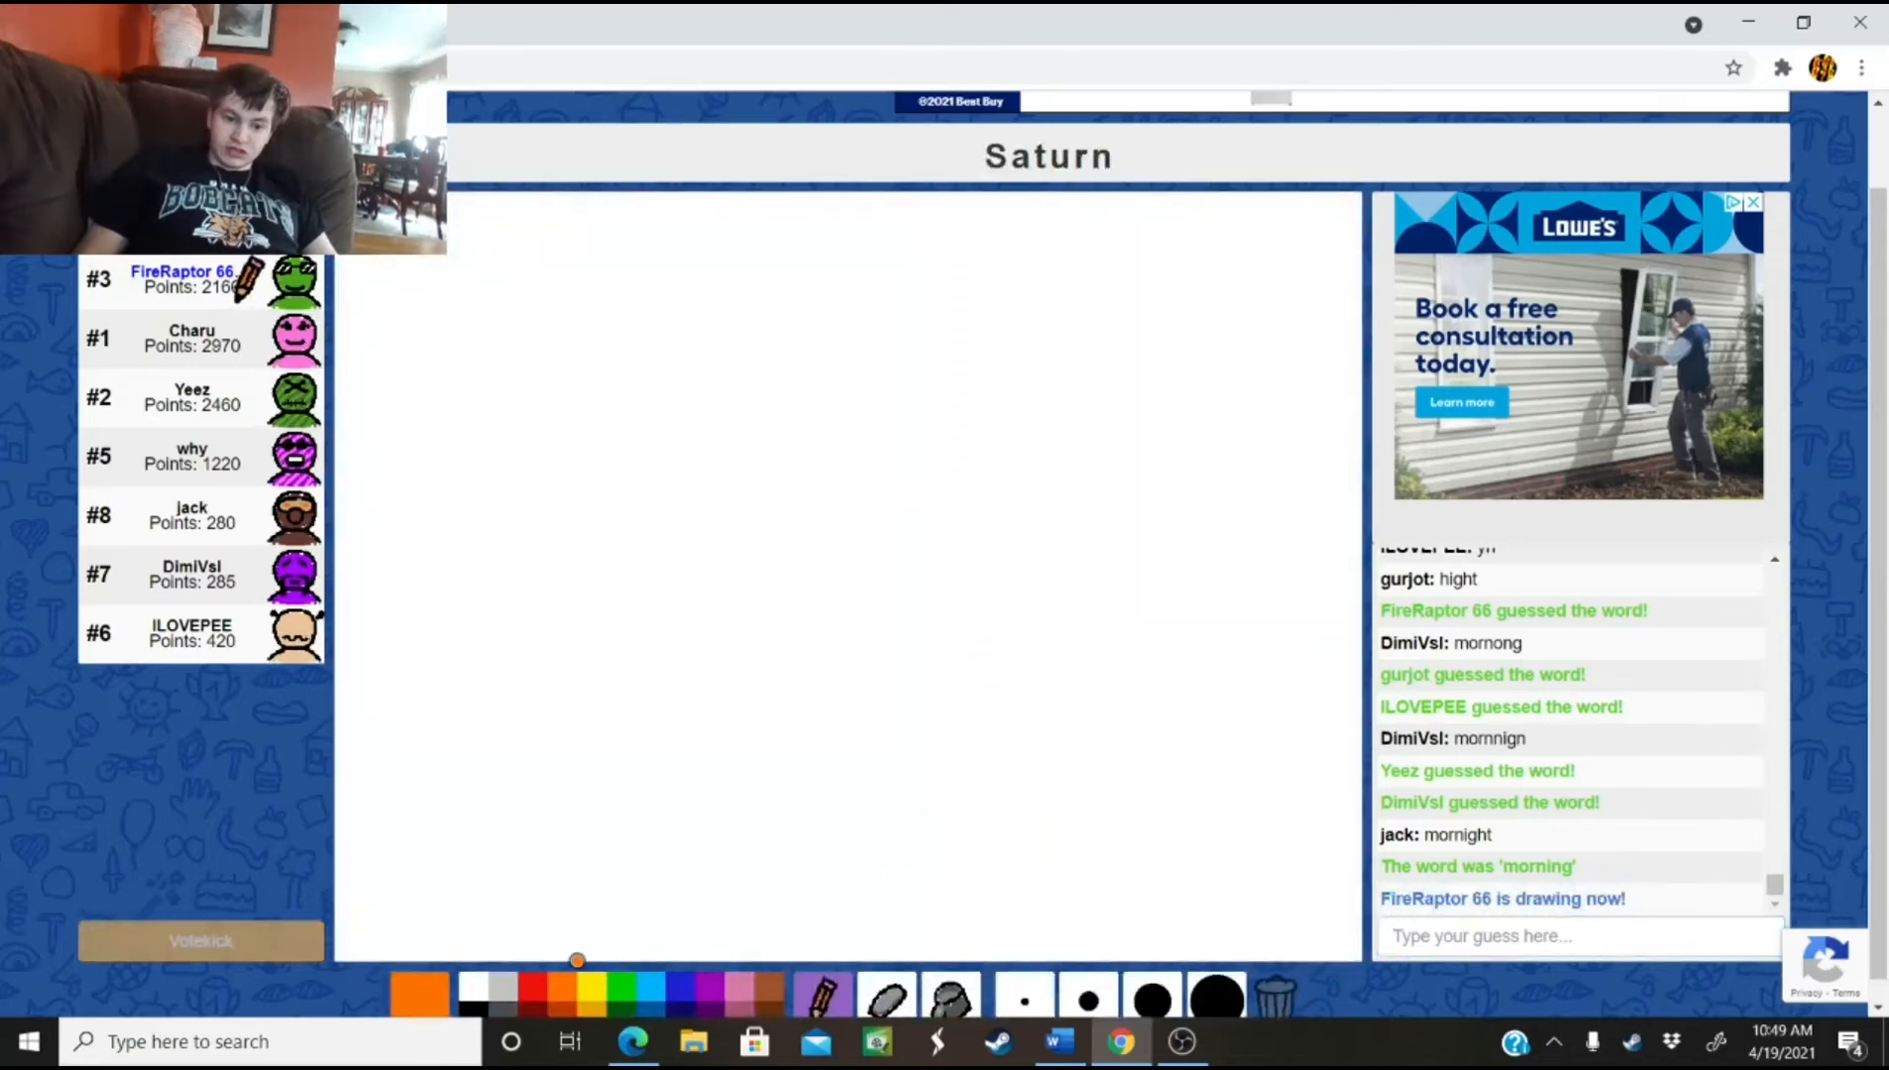
{"action": "left_click", "coordinate": [420, 994]}
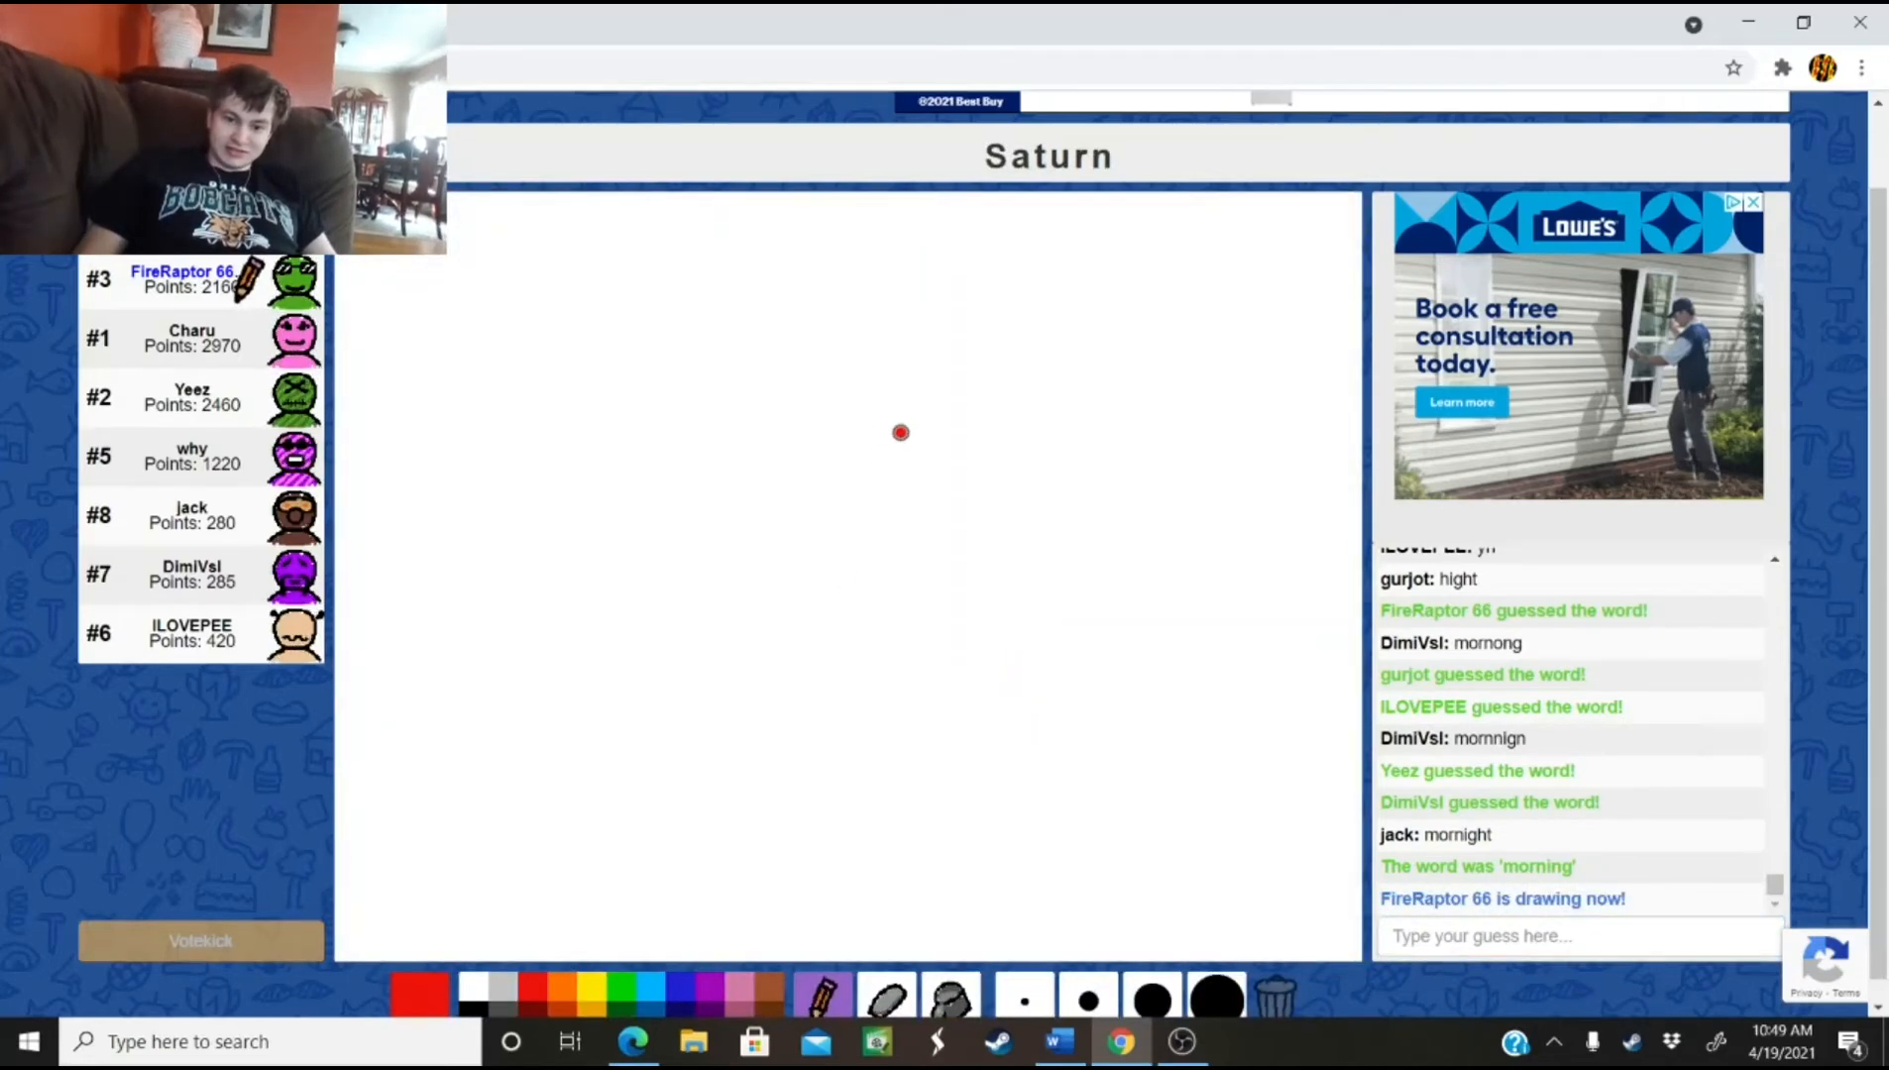
{"action": "left_click_drag", "start_coordinate": [900, 431], "coordinate": [907, 448]}
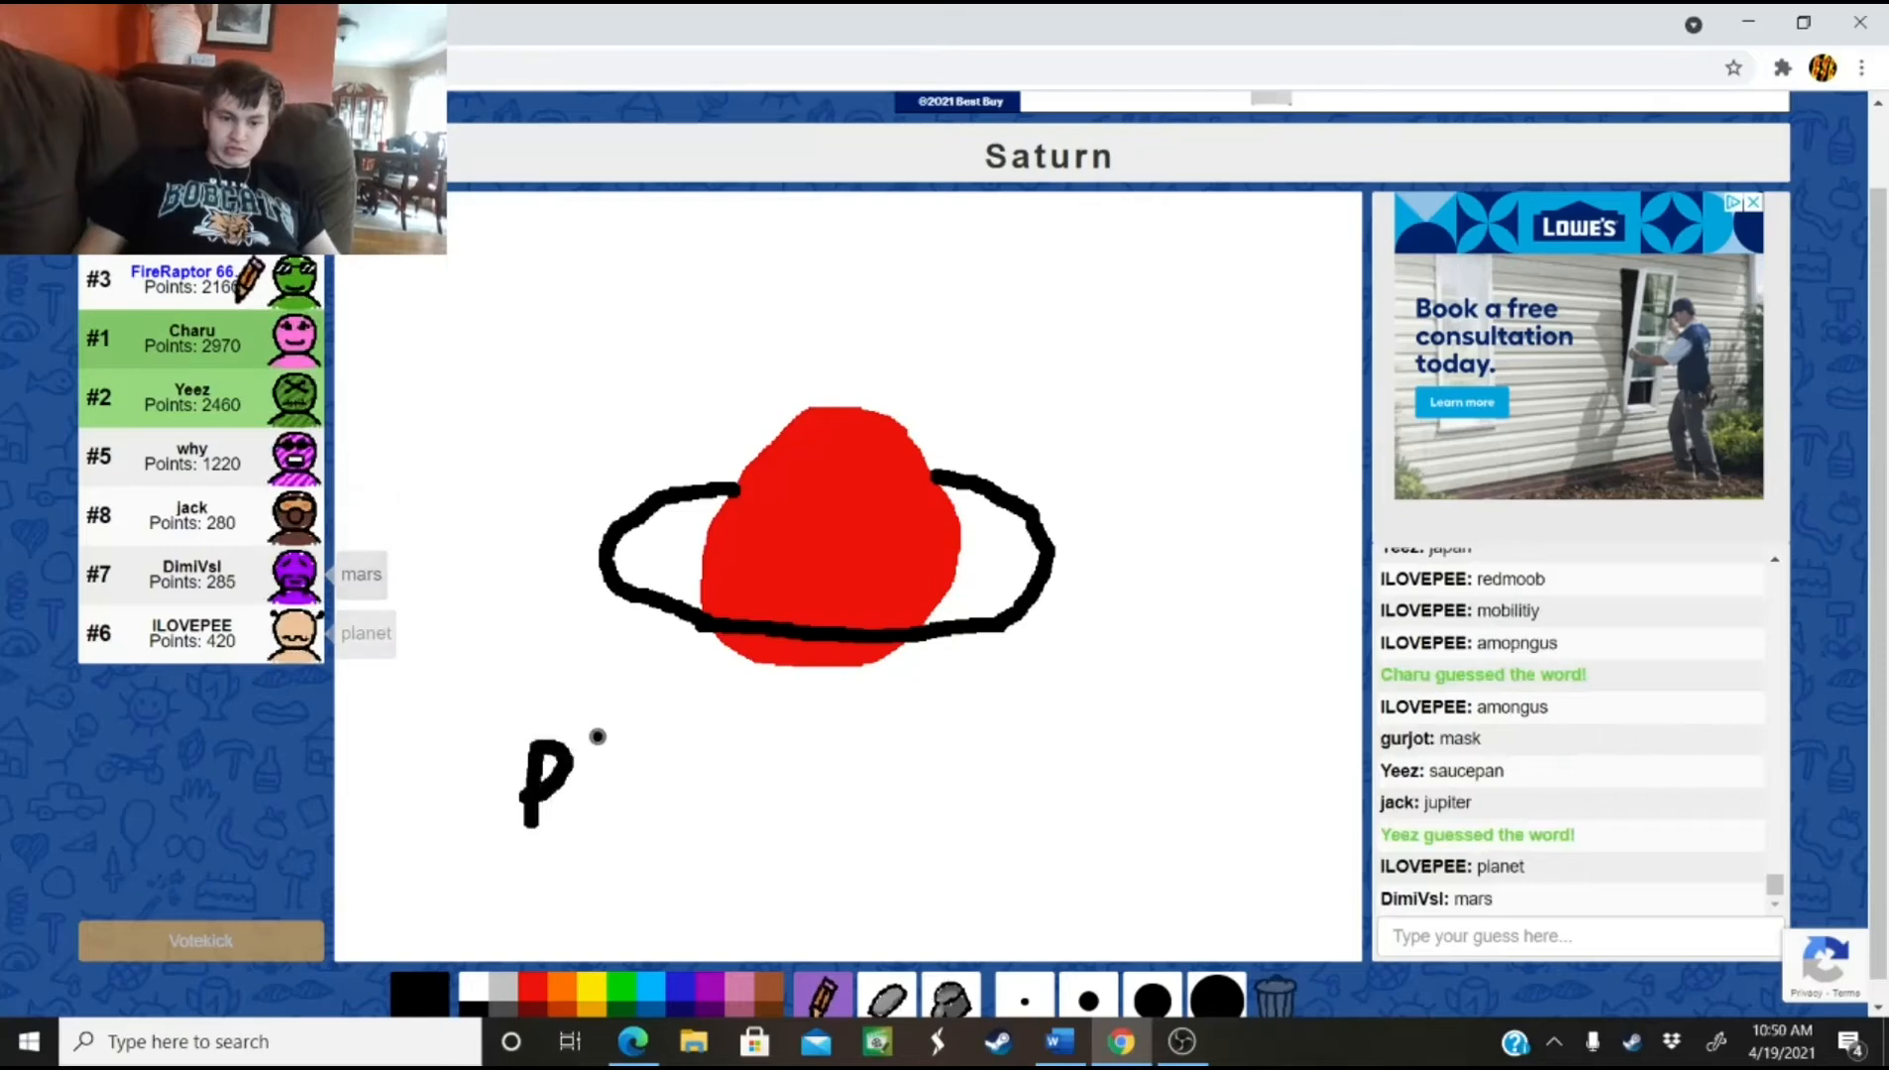
{"action": "left_click_drag", "start_coordinate": [585, 747], "coordinate": [585, 826]}
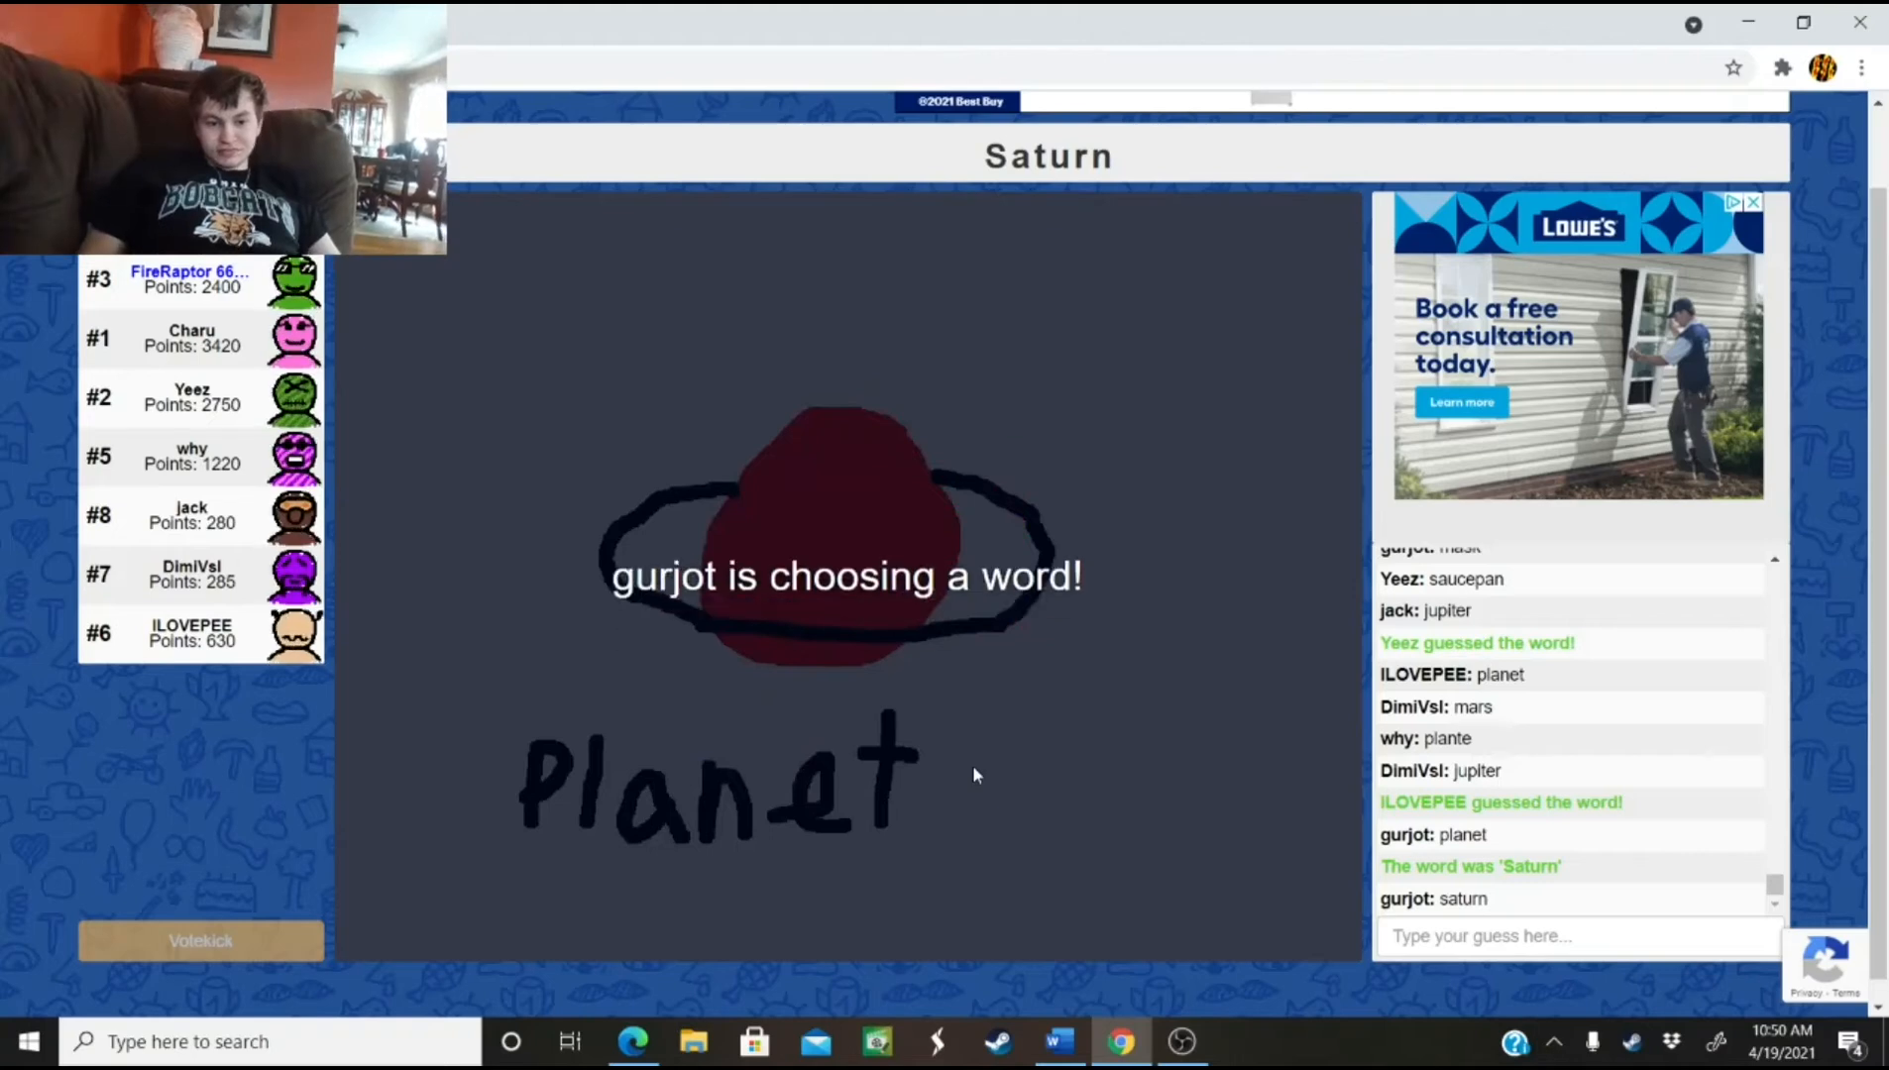
{"action": "mouse_move", "coordinate": [910, 670]}
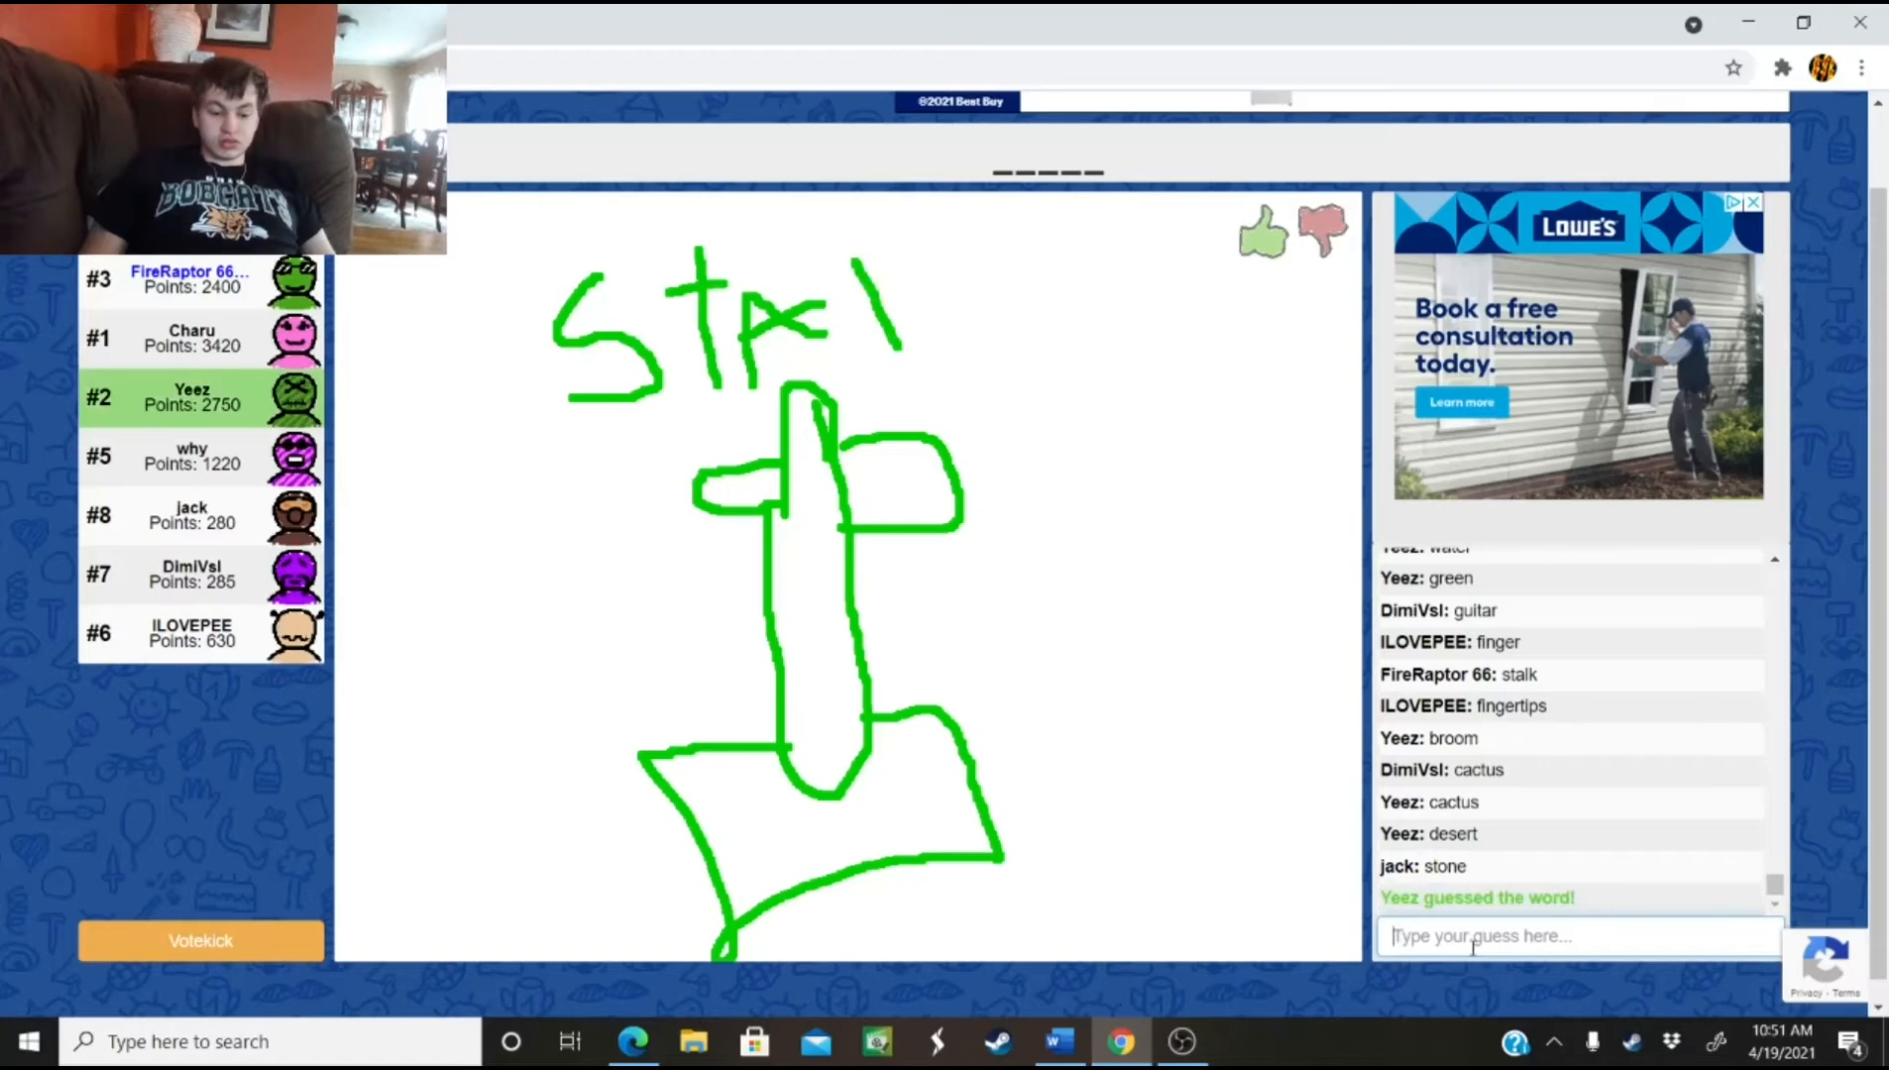
Guess 'stand' in the chat for gurjot's drawing
{"action": "type", "text": "stan"}
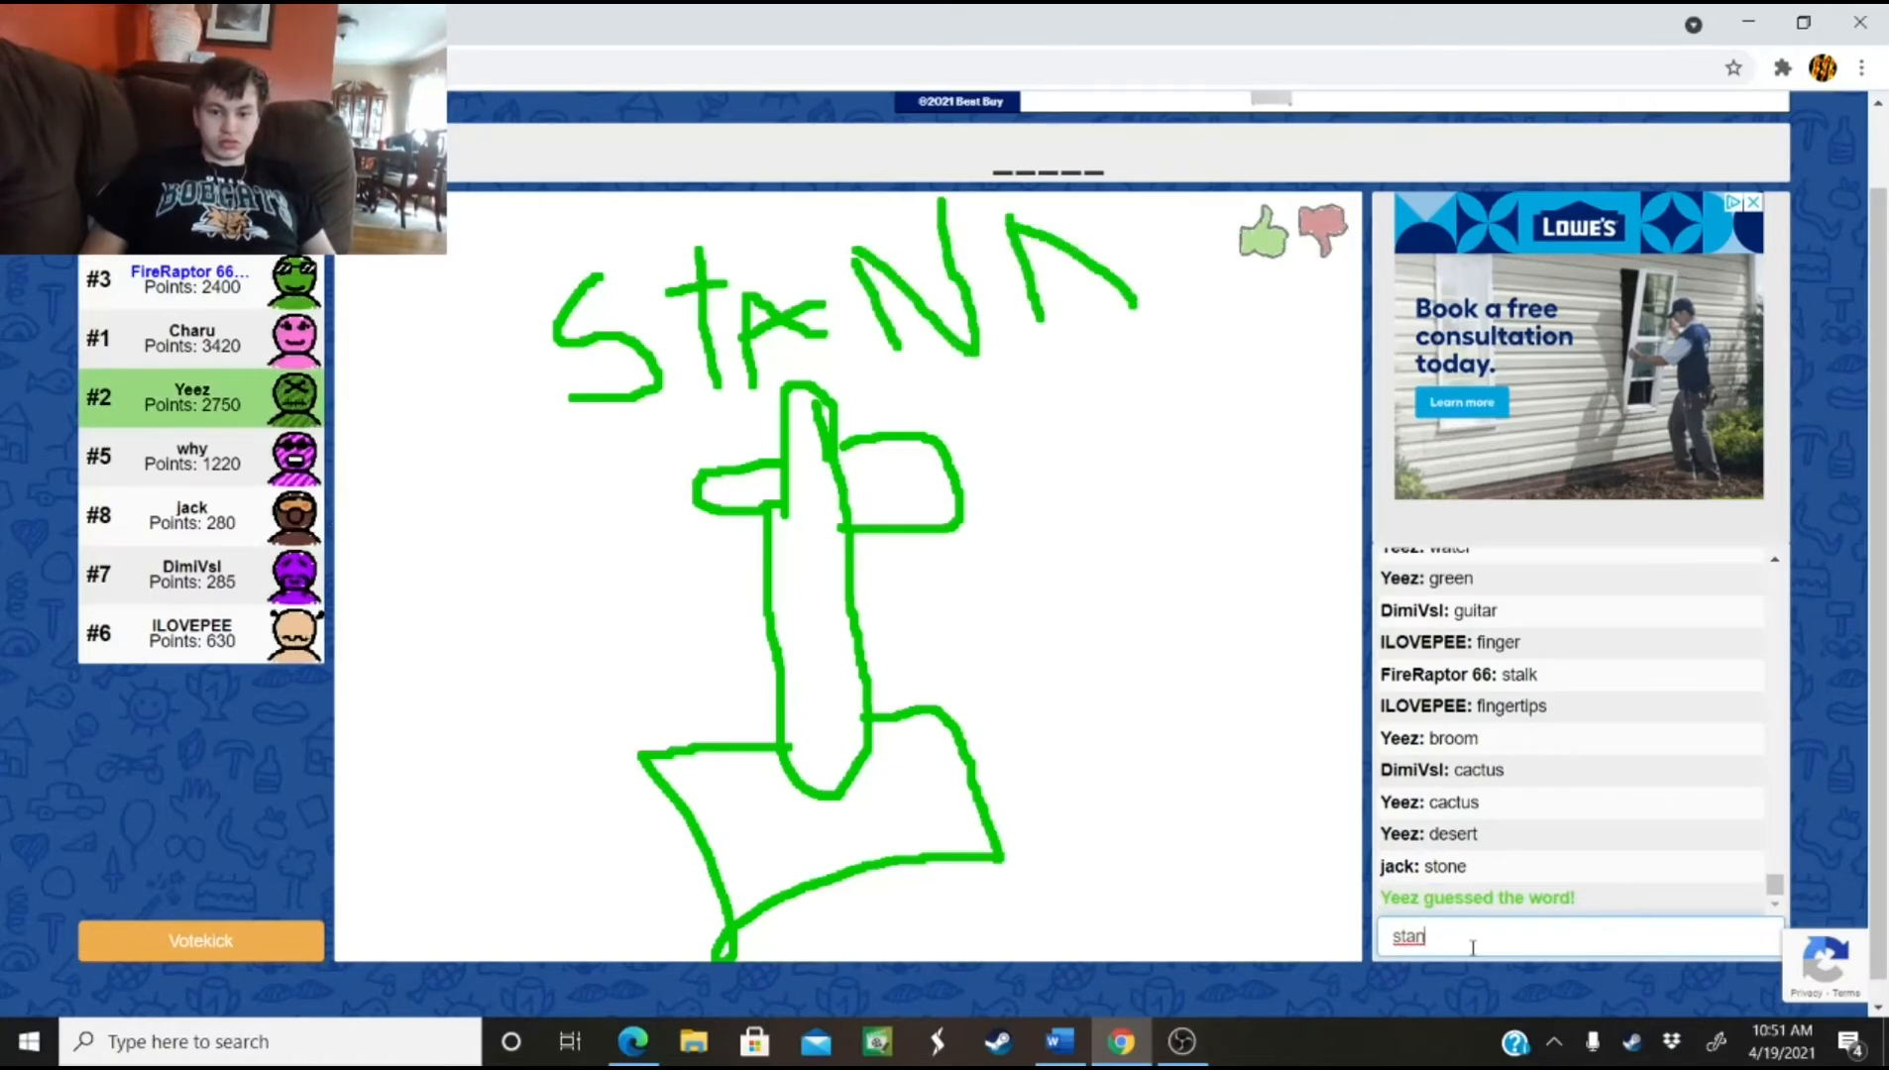
{"action": "type", "text": "d"}
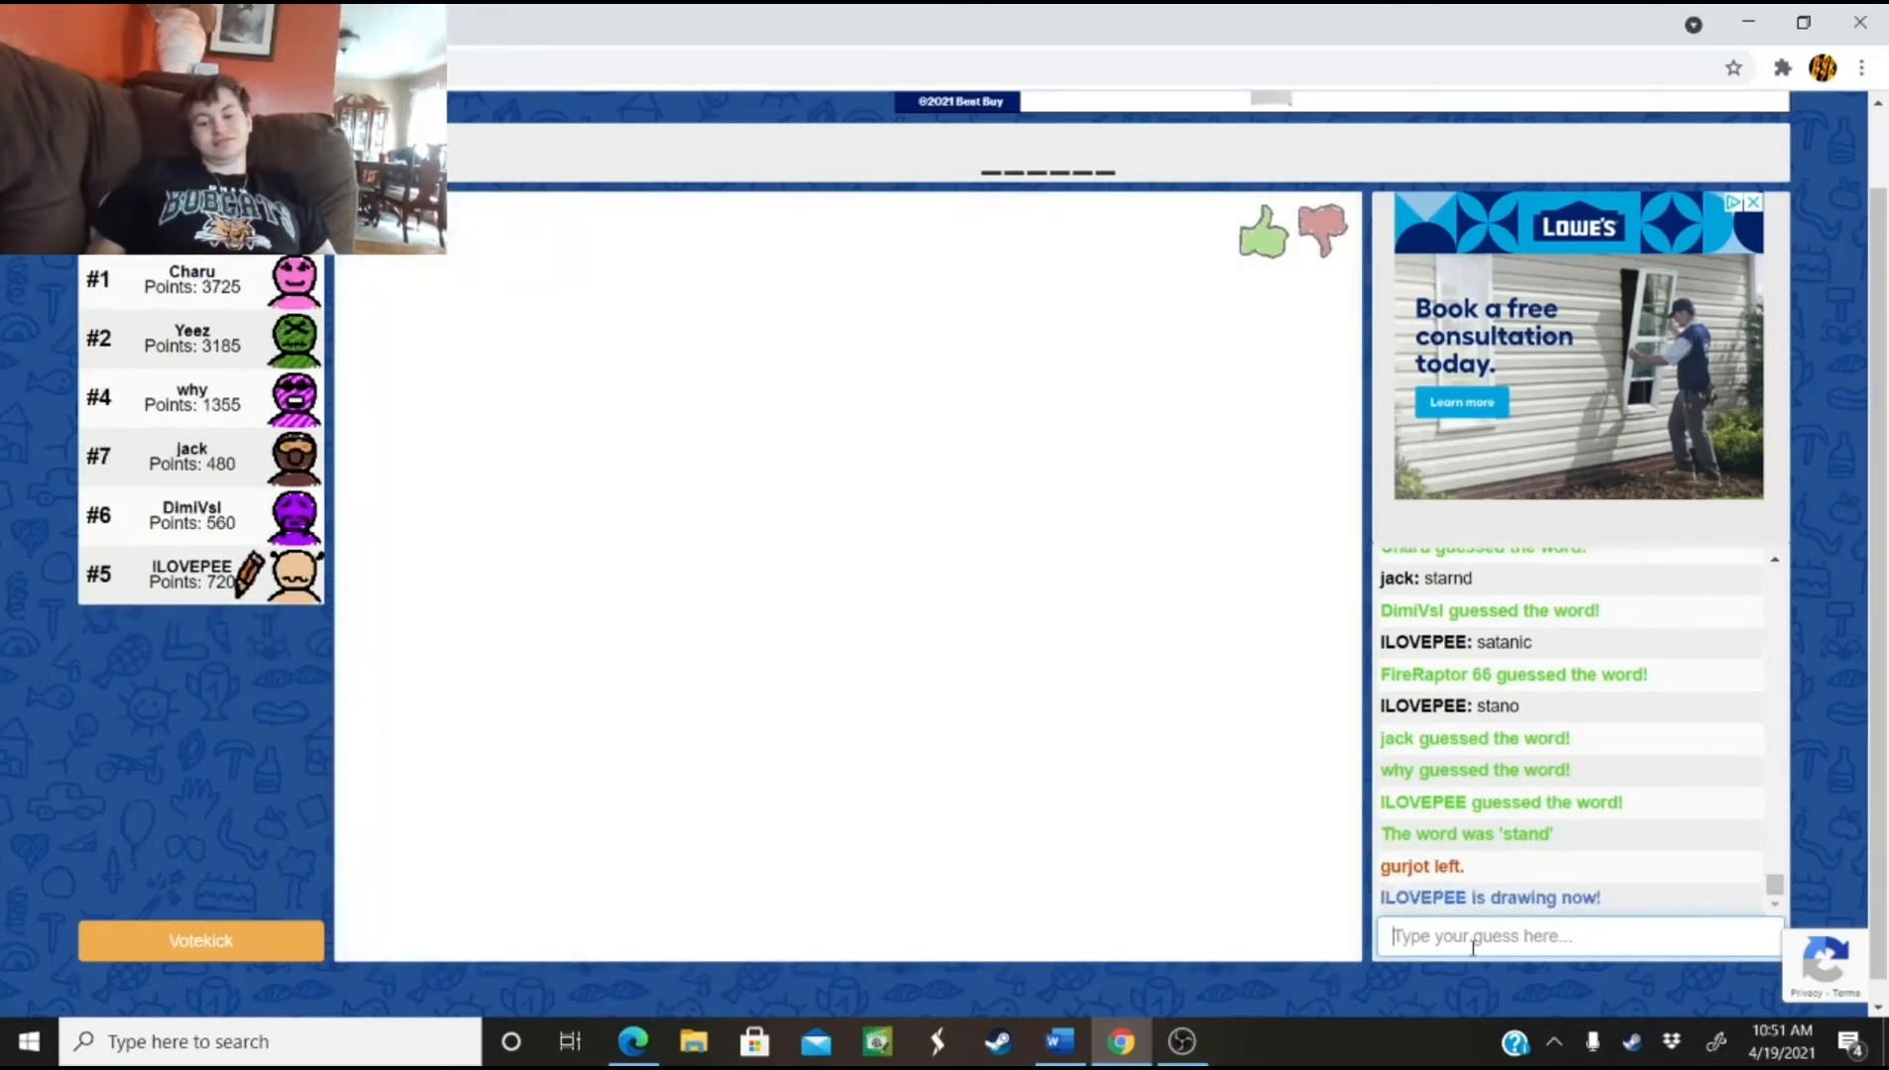
Guess ILOVEPEE's red stick drawing from the 't + am pon' hint in chat
{"action": "left_click_drag", "start_coordinate": [708, 575], "coordinate": [709, 645]}
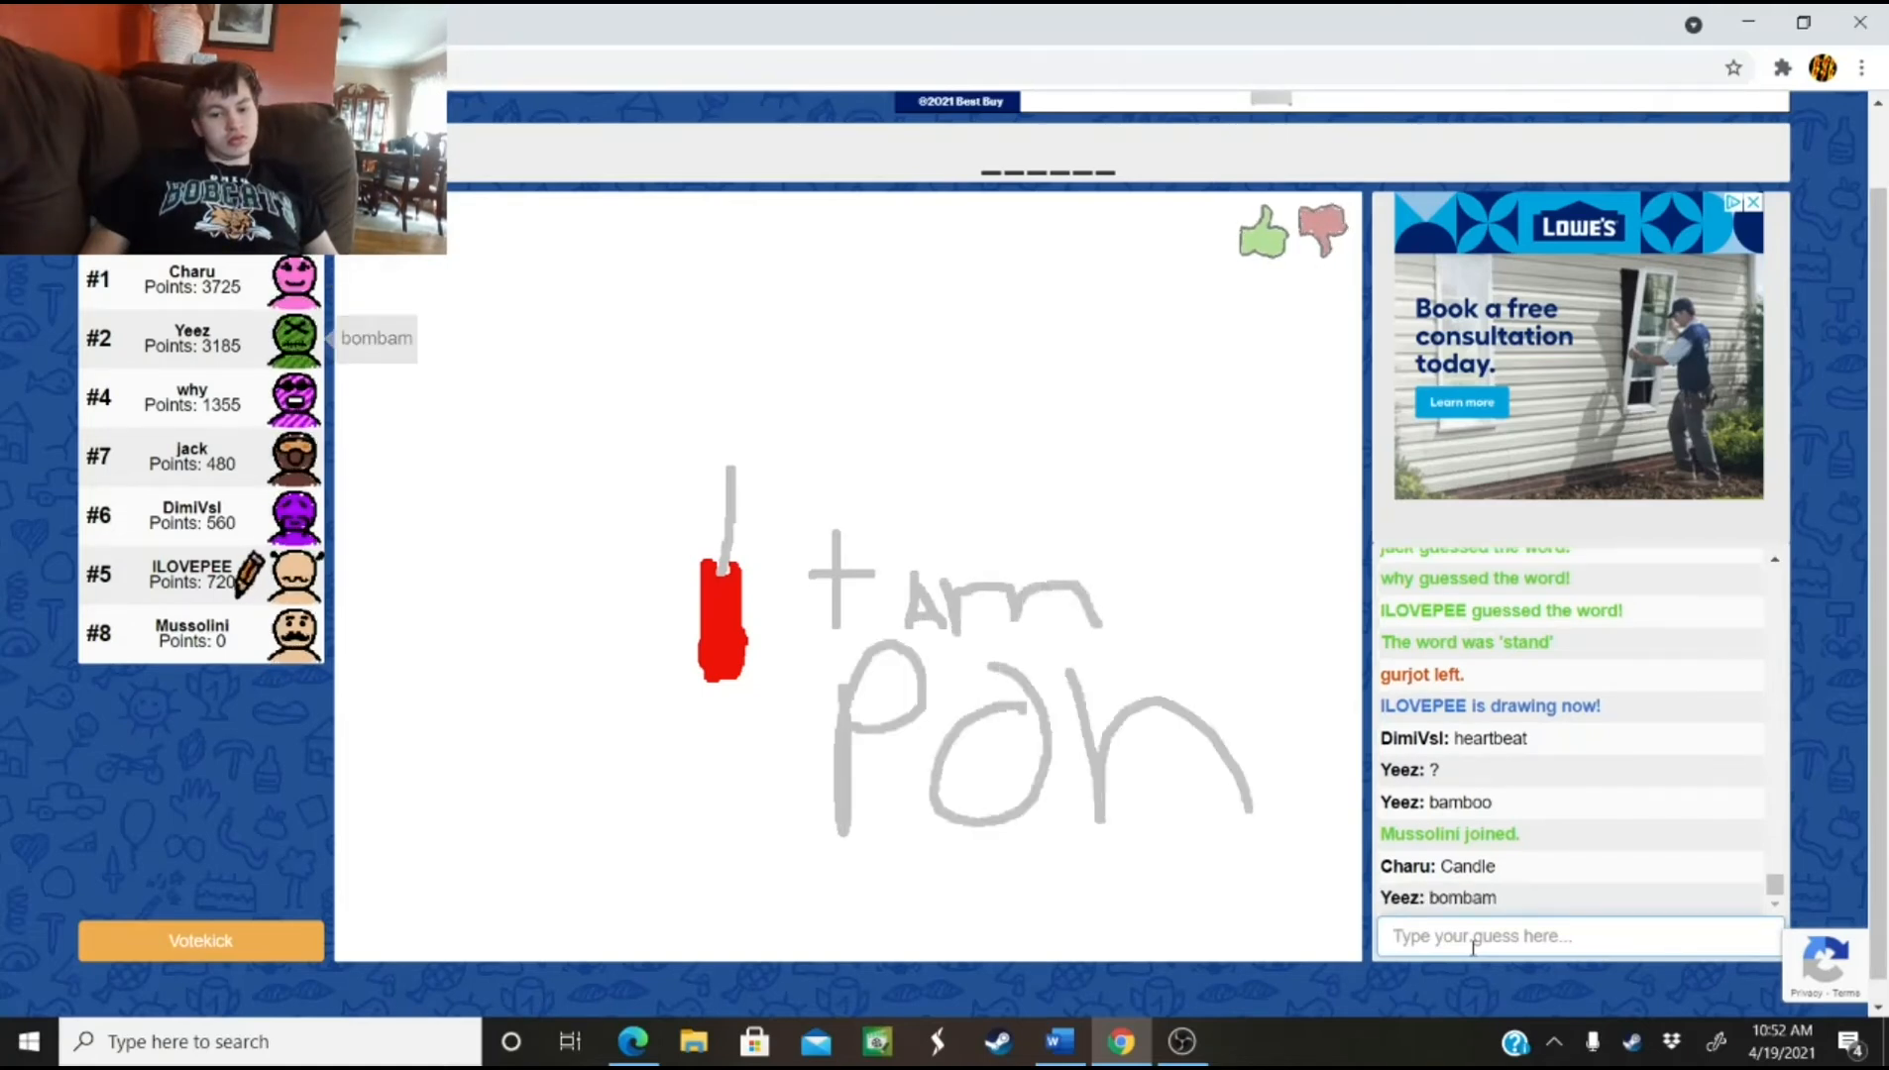
{"action": "type", "text": "ta"}
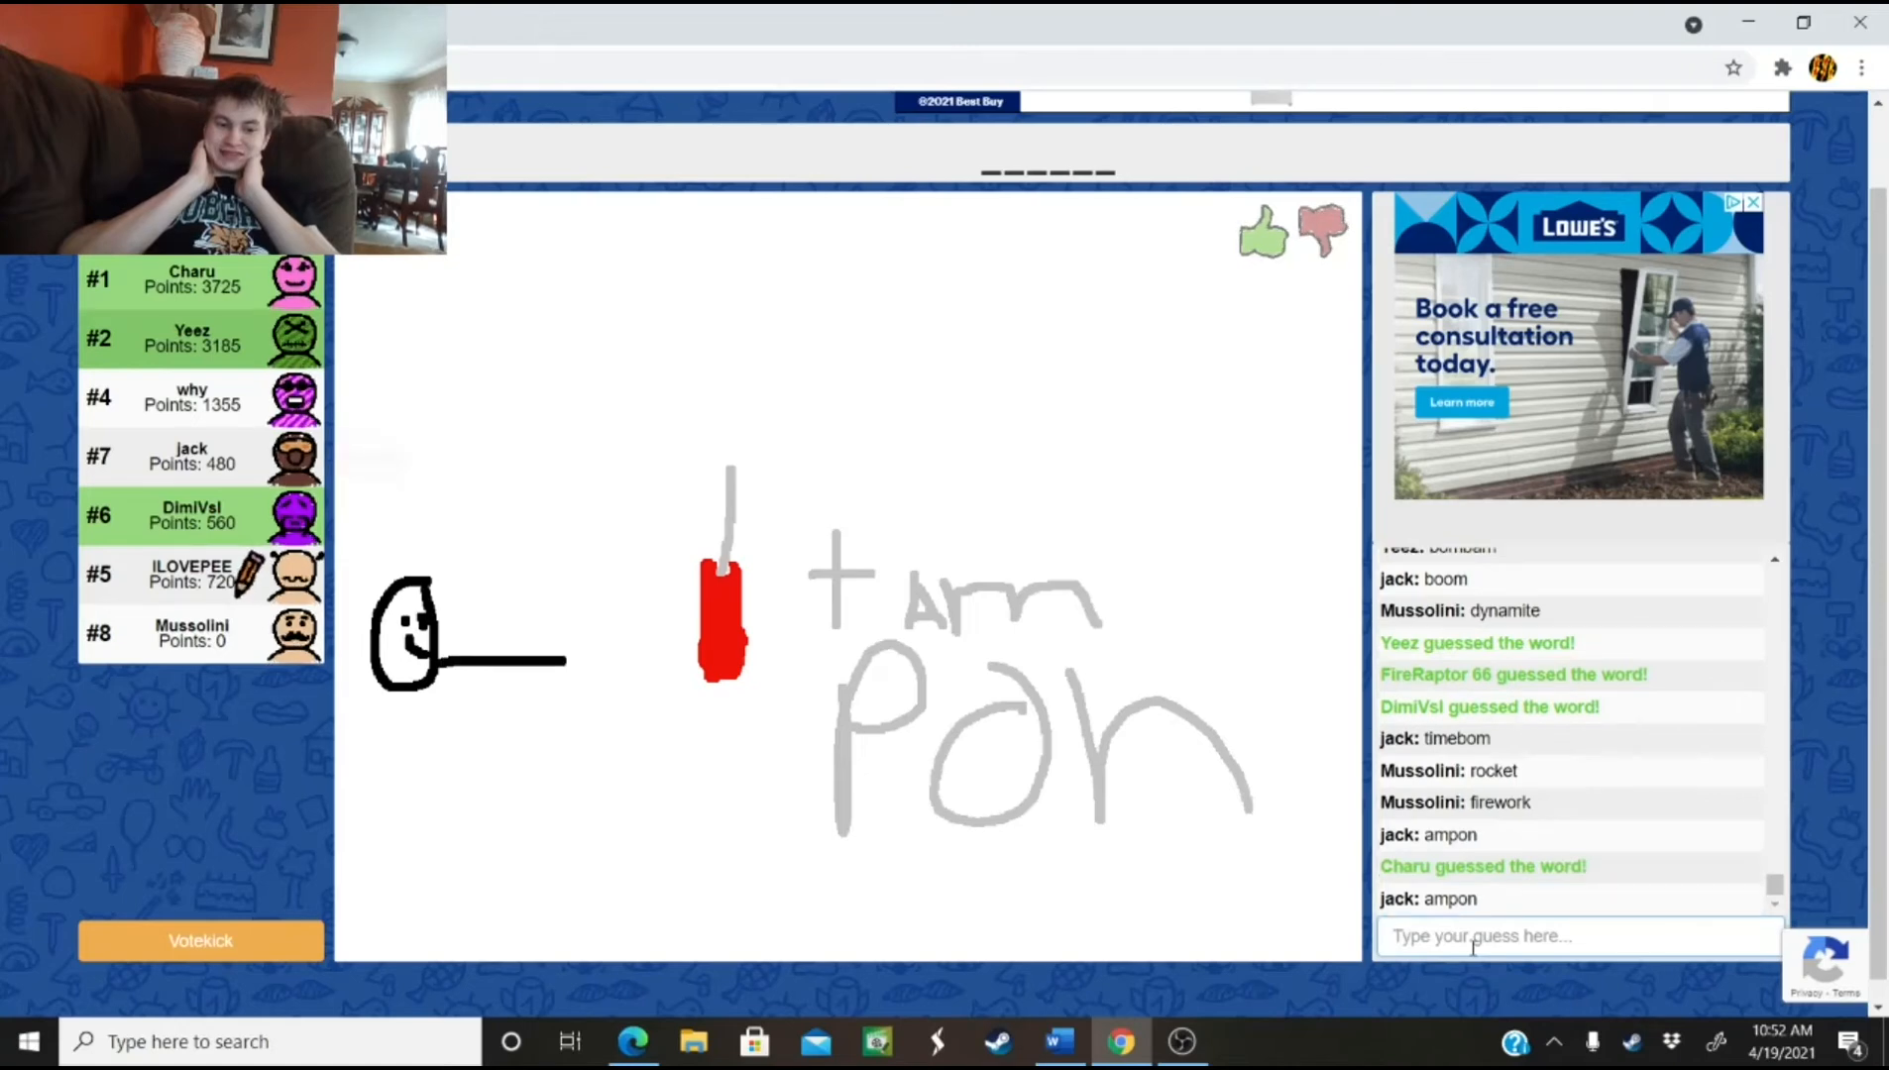
{"action": "left_click_drag", "start_coordinate": [487, 669], "coordinate": [693, 525]}
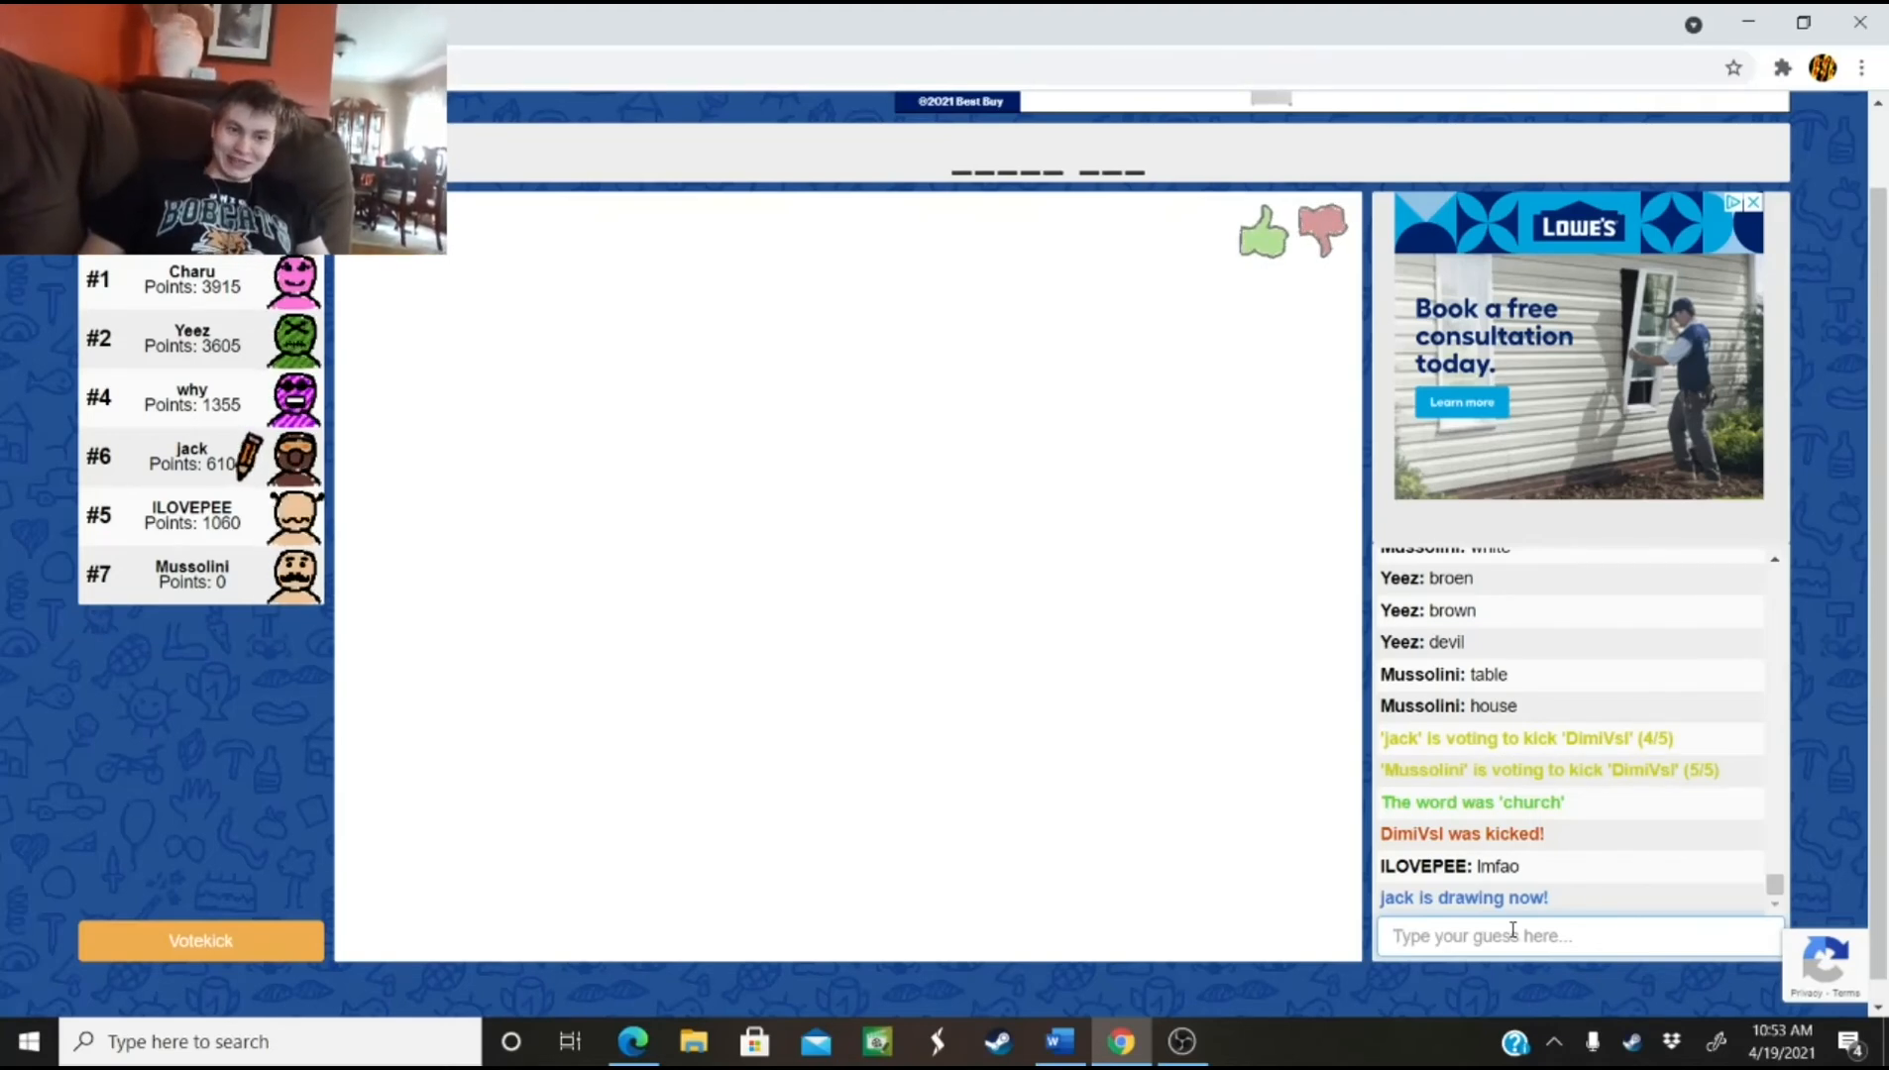
Guess 'police car', then 'water gun', for jack's drawing
{"action": "left_click_drag", "start_coordinate": [727, 478], "coordinate": [1033, 479]}
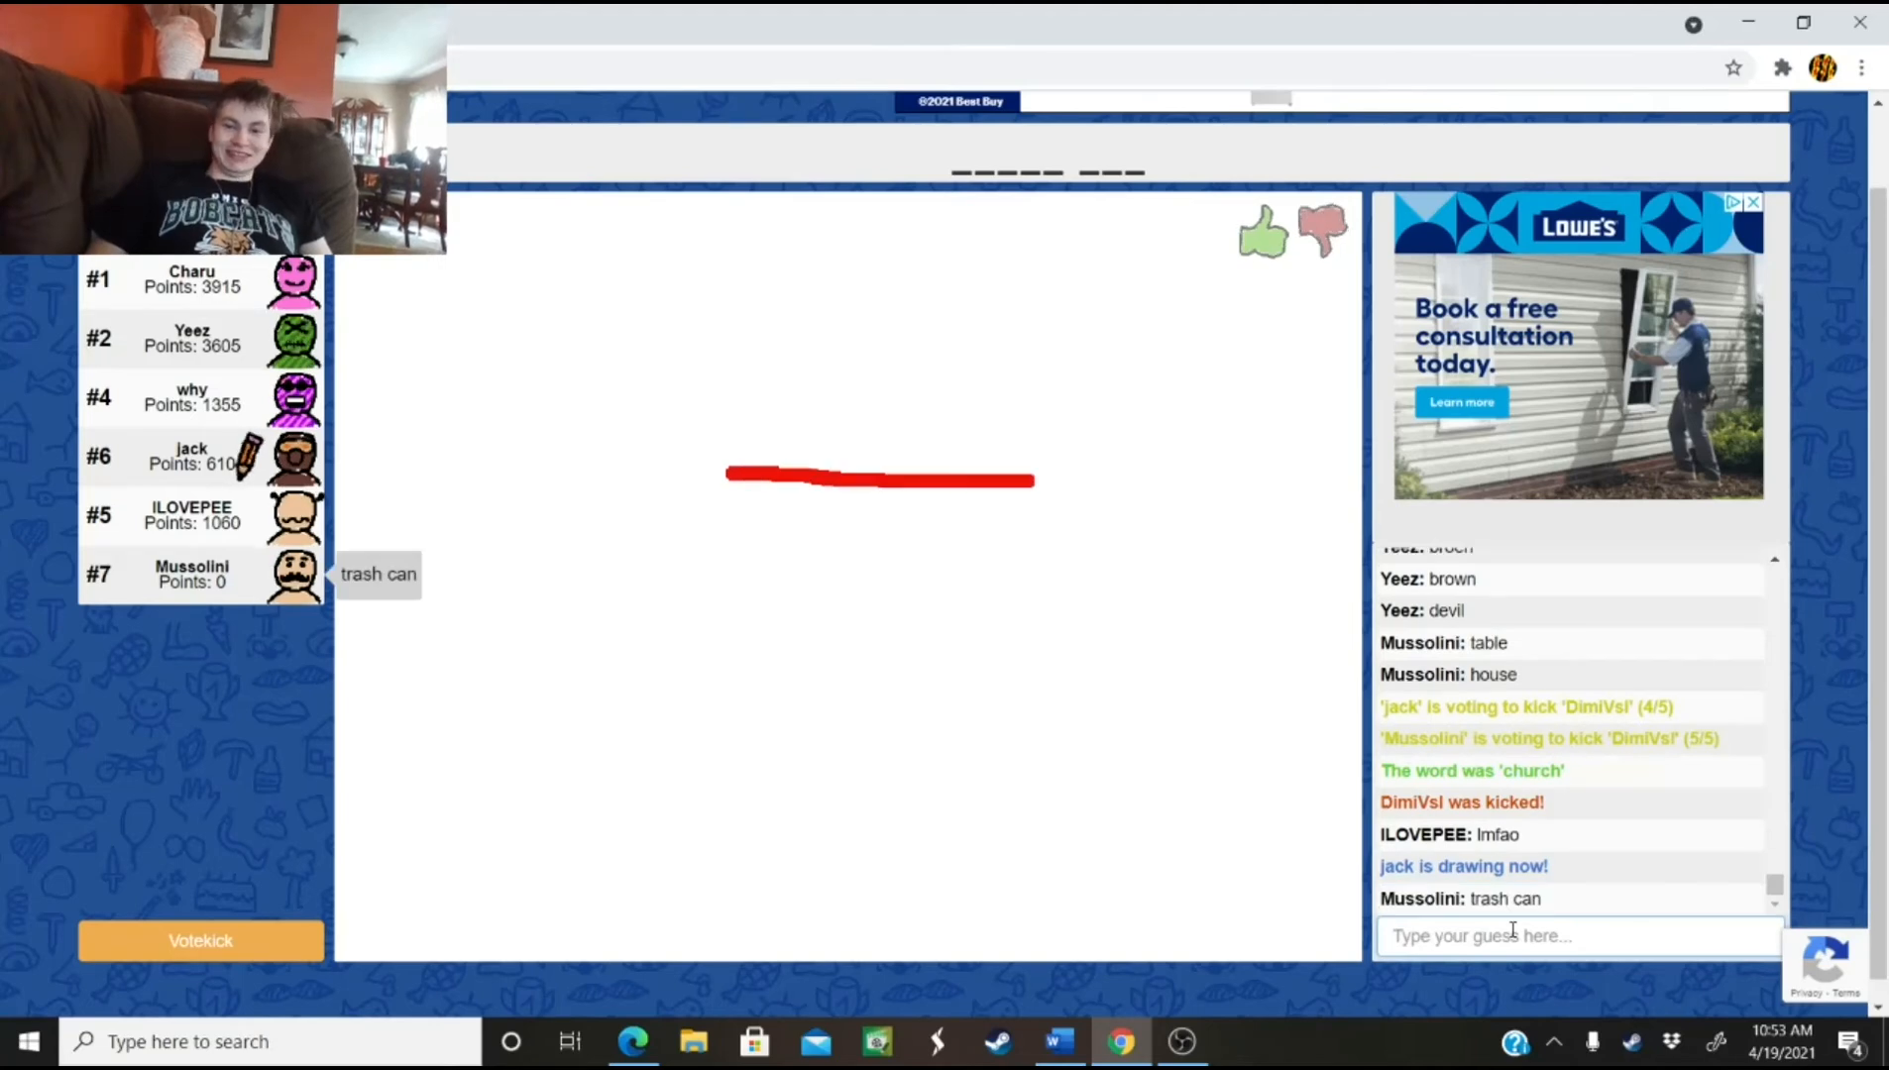
{"action": "left_click_drag", "start_coordinate": [1033, 482], "coordinate": [1129, 768]}
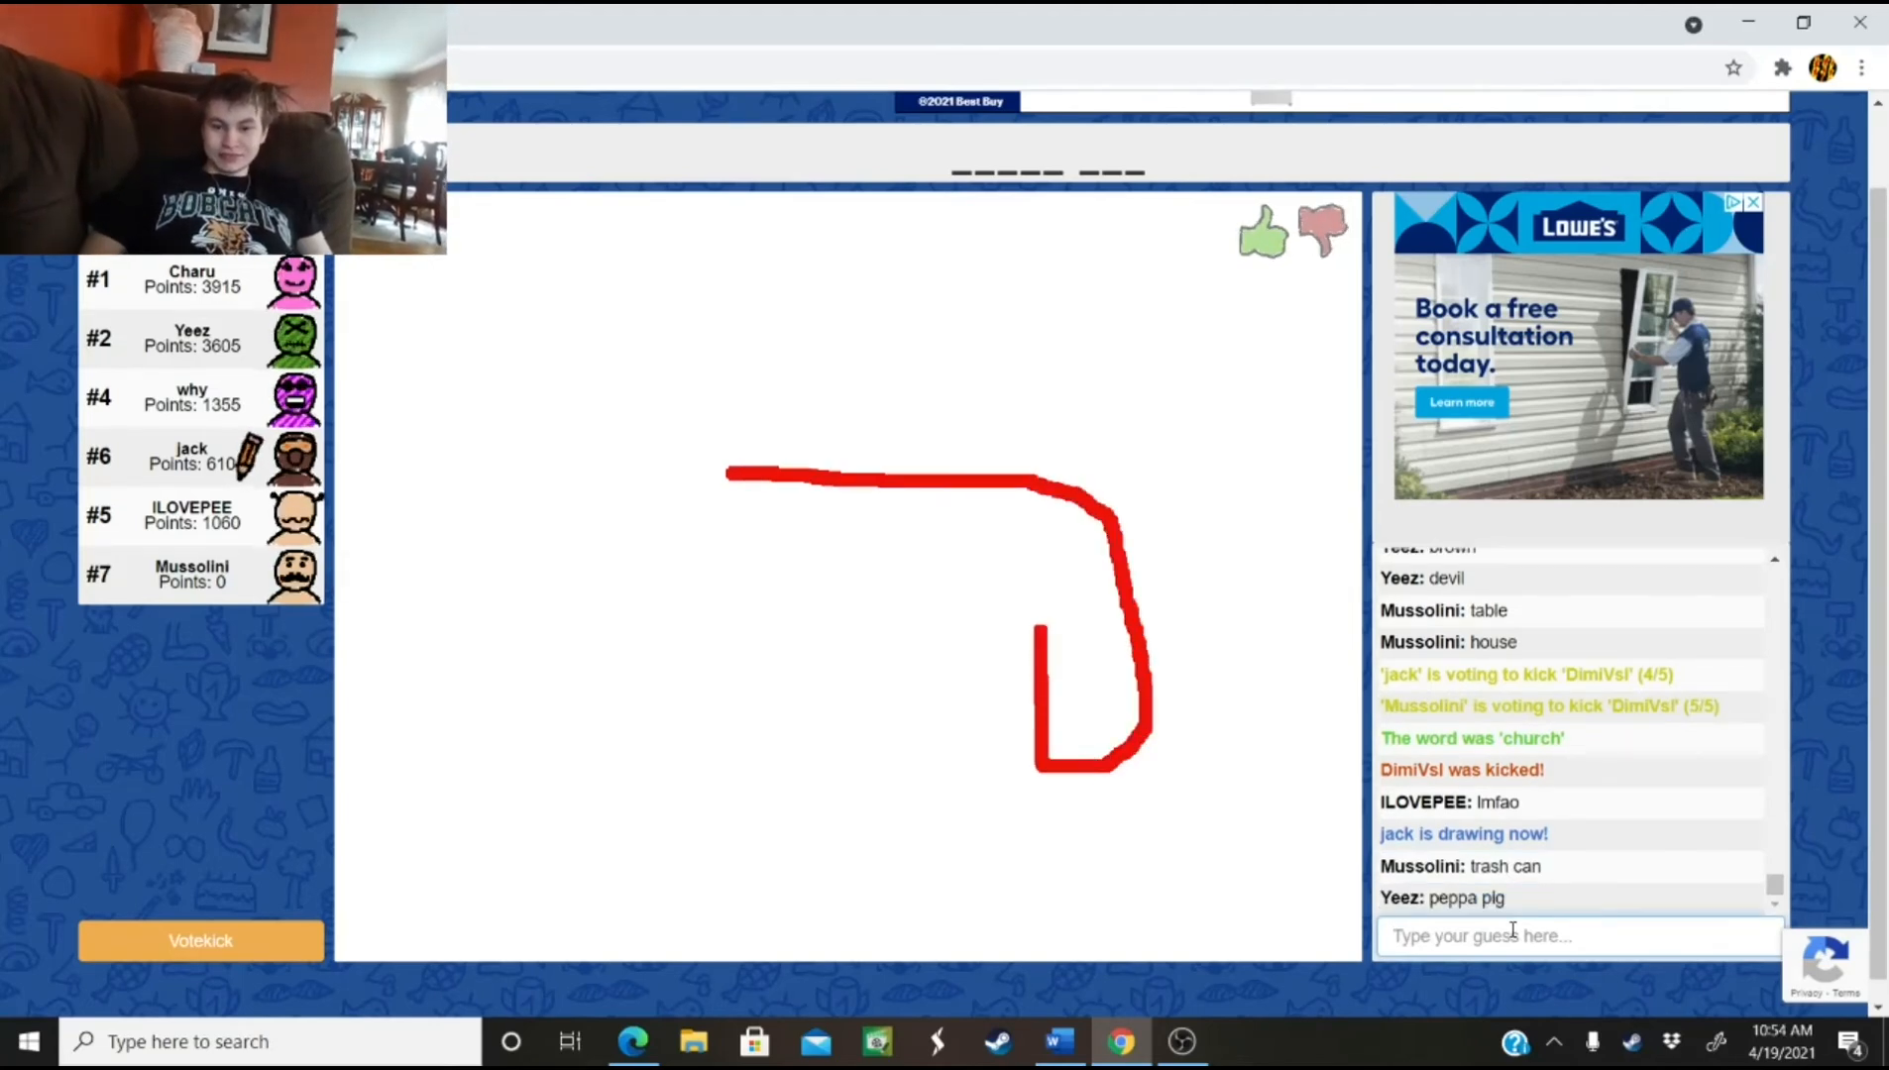
{"action": "type", "text": "police car"}
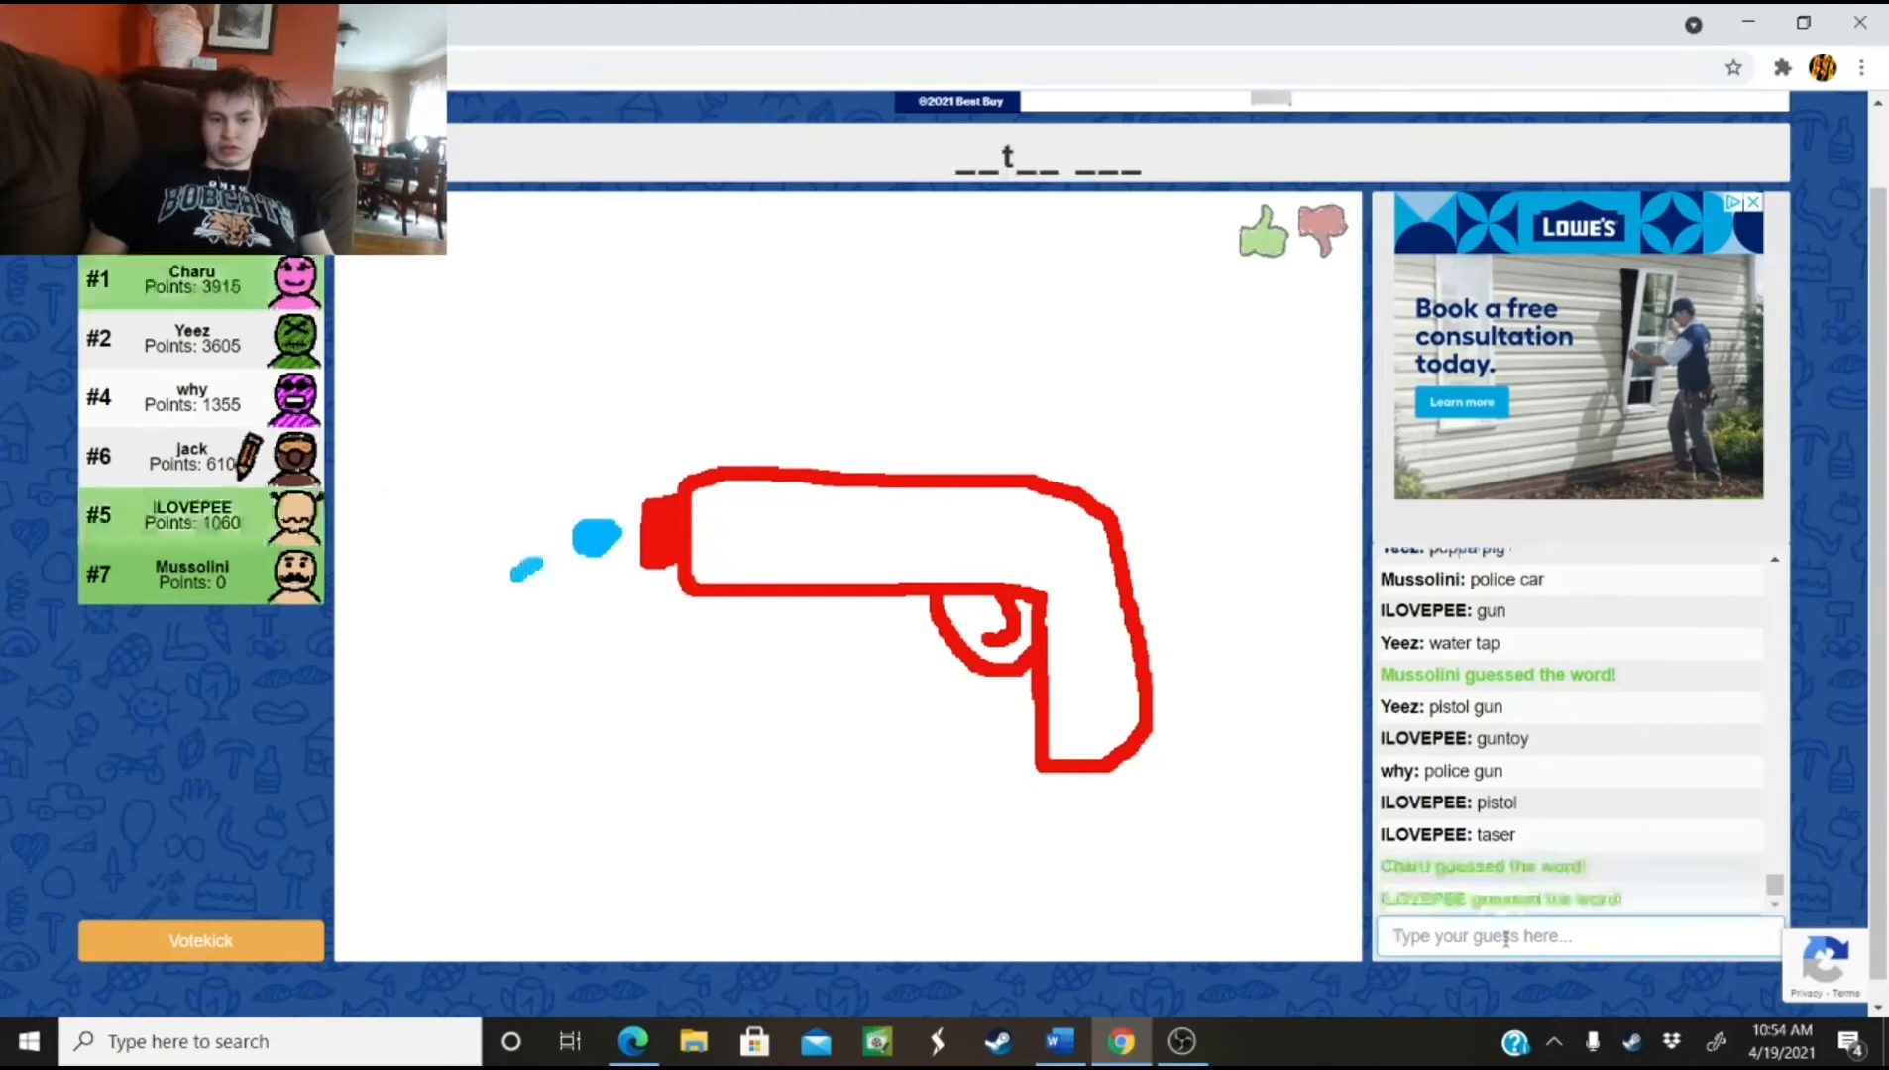
{"action": "type", "text": "wate"}
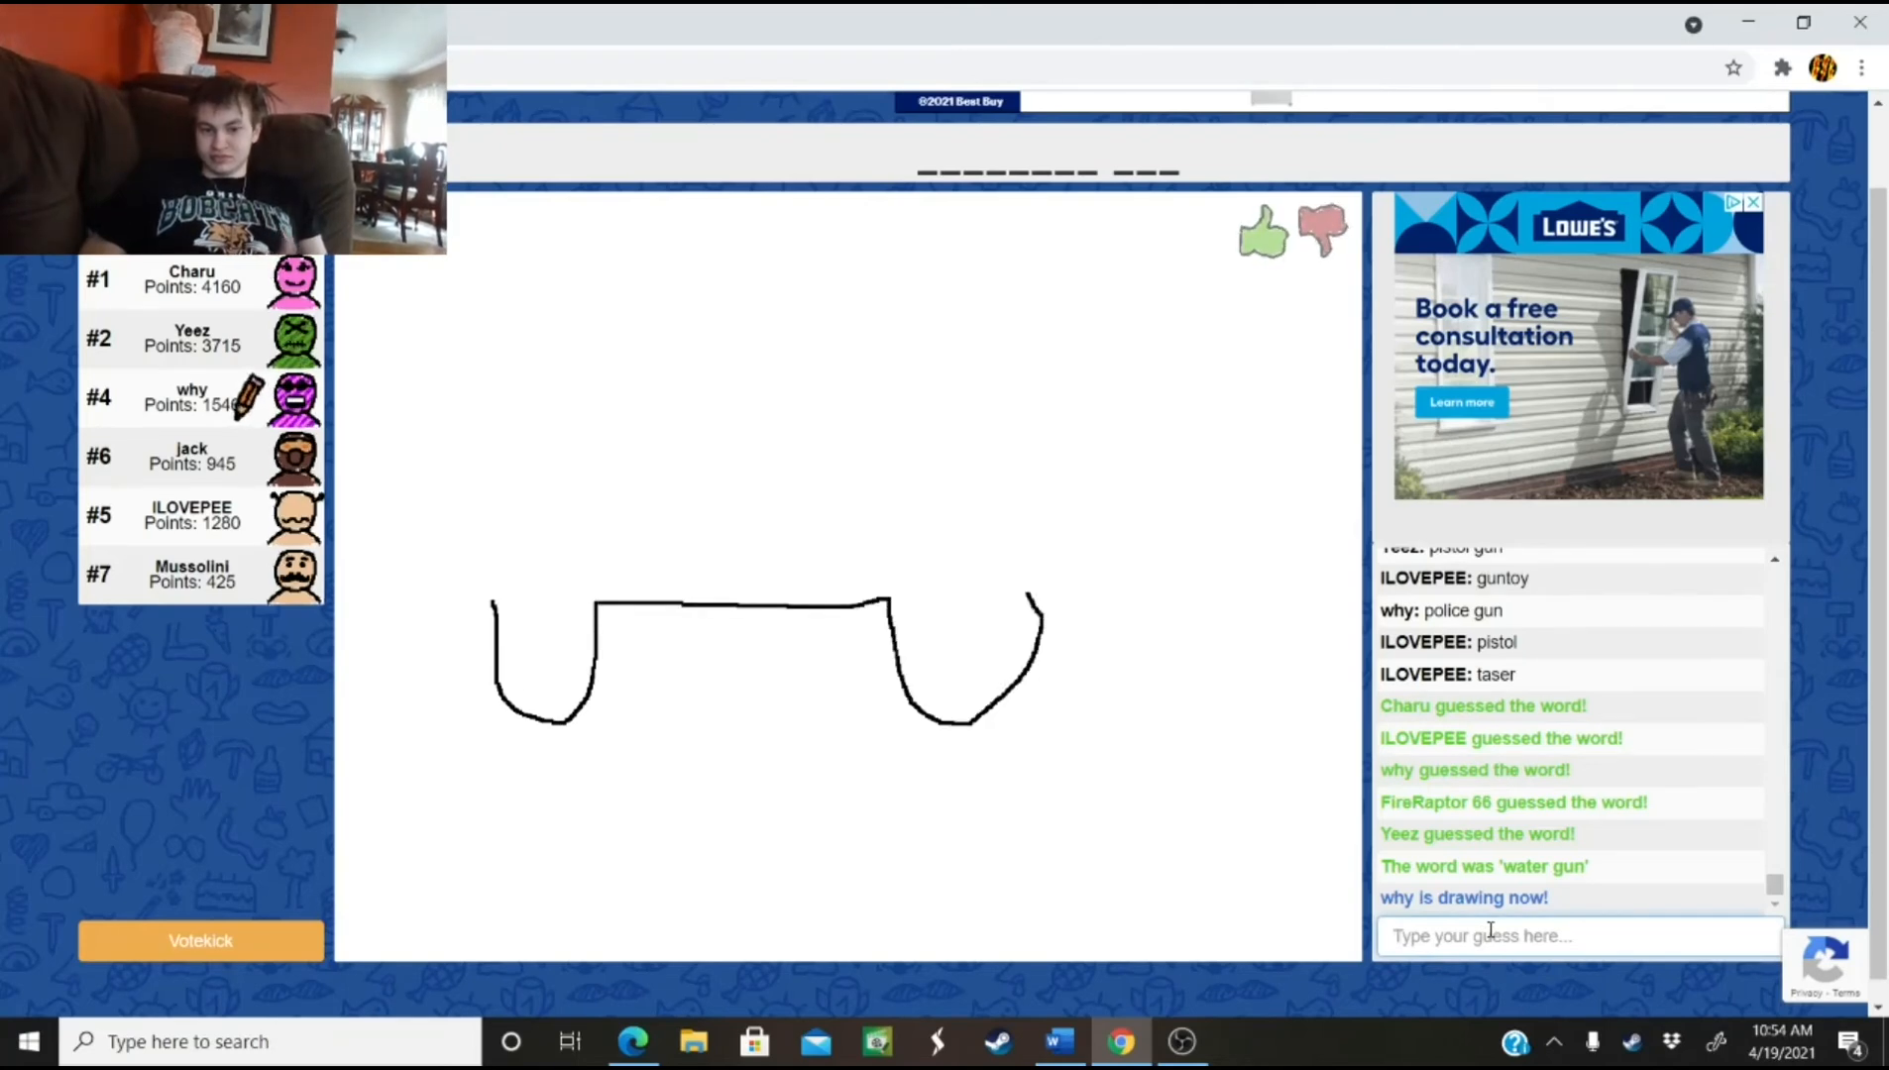
Watch the car round end and Yeez start drawing a brown hilly landscape
{"action": "left_click_drag", "start_coordinate": [735, 394], "coordinate": [1033, 603]}
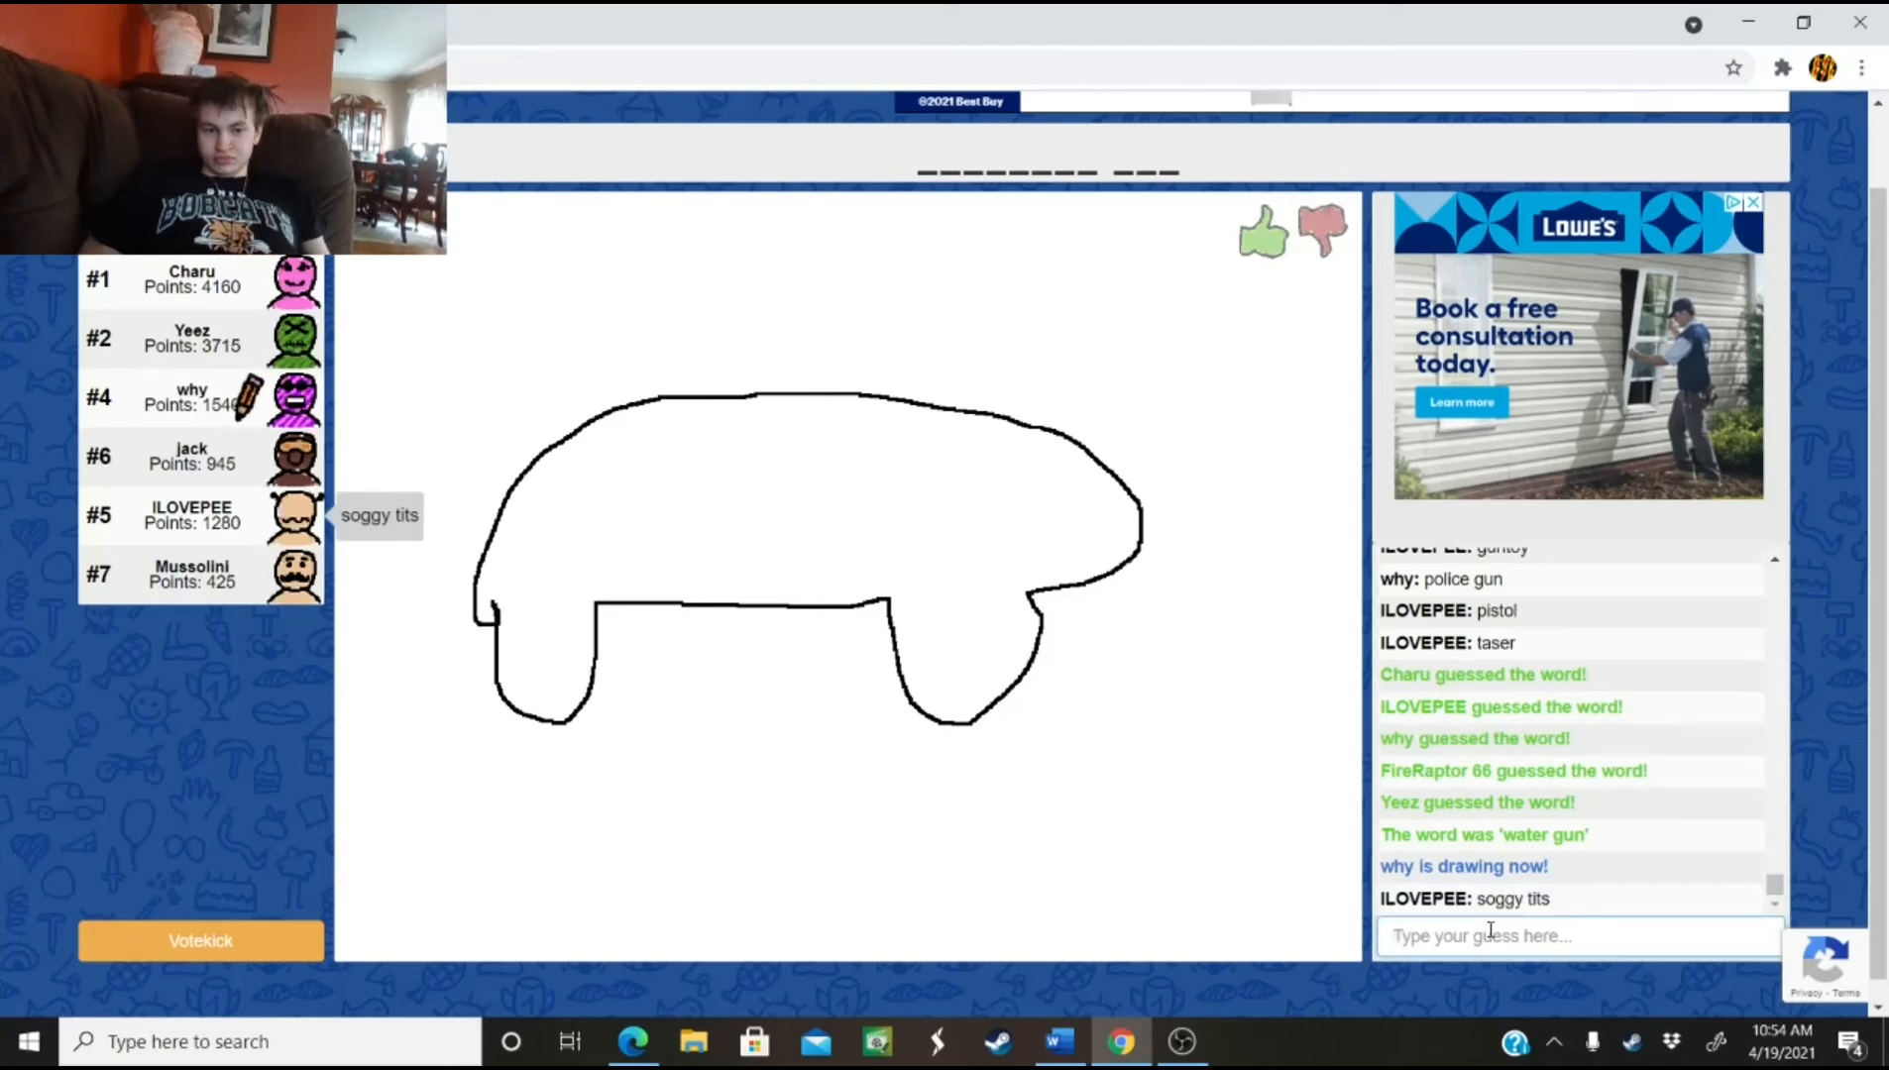
{"action": "left_click_drag", "start_coordinate": [493, 600], "coordinate": [1036, 591]}
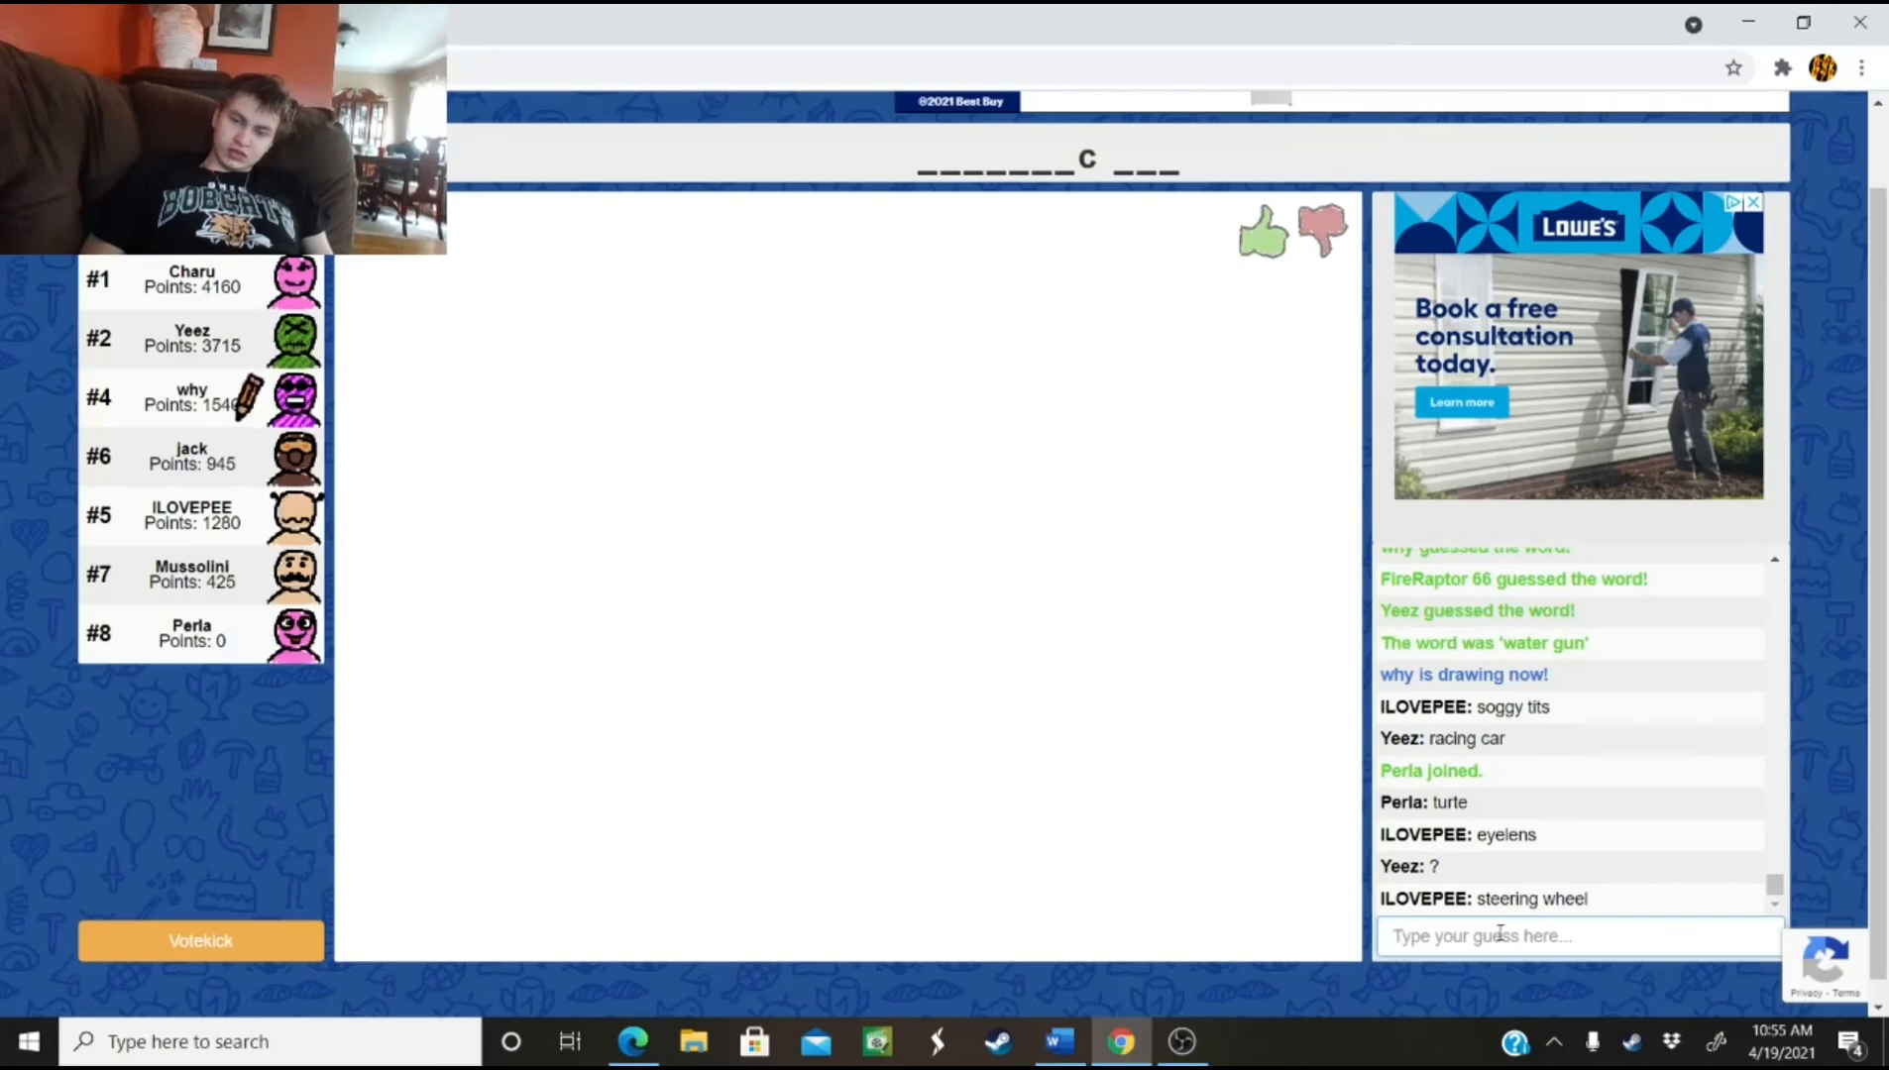
{"action": "left_click_drag", "start_coordinate": [429, 648], "coordinate": [537, 648]}
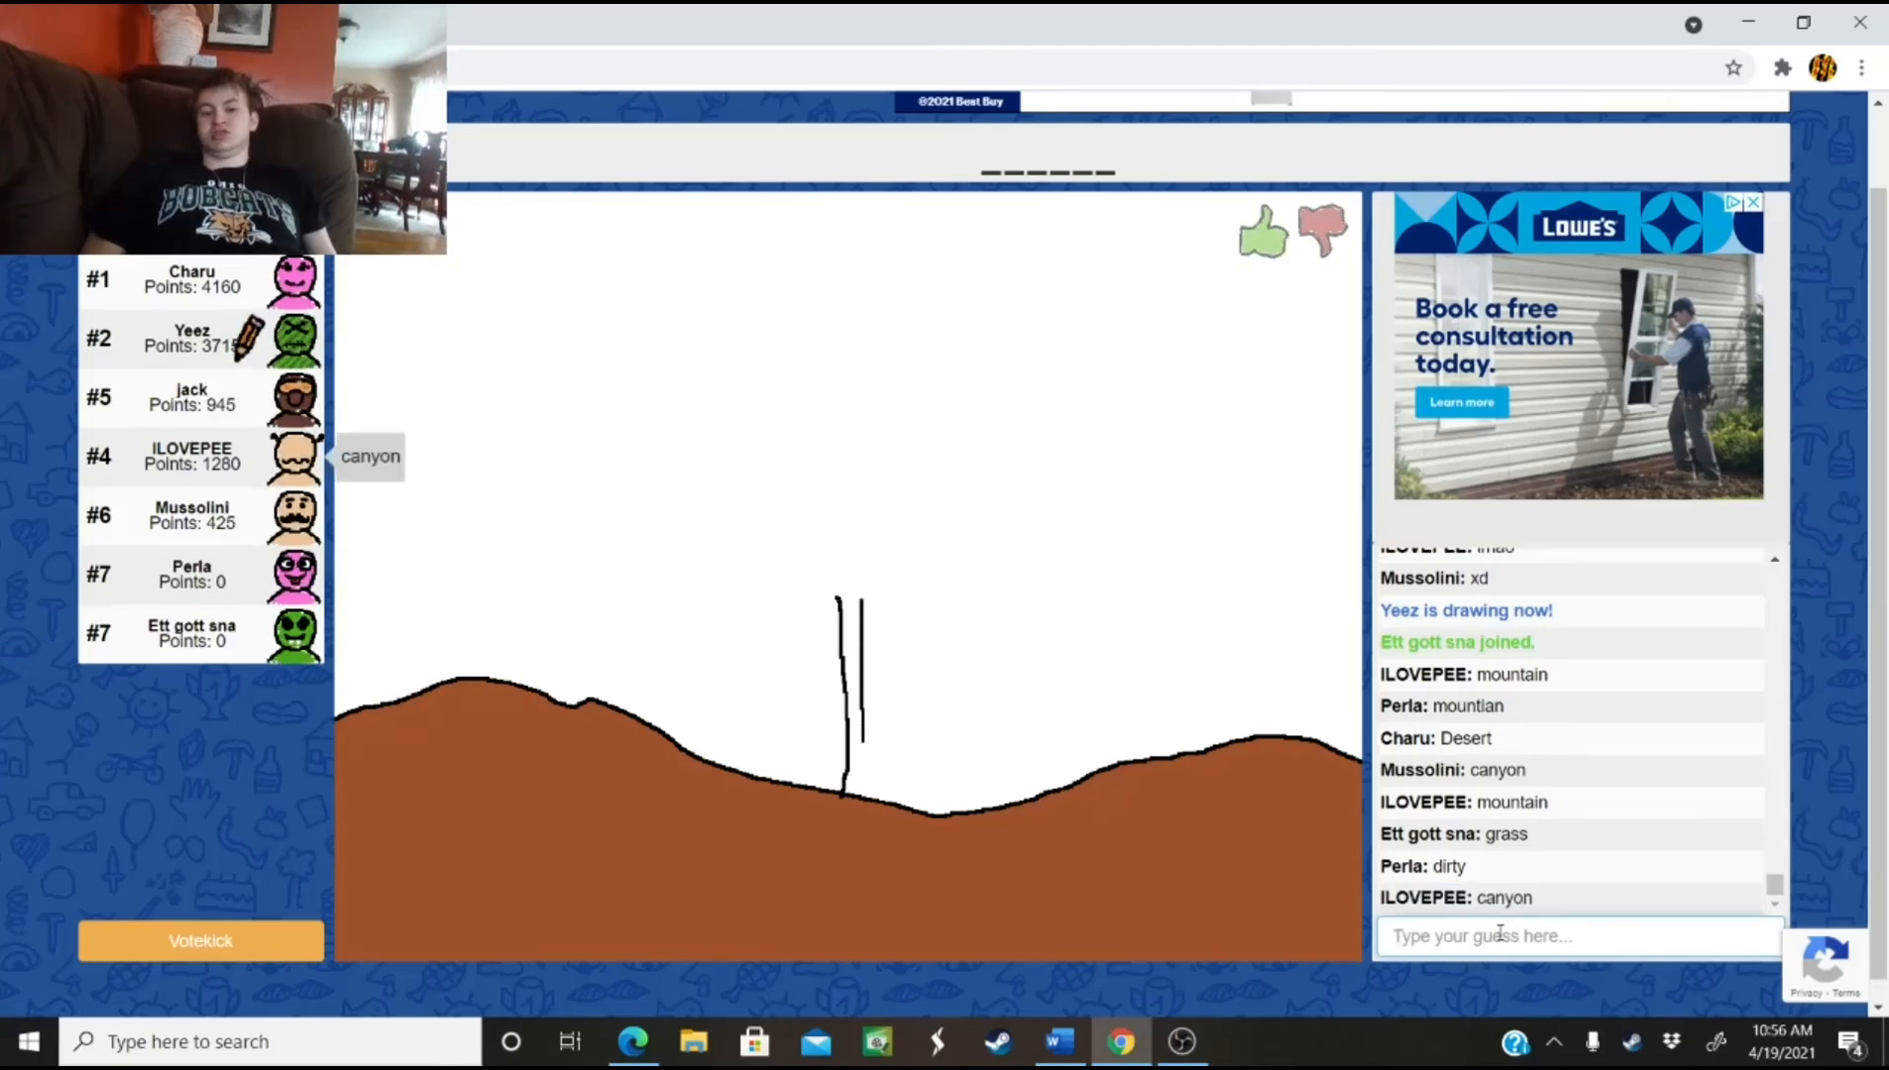
Guess 'cactus', then start typing 'face' for Charu's new drawing
{"action": "type", "text": "cactu"}
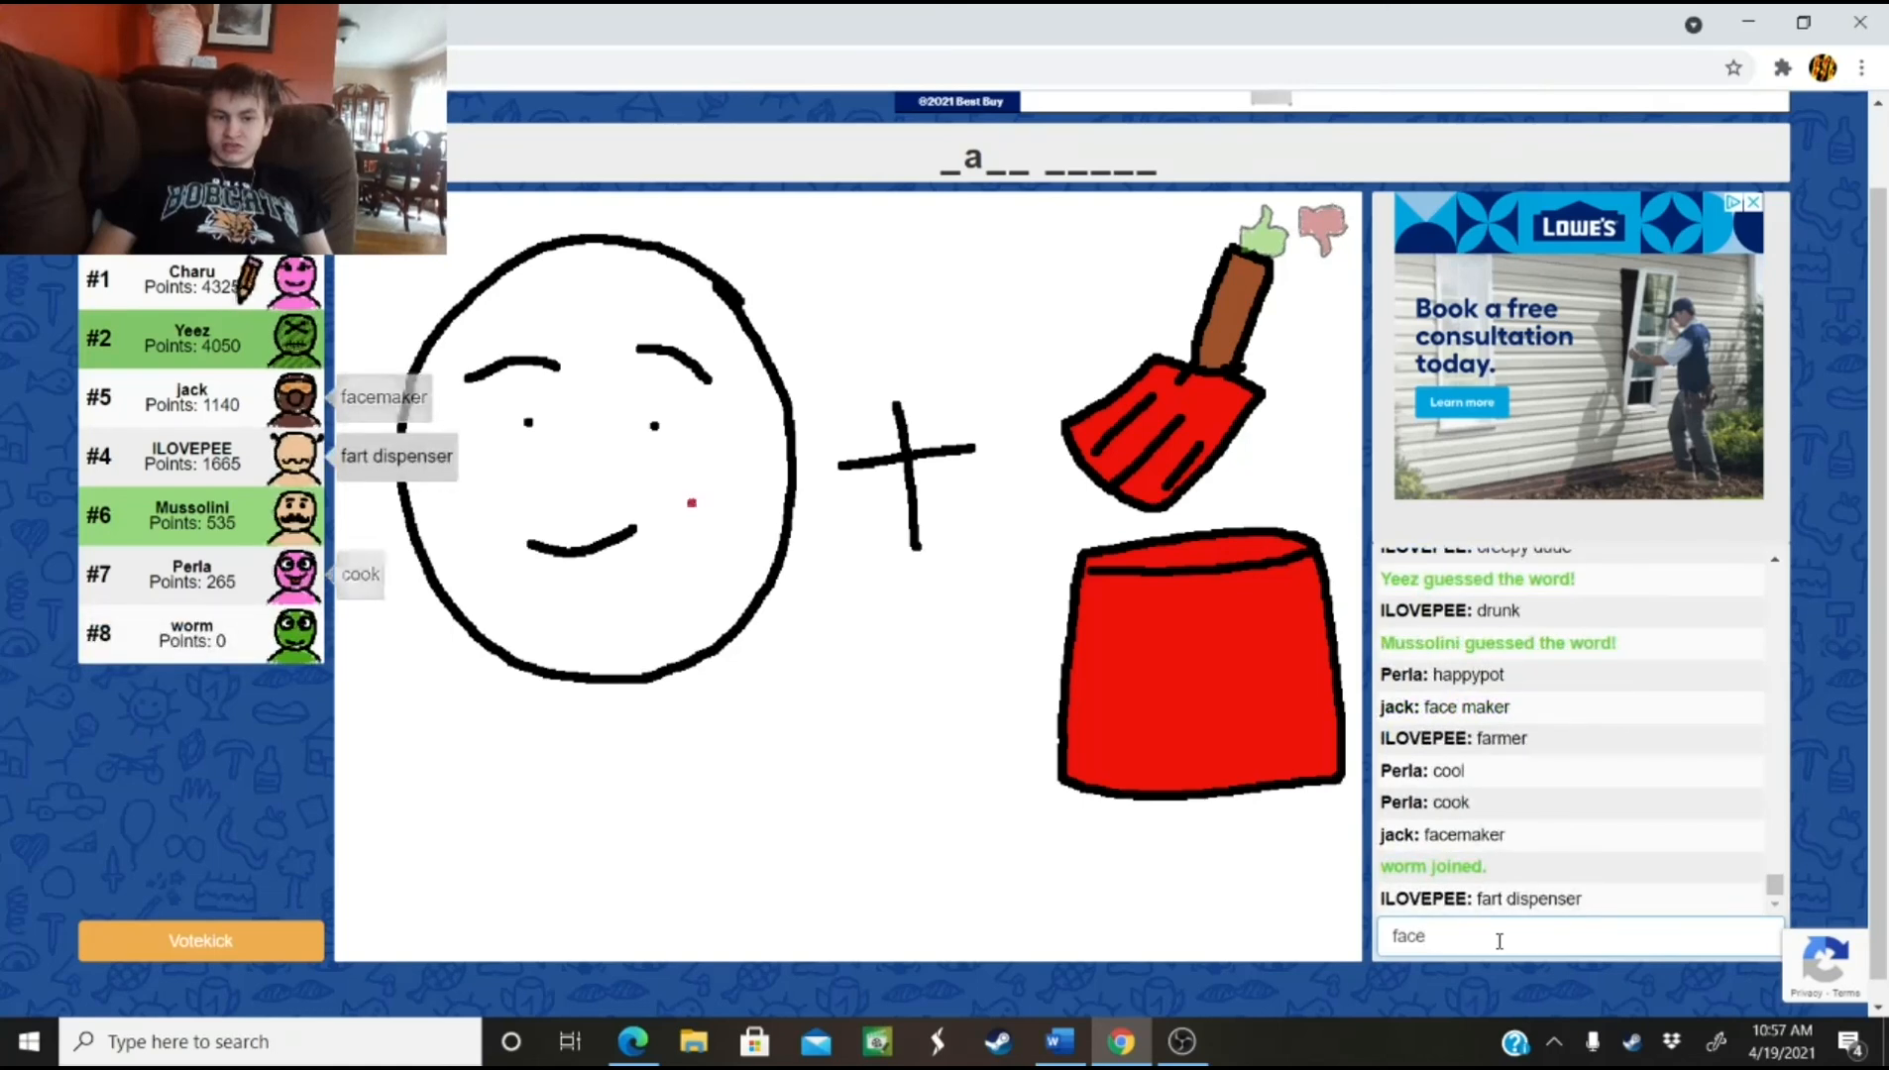
Complete the 'face paint' guess and wait for torch, furniture and Bart Simpson
{"action": "left_click_drag", "start_coordinate": [687, 482], "coordinate": [747, 537]}
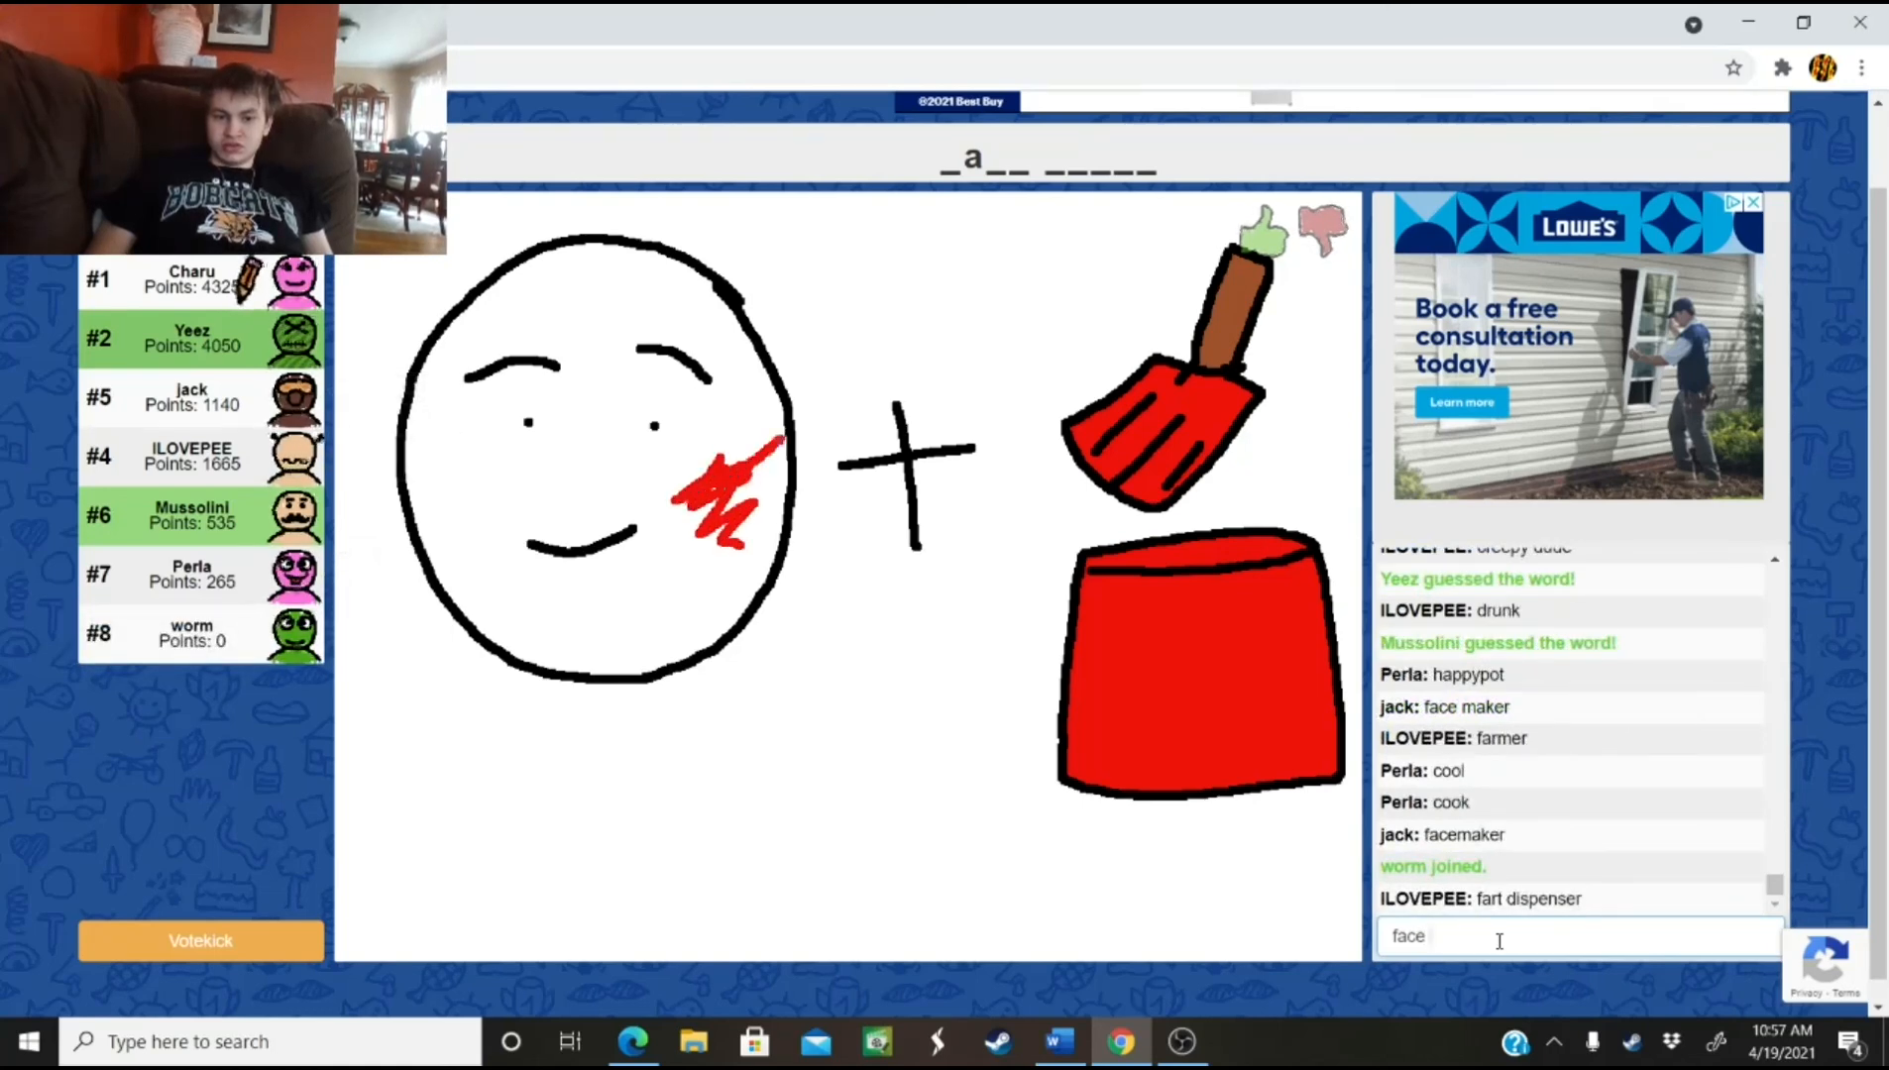
{"action": "type", "text": "pi"}
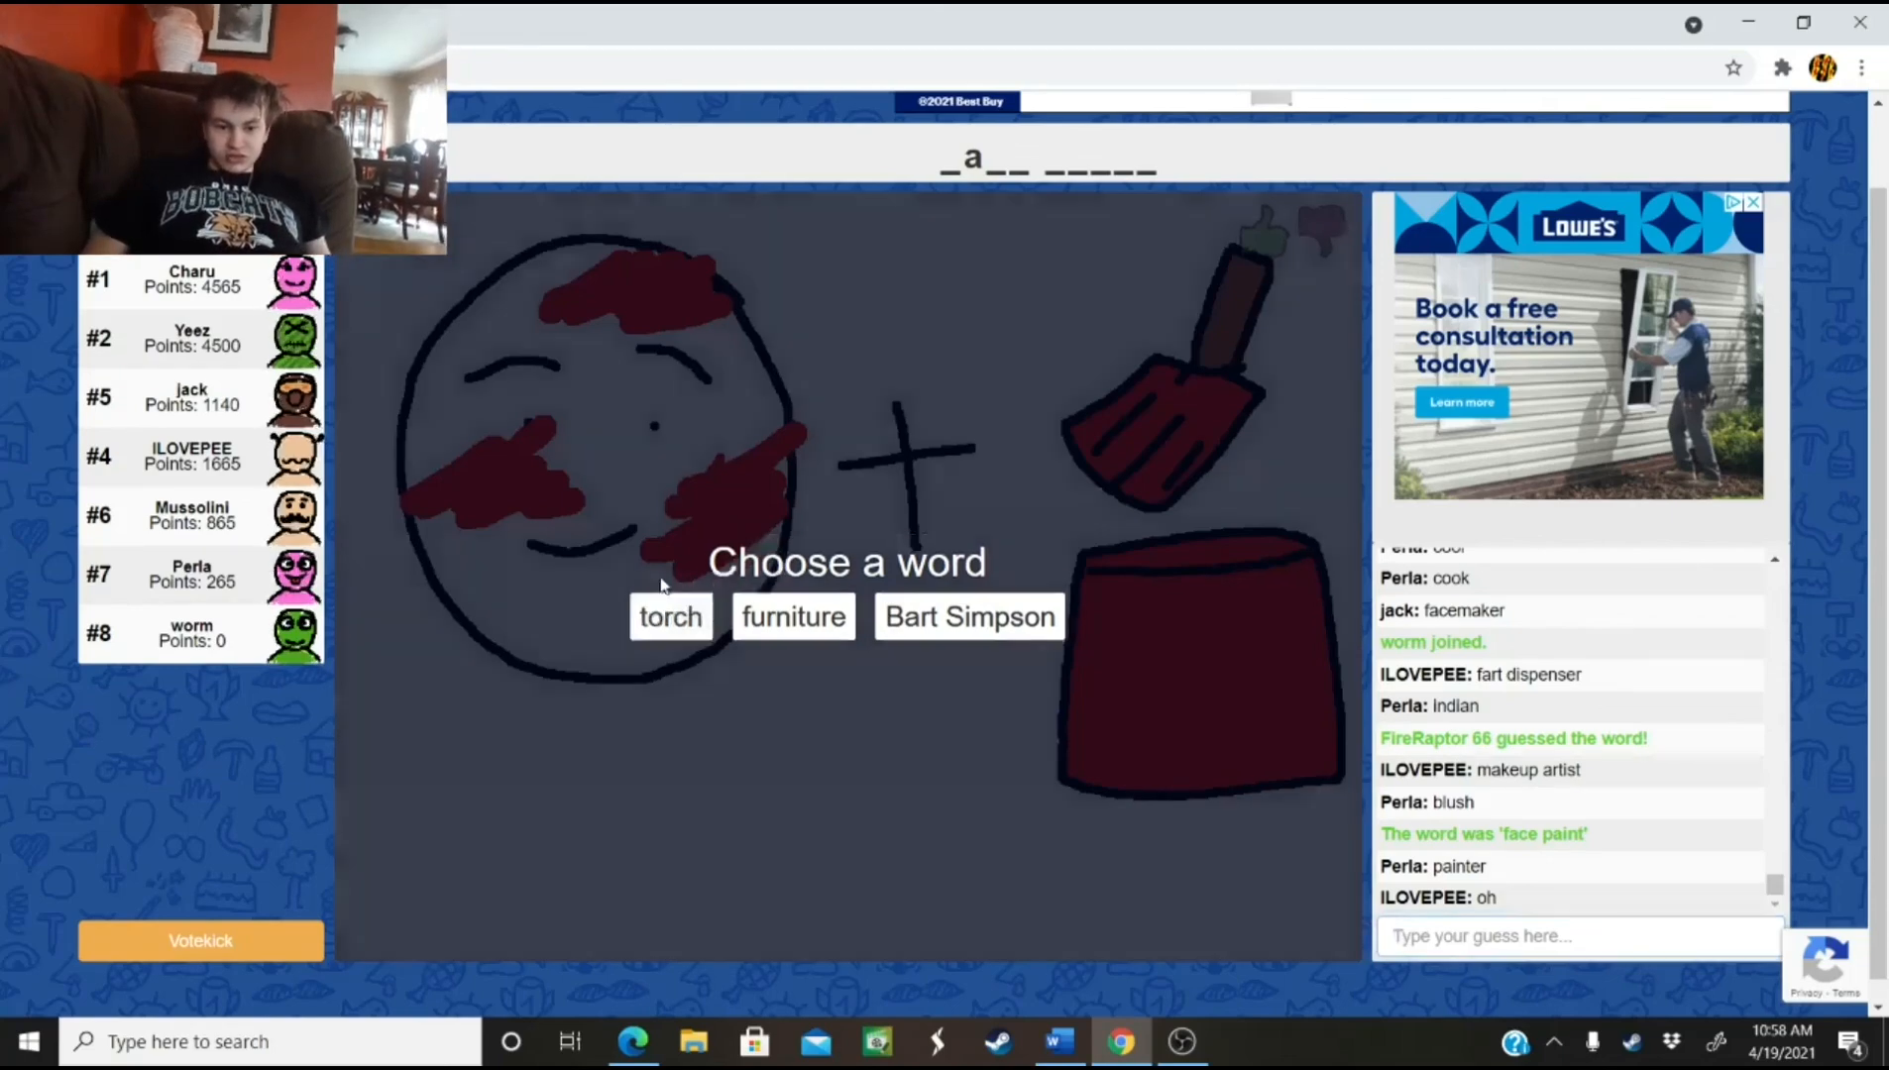
Choose 'torch' and draw a brown handle topped with orange and yellow flame
{"action": "left_click", "coordinate": [670, 616]}
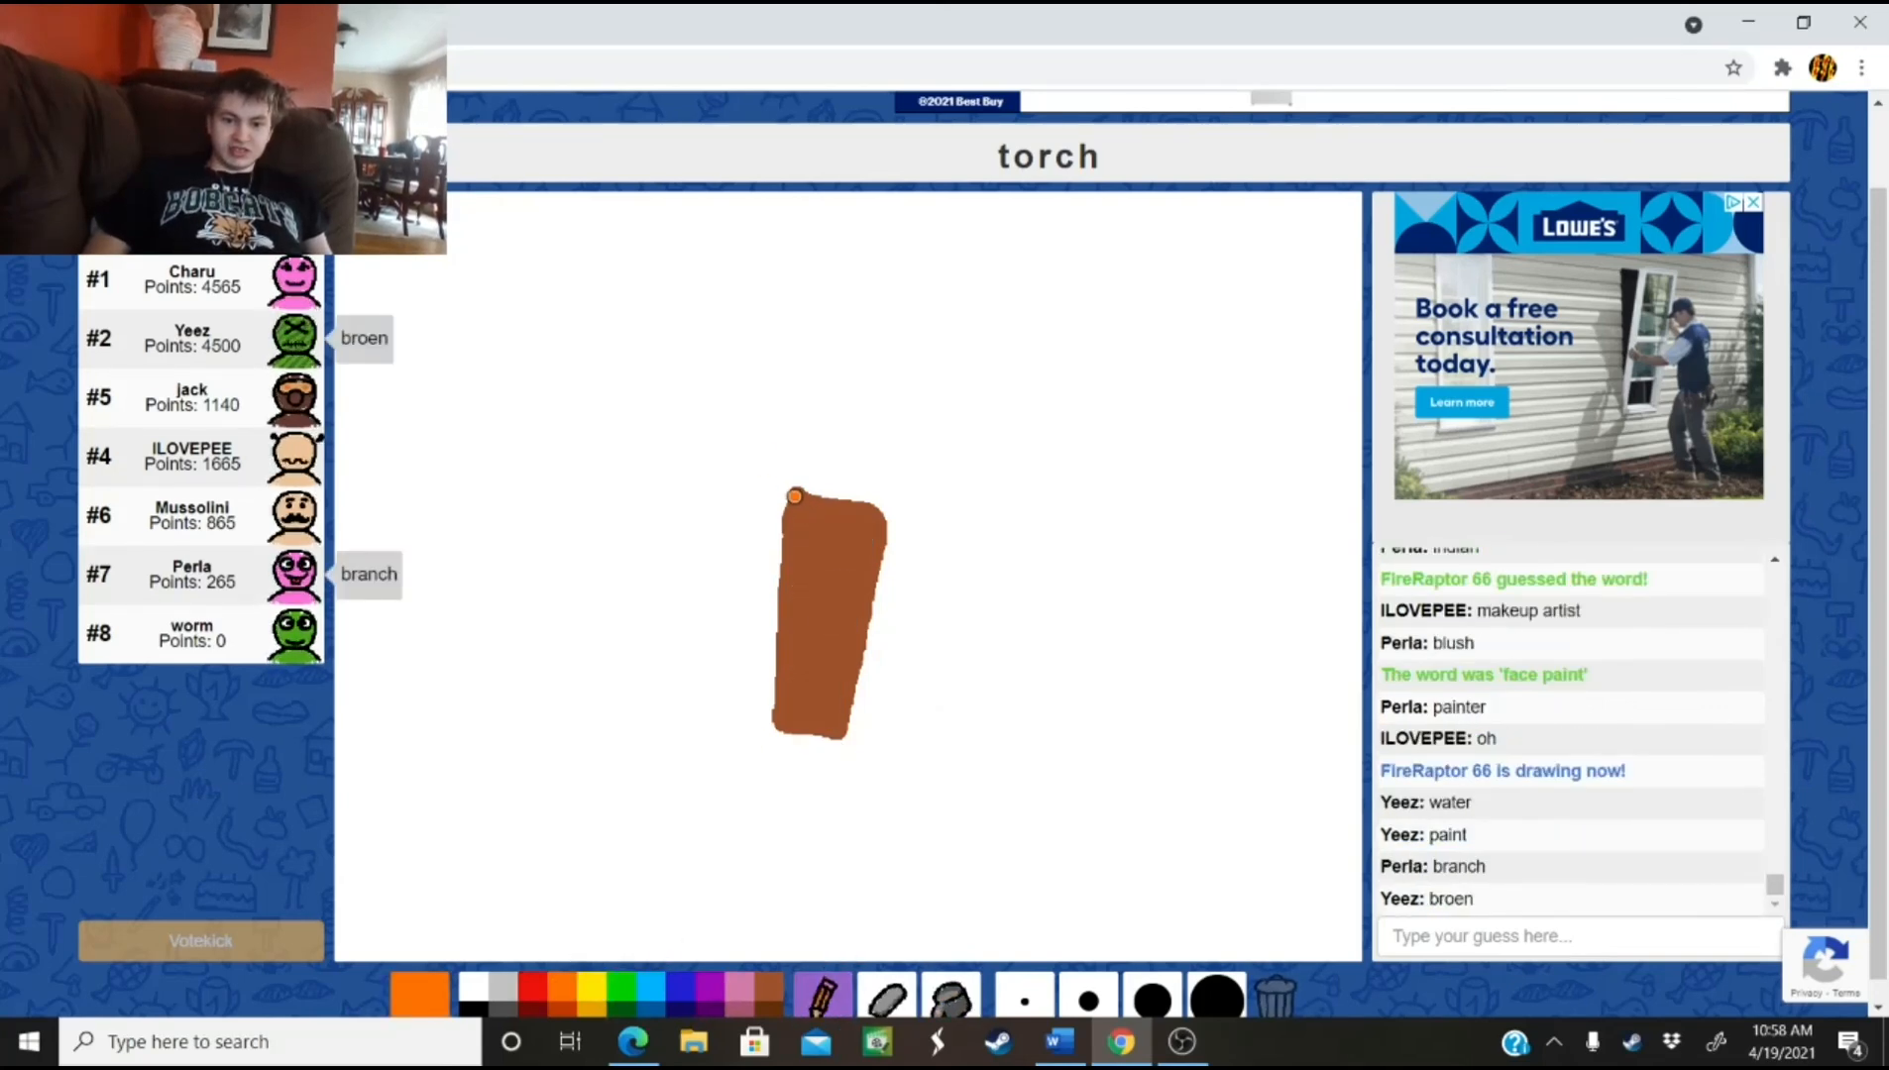
{"action": "left_click_drag", "start_coordinate": [795, 498], "coordinate": [885, 453]}
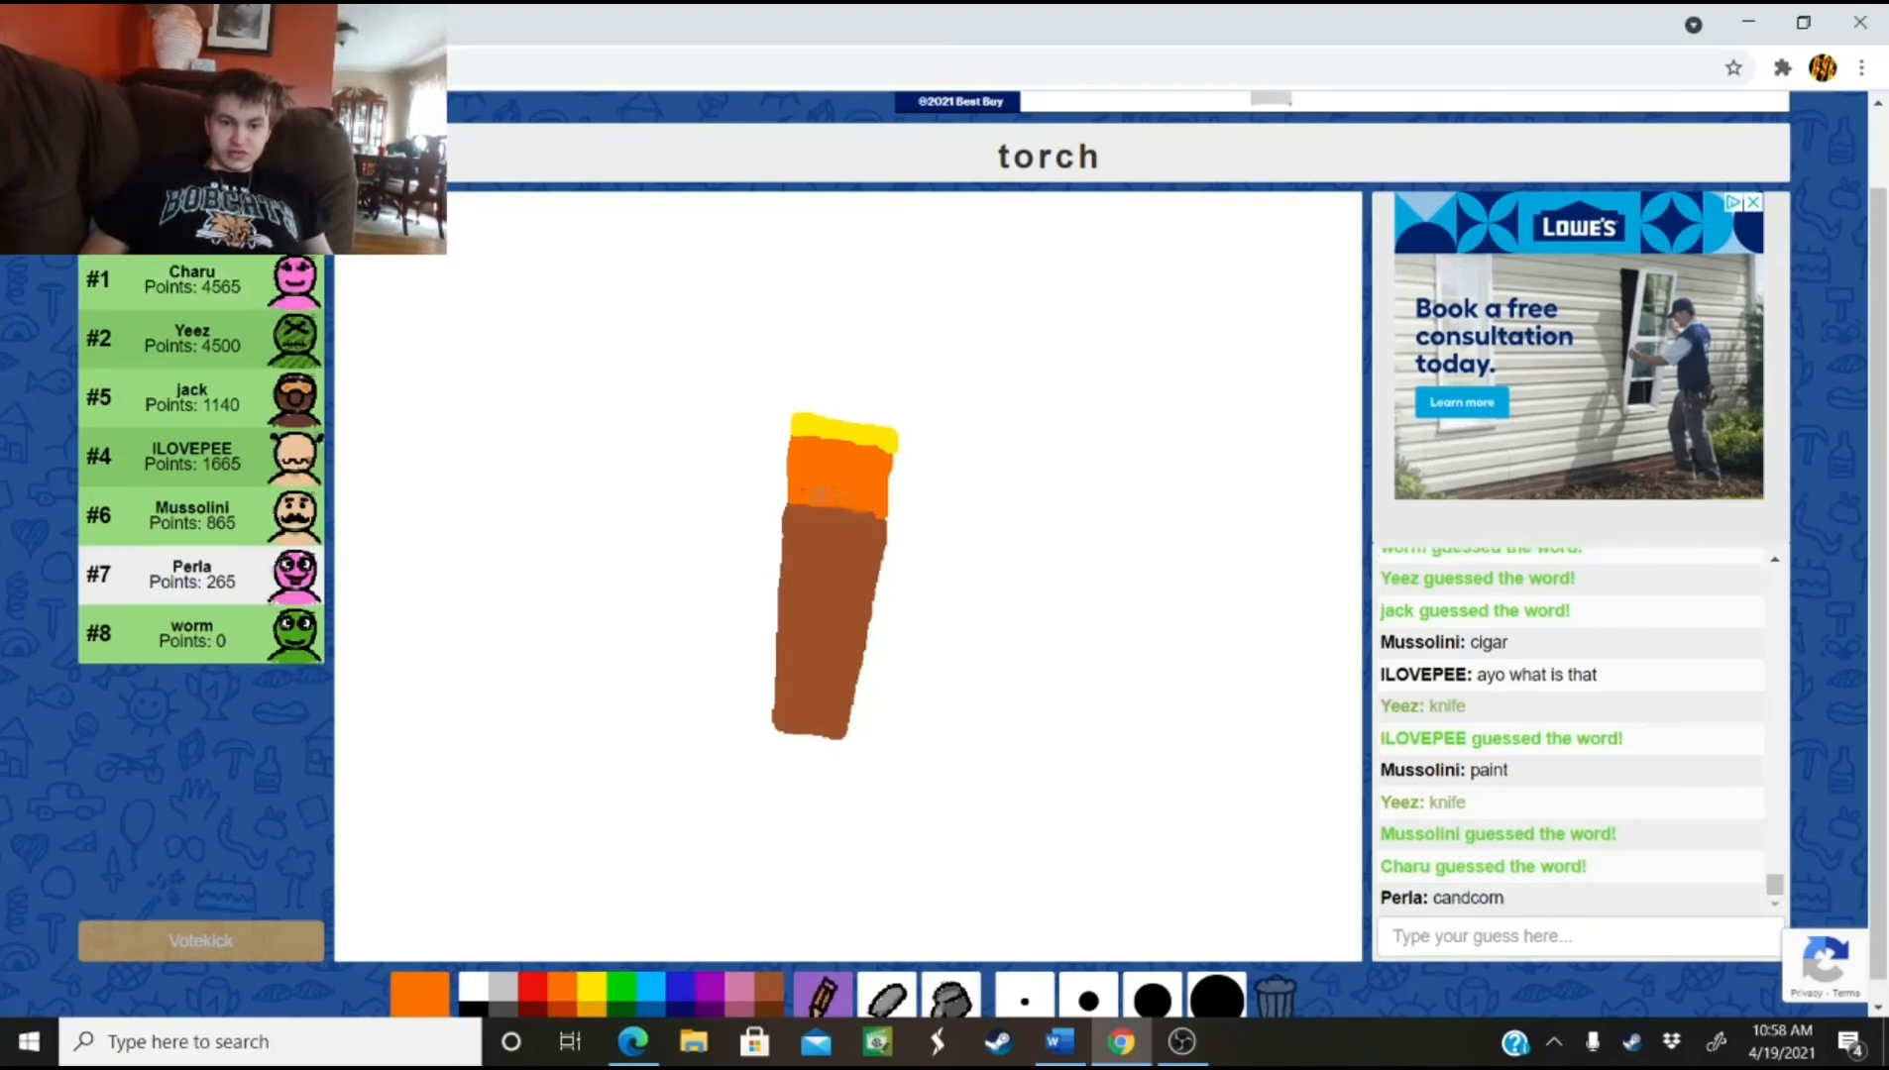
{"action": "mouse_move", "coordinate": [952, 994]}
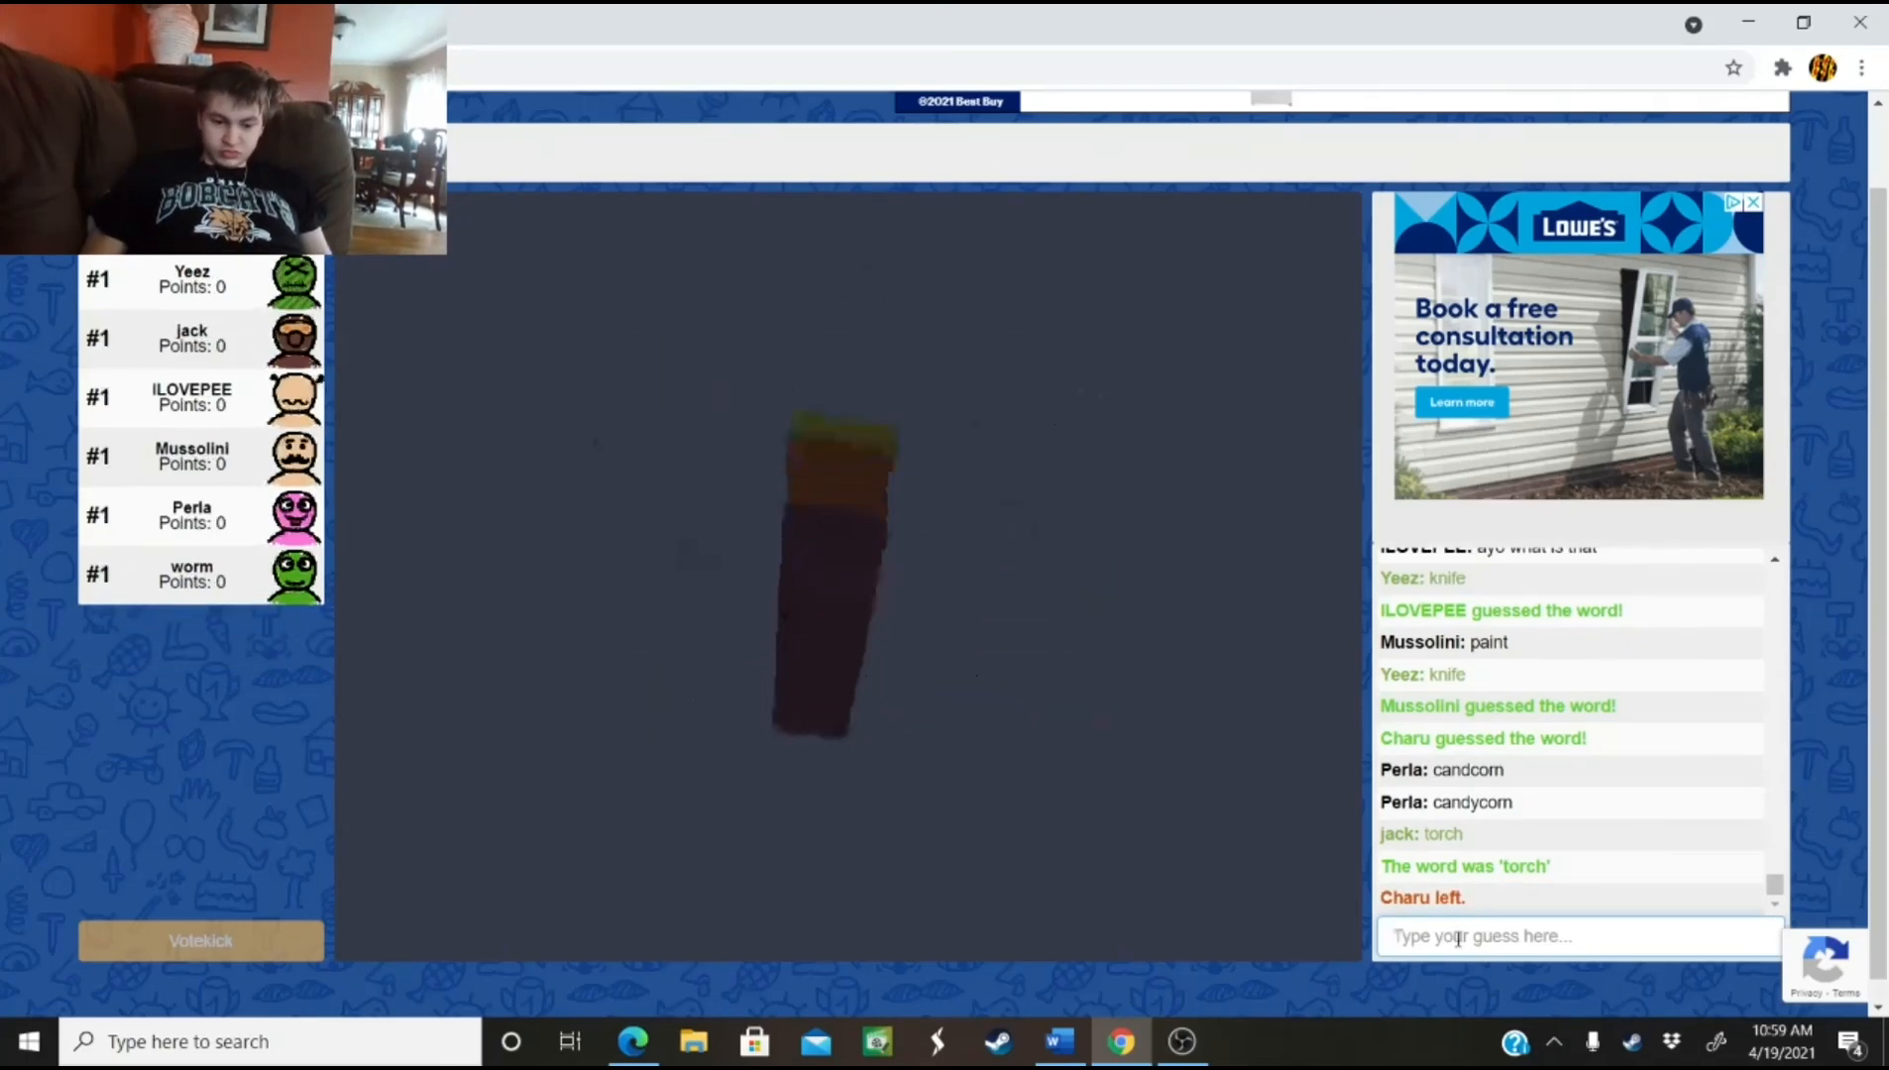
Post a chat message telling players to check out FireRaptor on YouTube while worm draws
{"action": "type", "text": "d"}
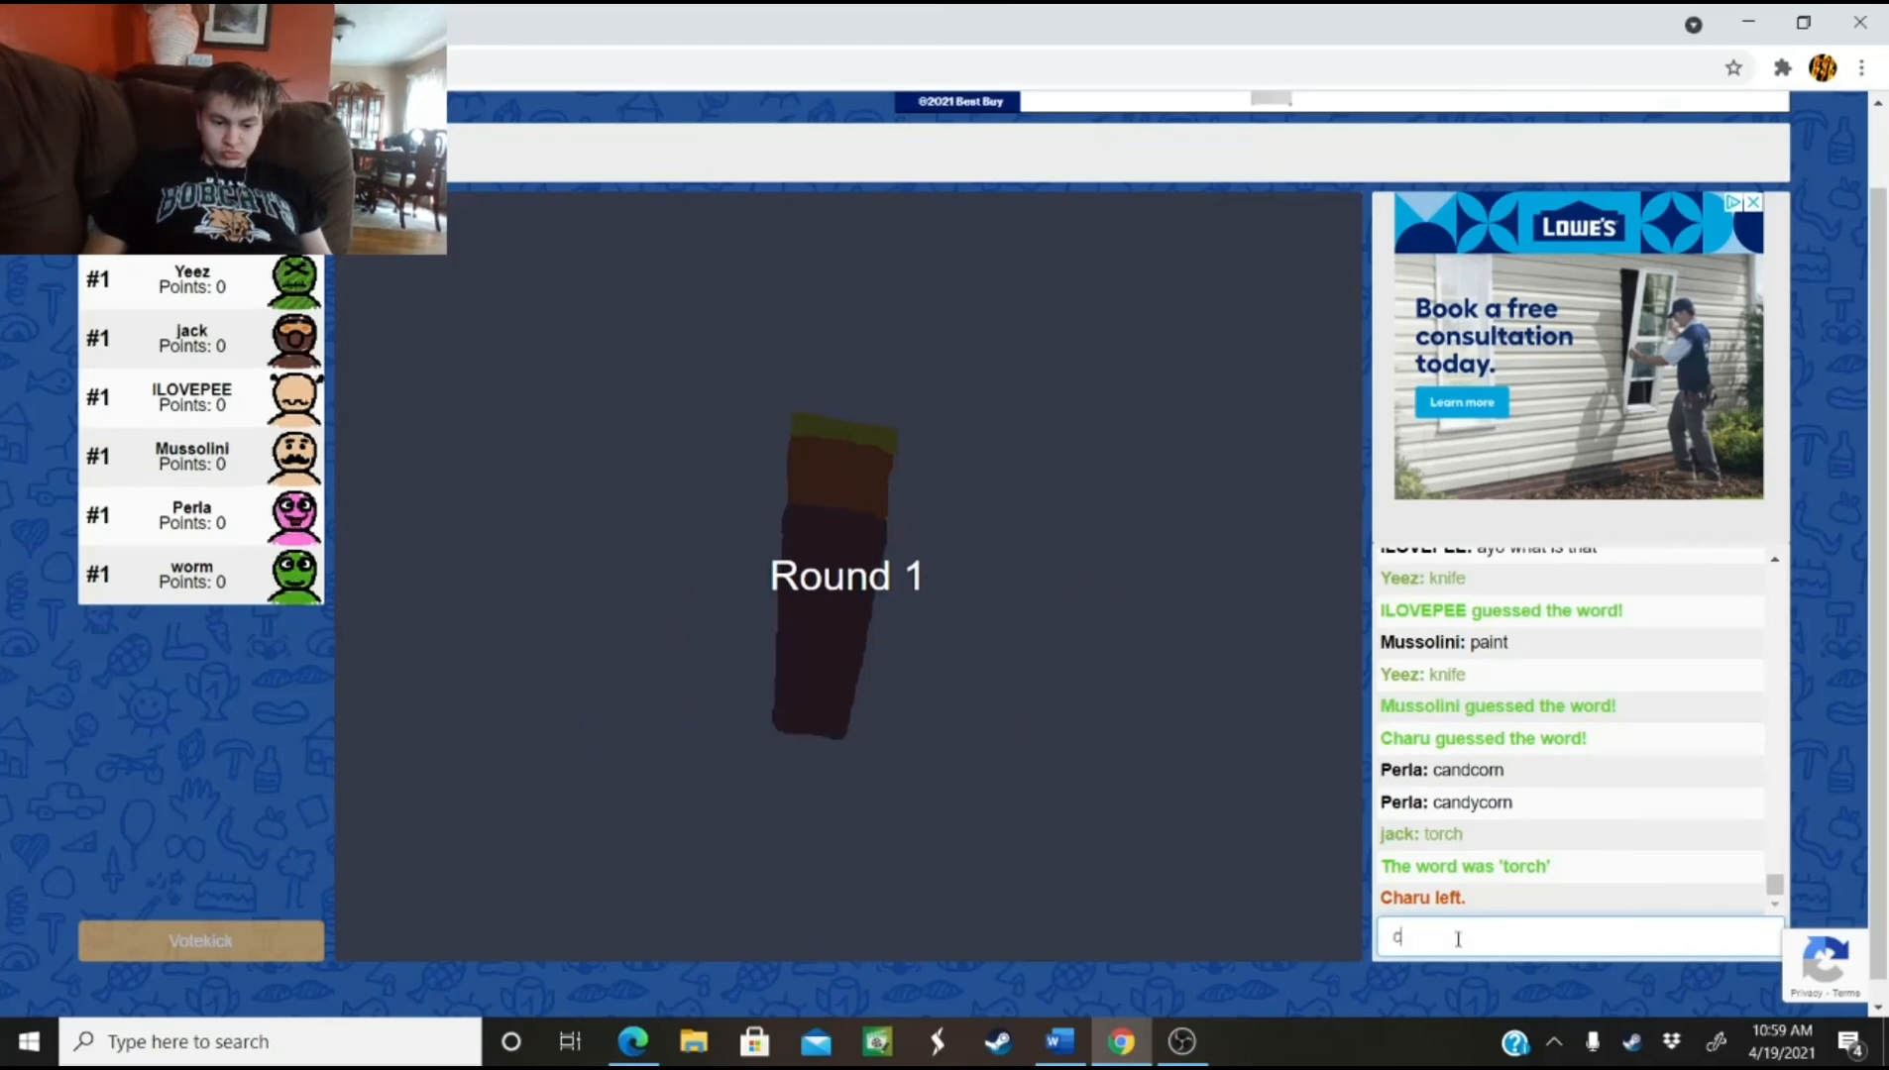
{"action": "type", "text": "check out"}
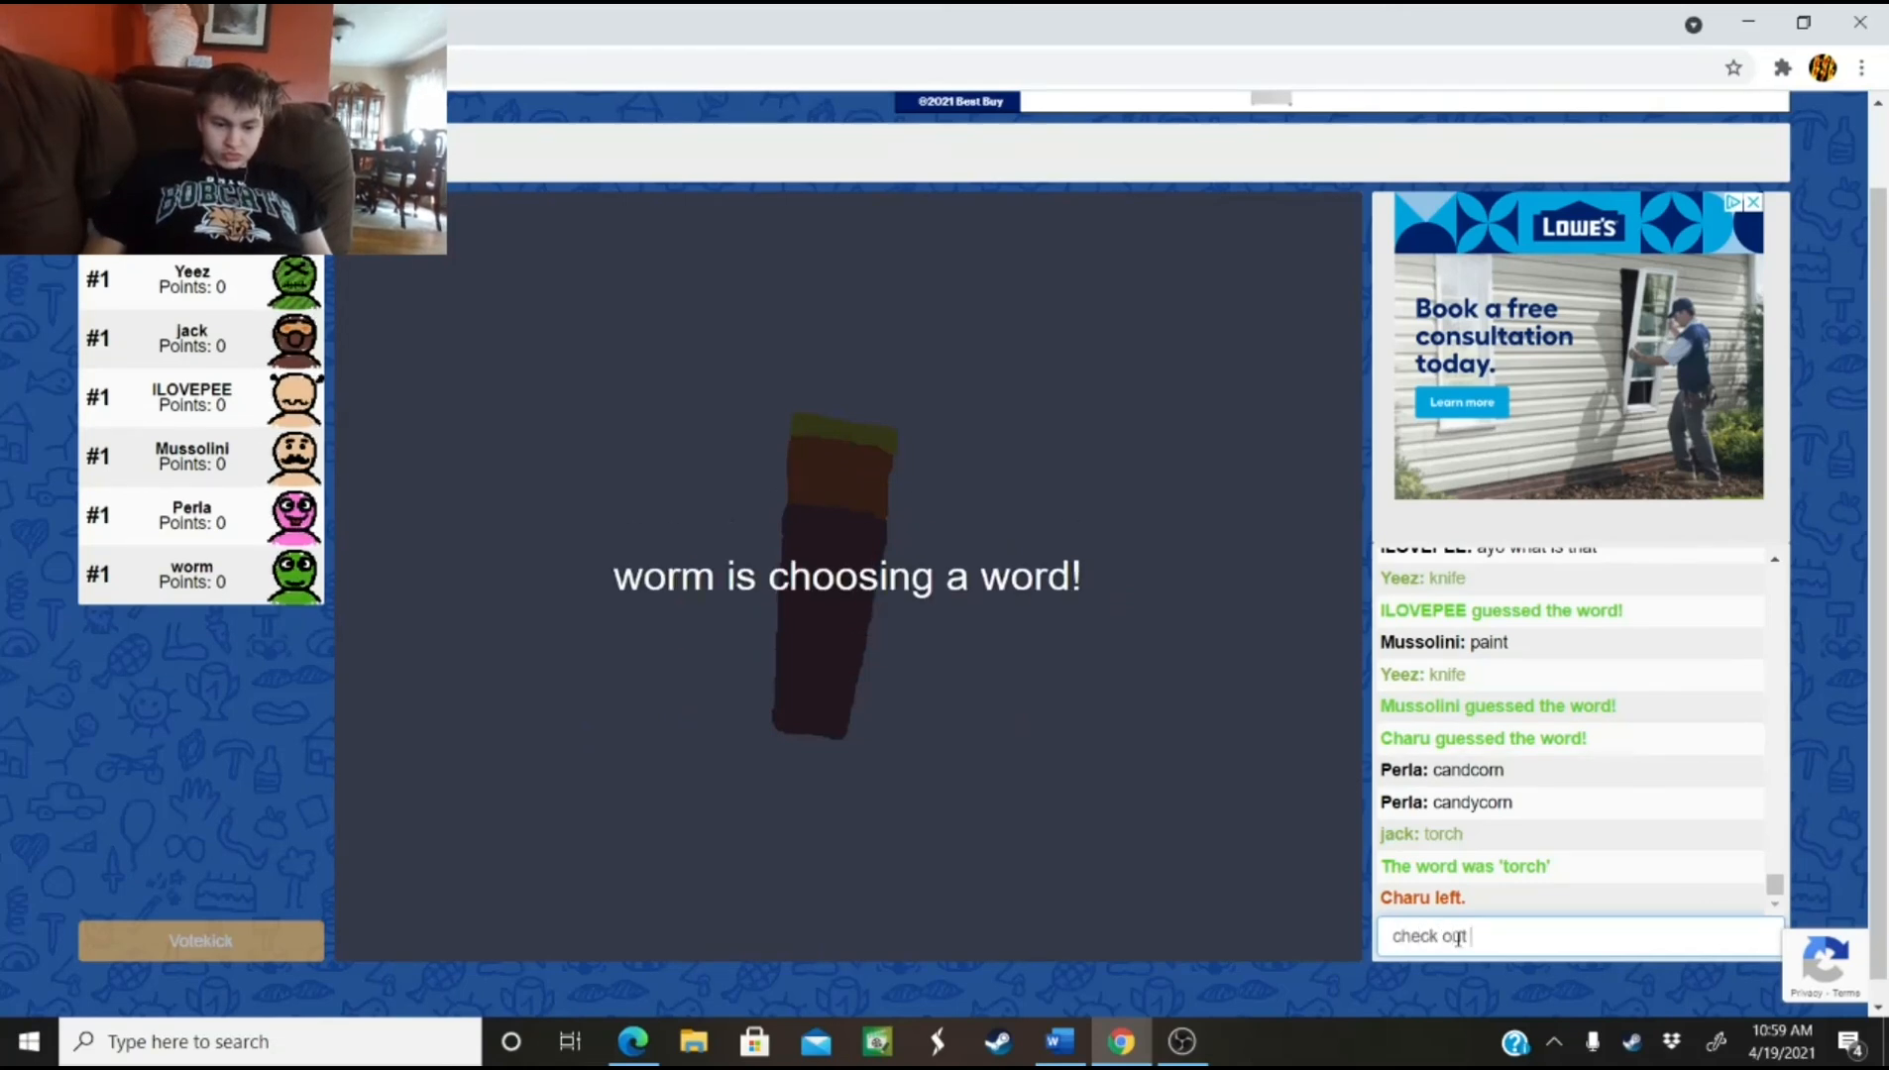
{"action": "type", "text": "FireRap"}
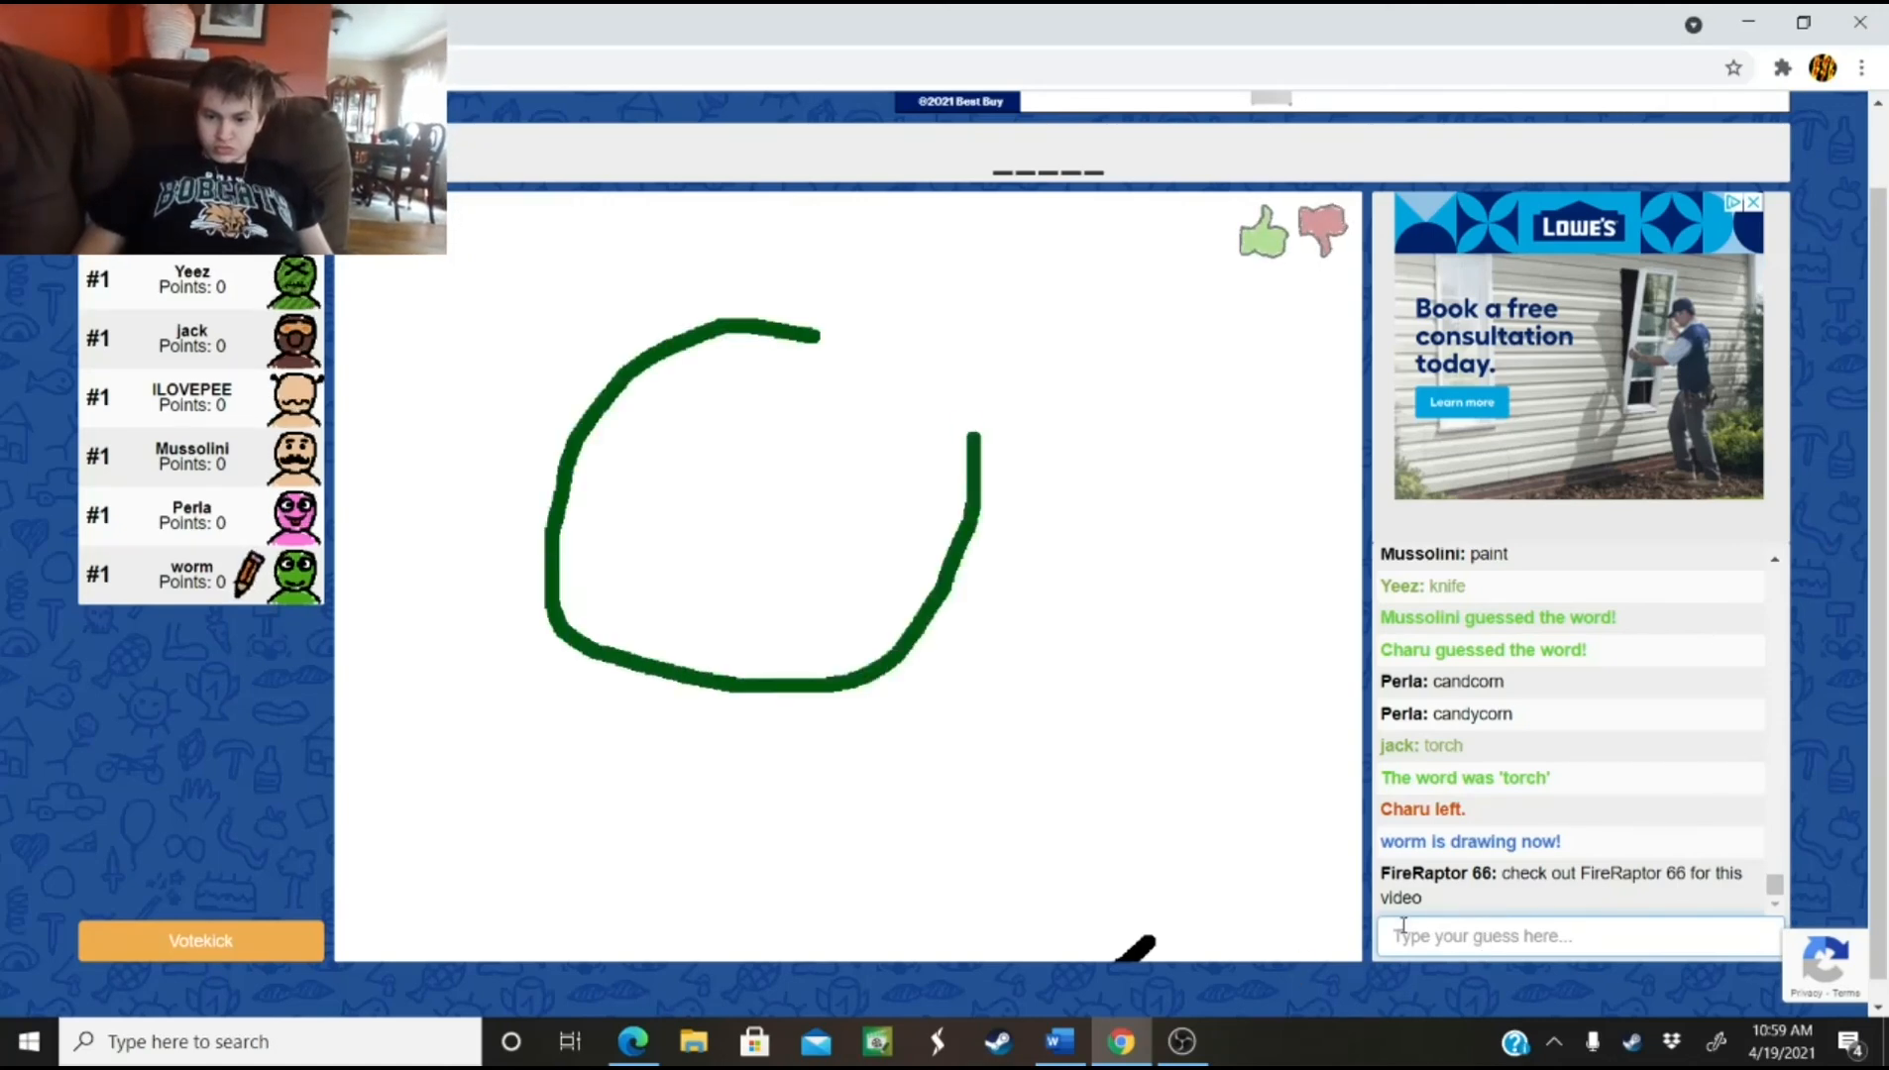
{"action": "type", "text": "on your"}
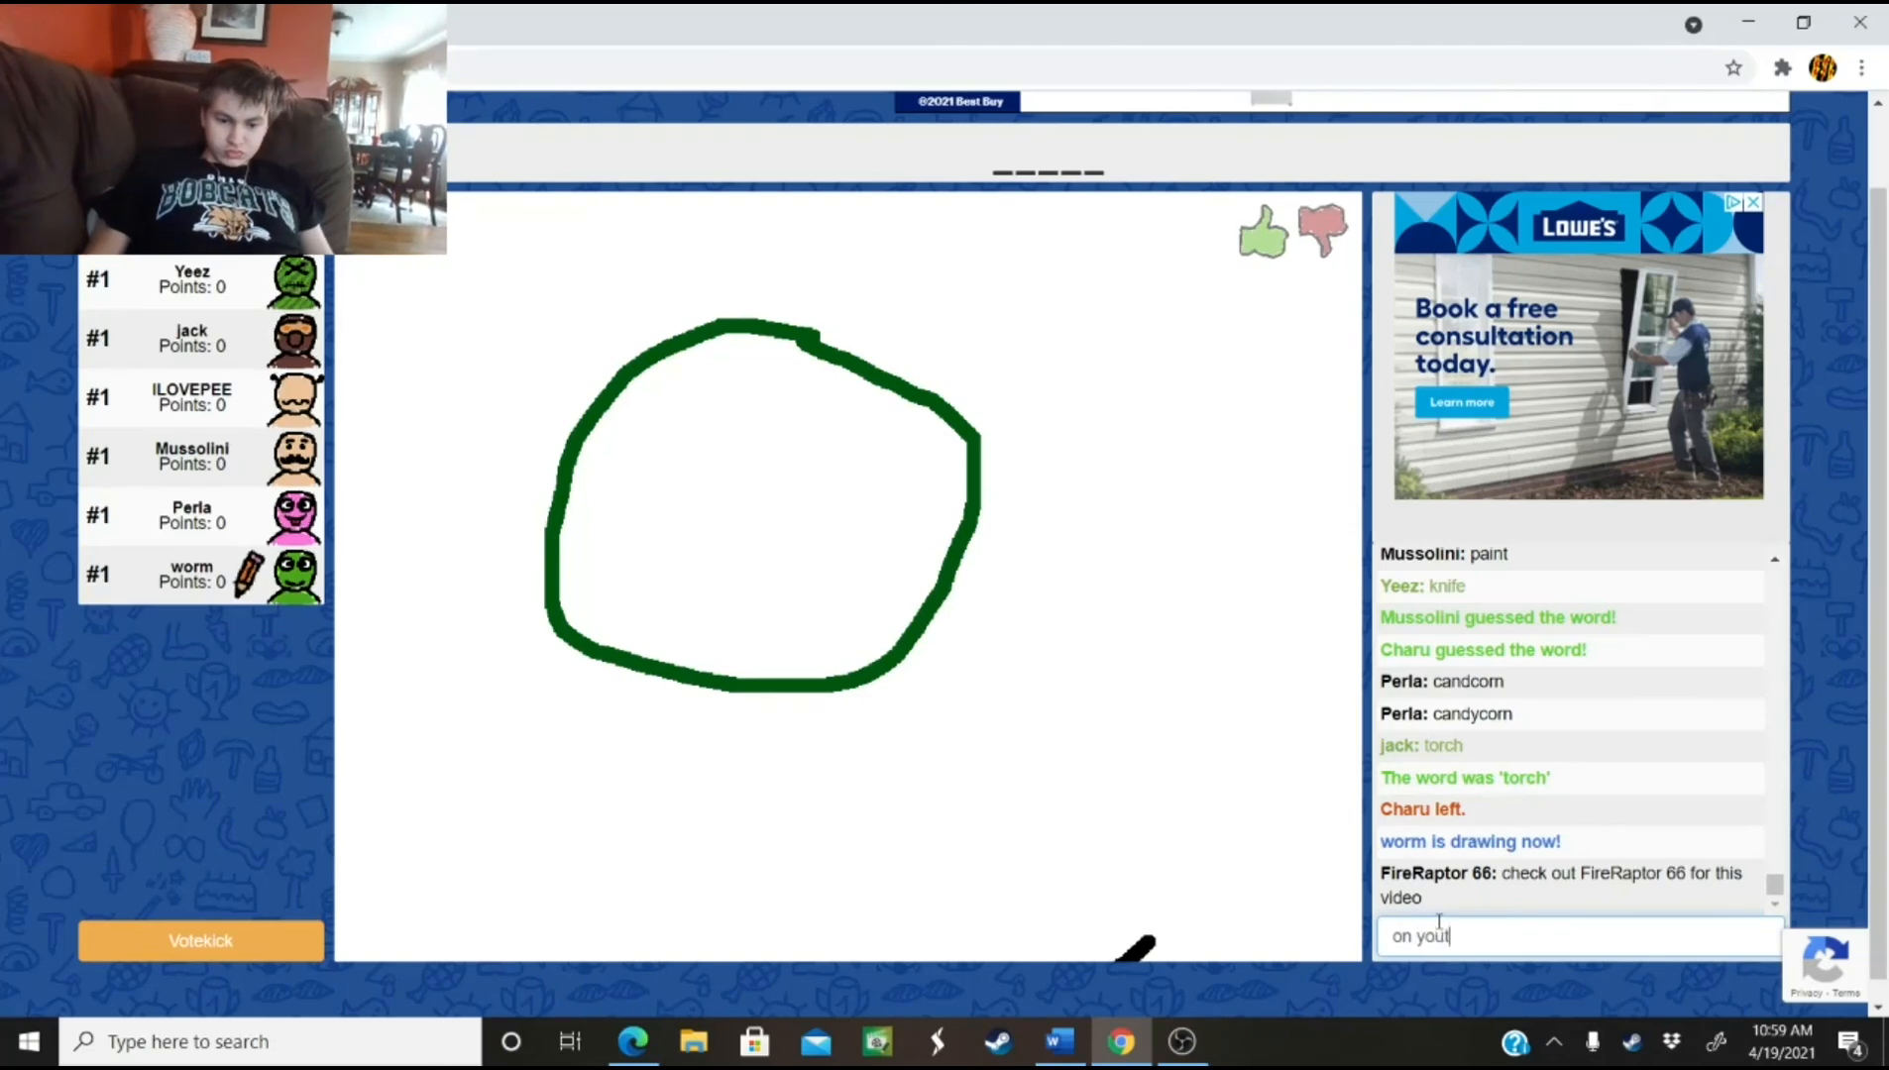